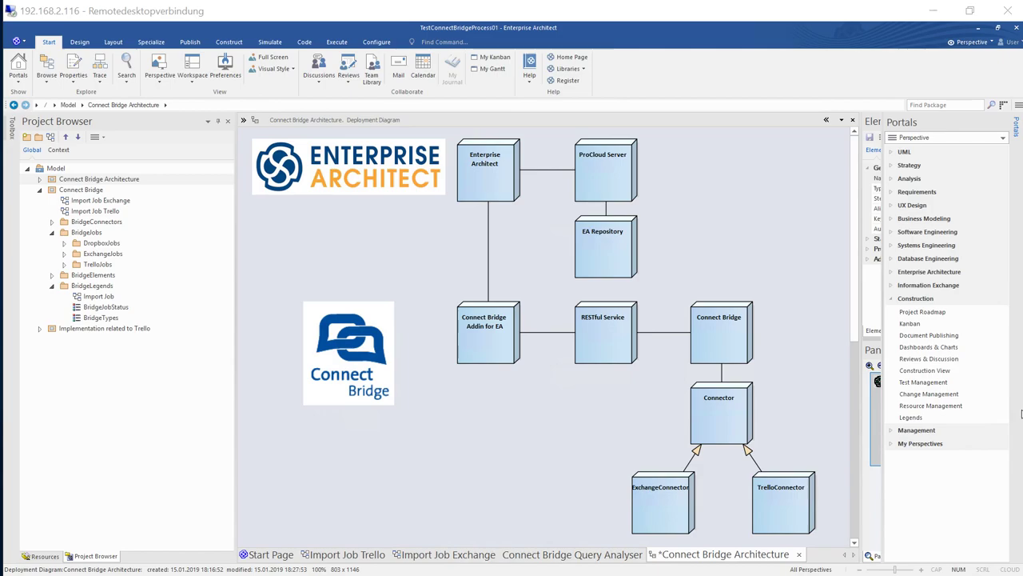
pyautogui.moveTo(932, 390)
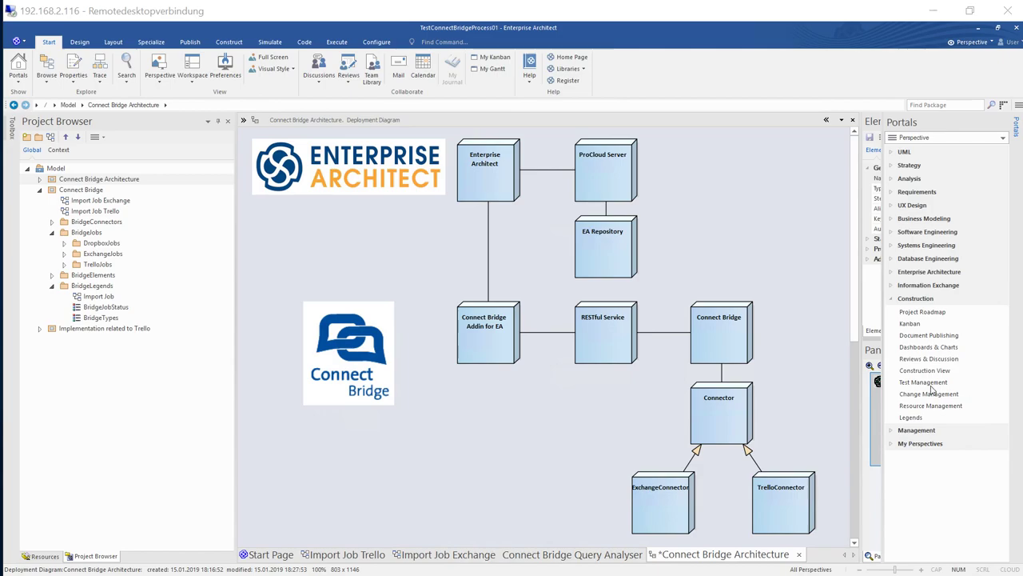
pyautogui.moveTo(435, 107)
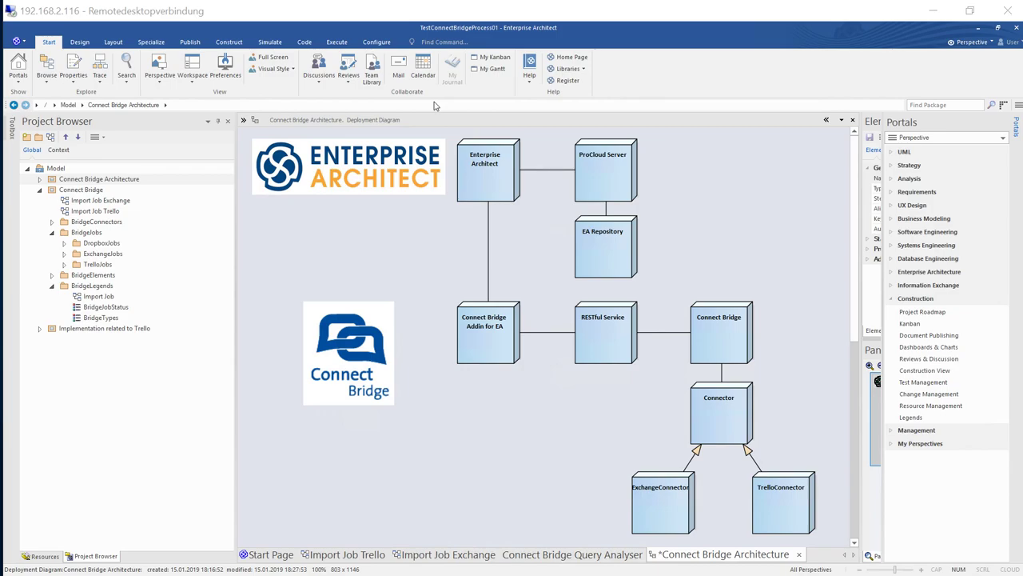
pyautogui.moveTo(356, 364)
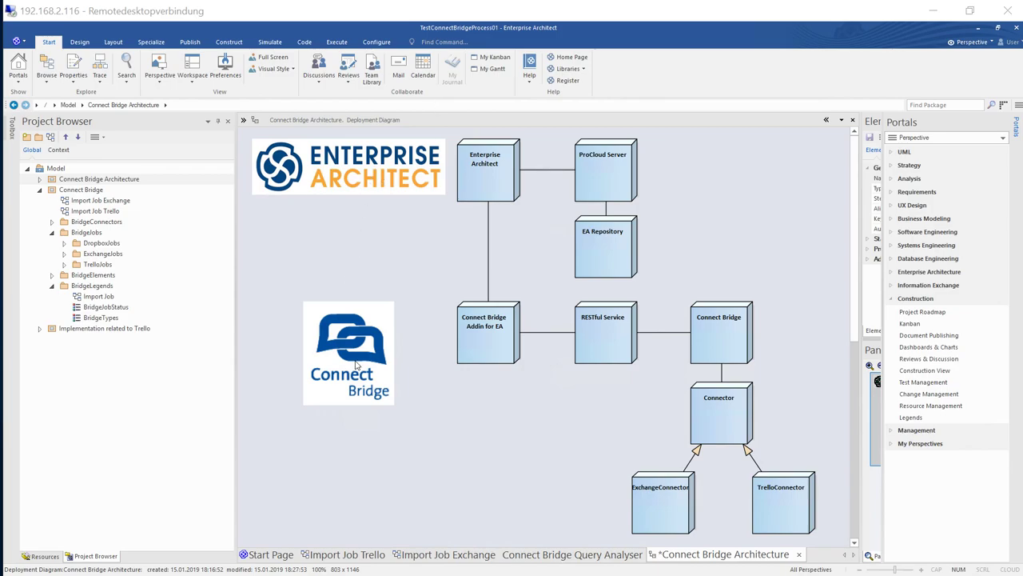
pyautogui.moveTo(479, 188)
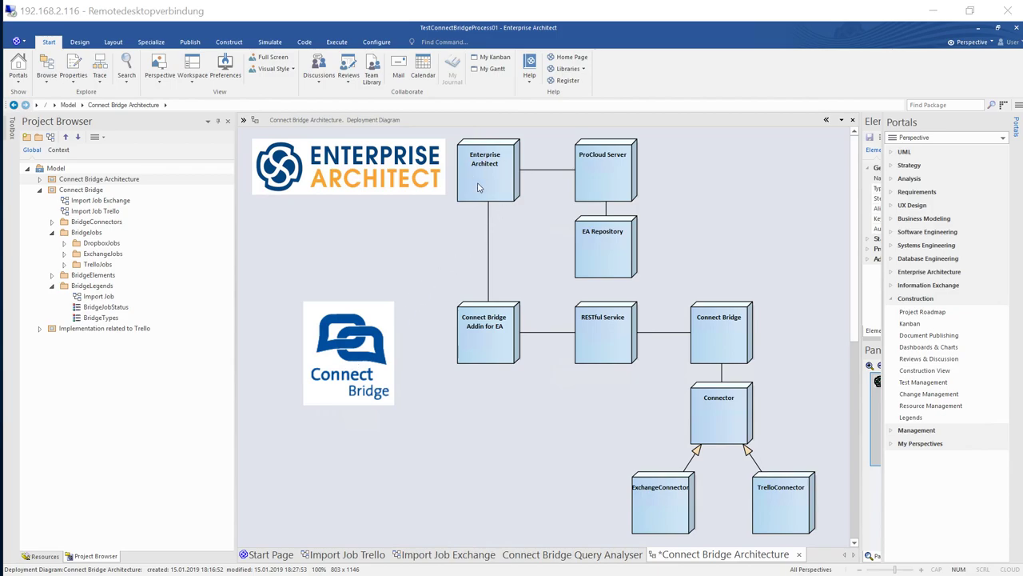
pyautogui.moveTo(611, 214)
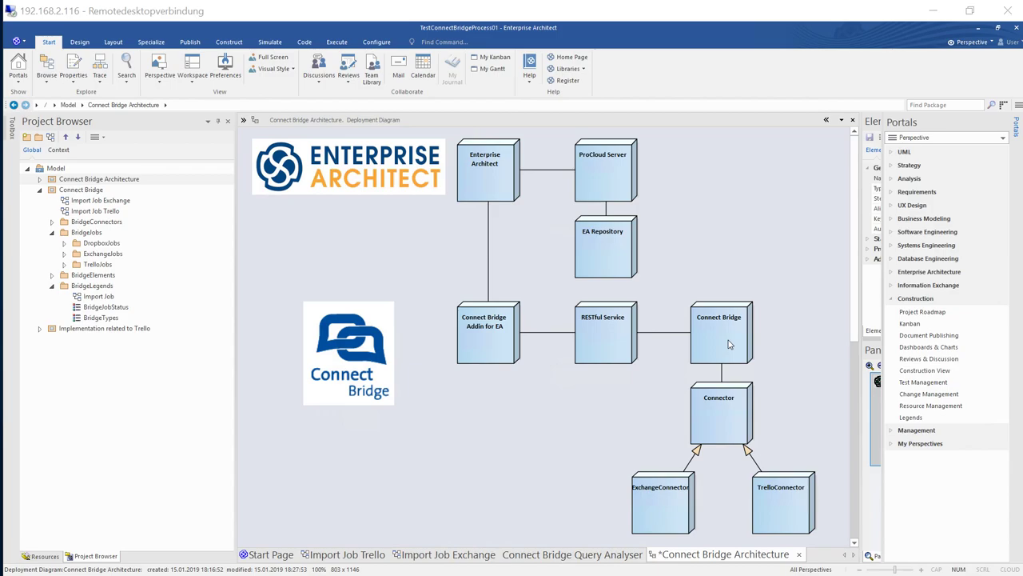
pyautogui.moveTo(708, 419)
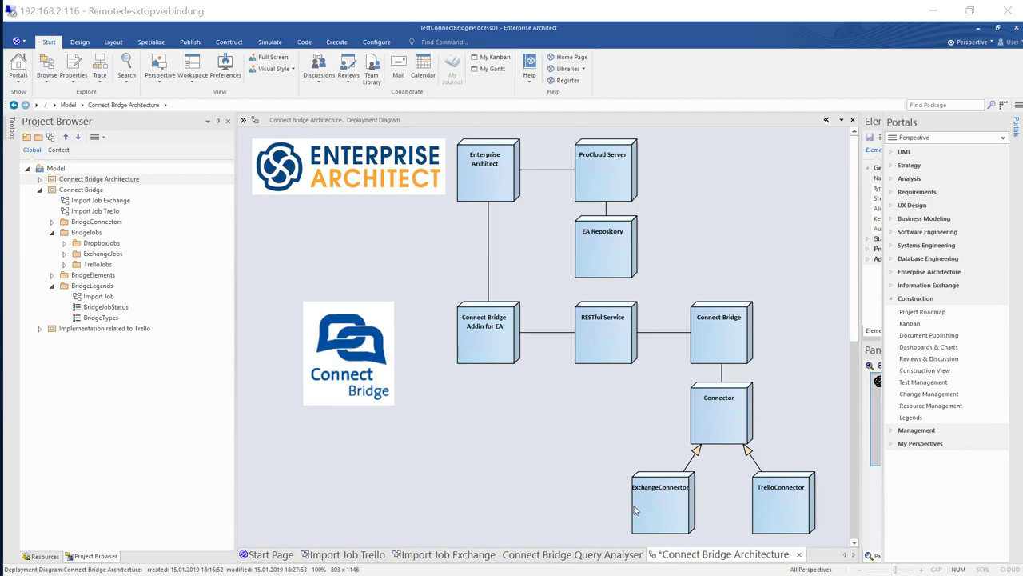
pyautogui.moveTo(787, 511)
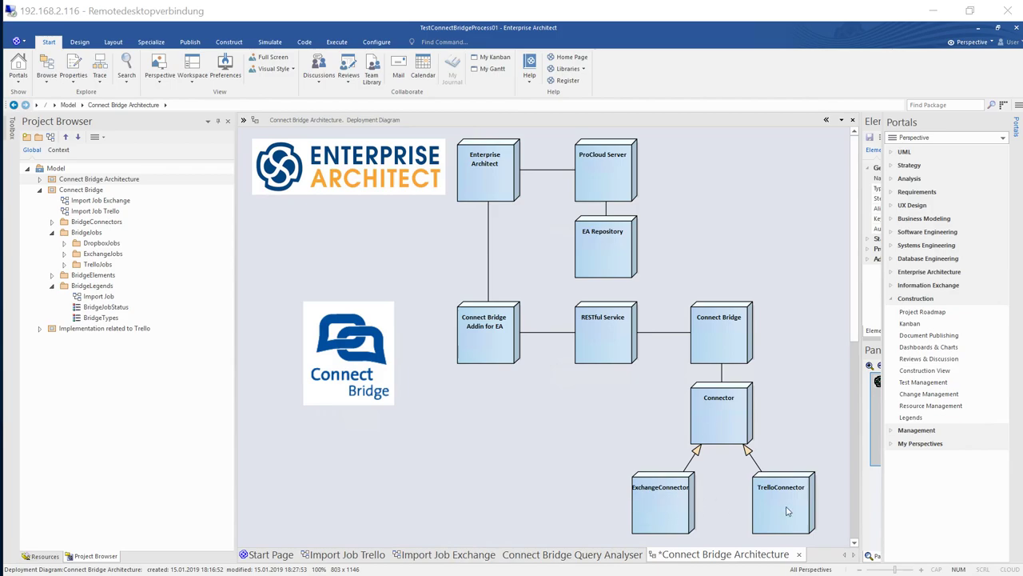
pyautogui.moveTo(788, 512)
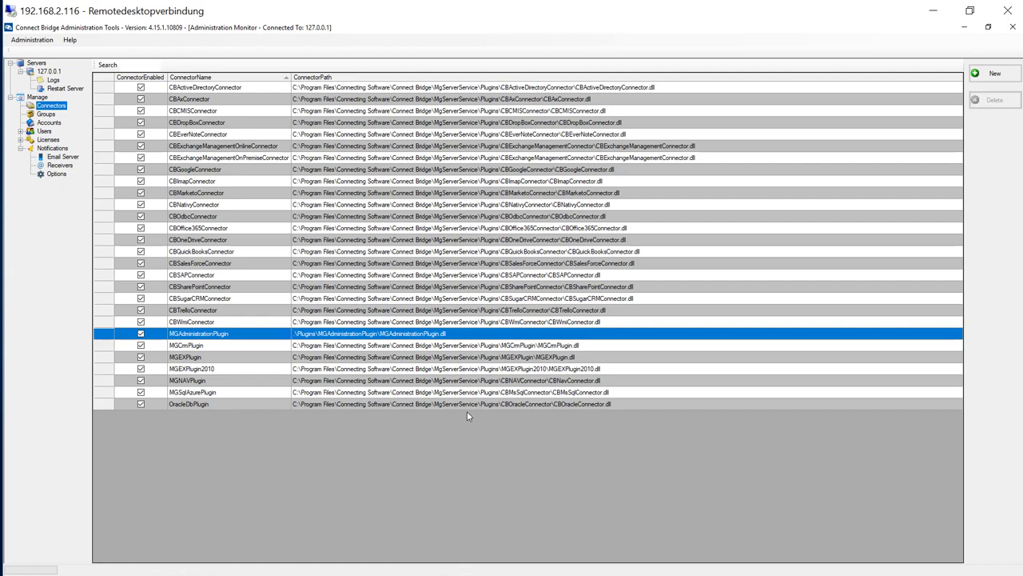
pyautogui.moveTo(197, 112)
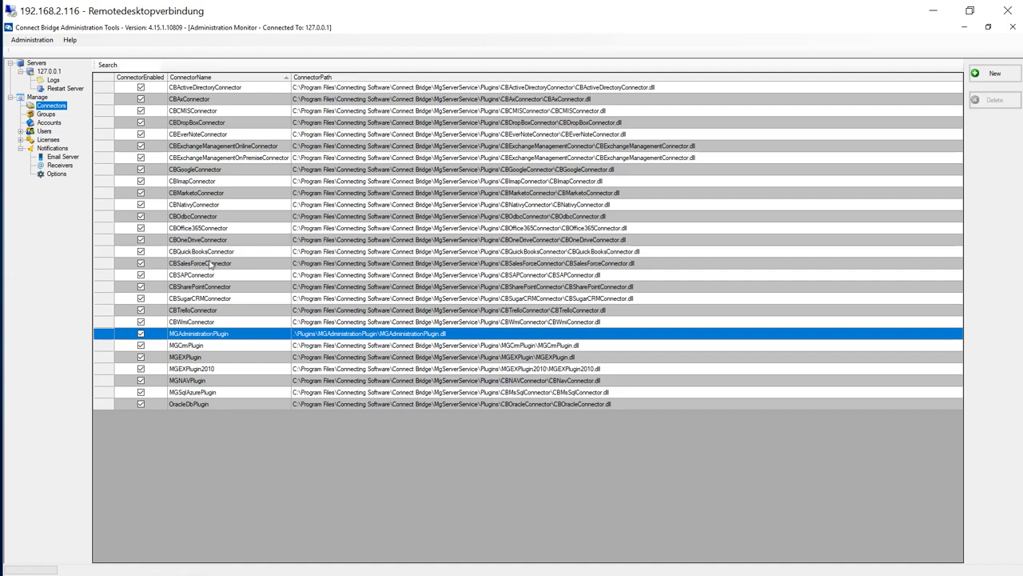
pyautogui.moveTo(183, 126)
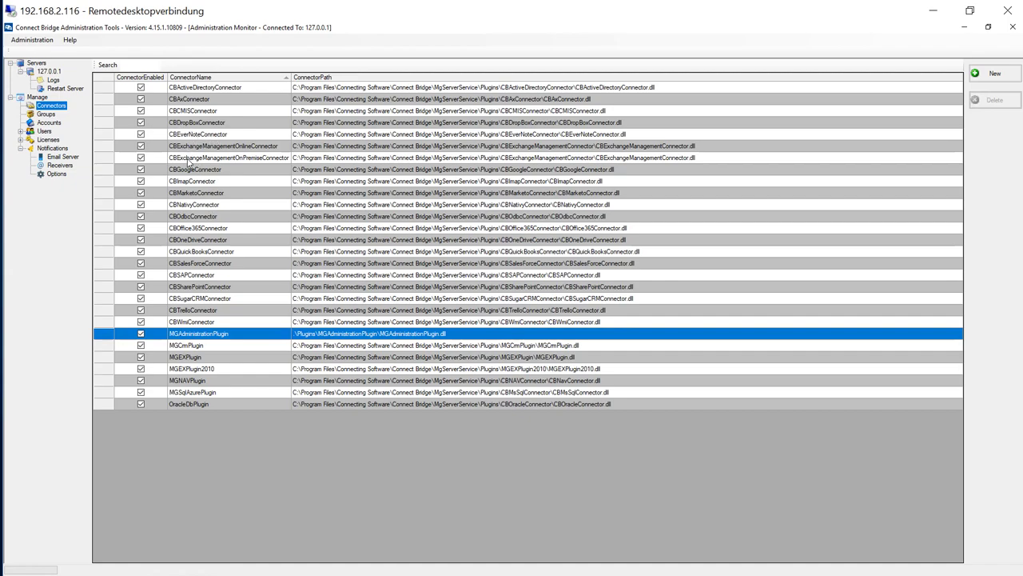
pyautogui.moveTo(185, 181)
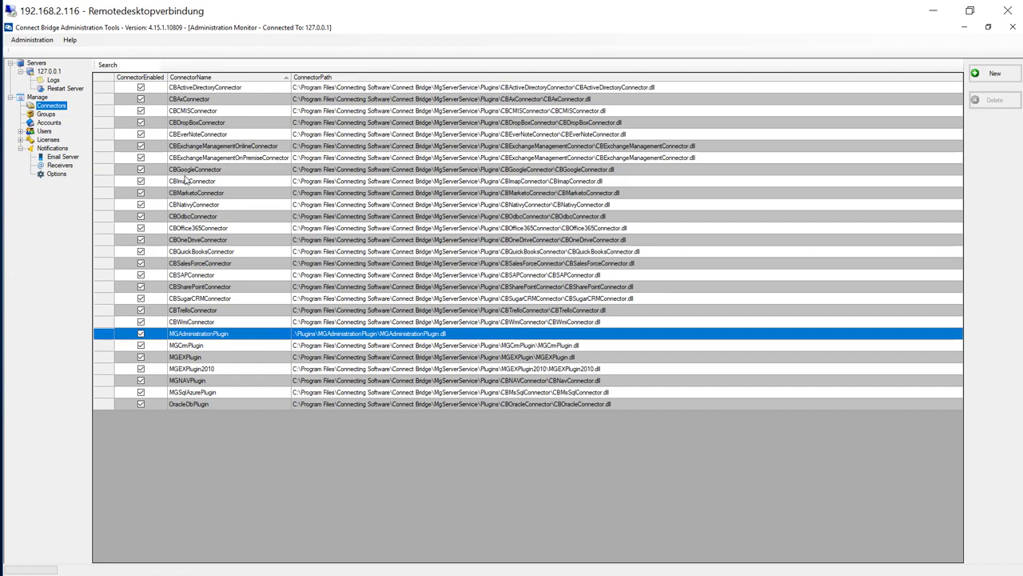
pyautogui.moveTo(191, 195)
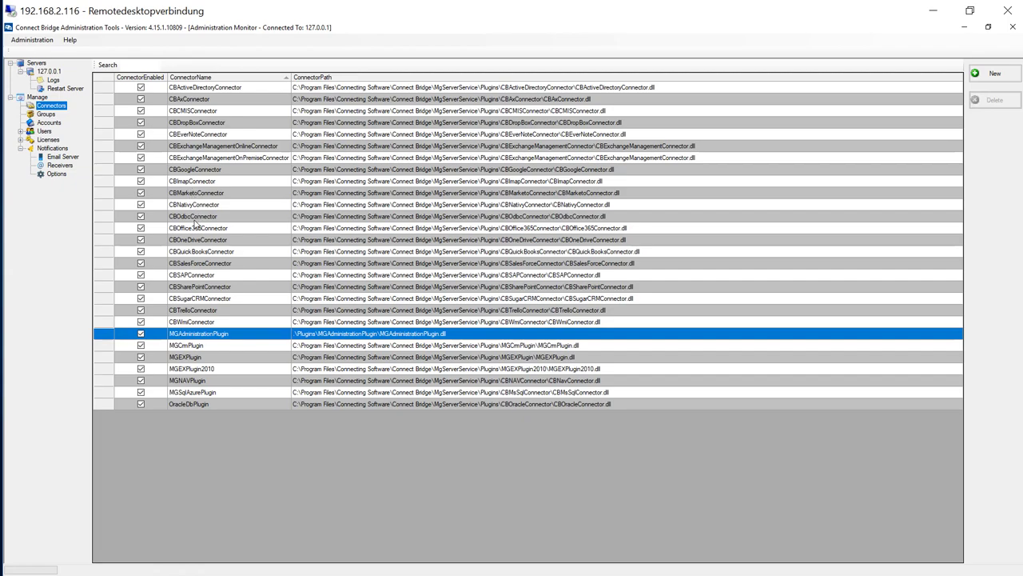
pyautogui.moveTo(185, 238)
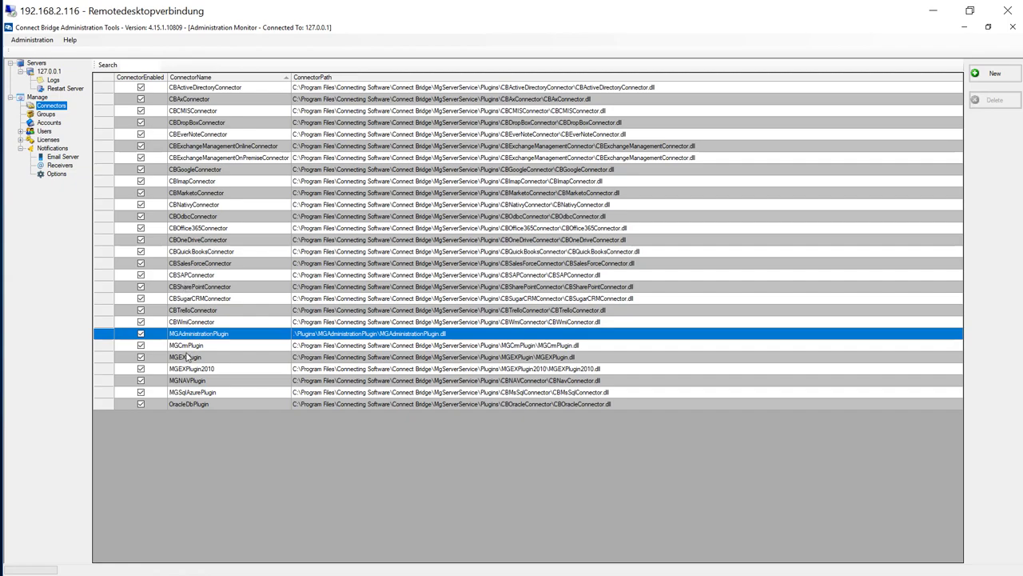
pyautogui.moveTo(189, 292)
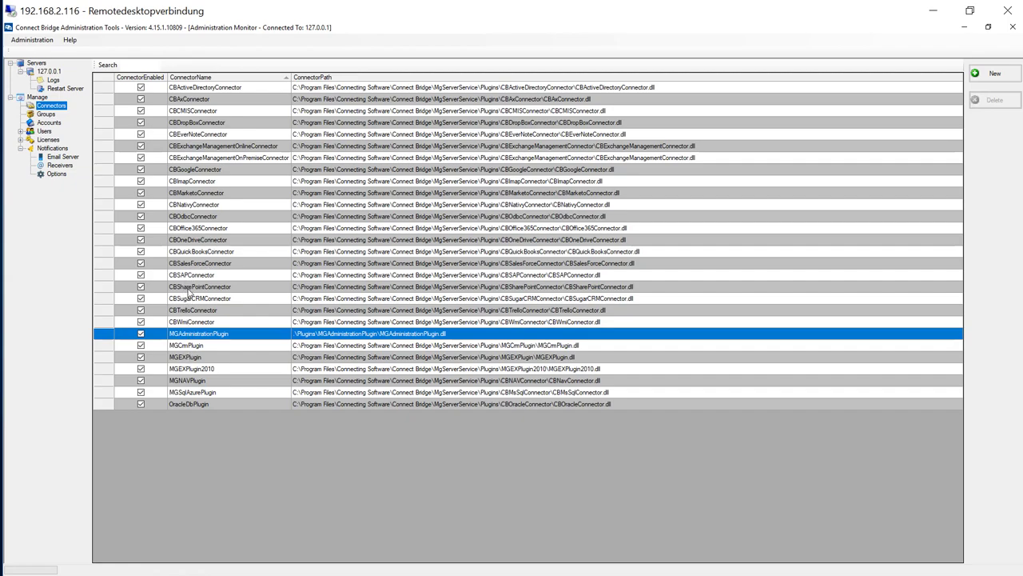
pyautogui.moveTo(192, 310)
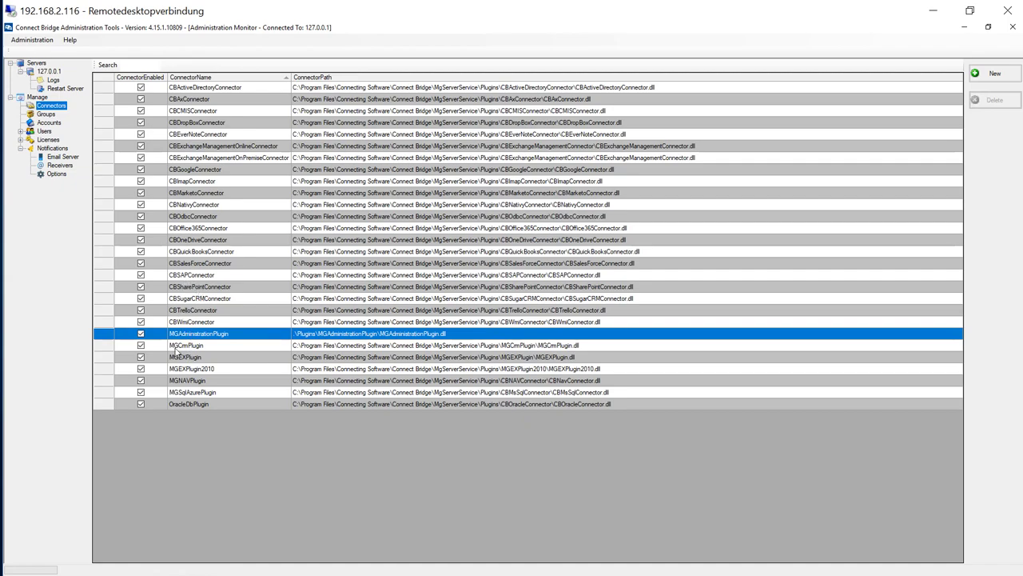
pyautogui.moveTo(228, 364)
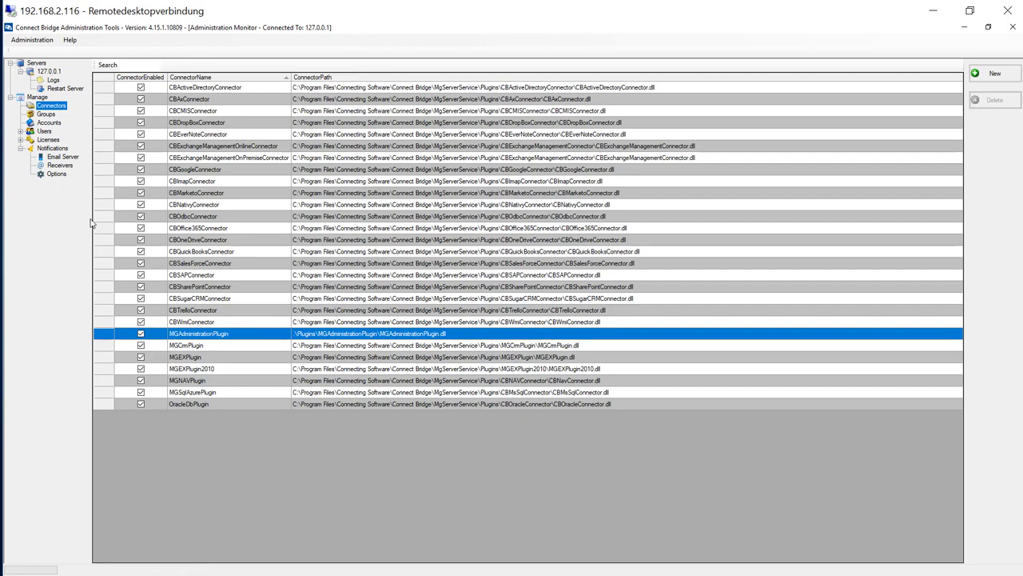
pyautogui.moveTo(324, 281)
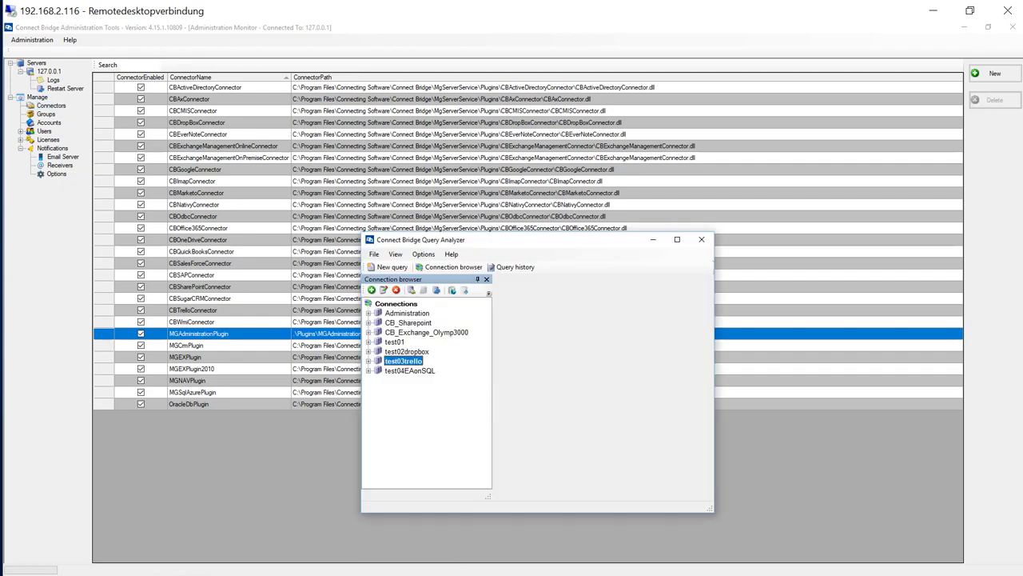
pyautogui.moveTo(489, 245)
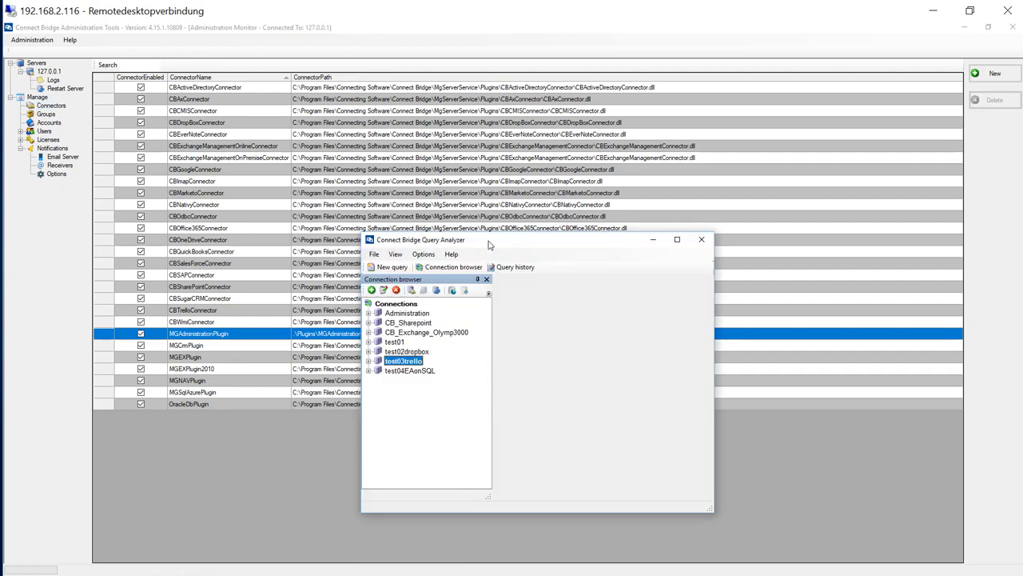
# Maximize Query Analyzer, expand test03trello's tables, and bring up the connection's options.
pyautogui.click(677, 239)
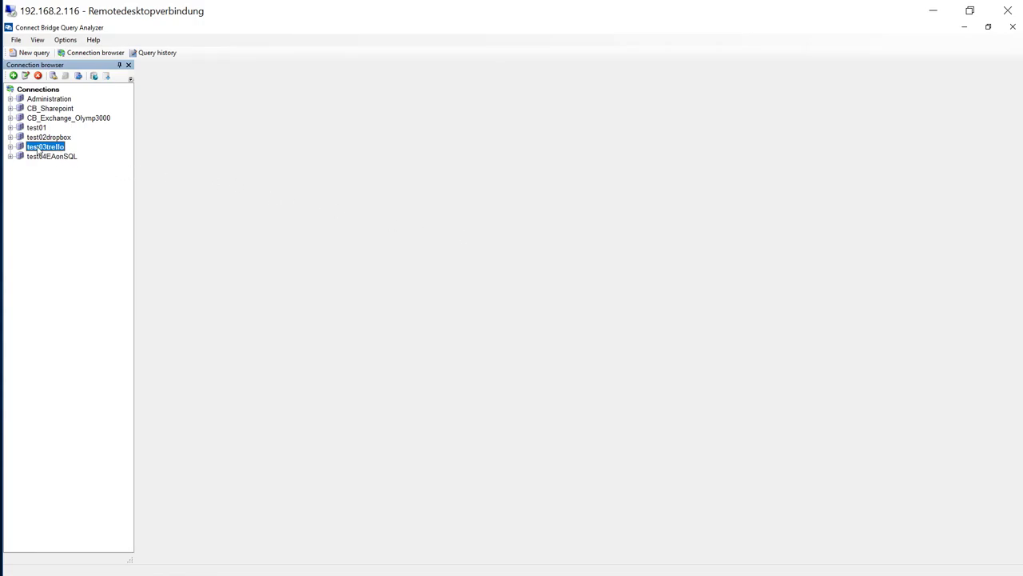
pyautogui.click(11, 147)
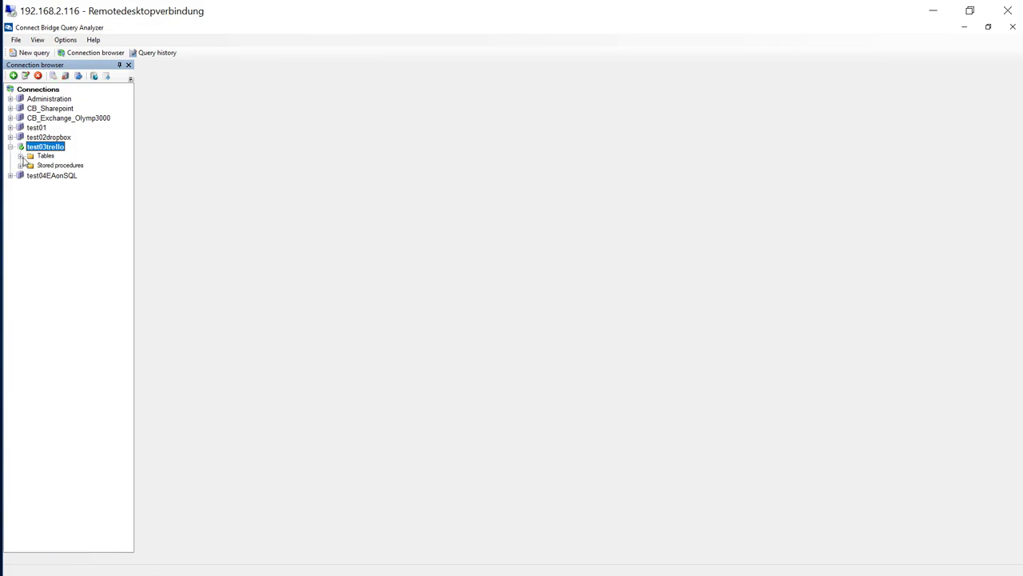
pyautogui.click(30, 155)
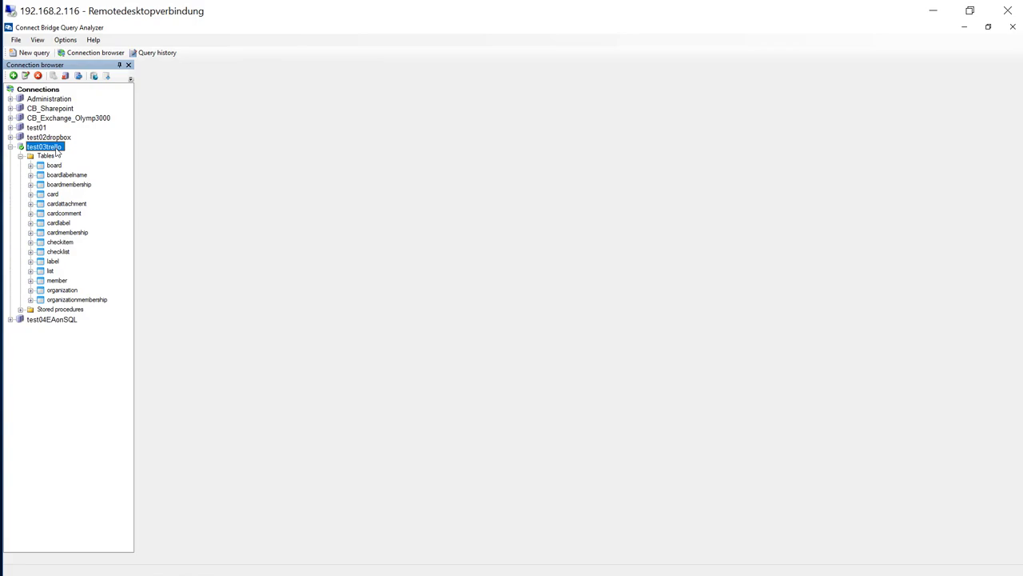
pyautogui.rightClick(44, 146)
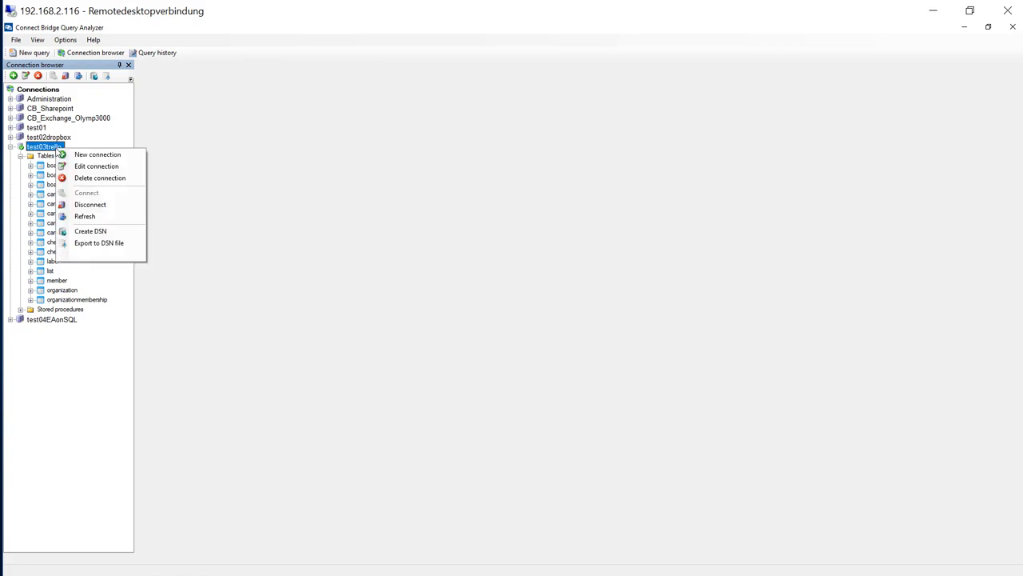
pyautogui.moveTo(96, 165)
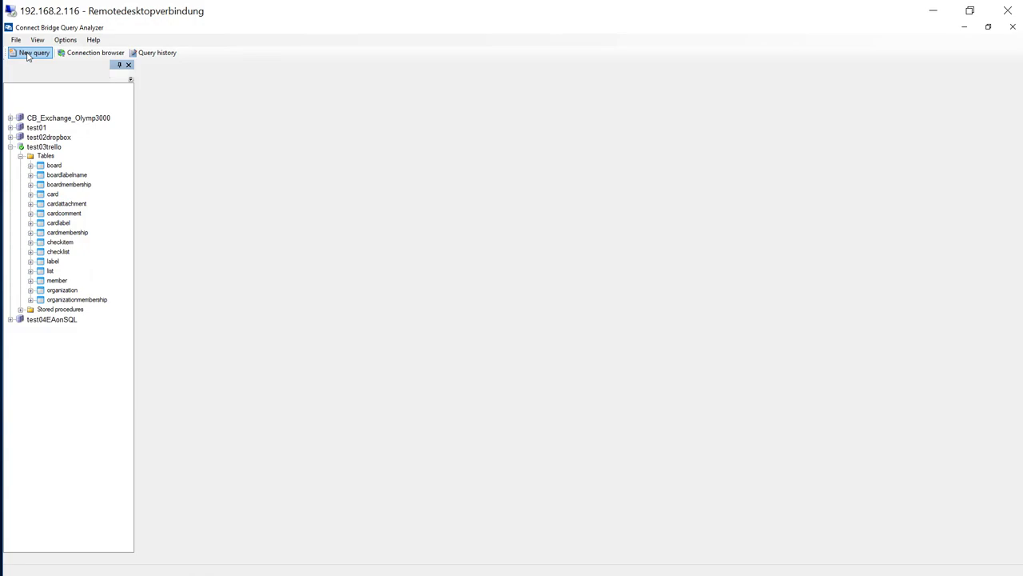
# Run 'select * from card' on test03trello, returning six Trello cards.
pyautogui.click(33, 52)
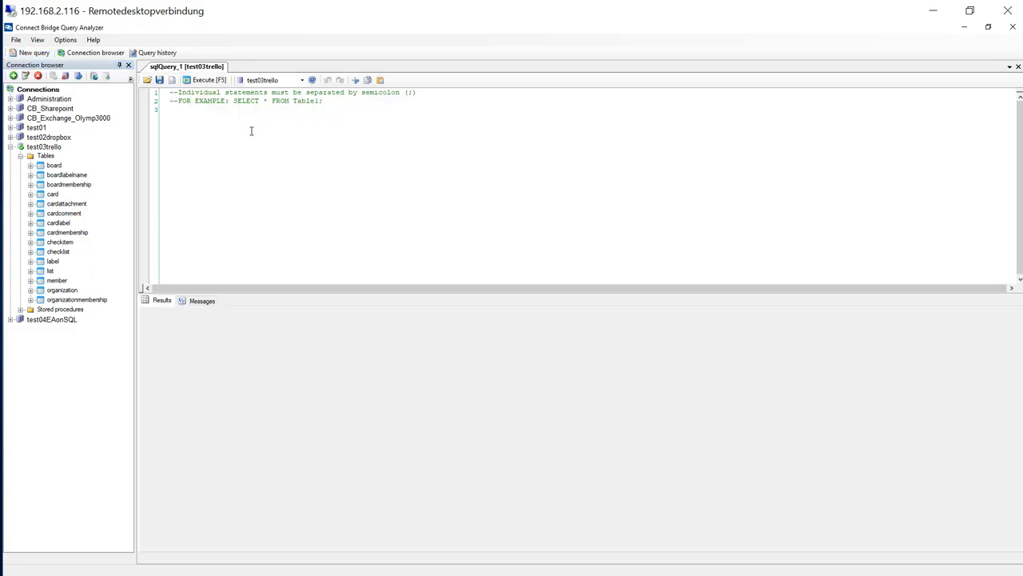
pyautogui.write('select')
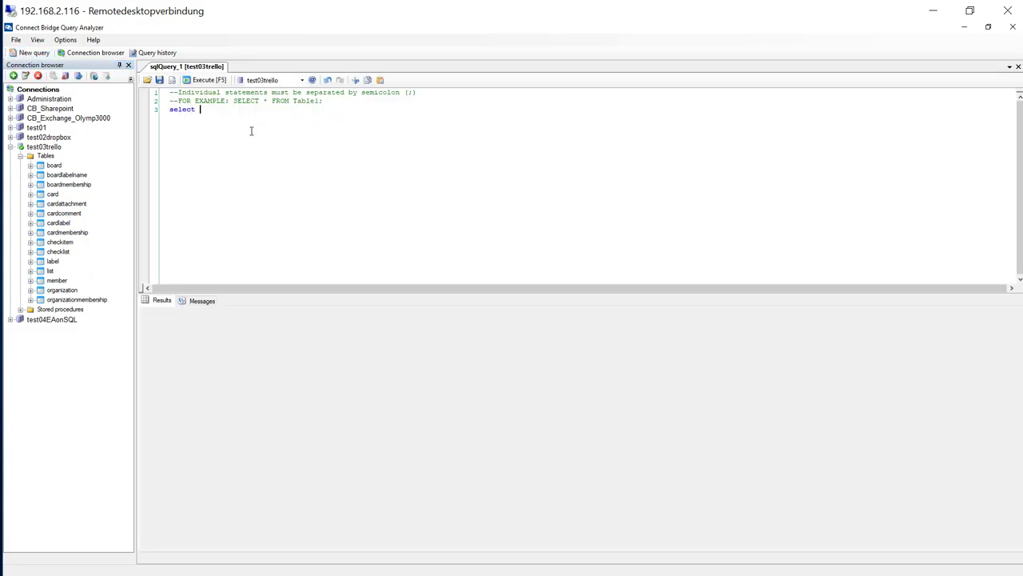
pyautogui.write('* from')
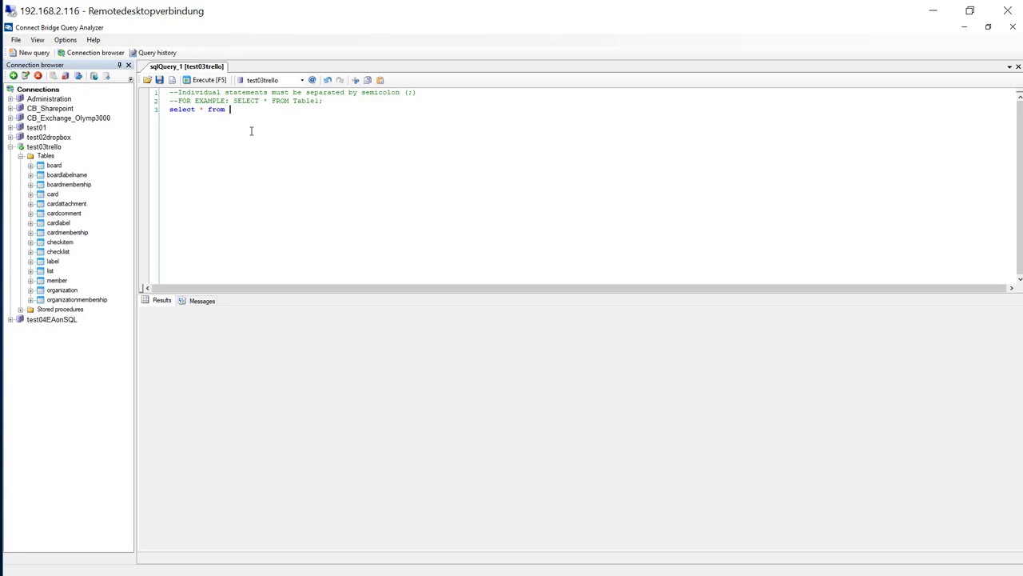
pyautogui.write('card')
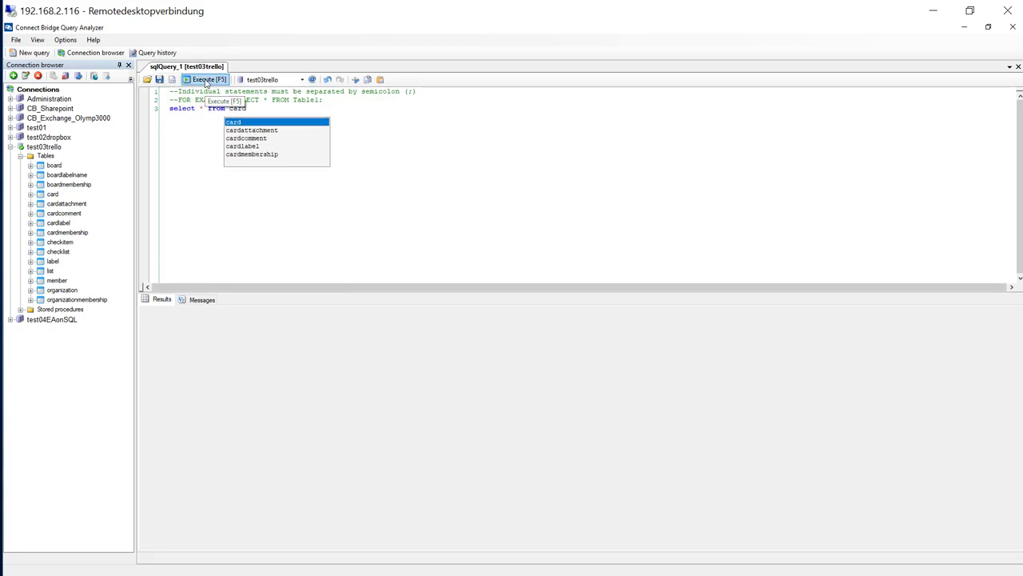
pyautogui.click(206, 79)
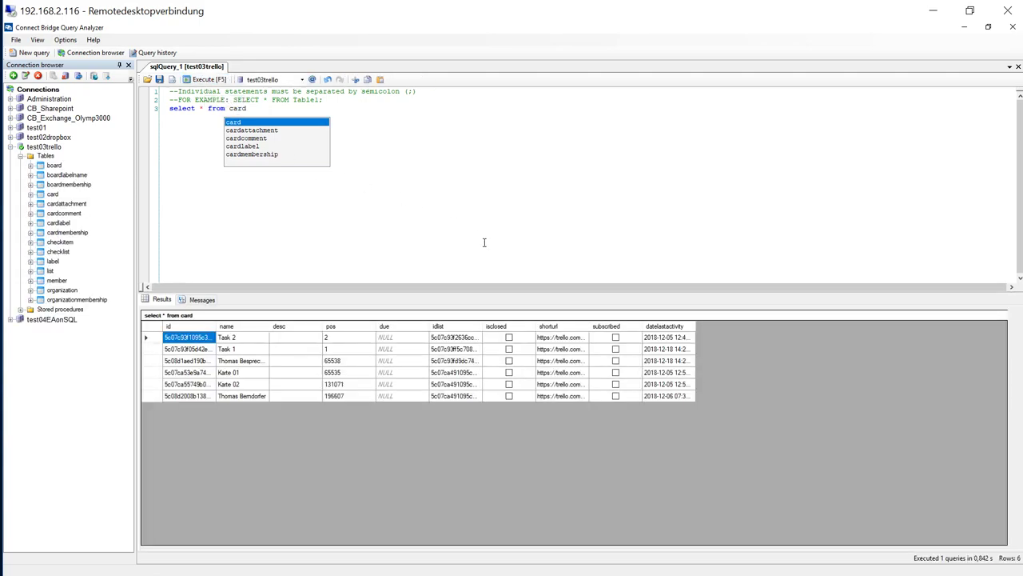
pyautogui.moveTo(415, 454)
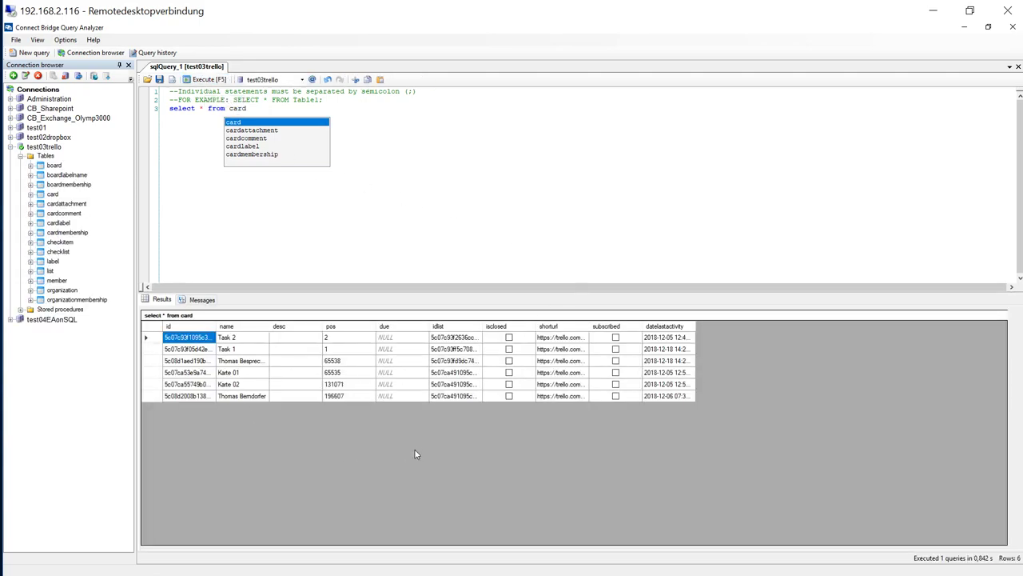
pyautogui.moveTo(558, 425)
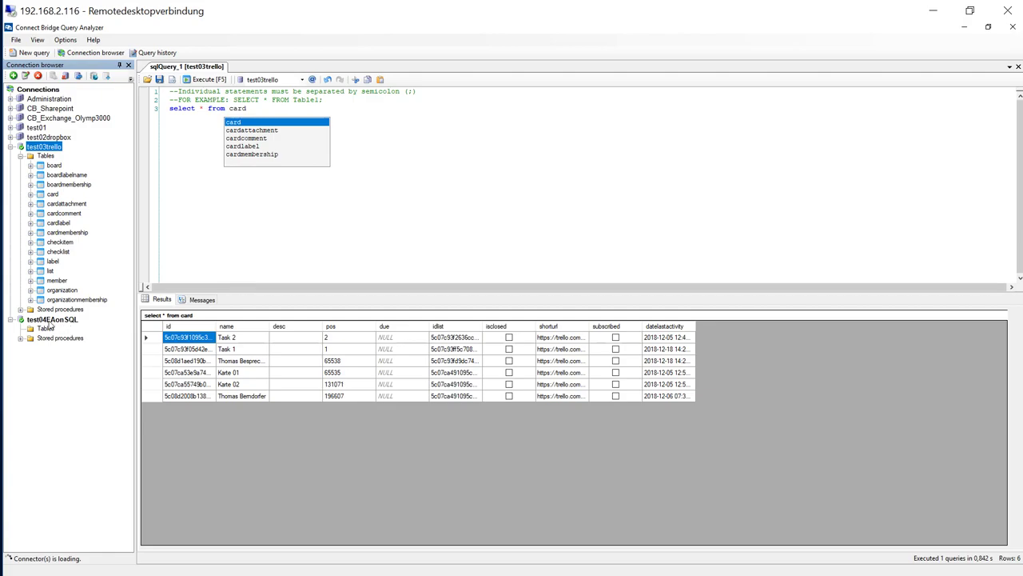
pyautogui.moveTo(53, 327)
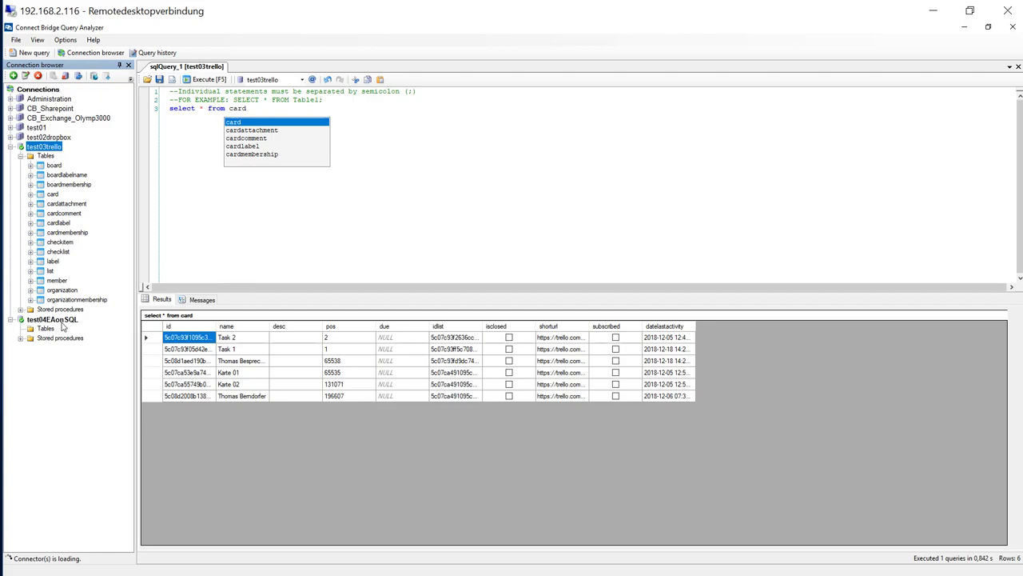
# Expand test04EAonSQL's tables and run 'select * from t_object'.
pyautogui.click(52, 319)
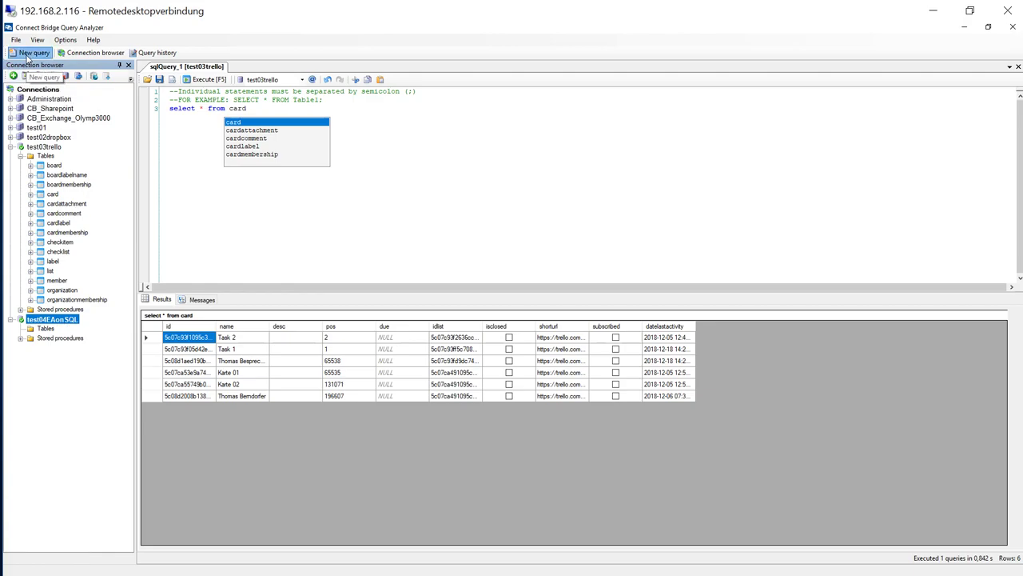
pyautogui.click(34, 52)
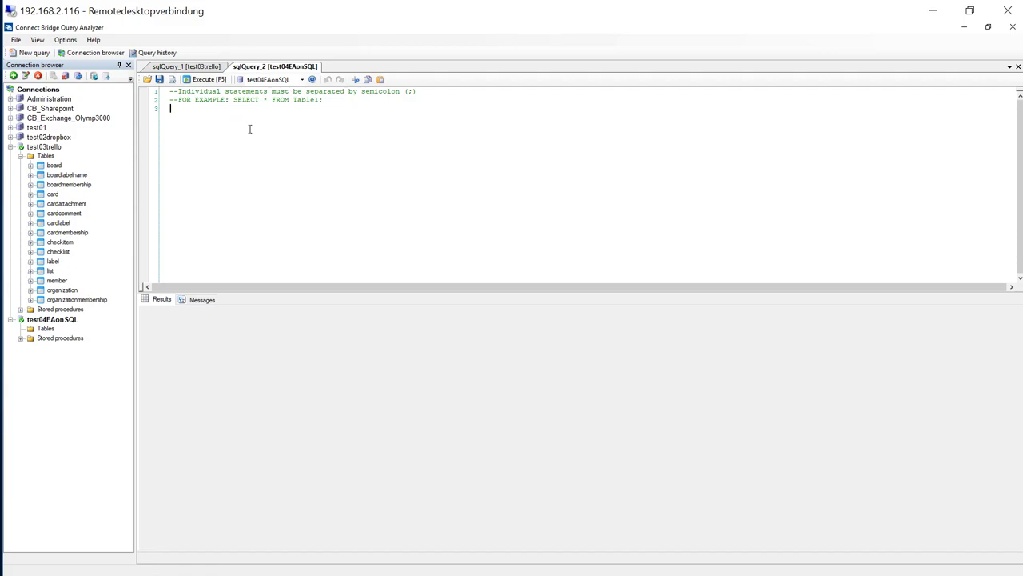
pyautogui.write('select')
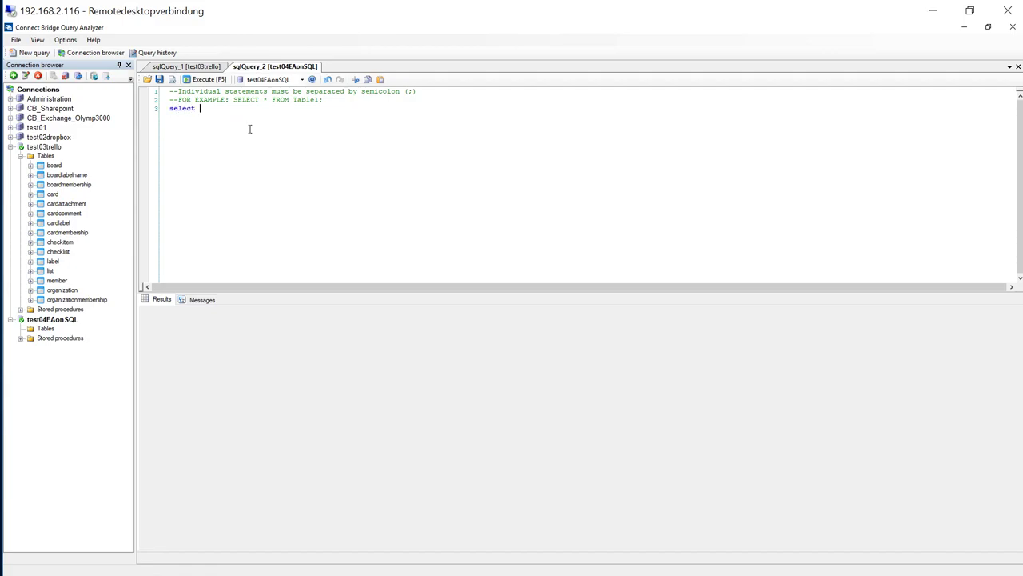
pyautogui.write('*')
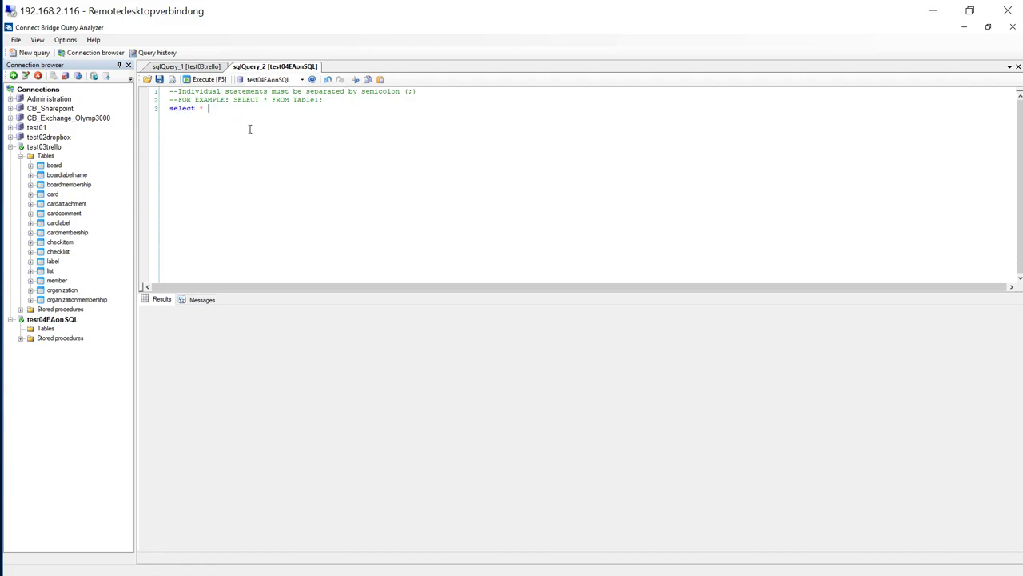
pyautogui.write('from t_ob')
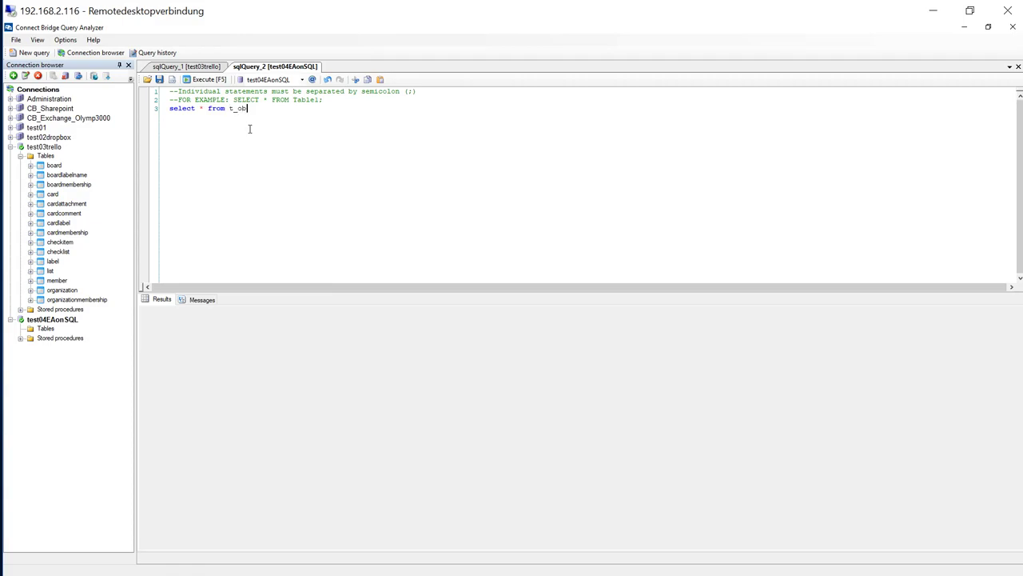
pyautogui.write('je')
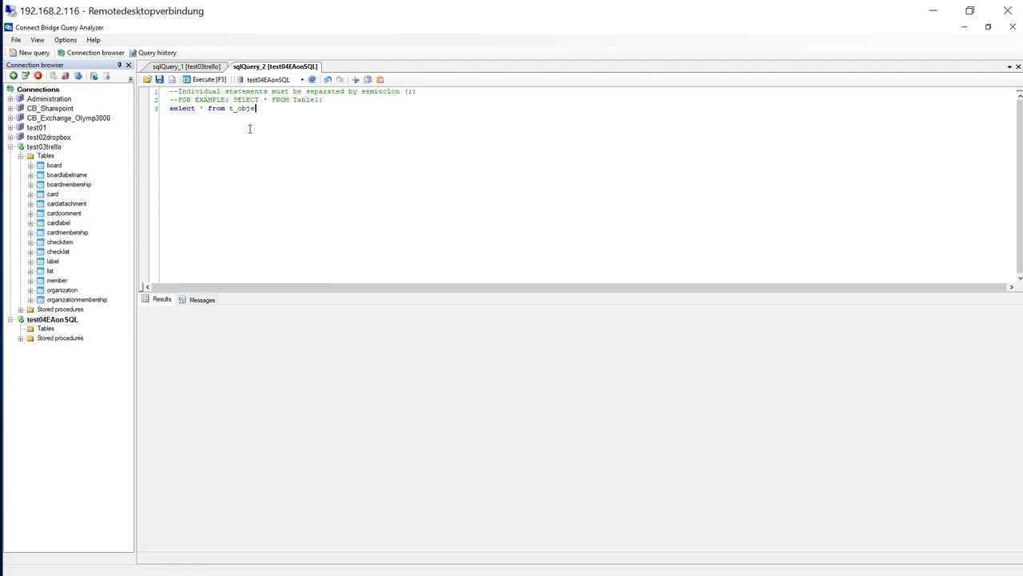
pyautogui.write('ct')
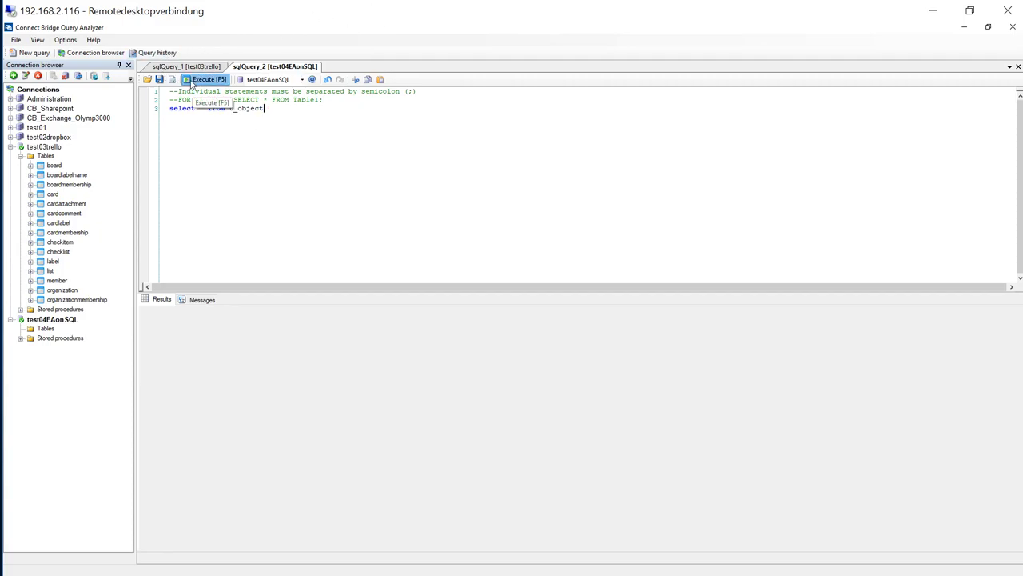
pyautogui.click(205, 79)
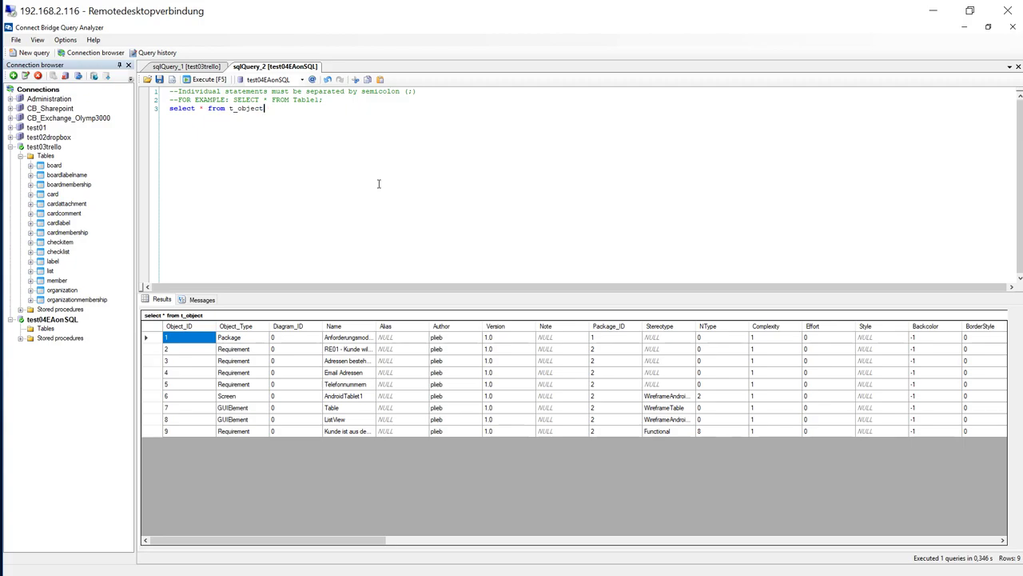
pyautogui.moveTo(521, 496)
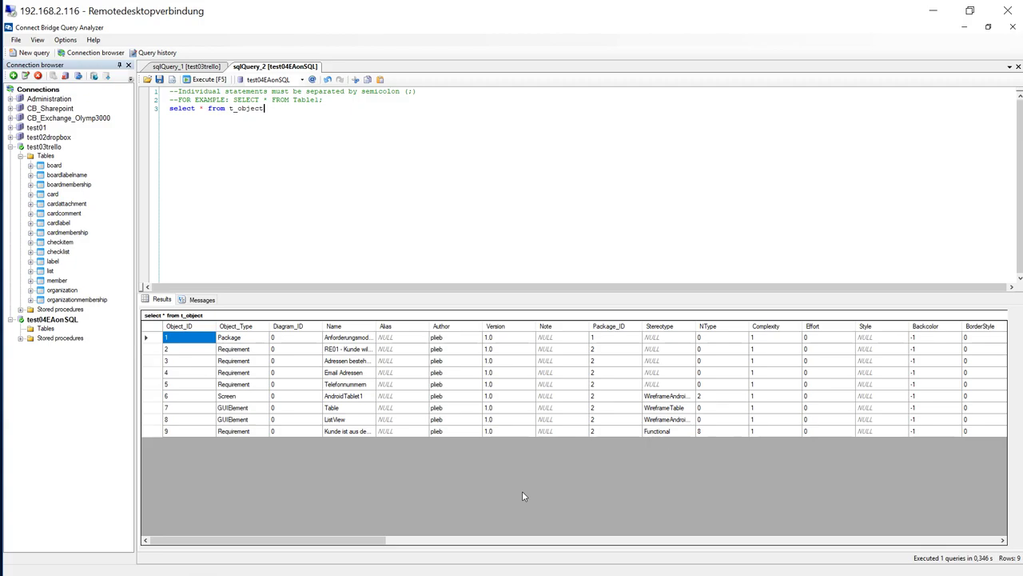
pyautogui.moveTo(454, 438)
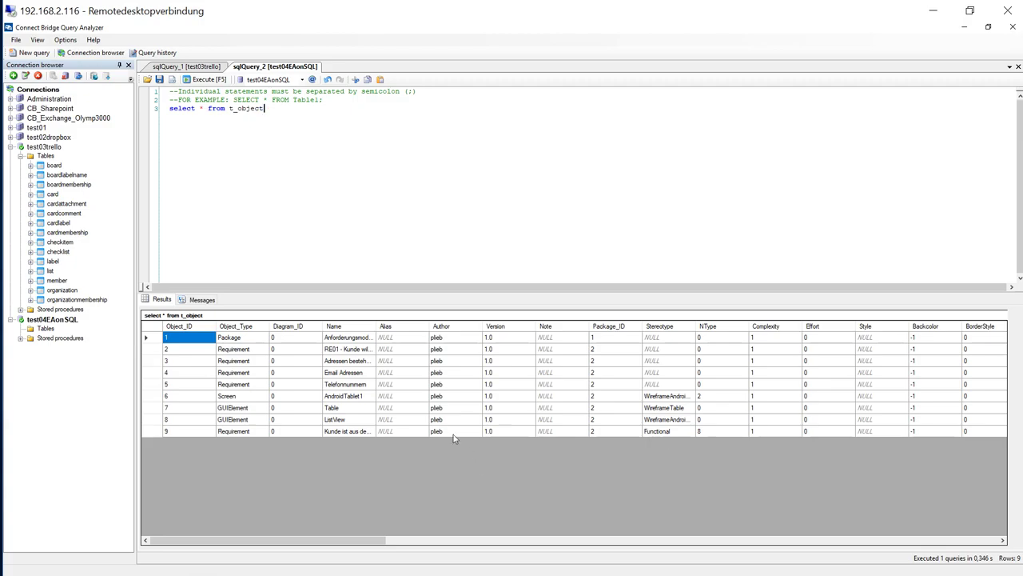
pyautogui.moveTo(284, 120)
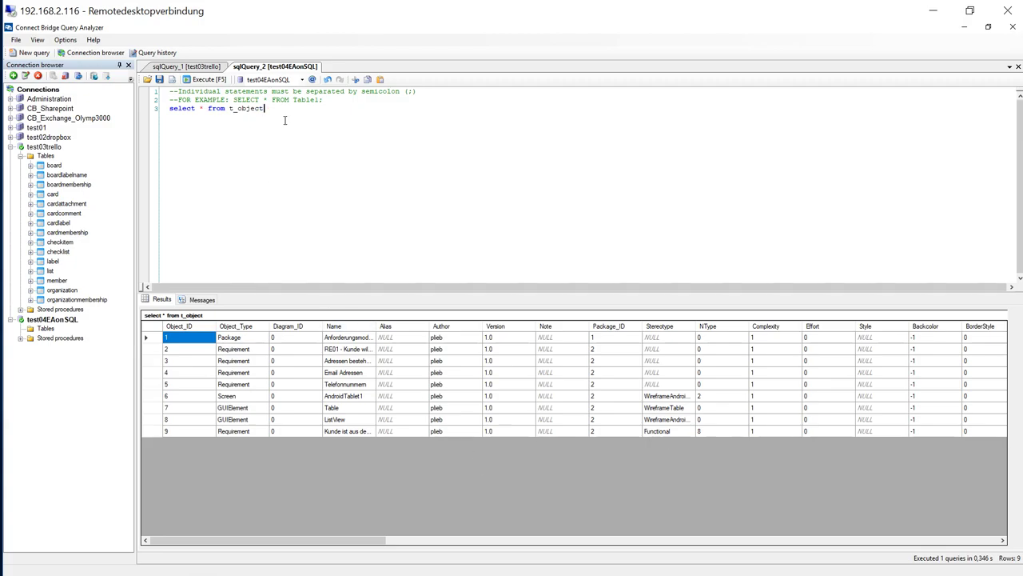
# Add where Object_Type = 'Requirement' and rerun, returning five Requirement rows.
pyautogui.write('wh')
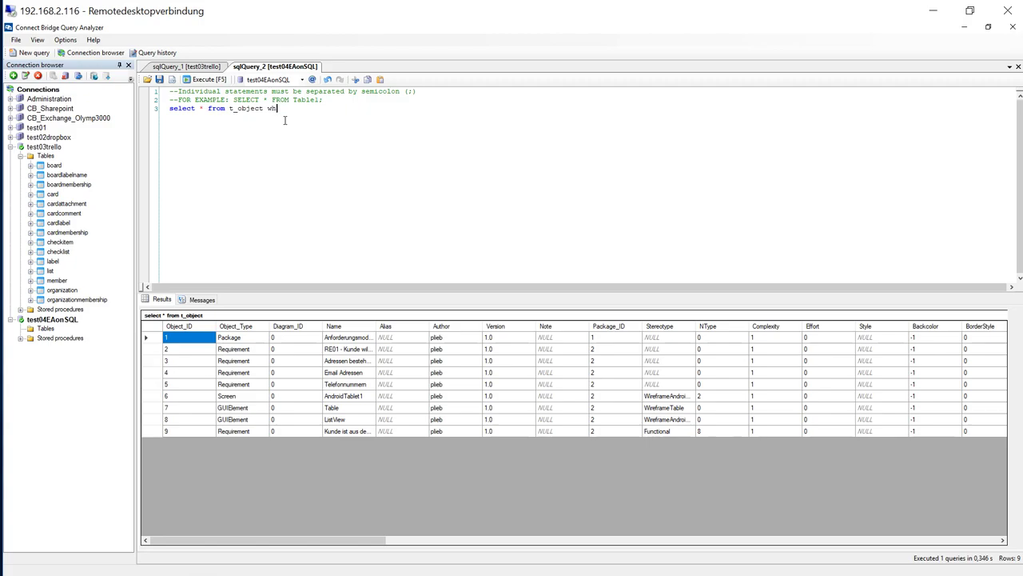
pyautogui.write('ere')
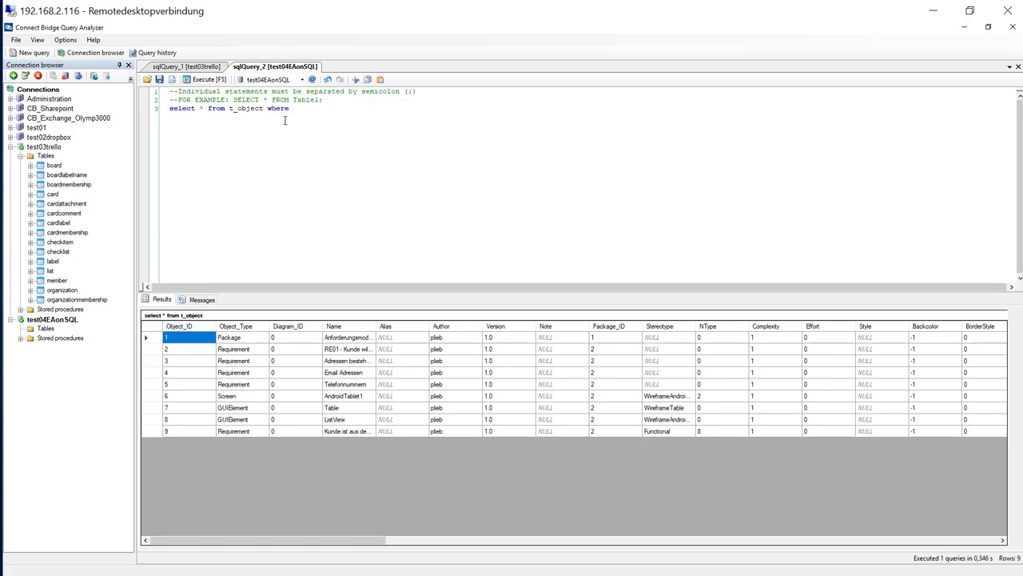
pyautogui.write("Object_Type = '")
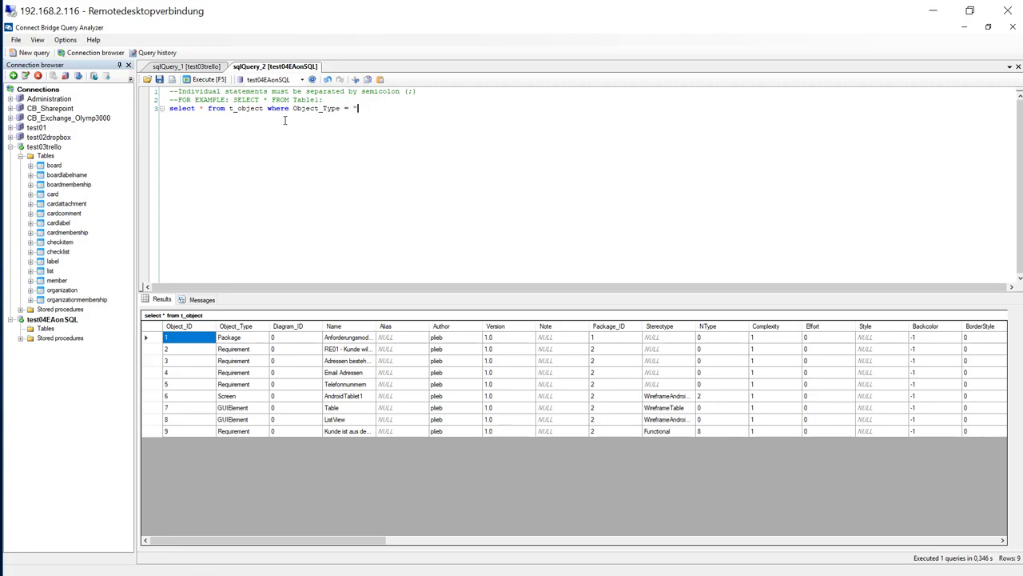
pyautogui.press('Backspace')
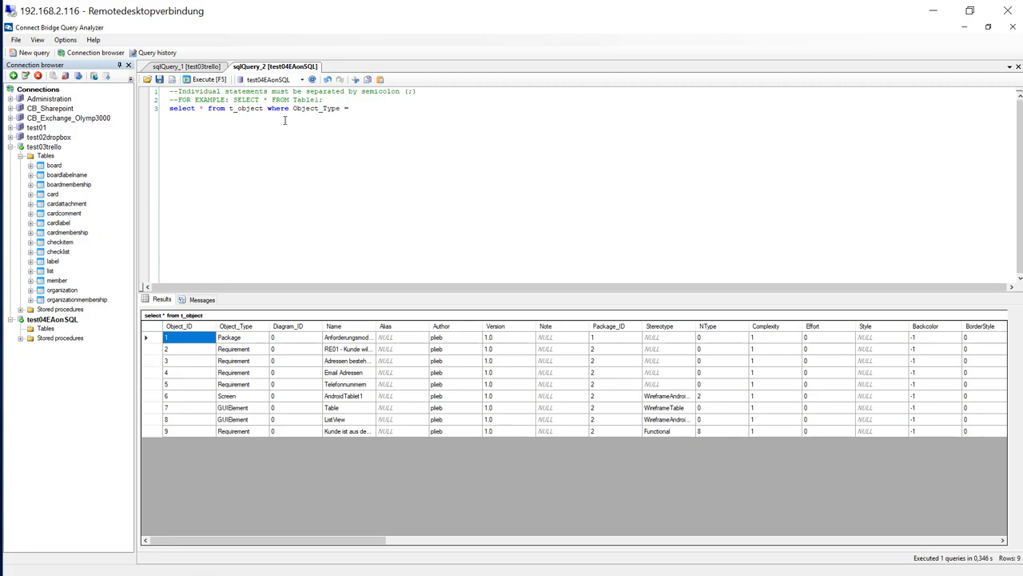
pyautogui.write("'Requirement'")
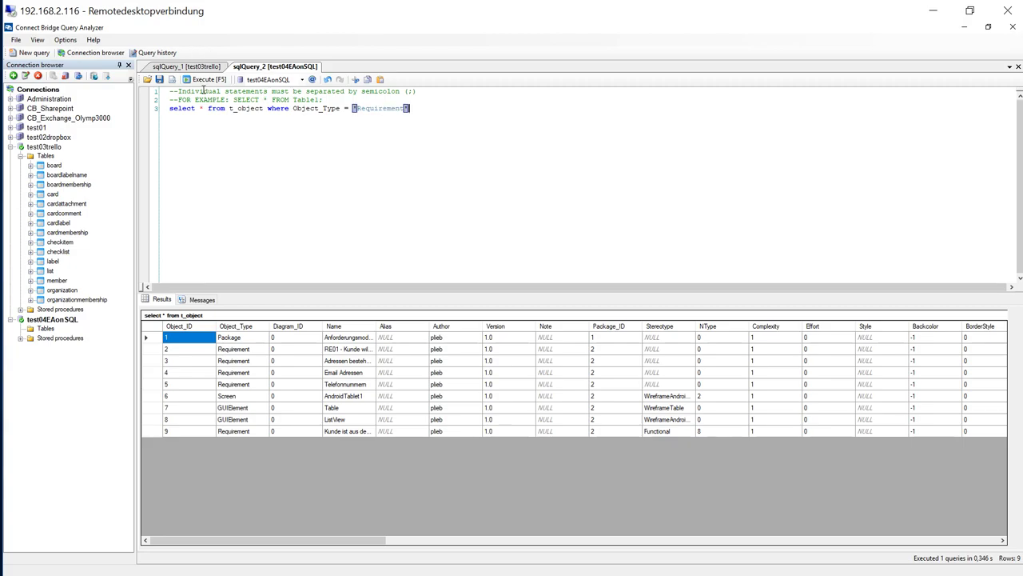
pyautogui.click(206, 79)
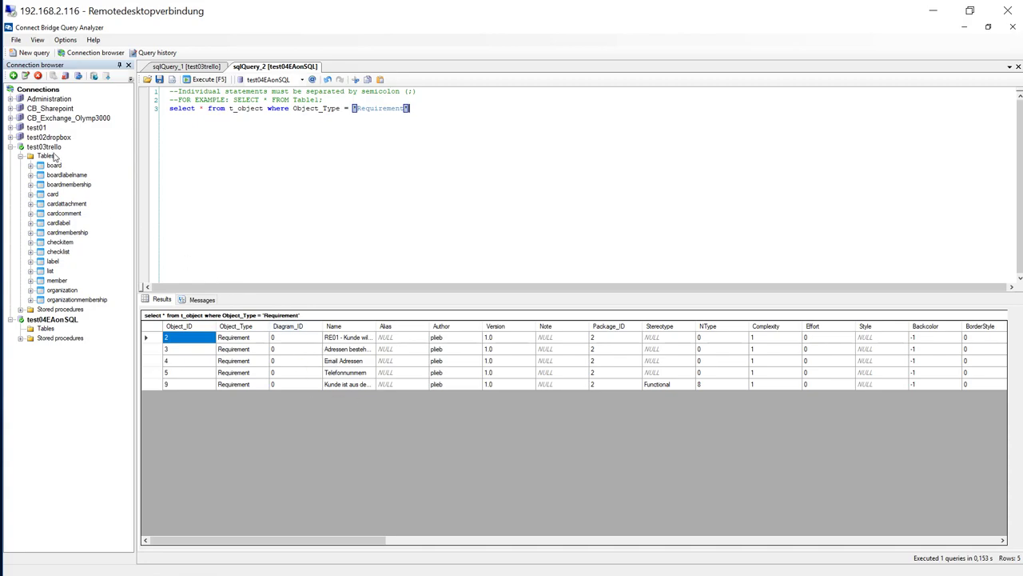
# Run 'select * from MetaData' in a new test02dropbox query, autocompleting the table name.
pyautogui.click(13, 136)
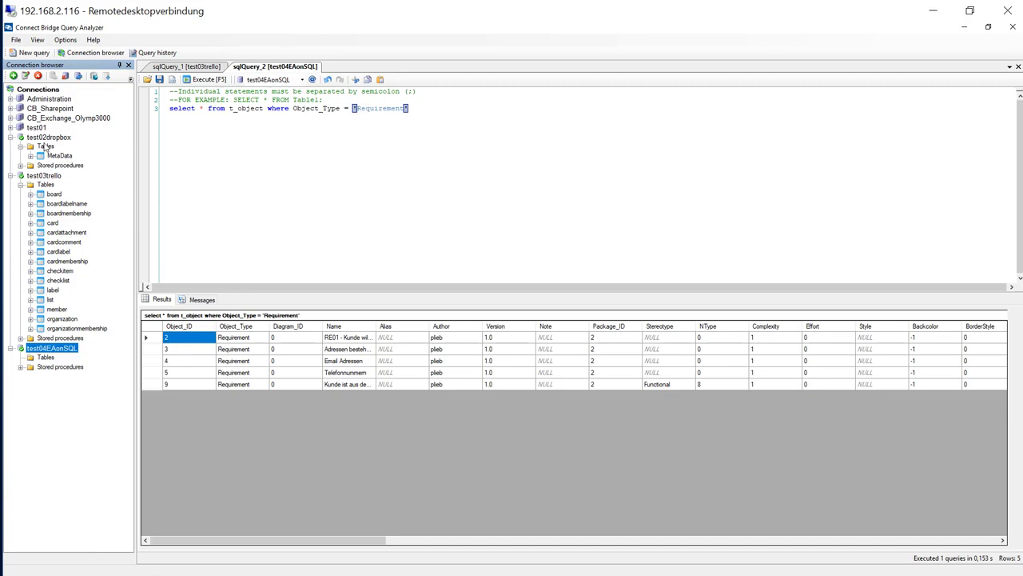
pyautogui.click(50, 137)
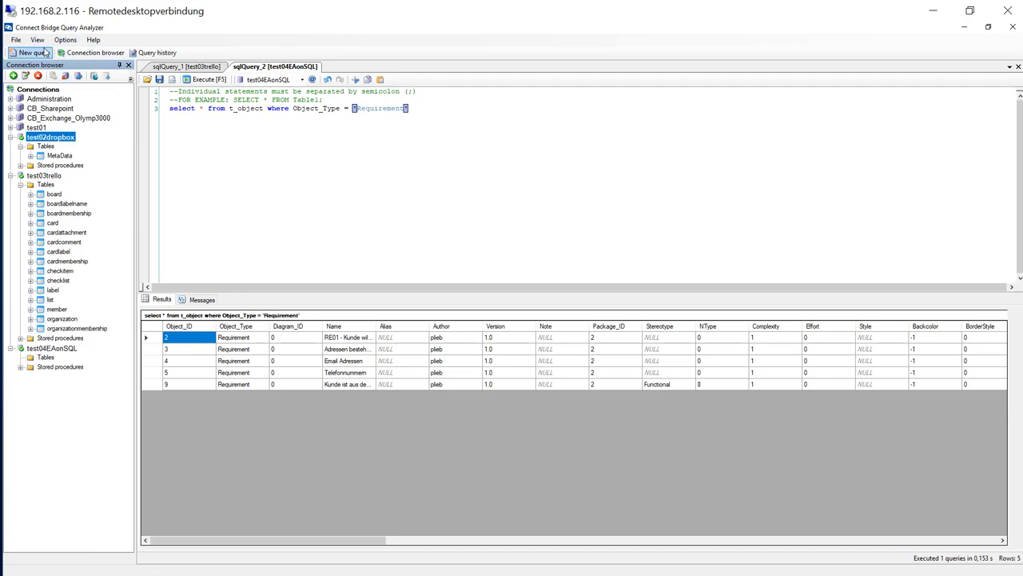
pyautogui.click(30, 52)
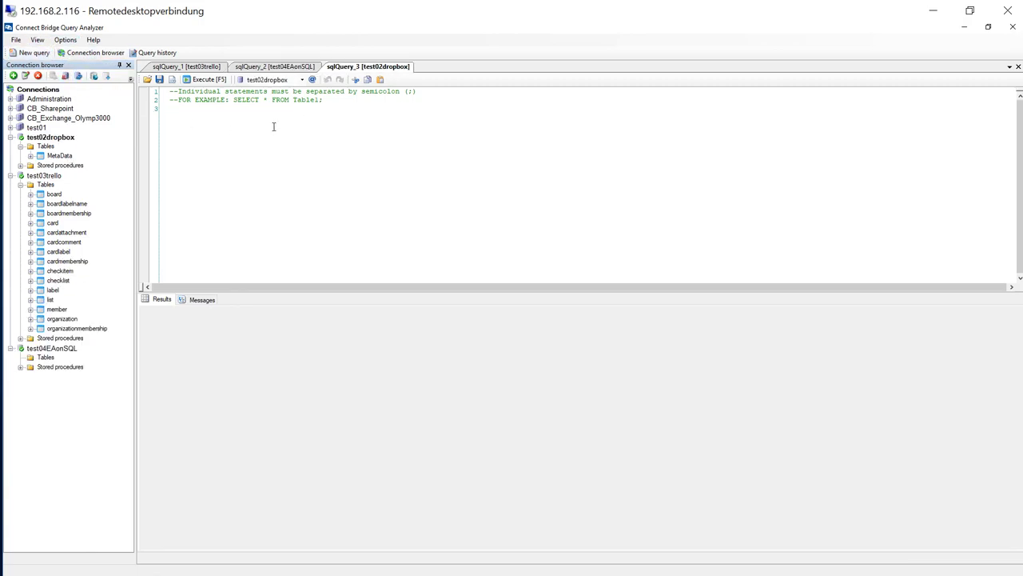
pyautogui.write('sel')
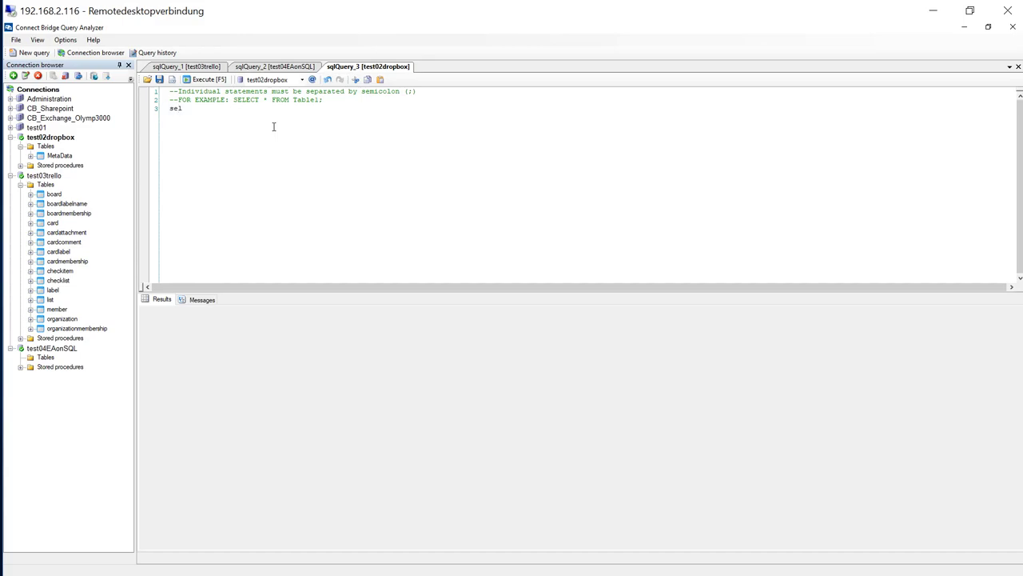
pyautogui.write('ect *')
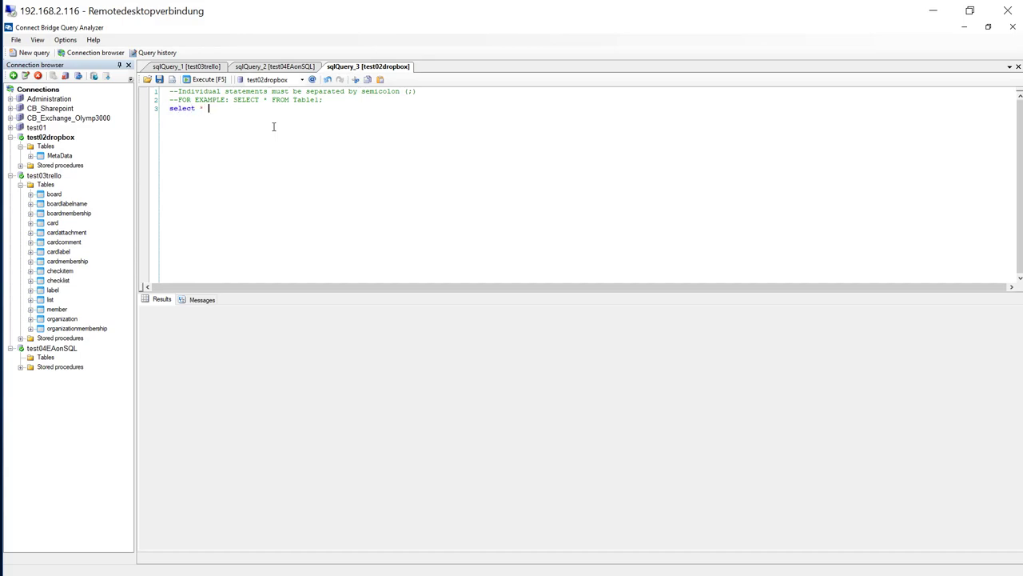
pyautogui.write('from M')
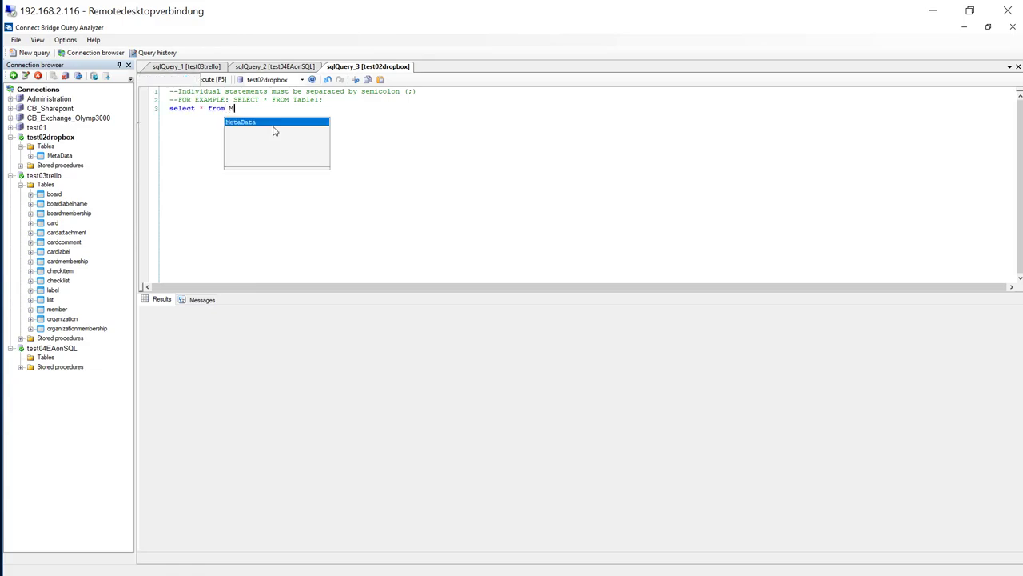
pyautogui.click(240, 121)
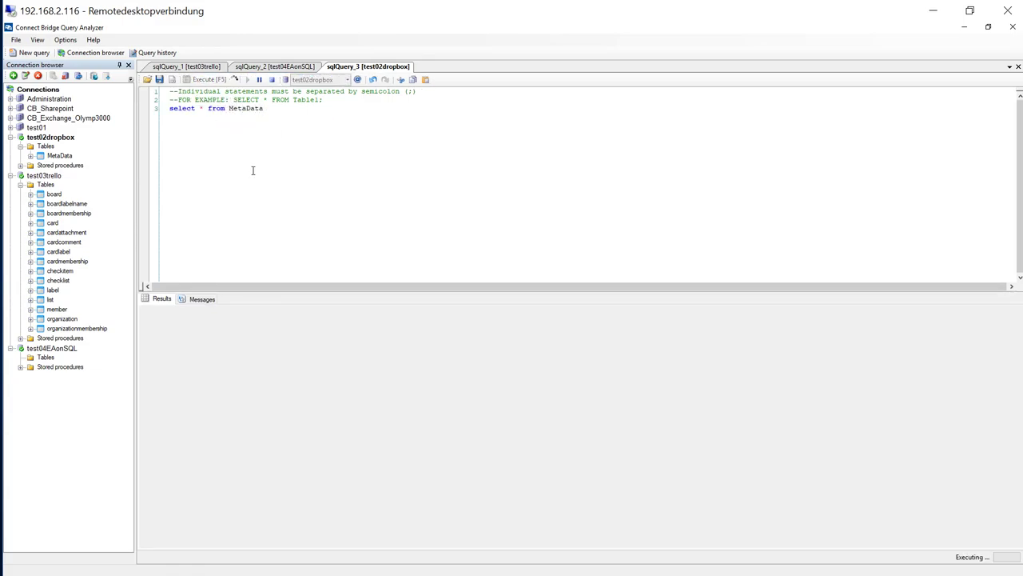
pyautogui.click(203, 80)
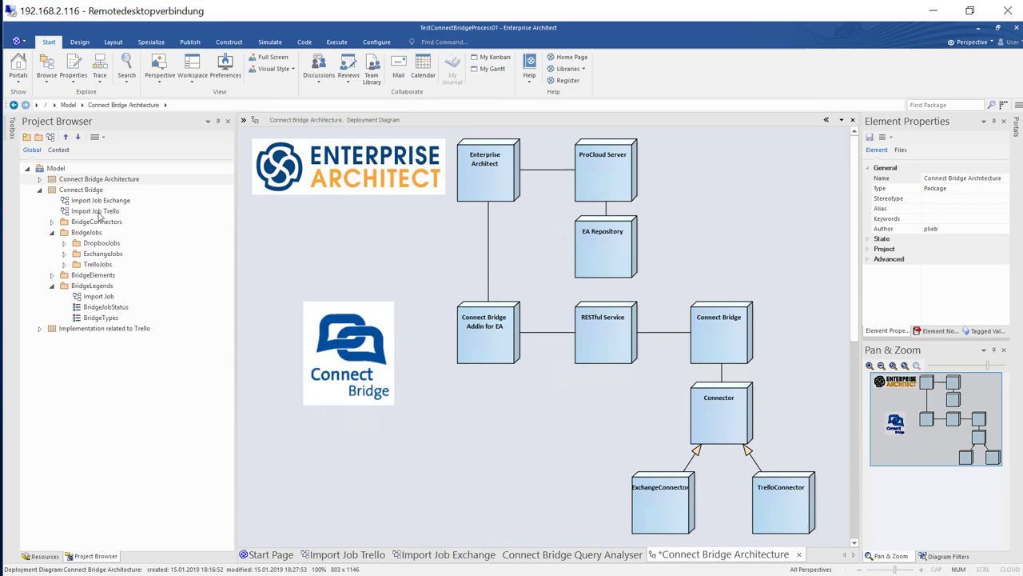
pyautogui.moveTo(126, 205)
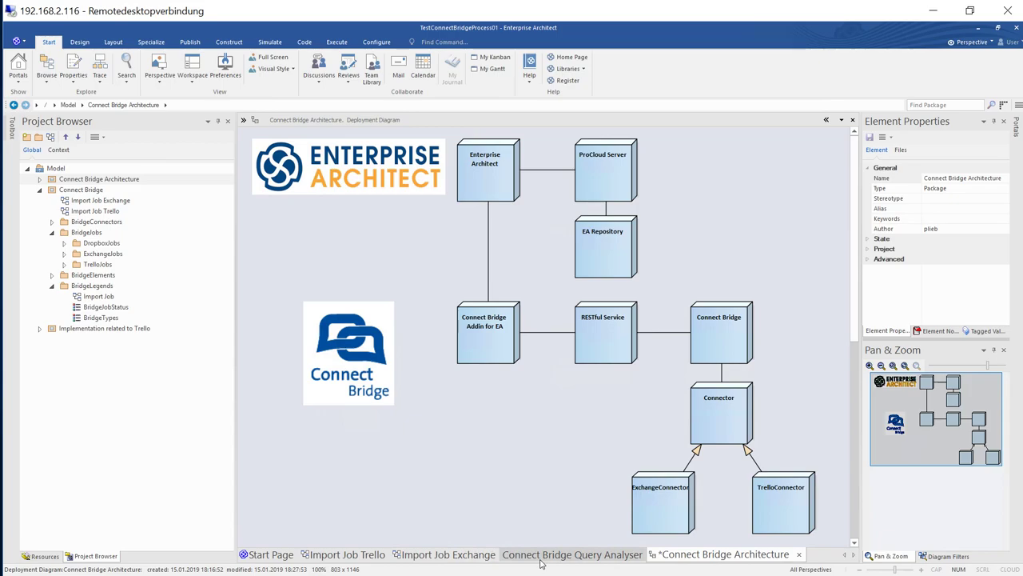
# Show Enterprise Architect's Connect Bridge Query Analyser tab with the 'Karte' card query.
pyautogui.click(572, 553)
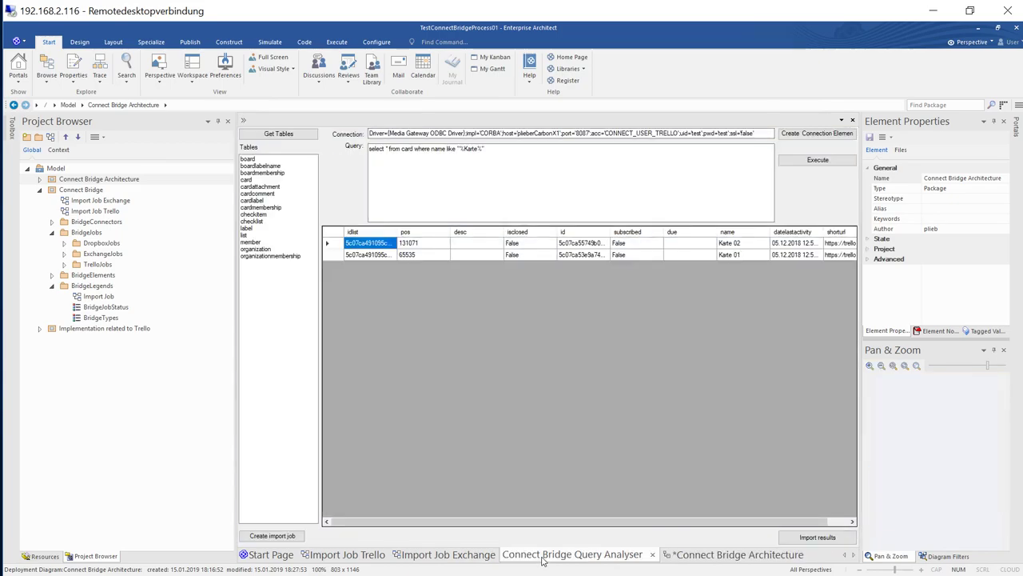
pyautogui.moveTo(396, 142)
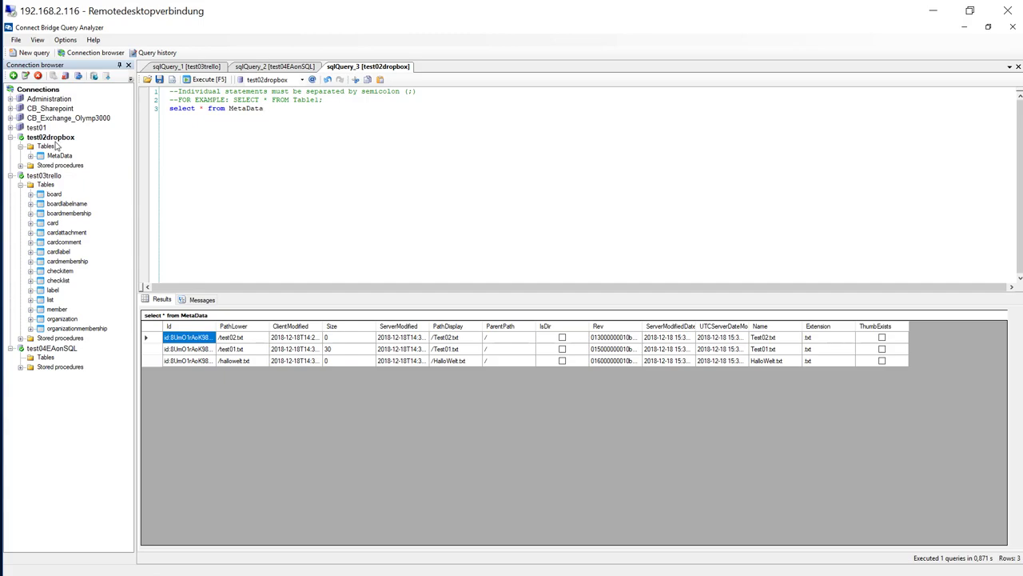
# Review test02dropbox's advanced connection string in its settings without saving.
pyautogui.click(50, 136)
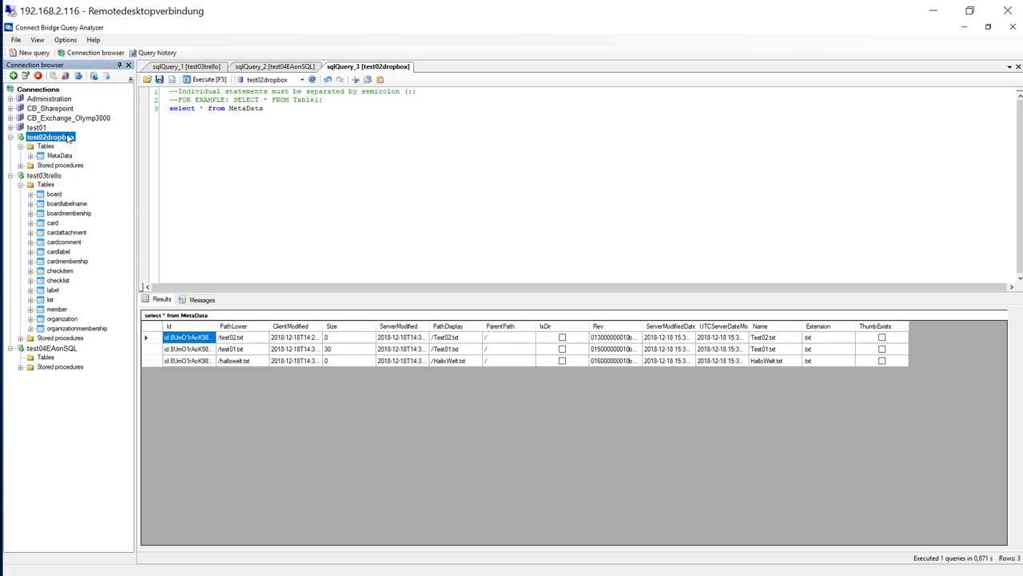
pyautogui.doubleClick(50, 136)
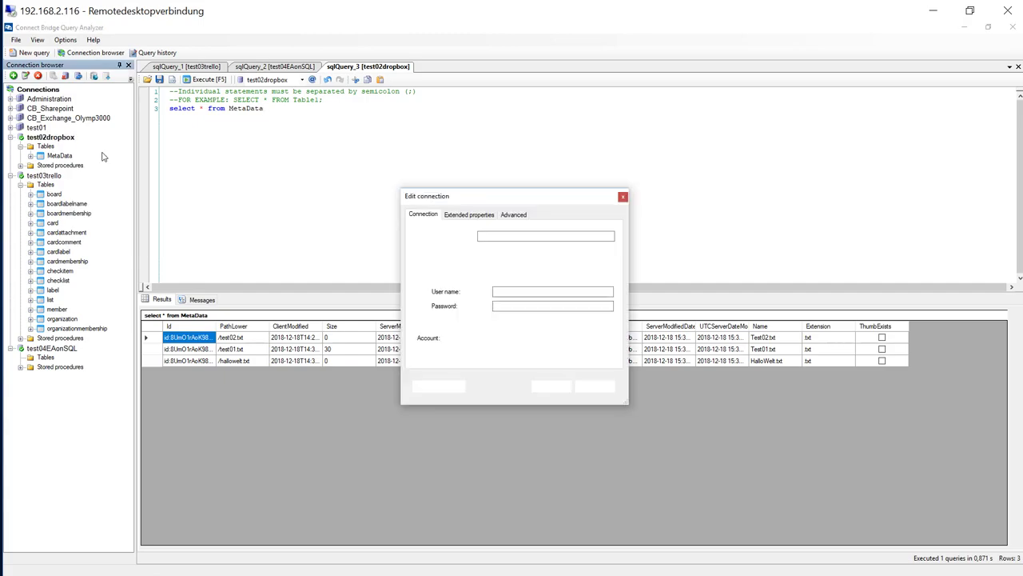
pyautogui.click(513, 214)
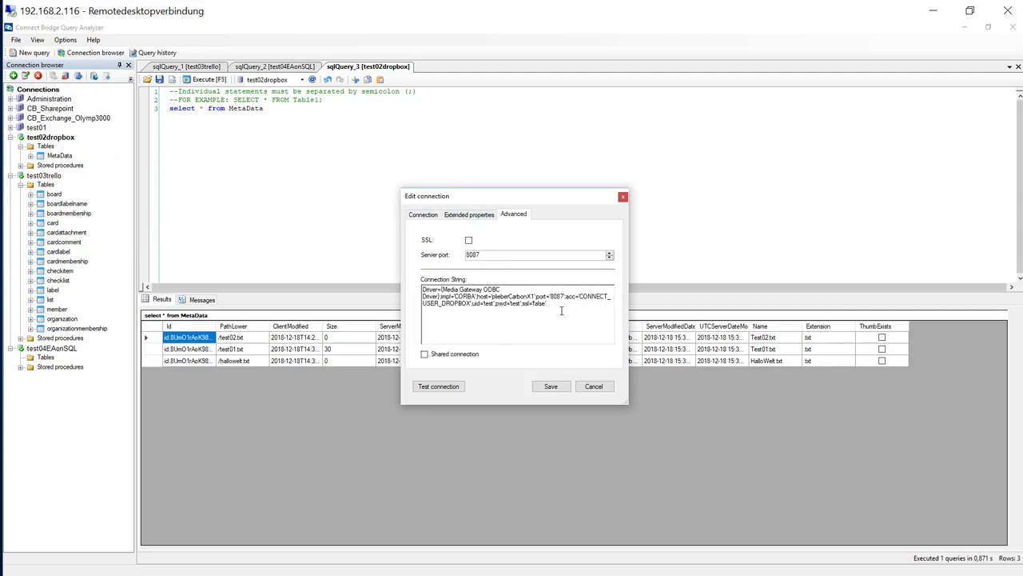
pyautogui.tripleClick(516, 296)
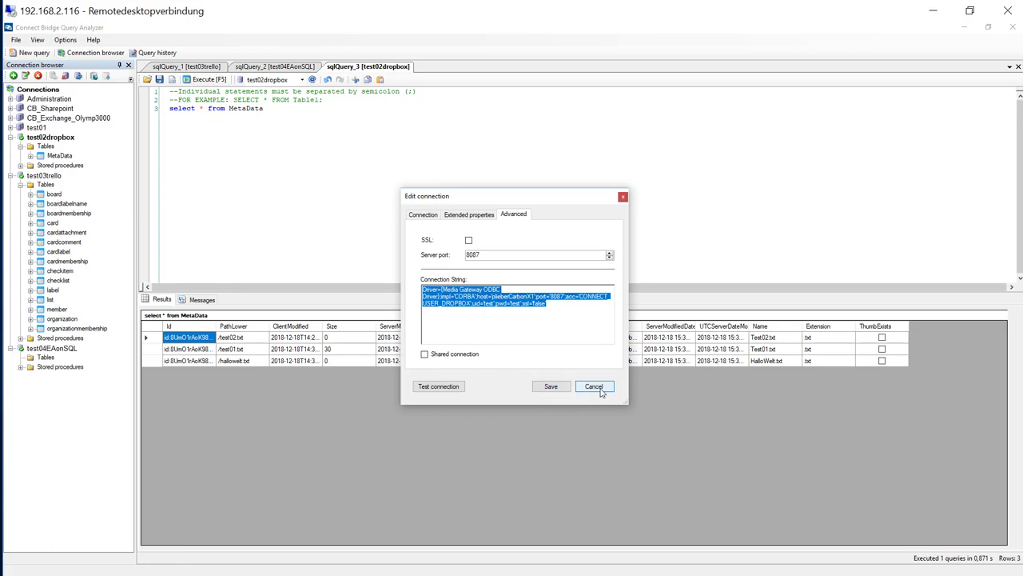
pyautogui.click(594, 386)
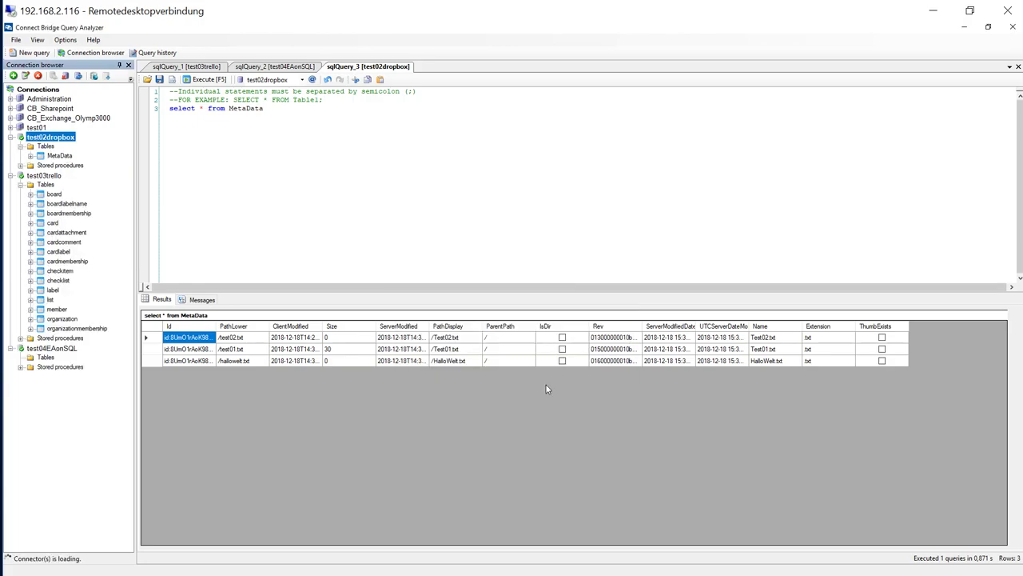
pyautogui.moveTo(445, 572)
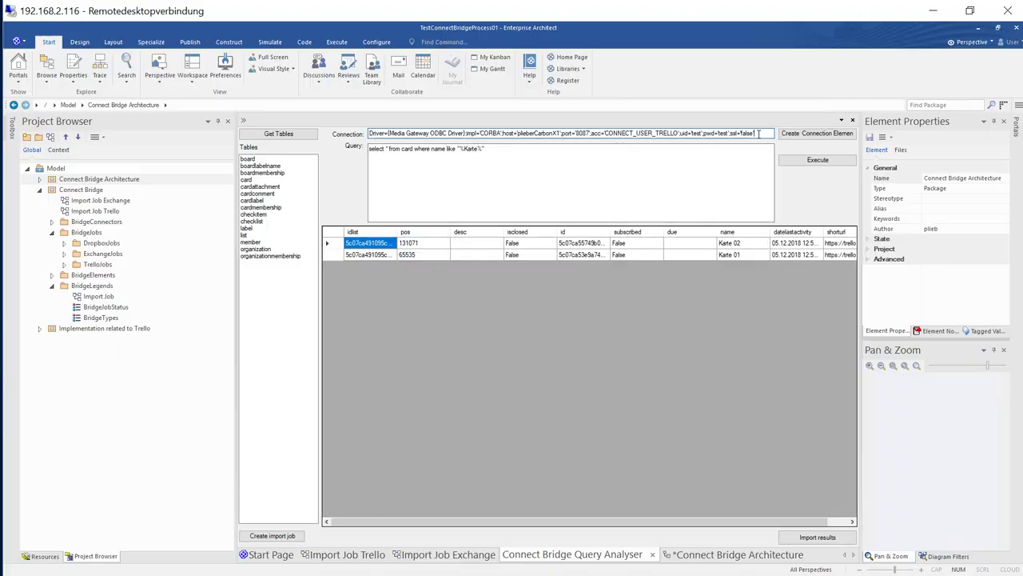
# Switch the connection string to DROPBOX, load tables, and run 'select * from MetaData'.
pyautogui.tripleClick(559, 133)
pyautogui.write('DROPBOX')
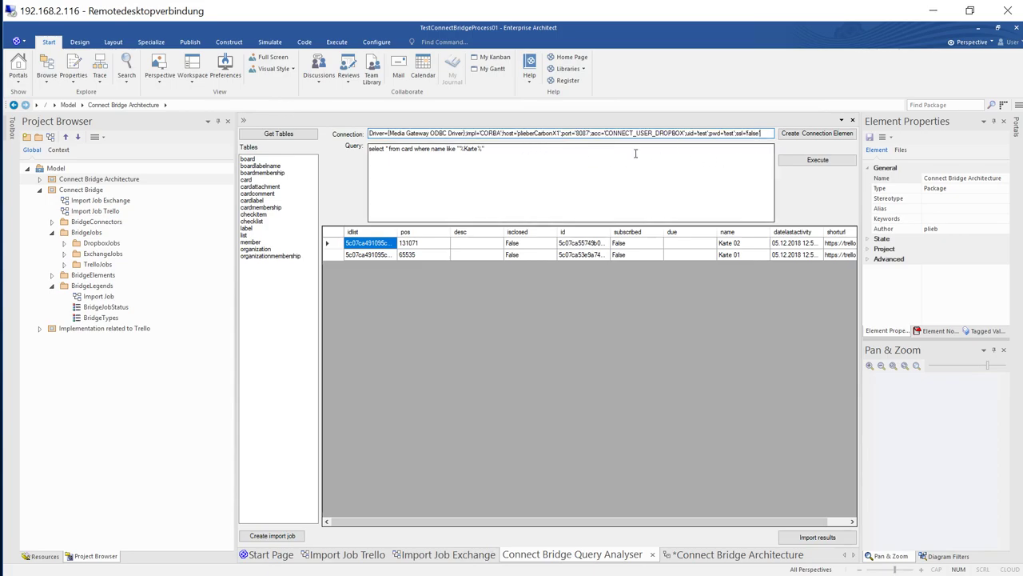
pyautogui.click(278, 134)
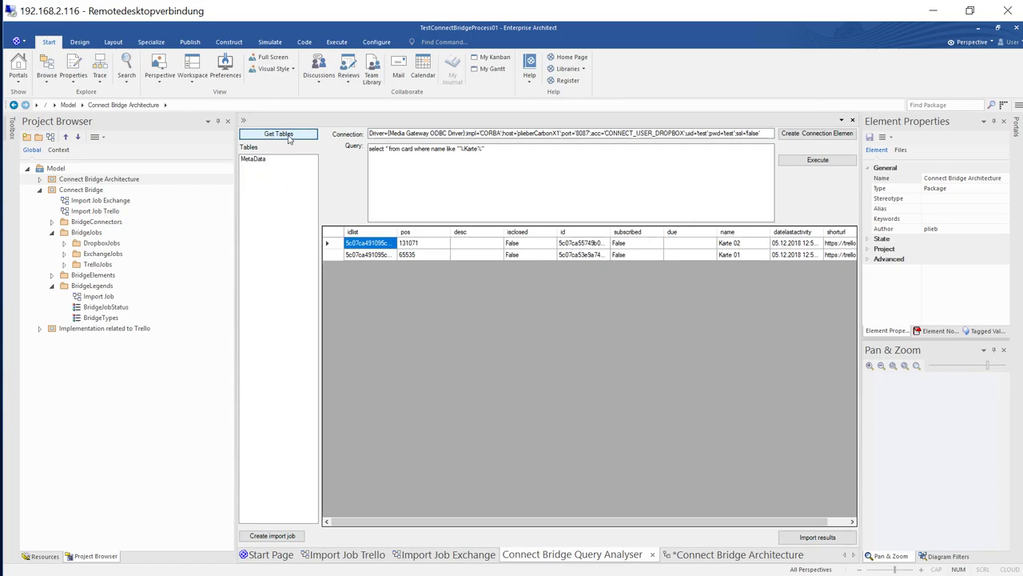
pyautogui.doubleClick(468, 149)
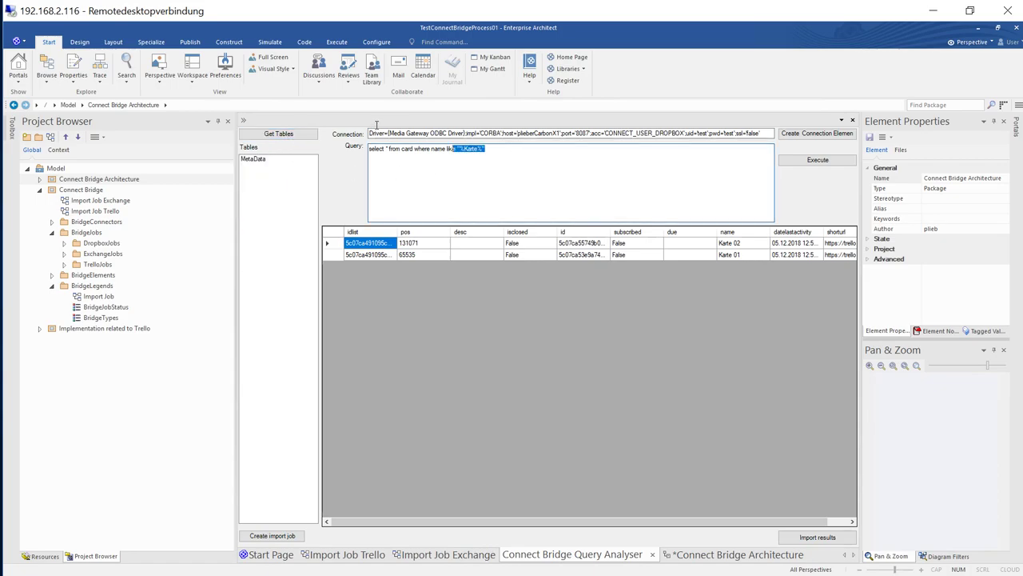
pyautogui.write('select *')
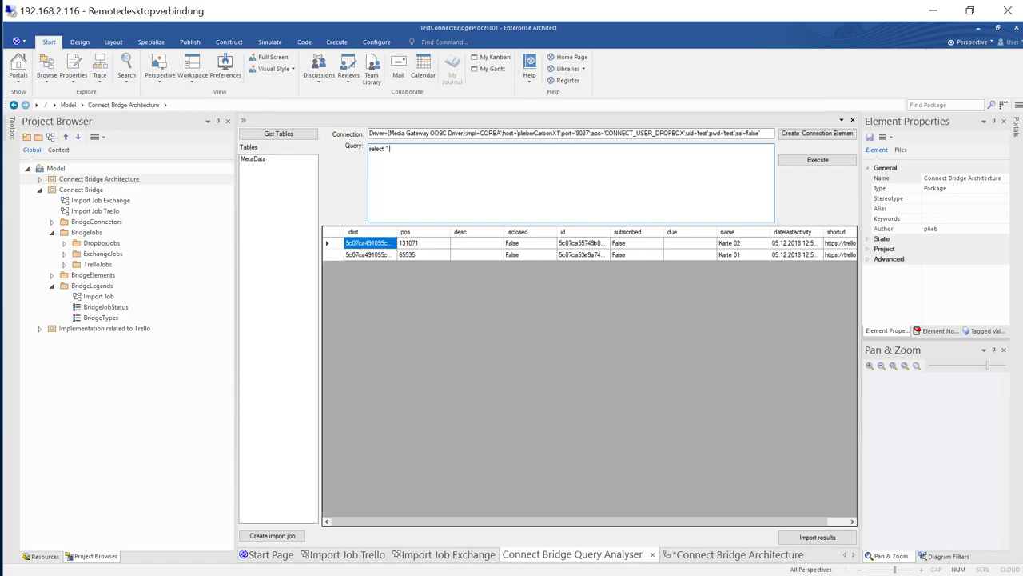
pyautogui.write('from MetaData')
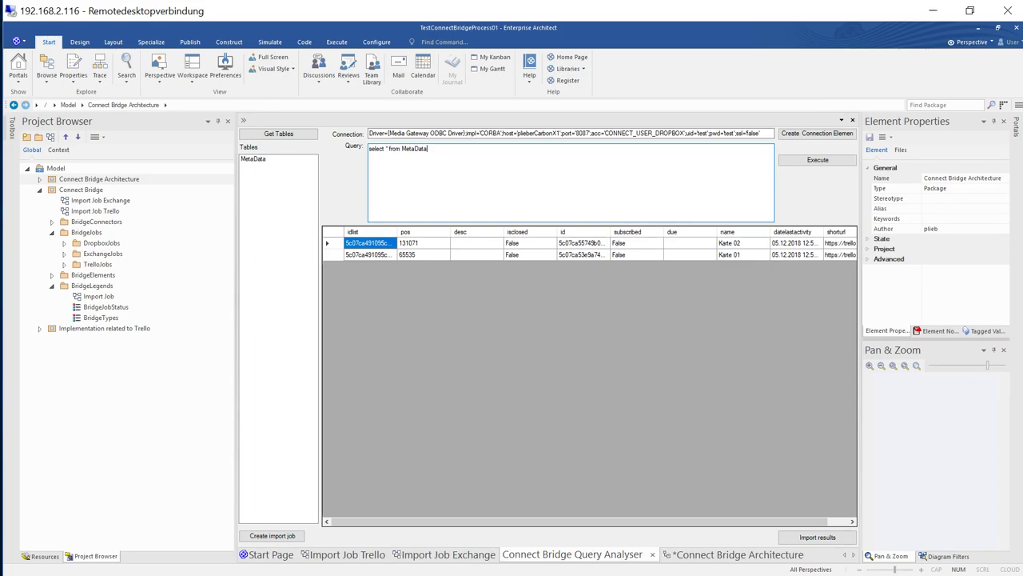
pyautogui.moveTo(839, 205)
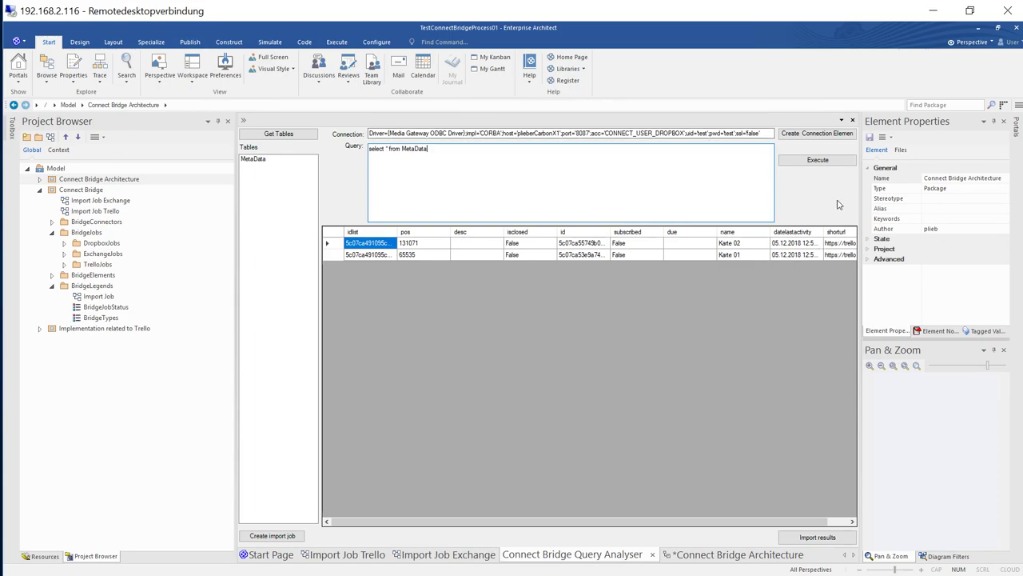
pyautogui.click(817, 159)
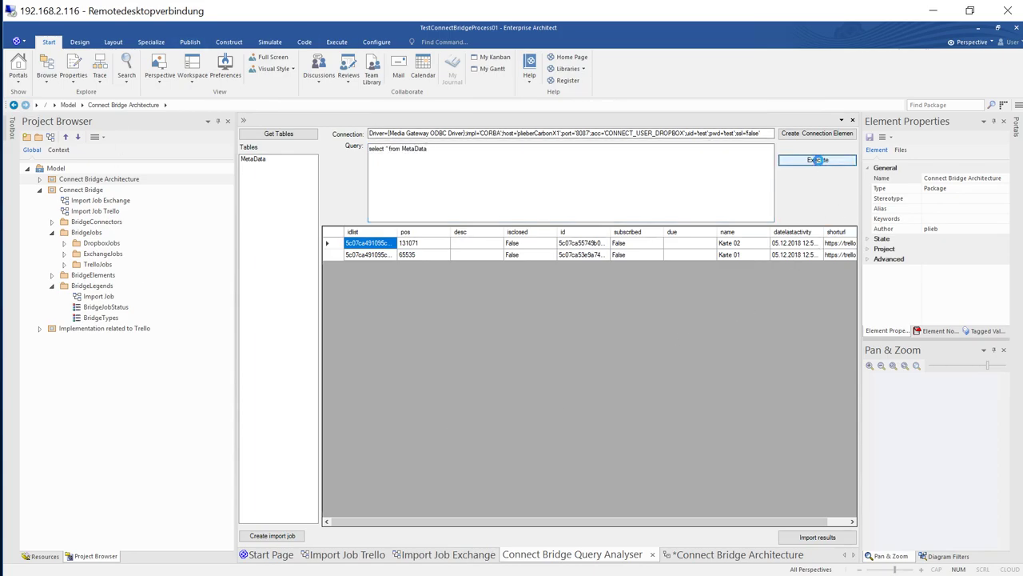
pyautogui.click(817, 160)
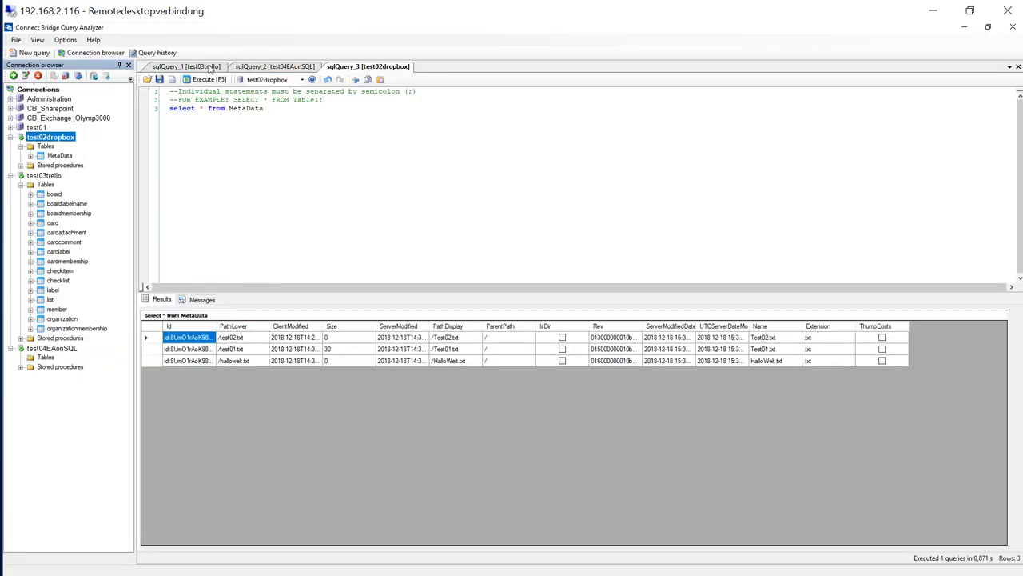
# Show the sqlQuery_1 Trello card query and open test03trello's advanced connection settings.
pyautogui.click(186, 66)
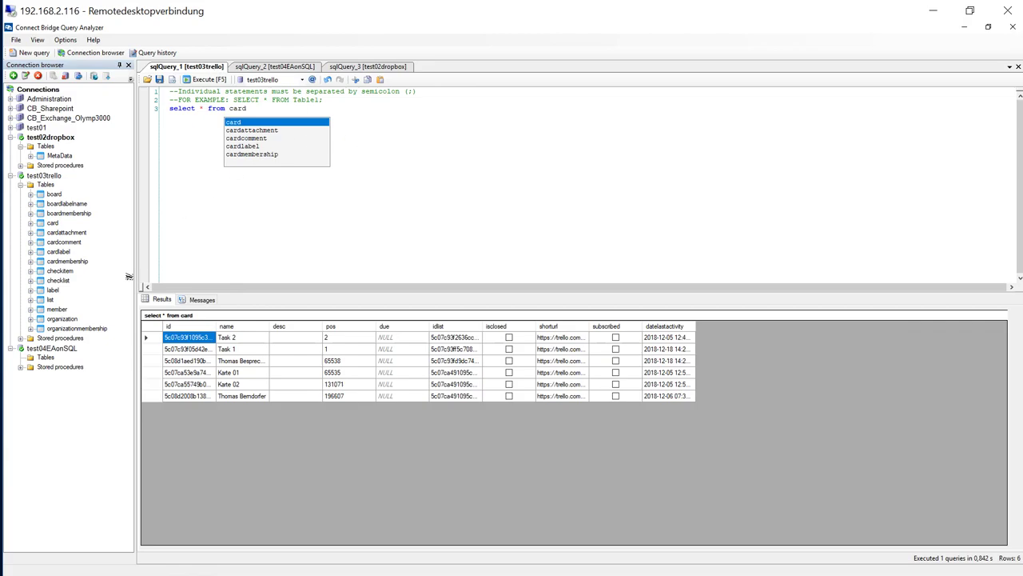
pyautogui.click(44, 175)
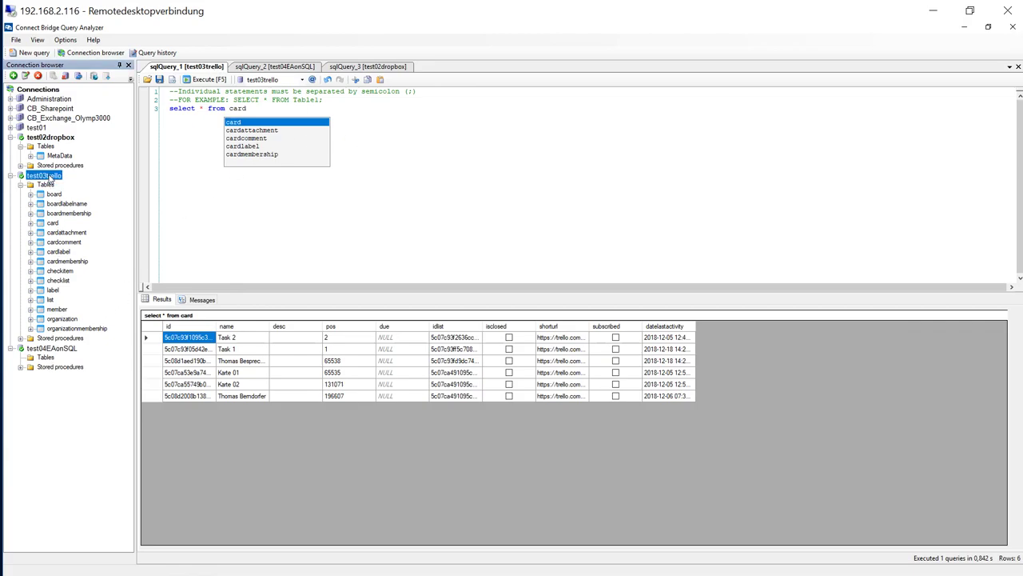
pyautogui.rightClick(44, 175)
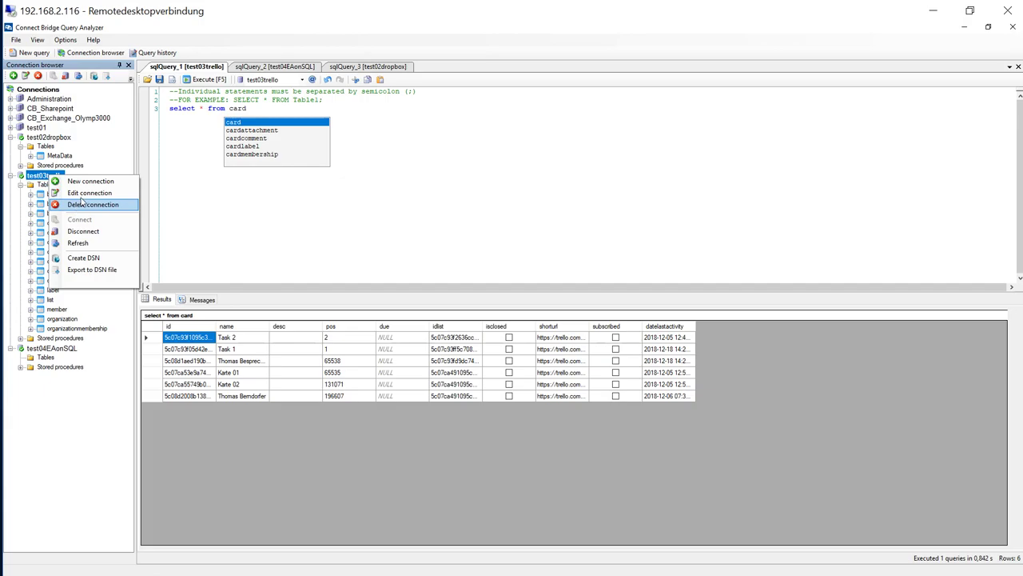
pyautogui.click(90, 193)
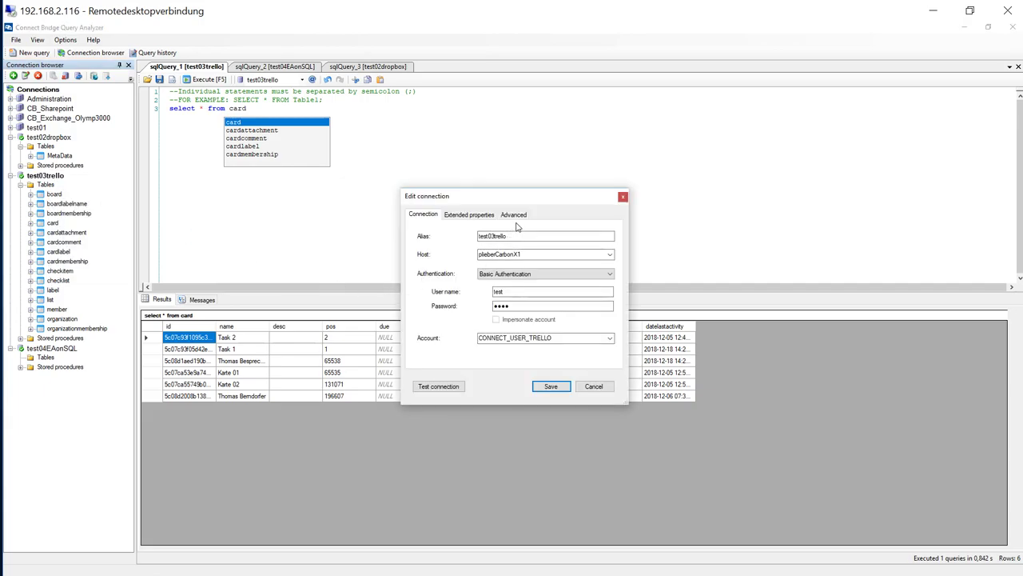
pyautogui.click(513, 214)
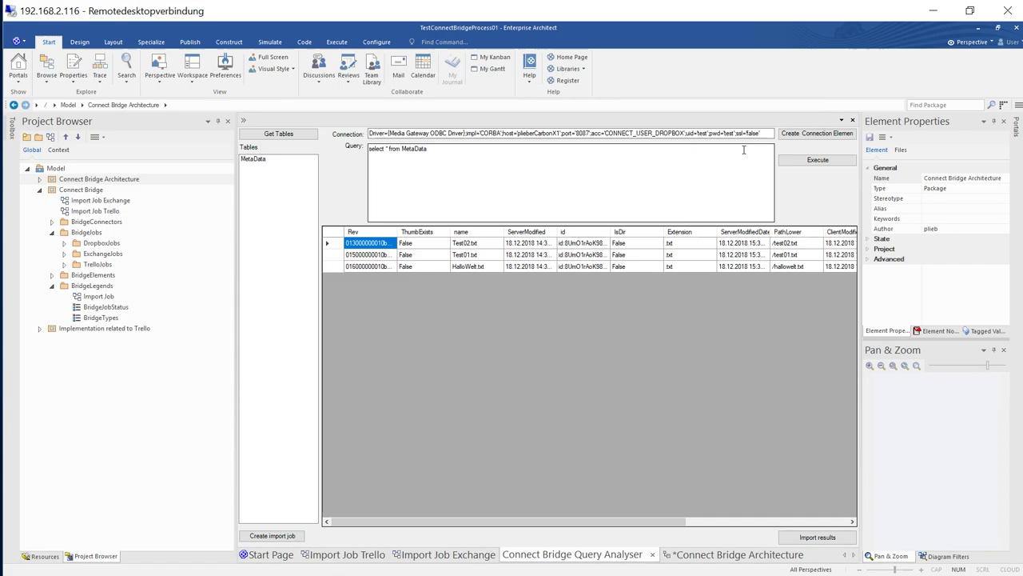
# Switch the connection string to TRELLO, load tables, and run 'select * from card'.
pyautogui.tripleClick(570, 133)
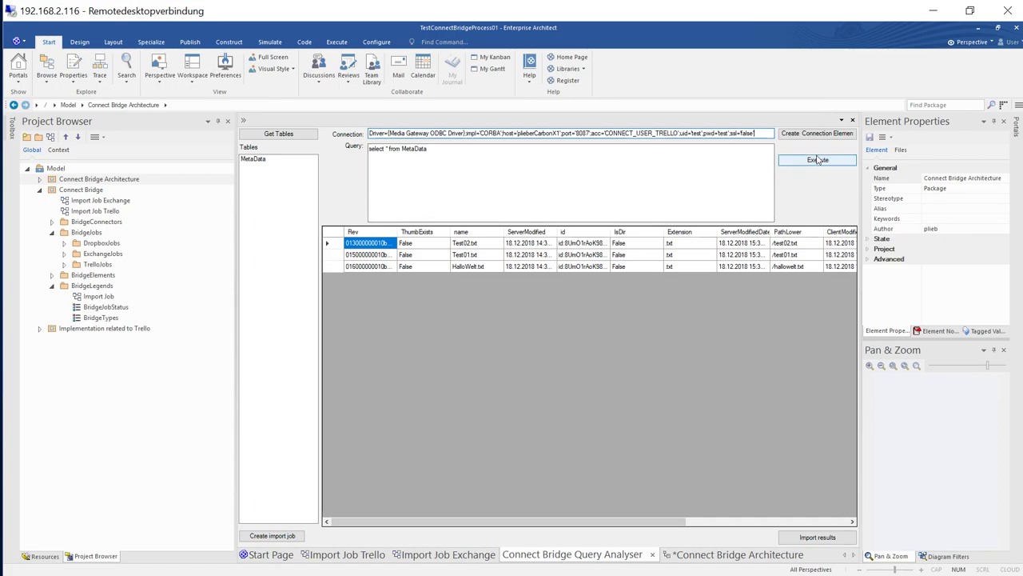
pyautogui.click(278, 133)
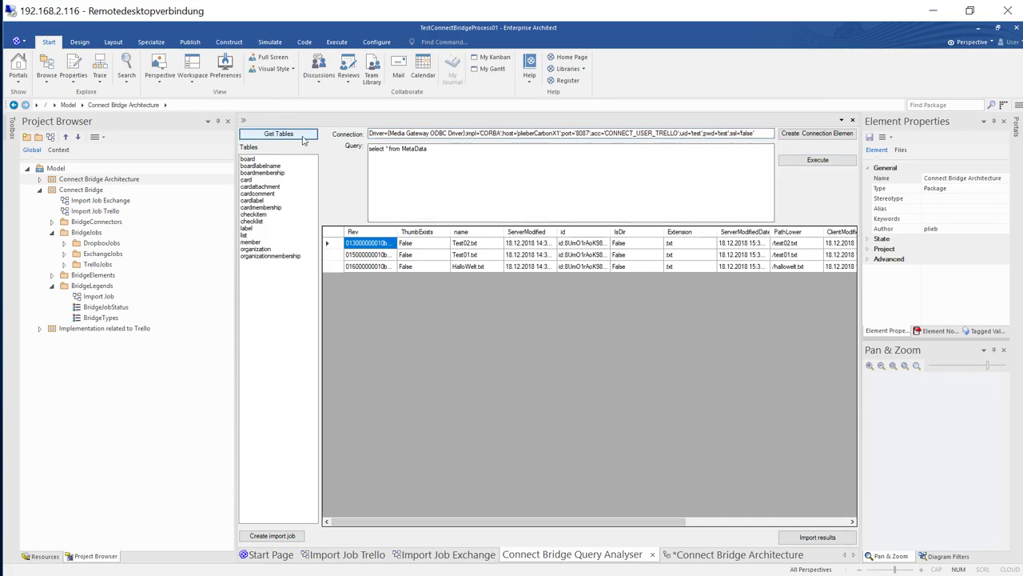
pyautogui.click(438, 149)
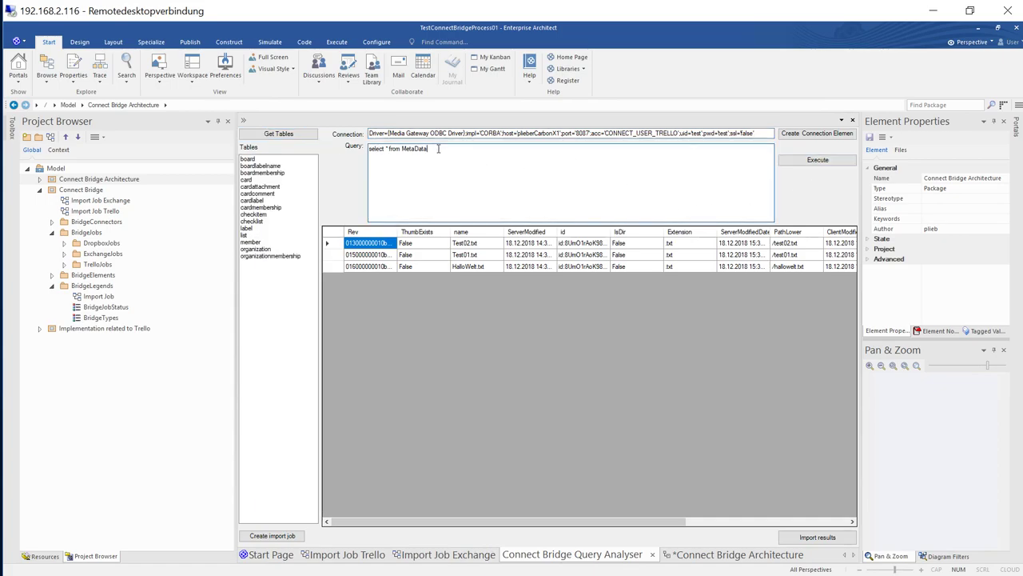
pyautogui.press('BackSpace')
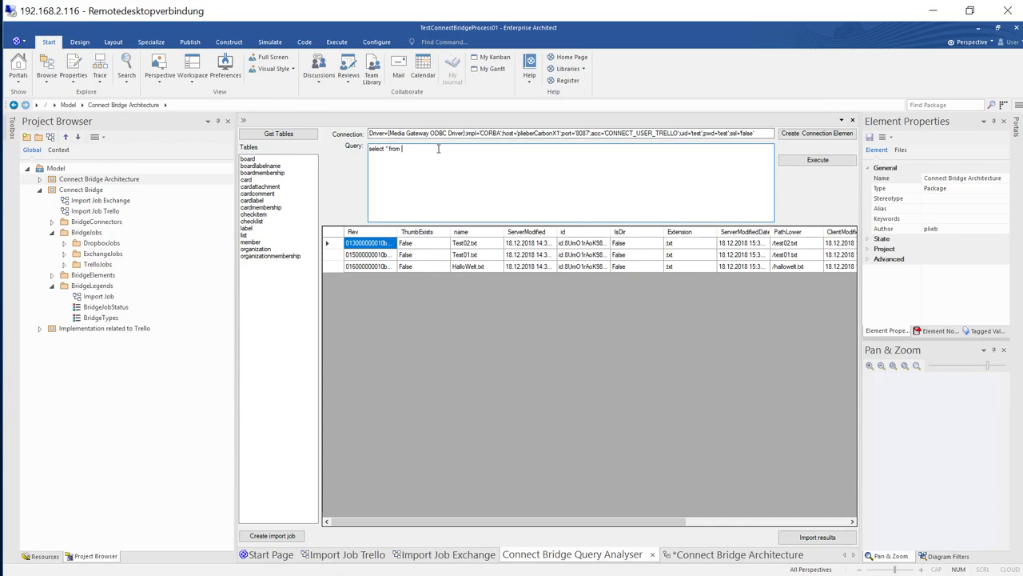
pyautogui.write('card')
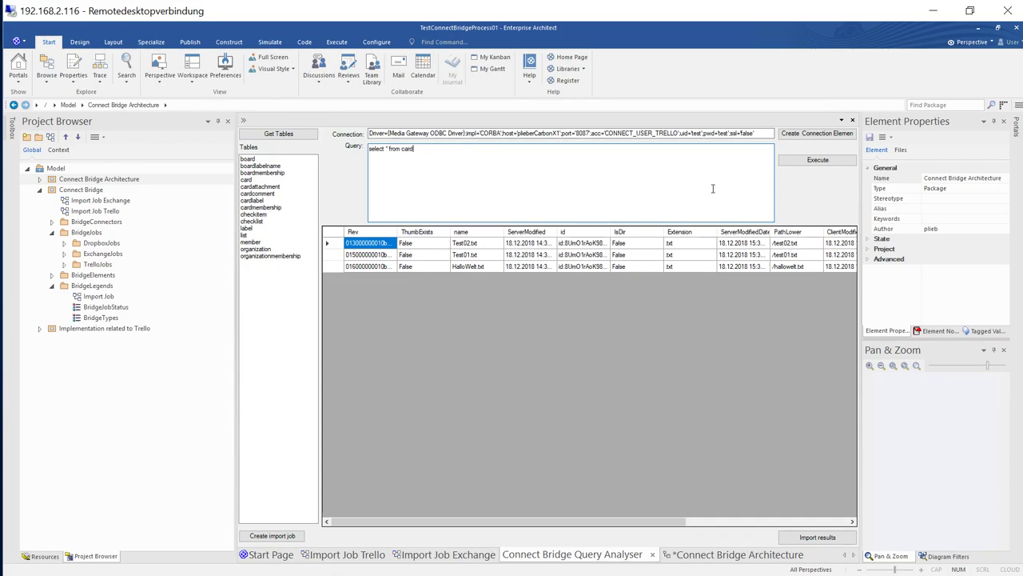
pyautogui.click(816, 160)
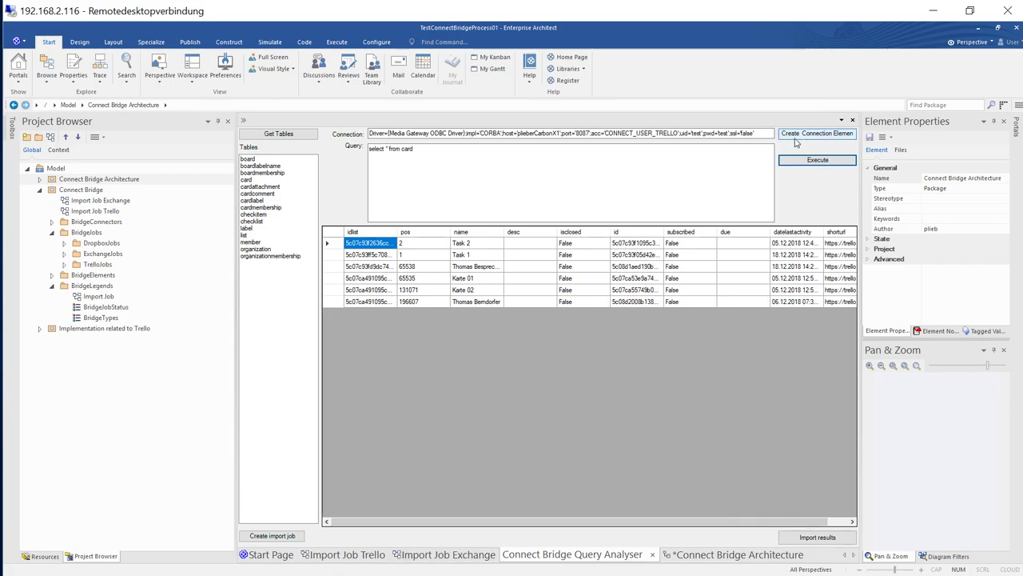
pyautogui.moveTo(820, 141)
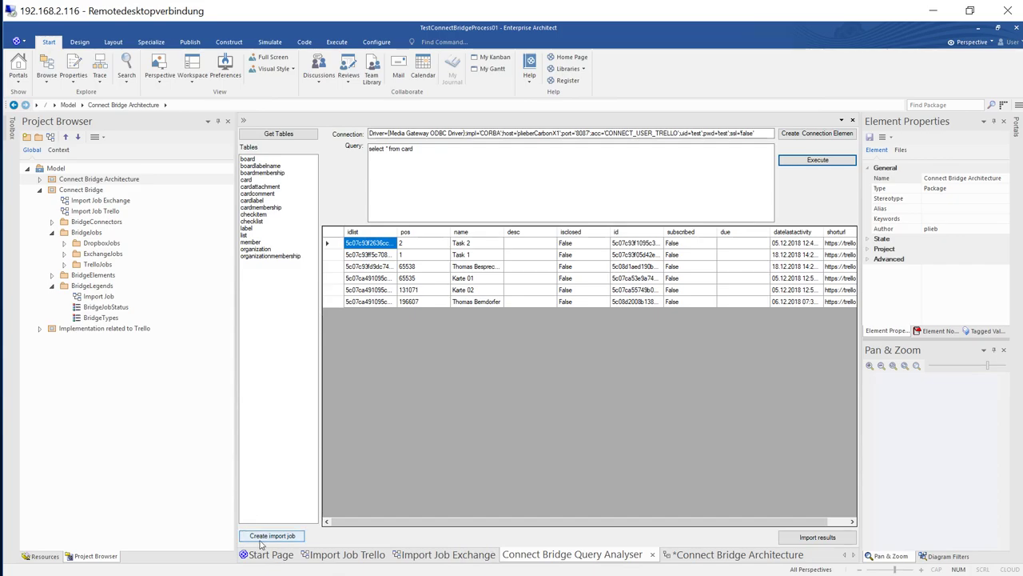
pyautogui.moveTo(279, 543)
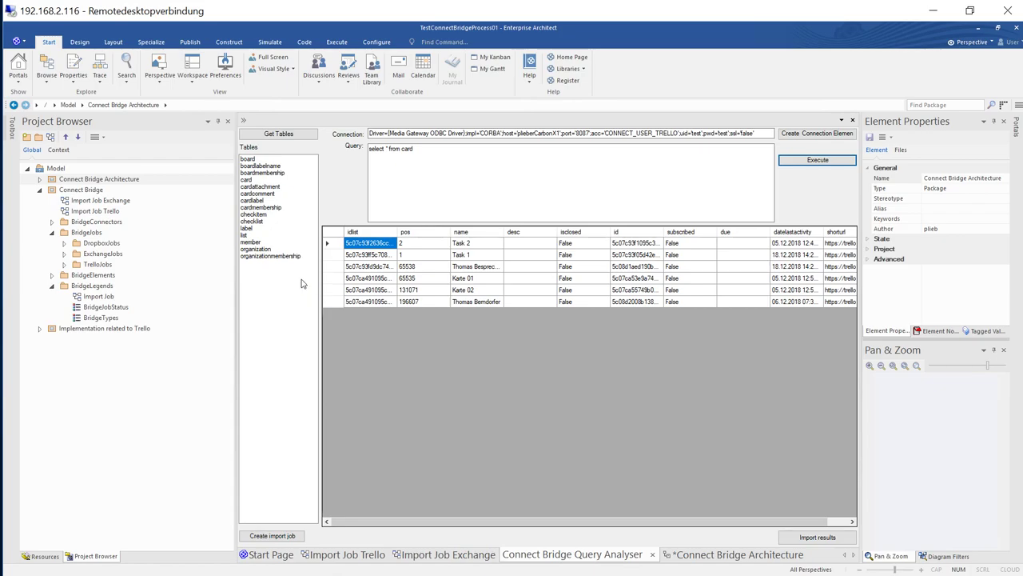
pyautogui.click(100, 200)
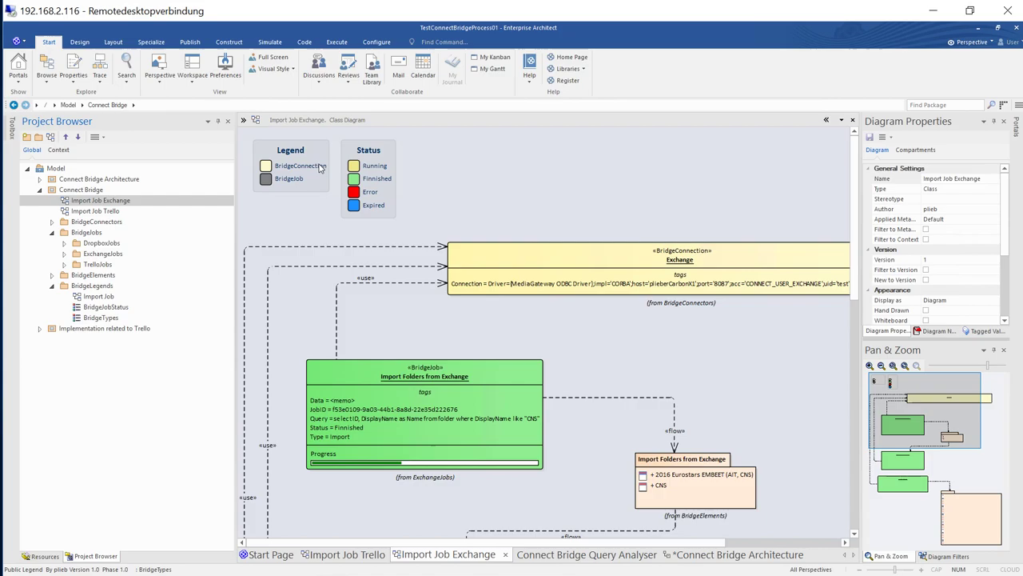
pyautogui.moveTo(294, 176)
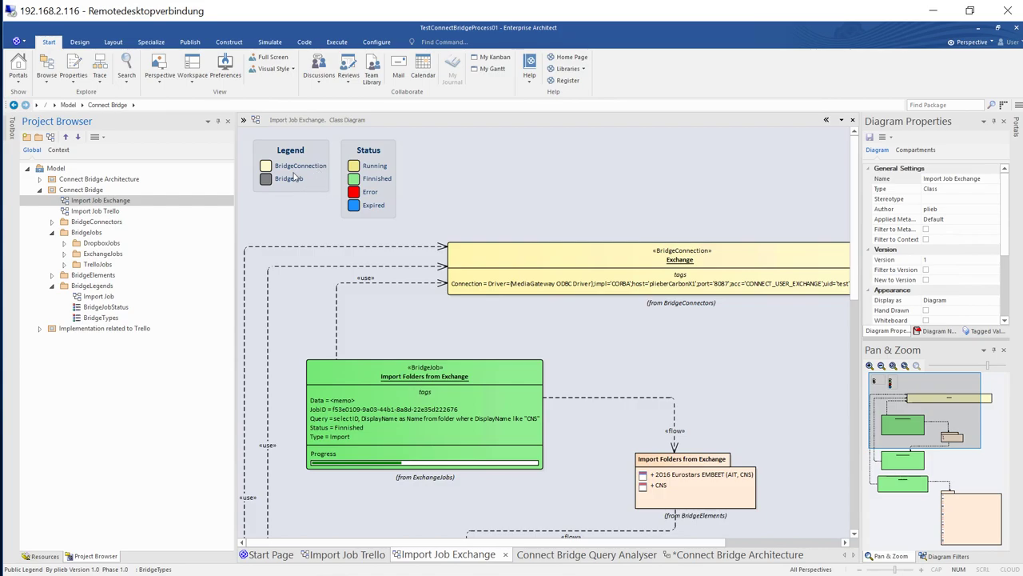
pyautogui.moveTo(299, 177)
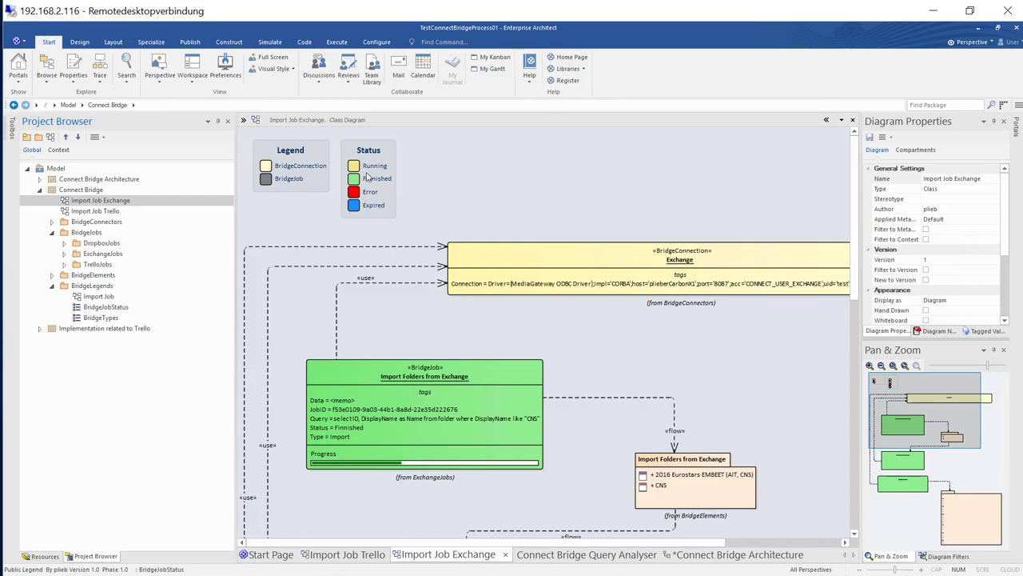
pyautogui.moveTo(371, 210)
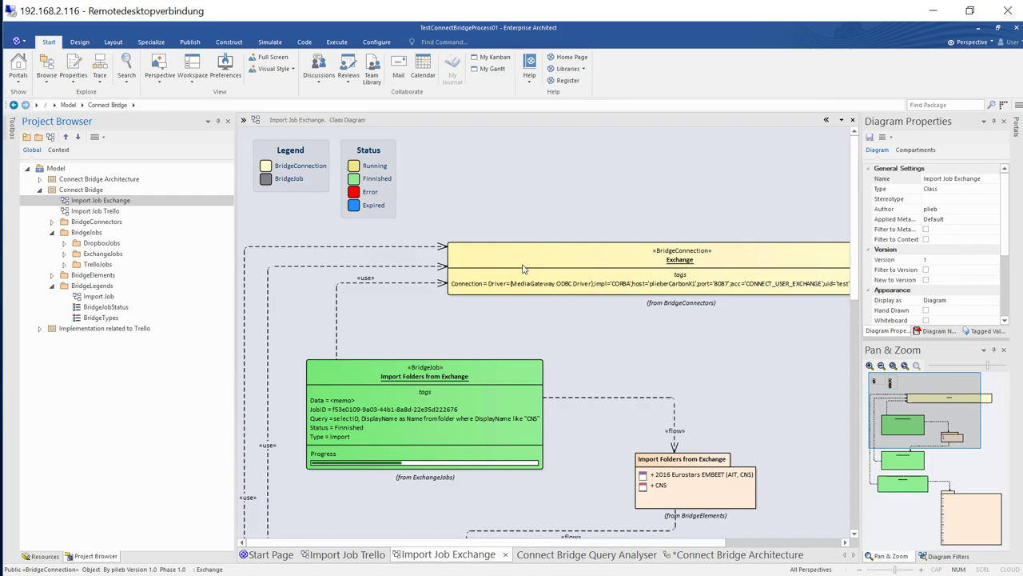
pyautogui.moveTo(679, 252)
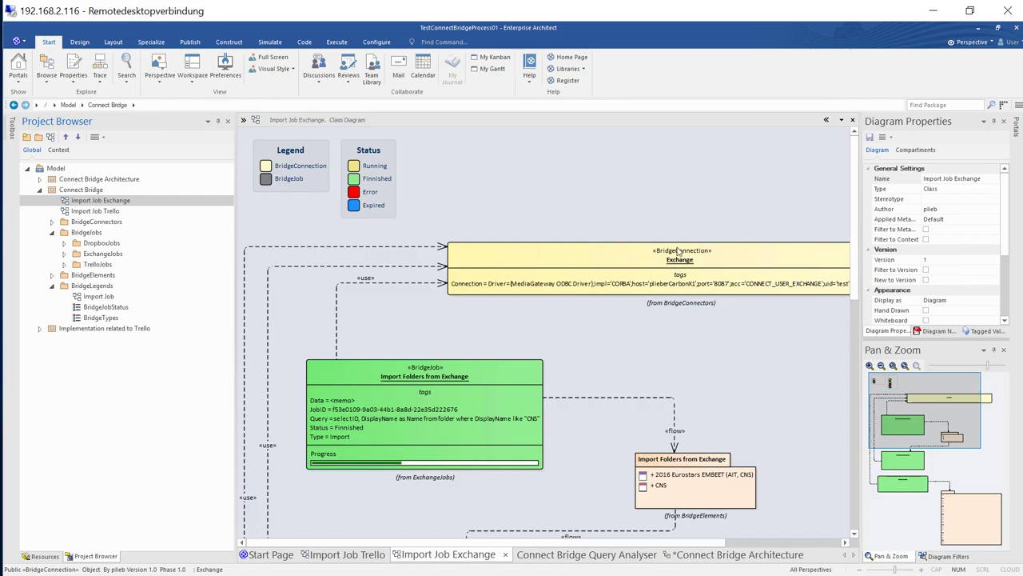
pyautogui.moveTo(470, 299)
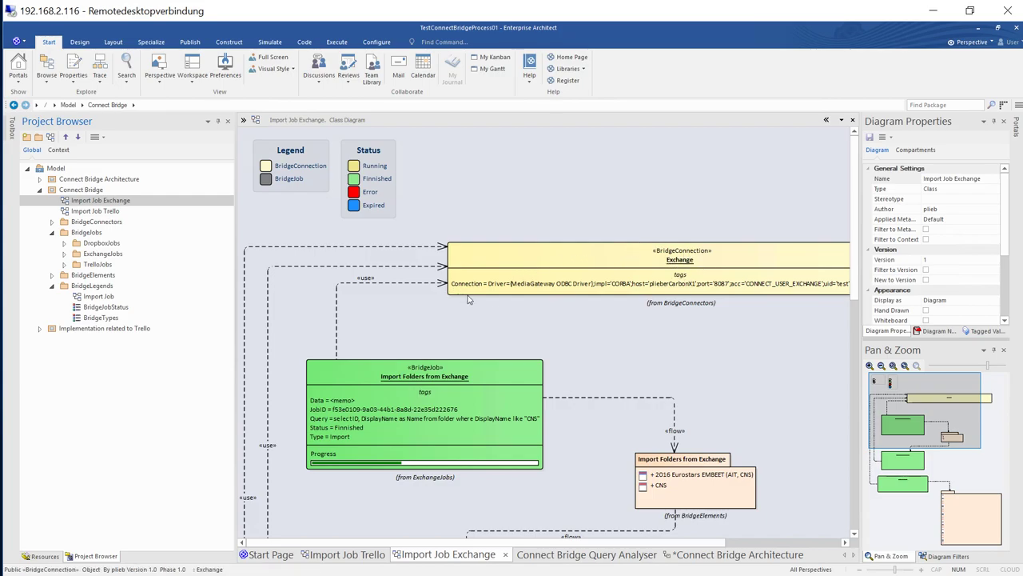
pyautogui.moveTo(609, 292)
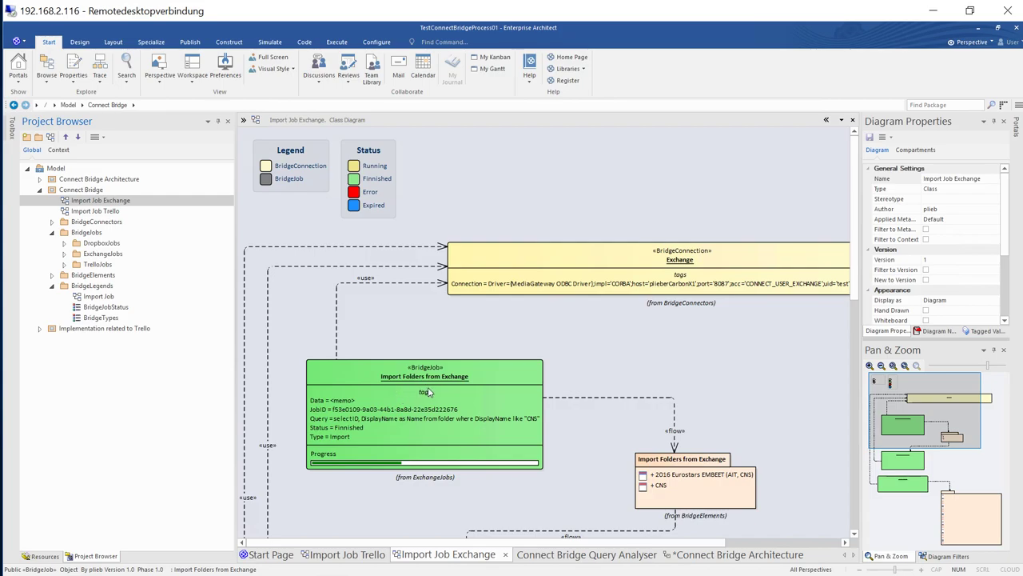
pyautogui.moveTo(421, 386)
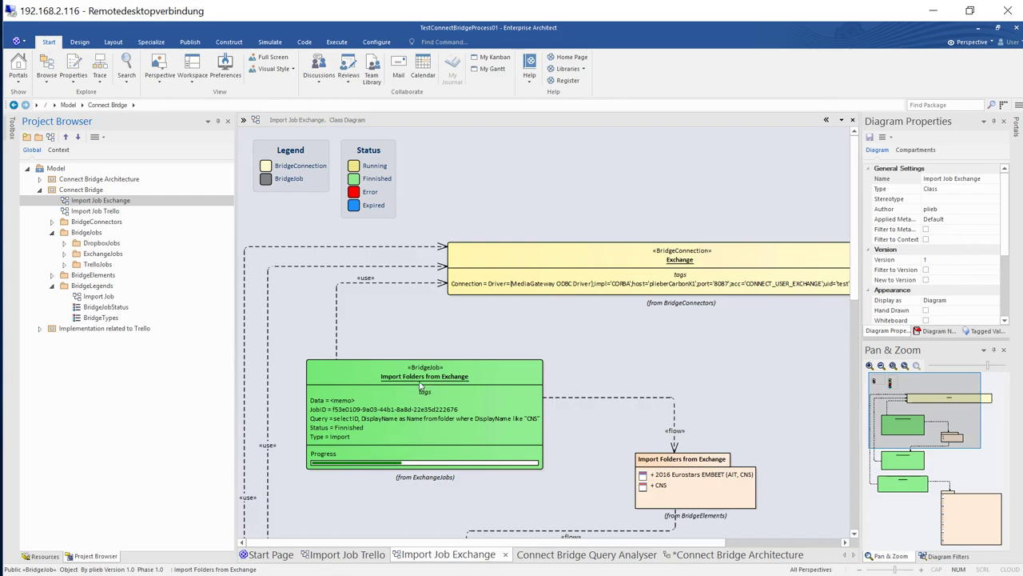
pyautogui.moveTo(364, 432)
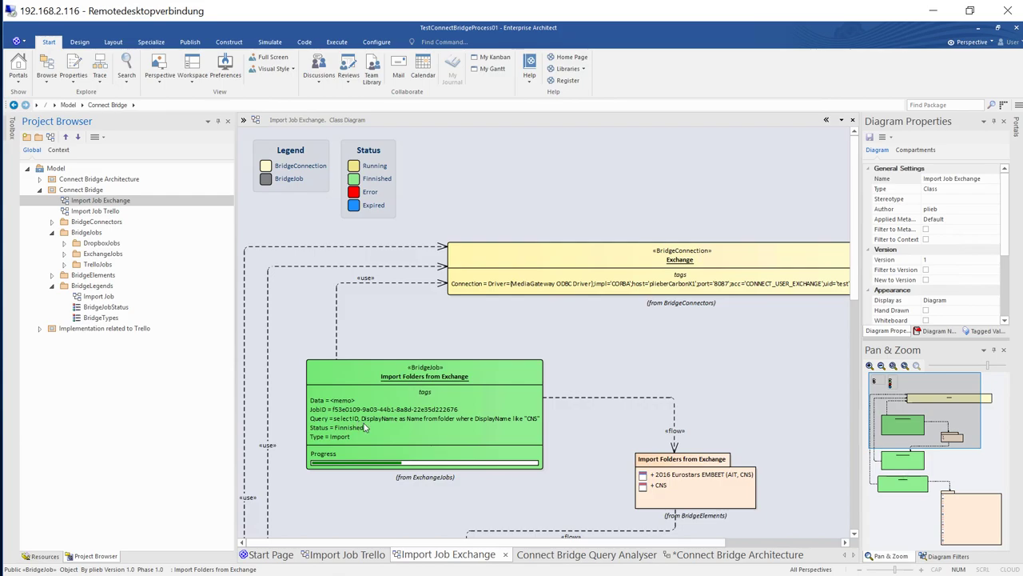
pyautogui.moveTo(393, 426)
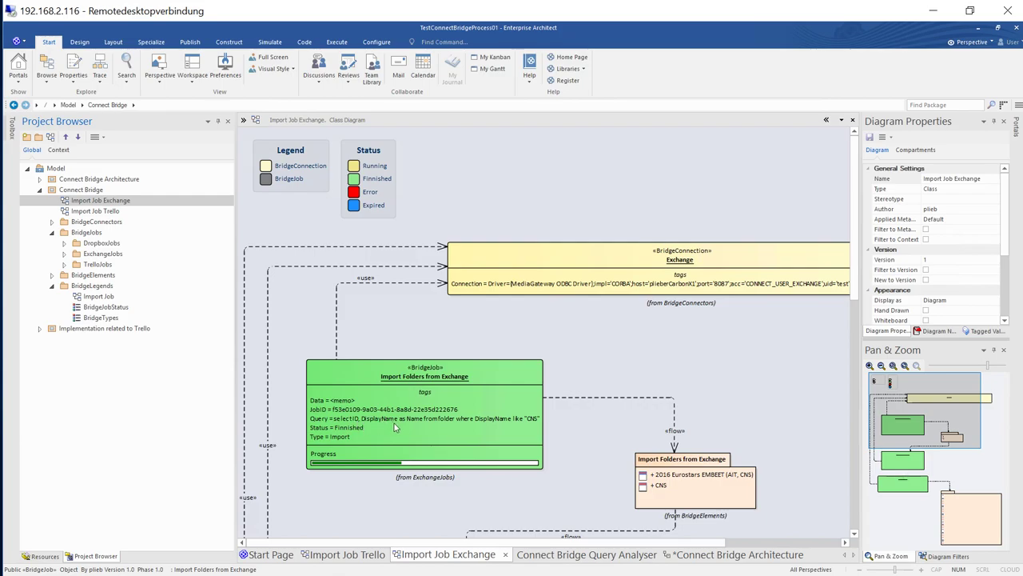
pyautogui.moveTo(423, 430)
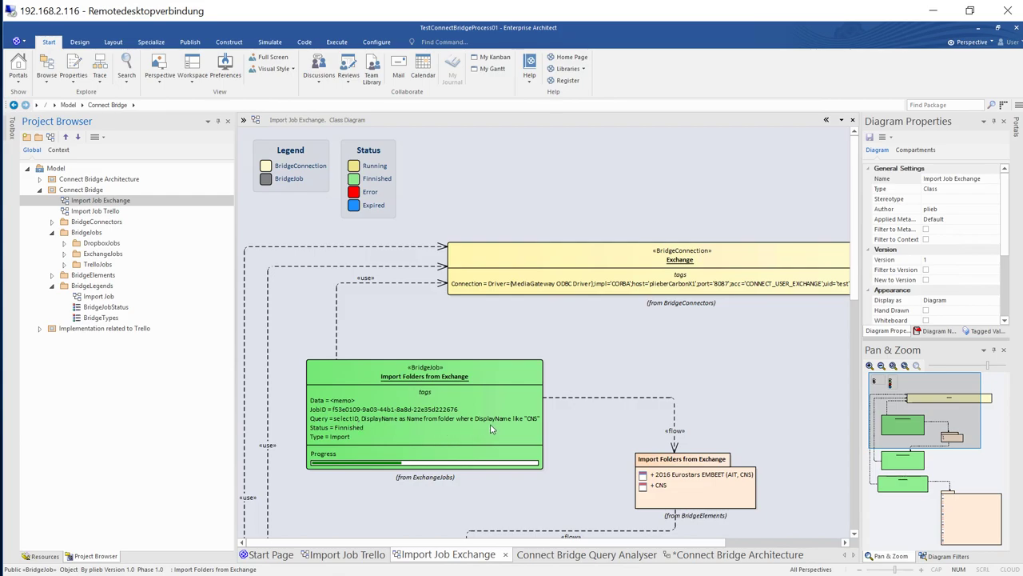
pyautogui.moveTo(518, 426)
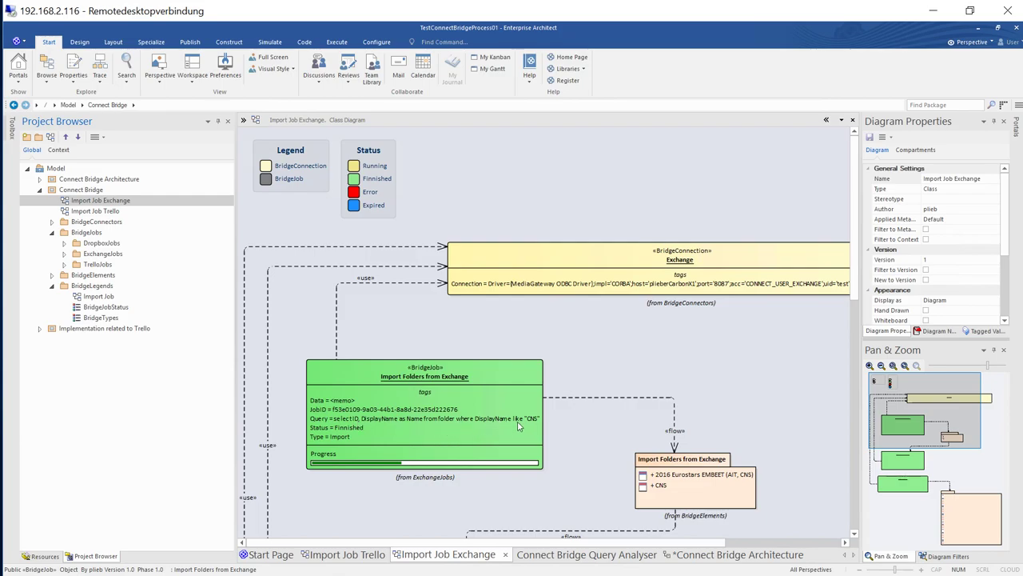
pyautogui.moveTo(527, 423)
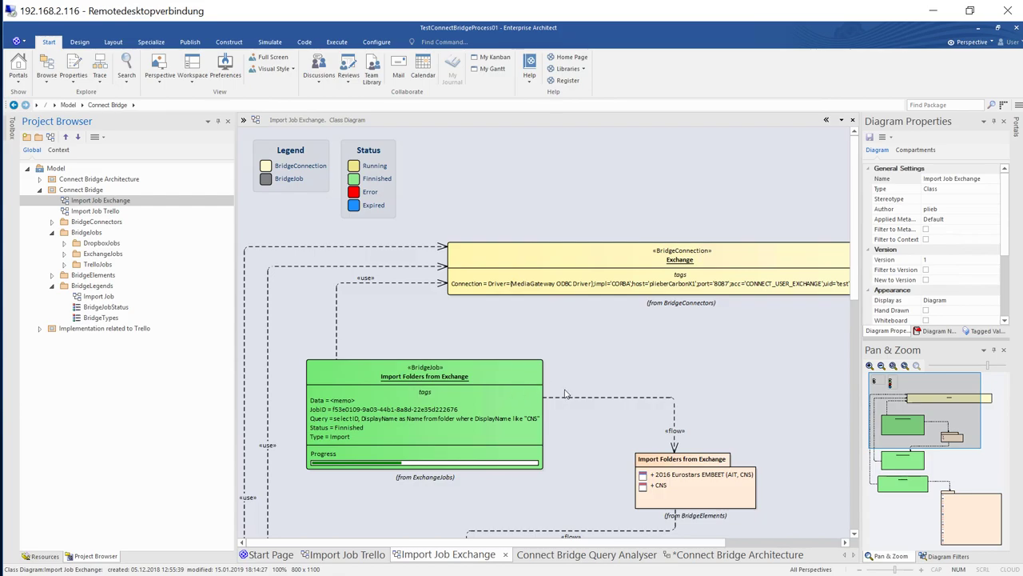
pyautogui.moveTo(500, 377)
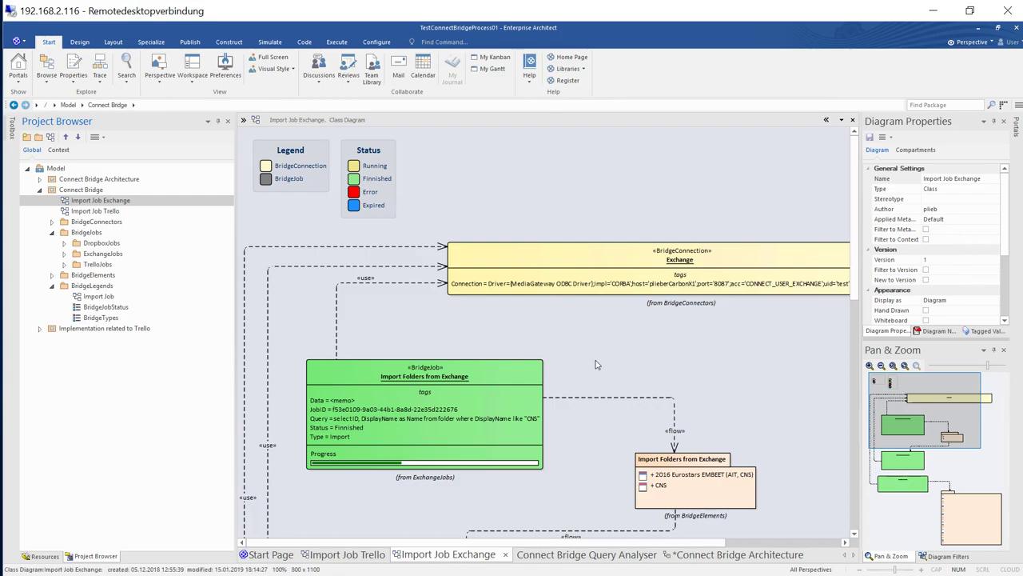
# Start the Import Job Exchange diagram's import job and inspect the Import Folders from Exchange package.
pyautogui.rightClick(596, 365)
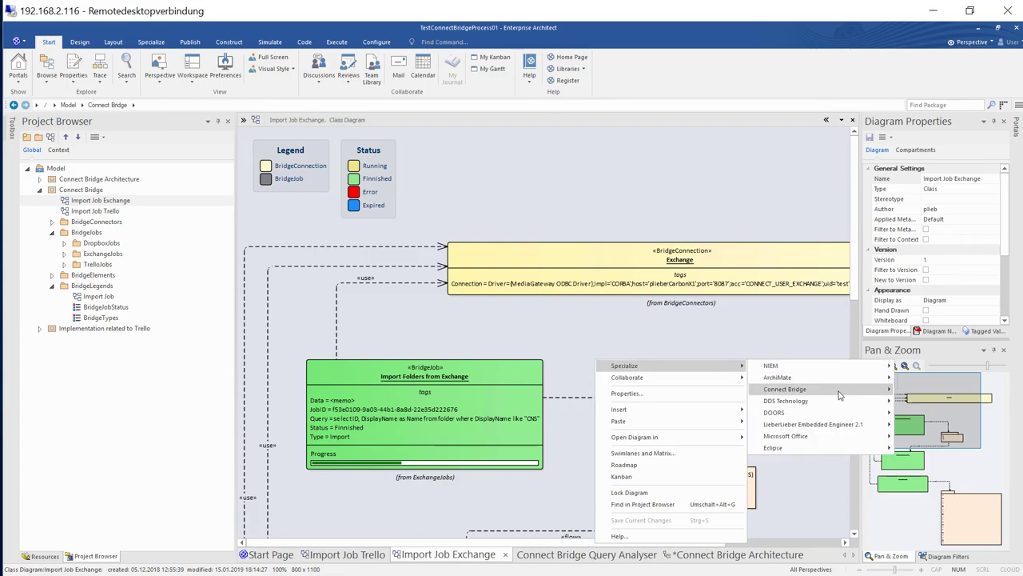
pyautogui.moveTo(785, 390)
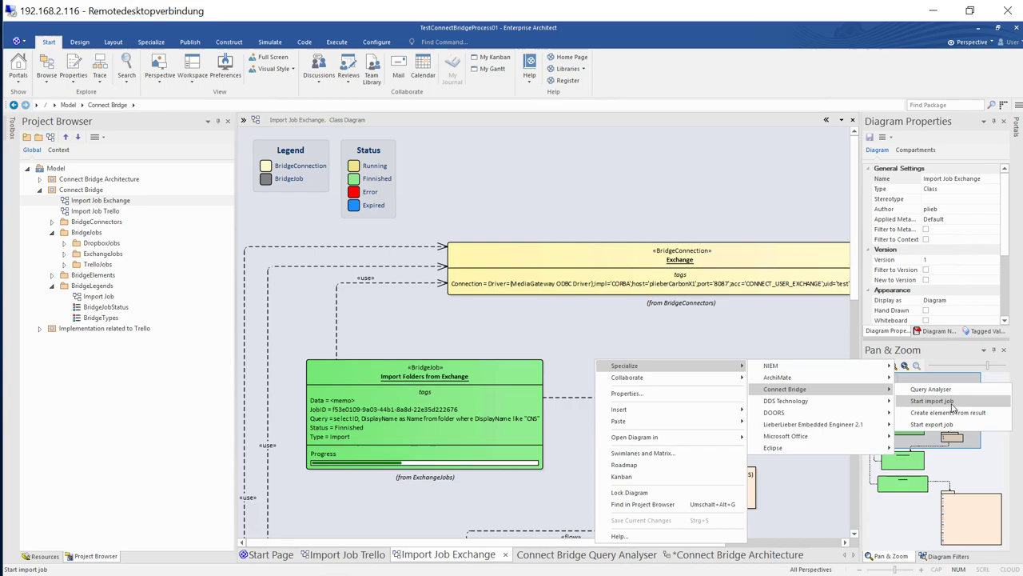
pyautogui.click(931, 400)
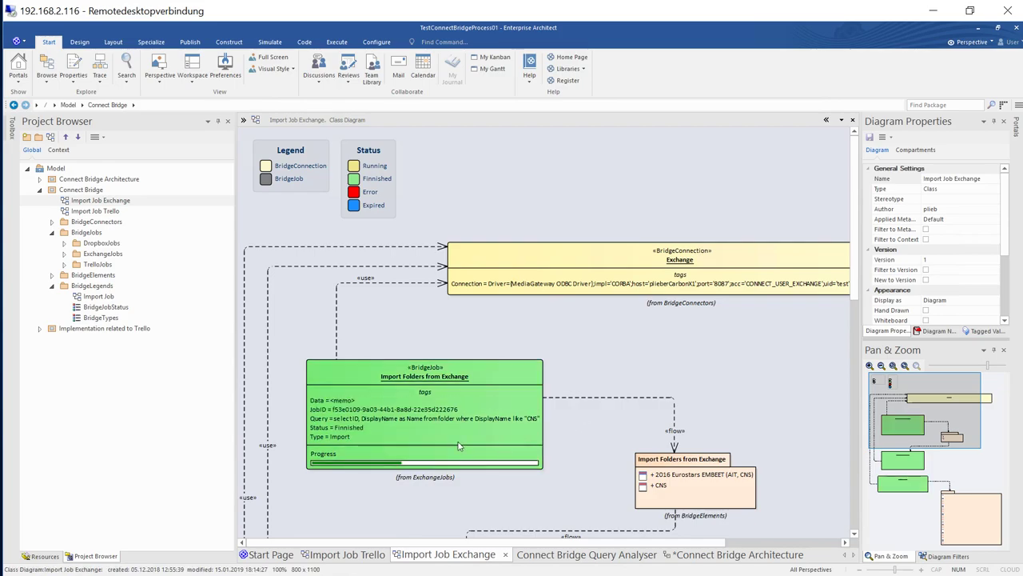
pyautogui.moveTo(570, 422)
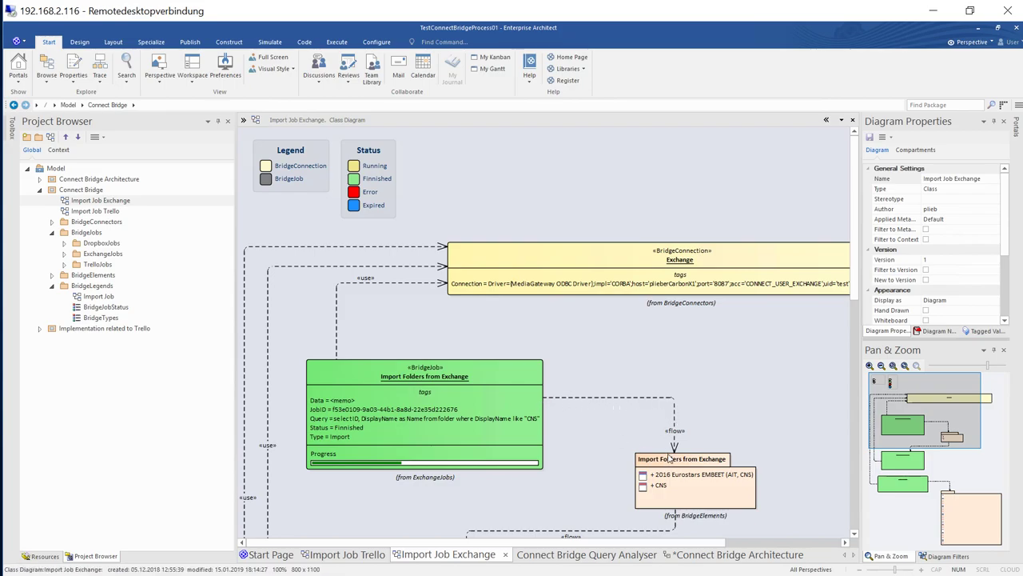
pyautogui.click(424, 375)
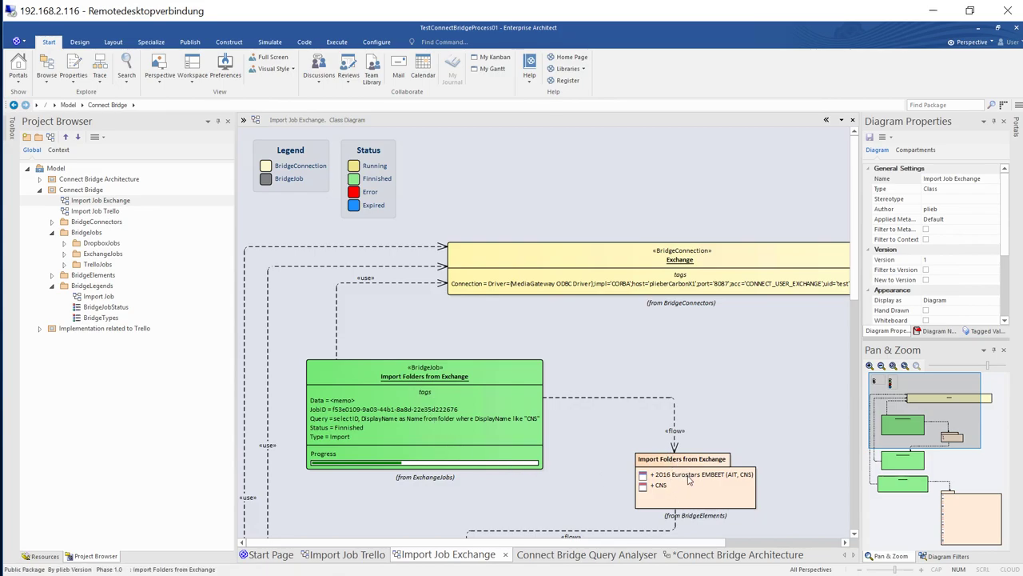
pyautogui.moveTo(681, 493)
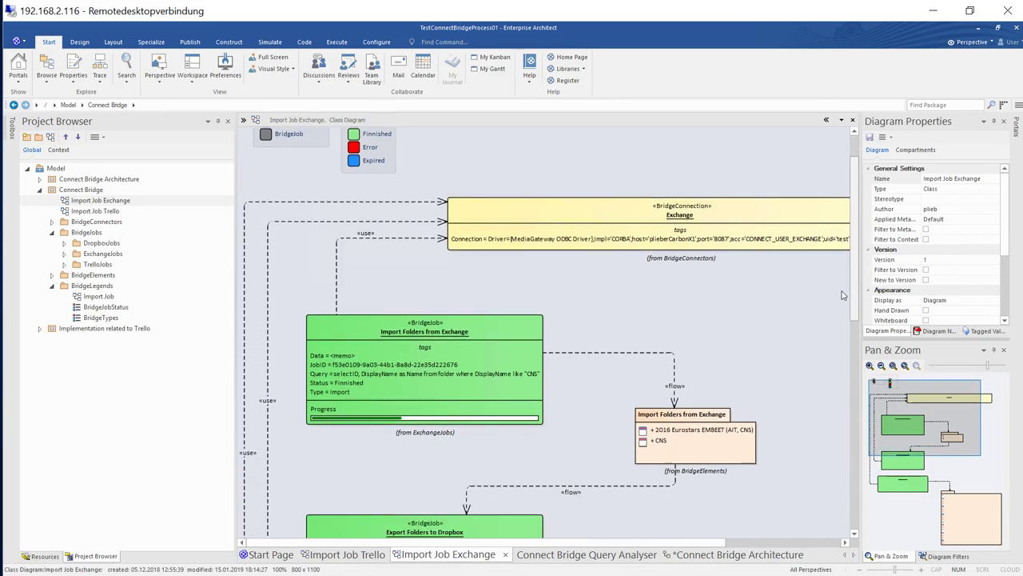
# Scroll down the Exchange diagram to the Export Folders to Dropbox and Import Messages jobs.
pyautogui.scroll(-3)
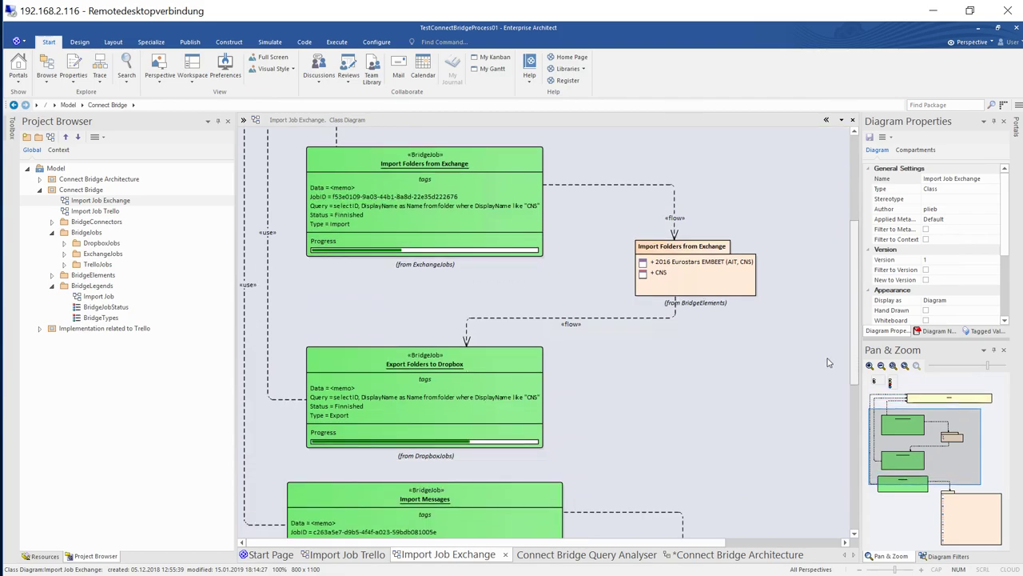
pyautogui.scroll(-3)
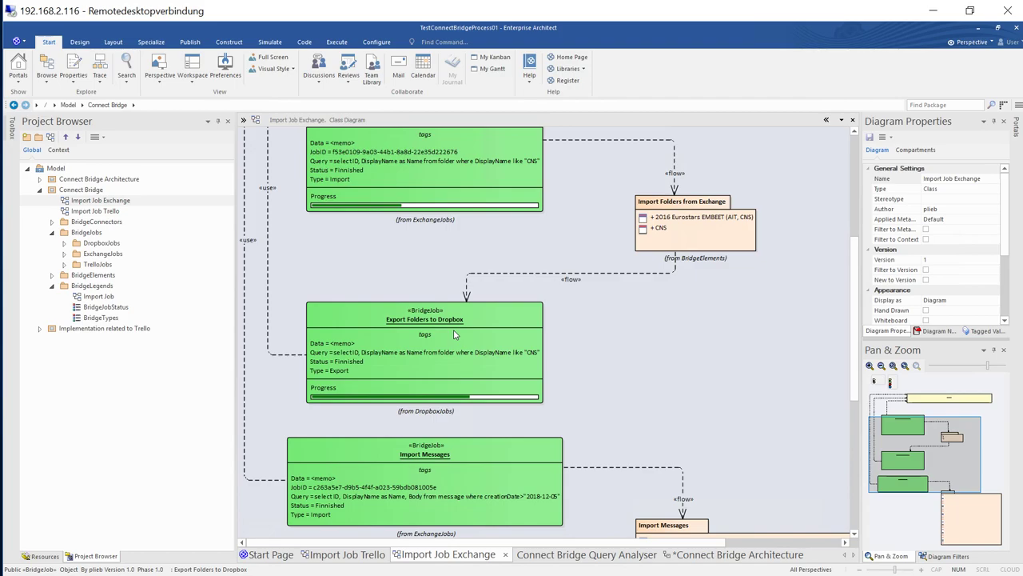
pyautogui.moveTo(452, 352)
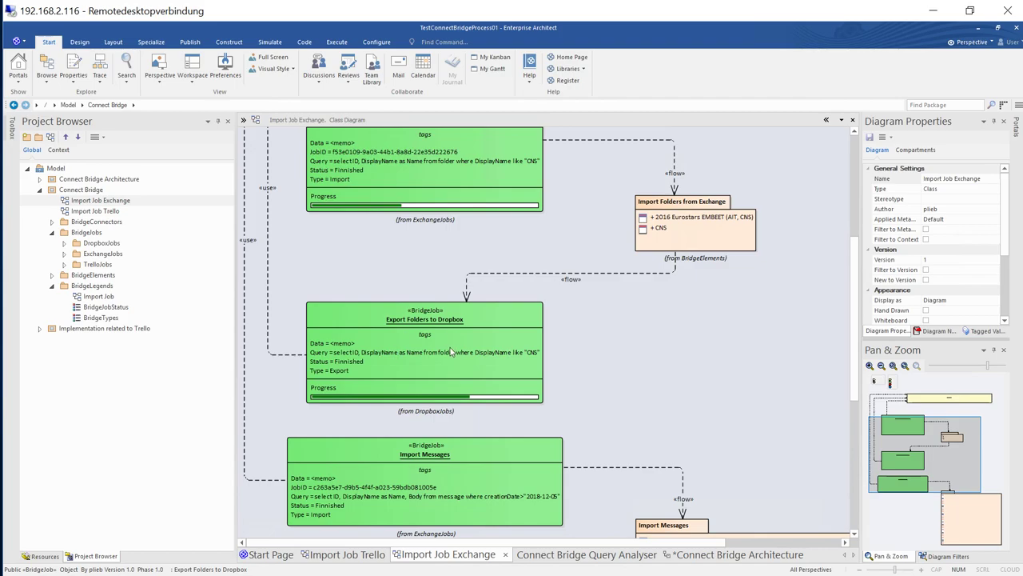
pyautogui.moveTo(466, 352)
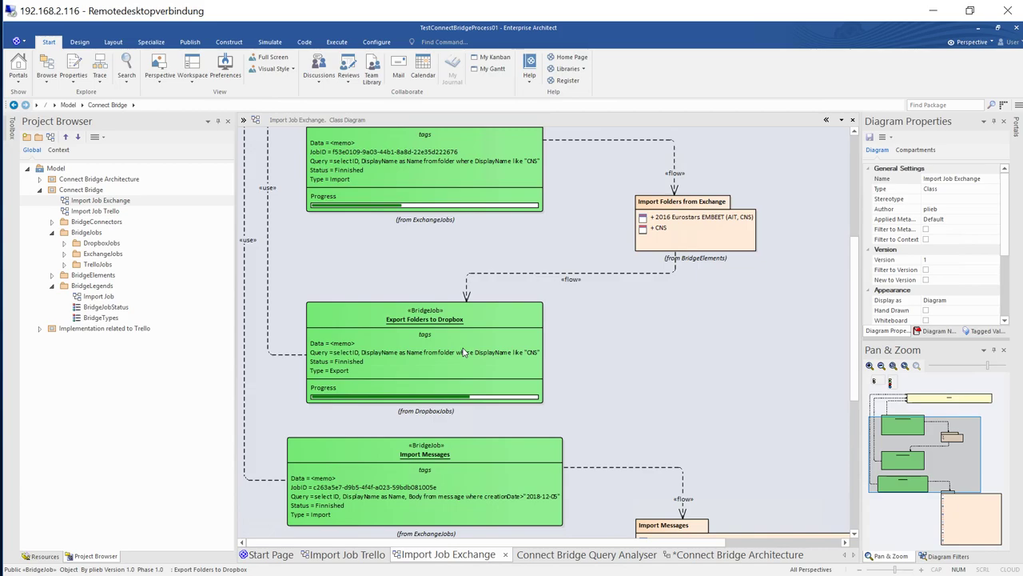
pyautogui.moveTo(610, 414)
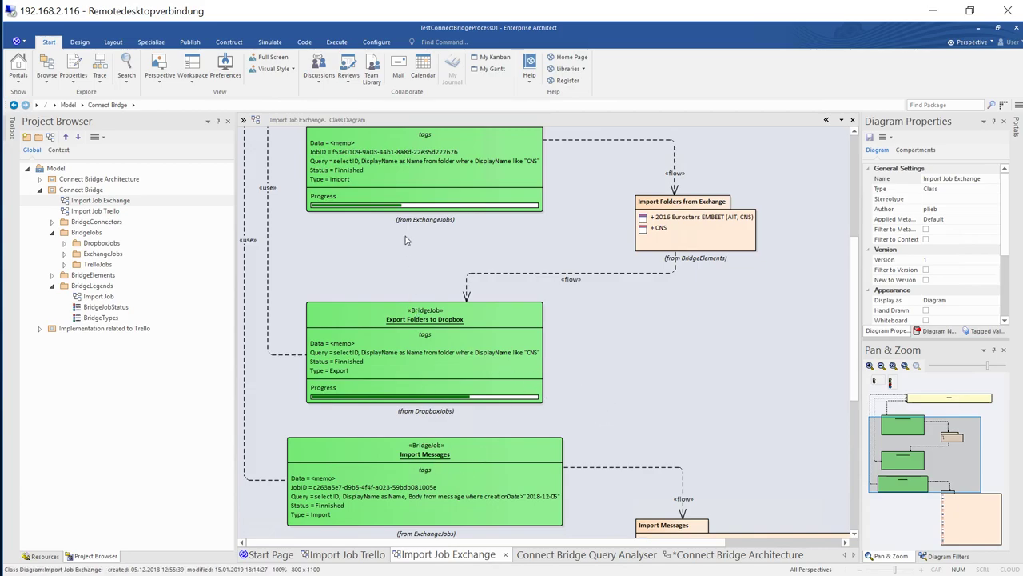
pyautogui.moveTo(629, 376)
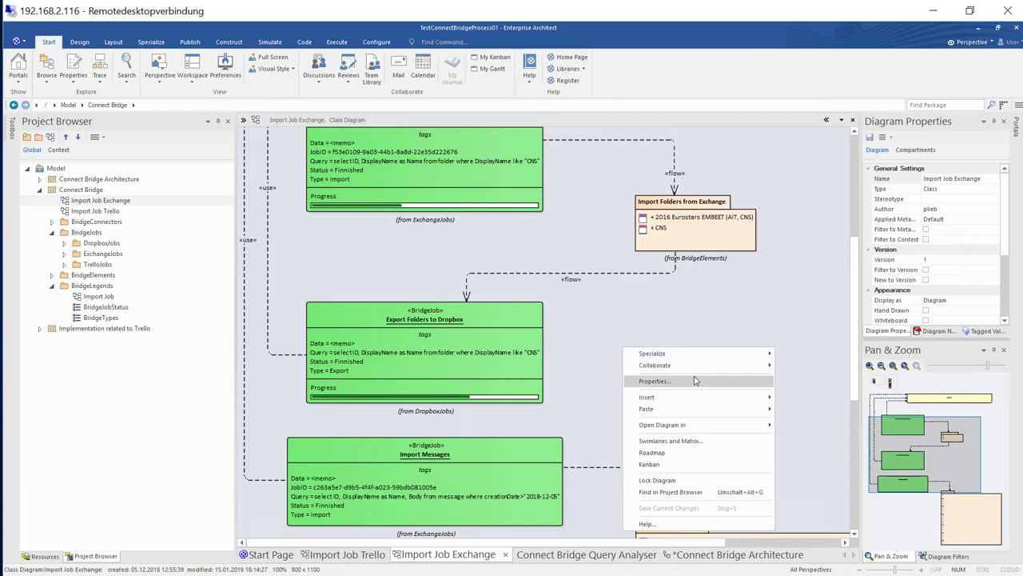
pyautogui.moveTo(652, 352)
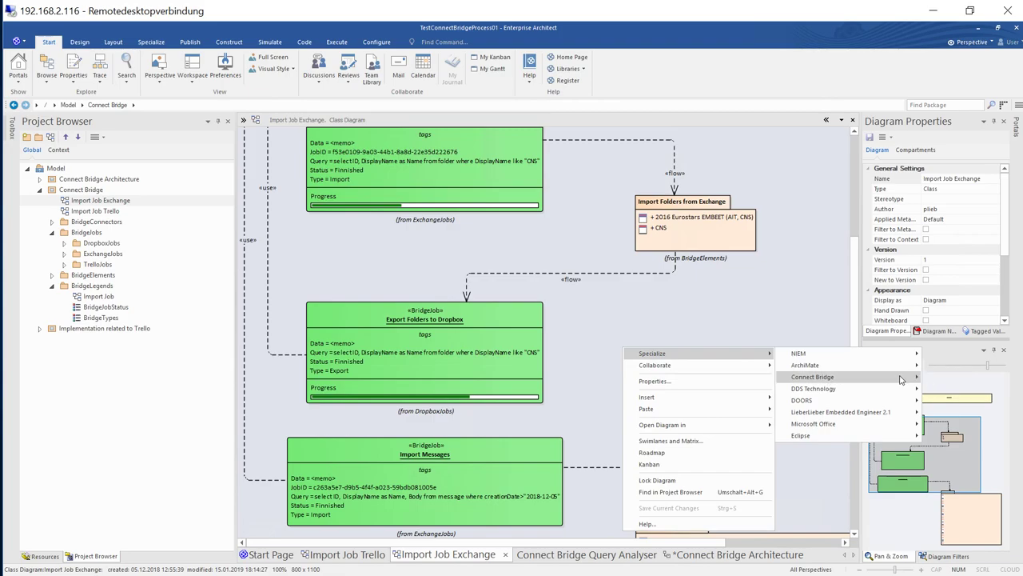
pyautogui.moveTo(812, 376)
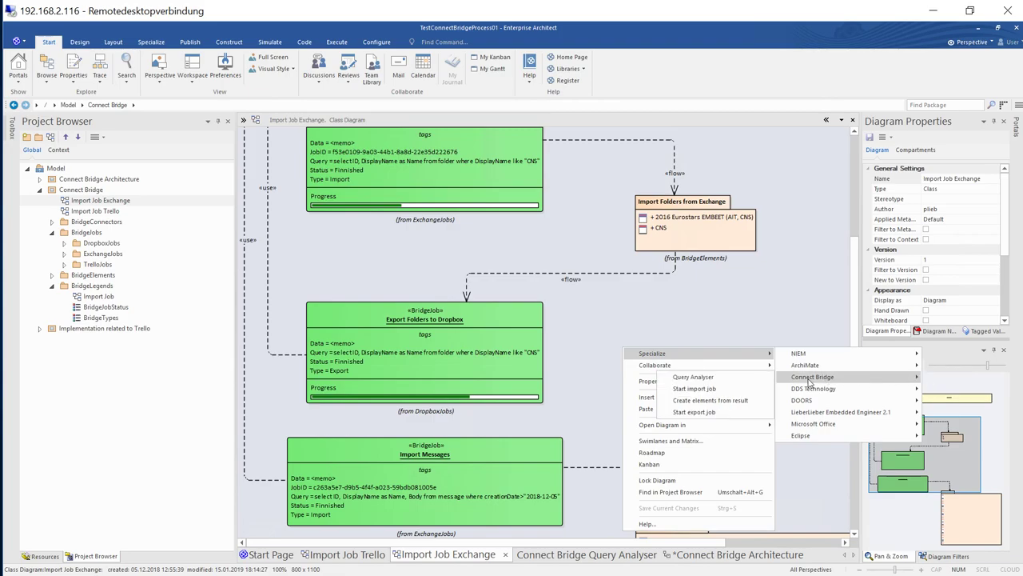
# Restart the Exchange import jobs and scroll down to the Import Messages package's email subjects.
pyautogui.click(694, 387)
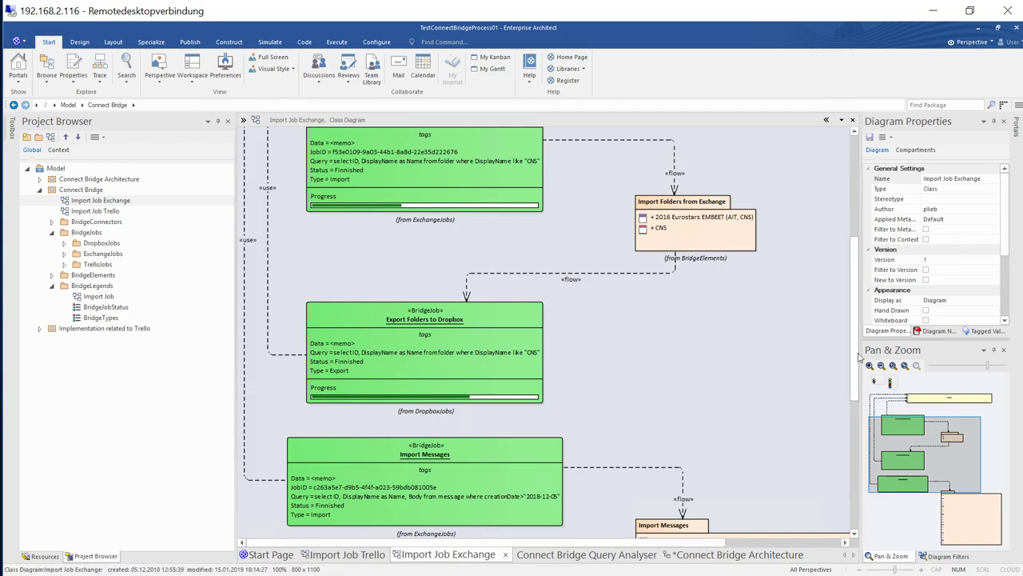
pyautogui.scroll(-3)
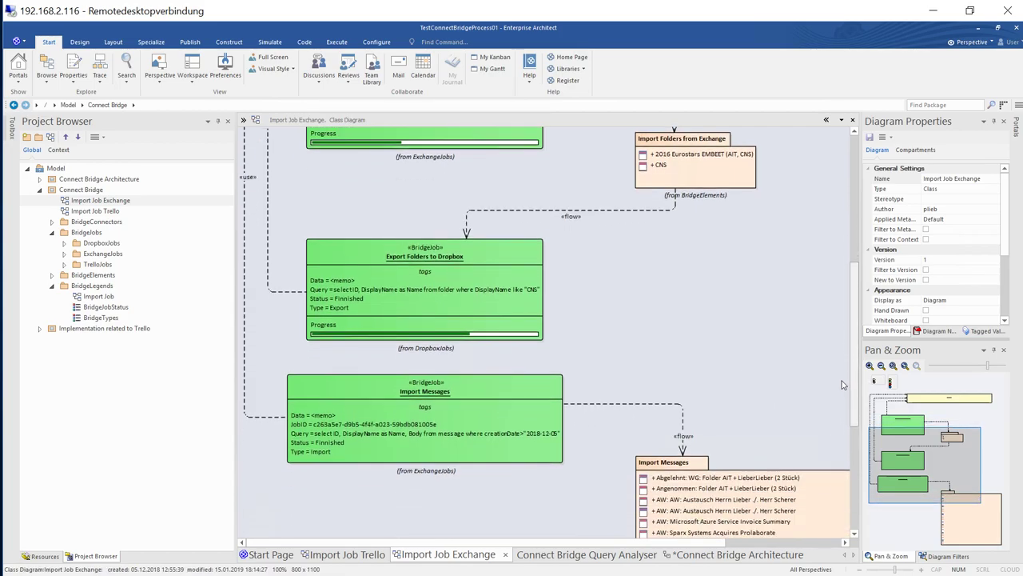
pyautogui.scroll(-3)
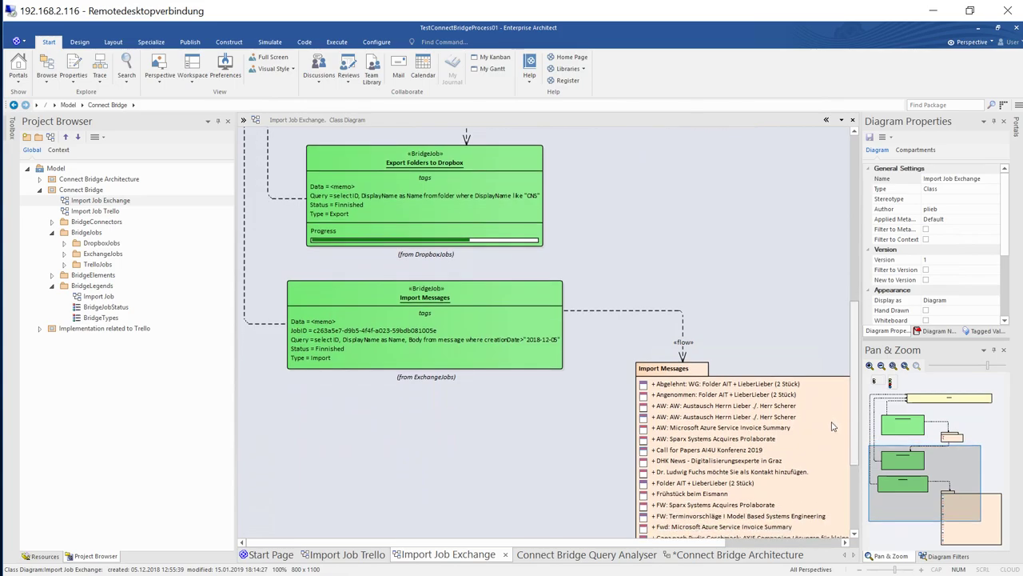
pyautogui.scroll(-3)
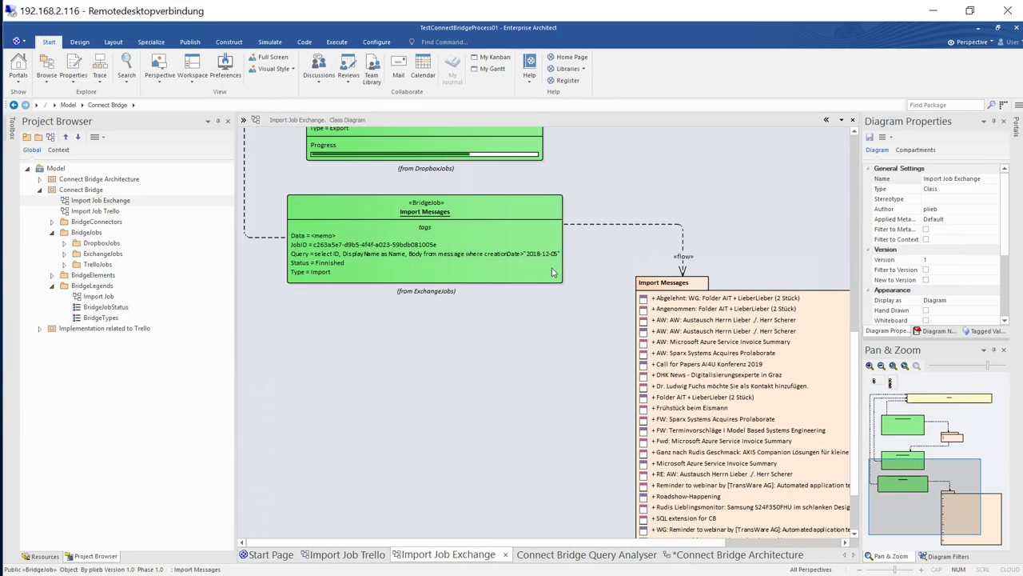
pyautogui.moveTo(550, 270)
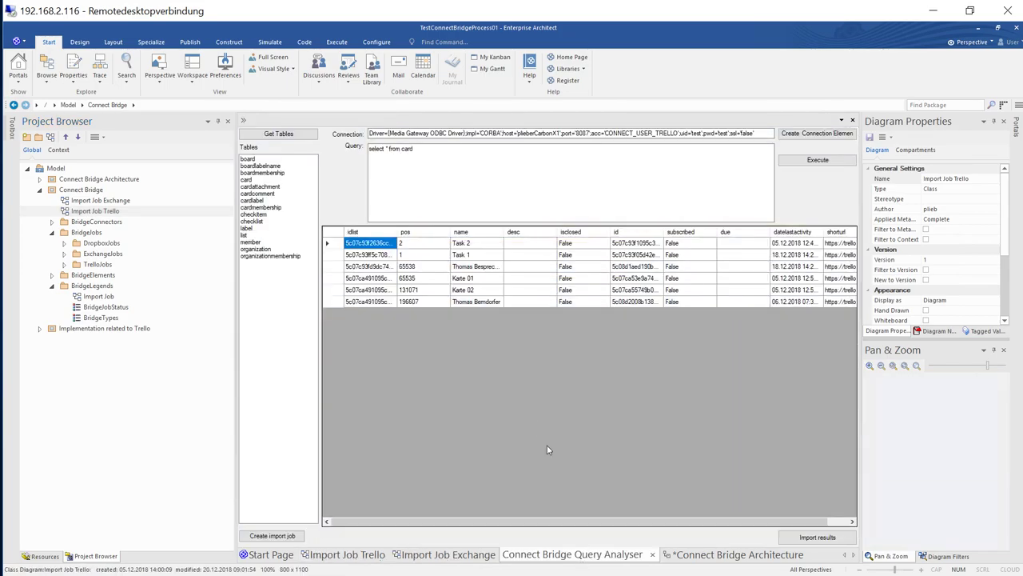
pyautogui.moveTo(488, 253)
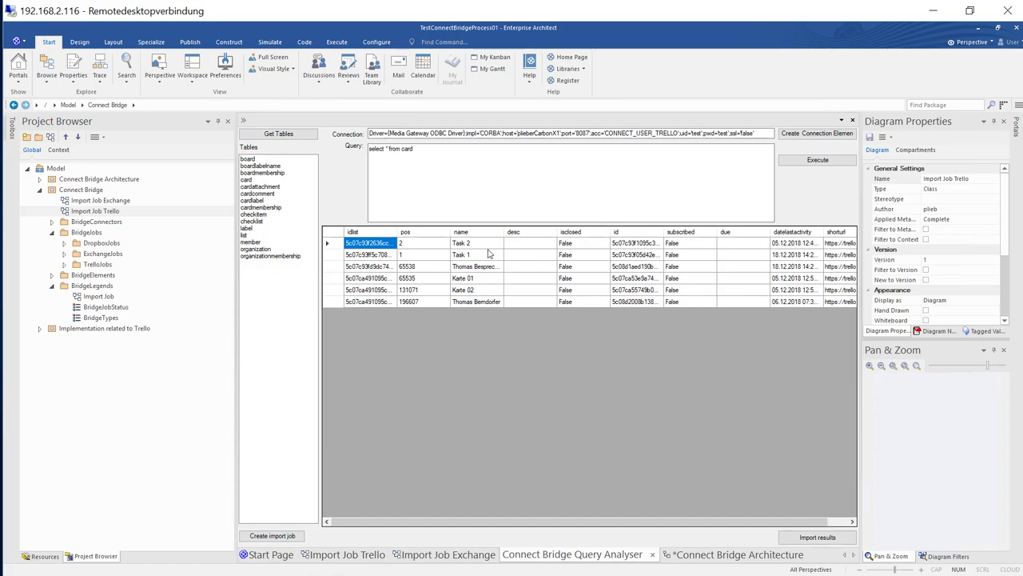
pyautogui.moveTo(349, 559)
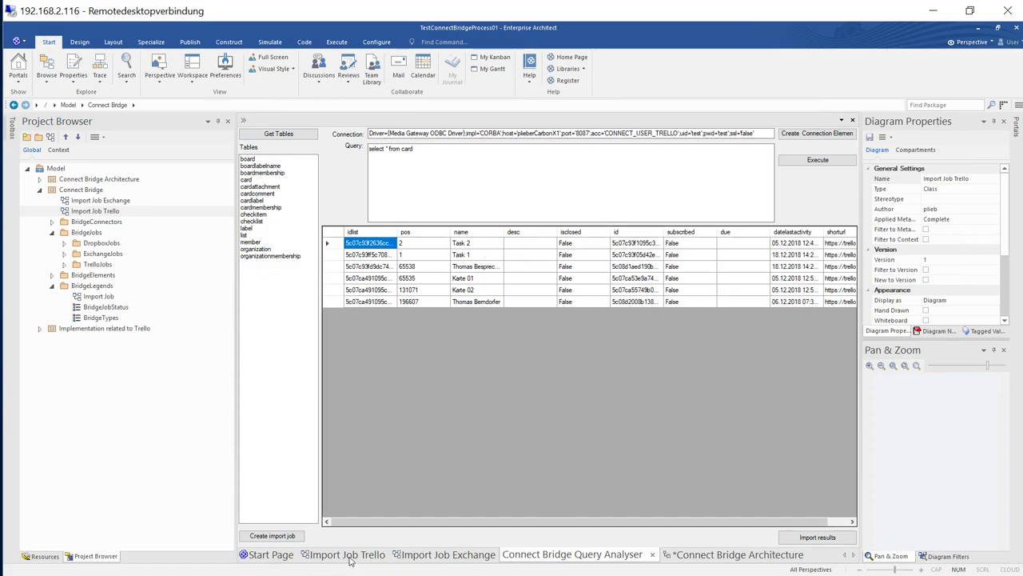
pyautogui.click(346, 554)
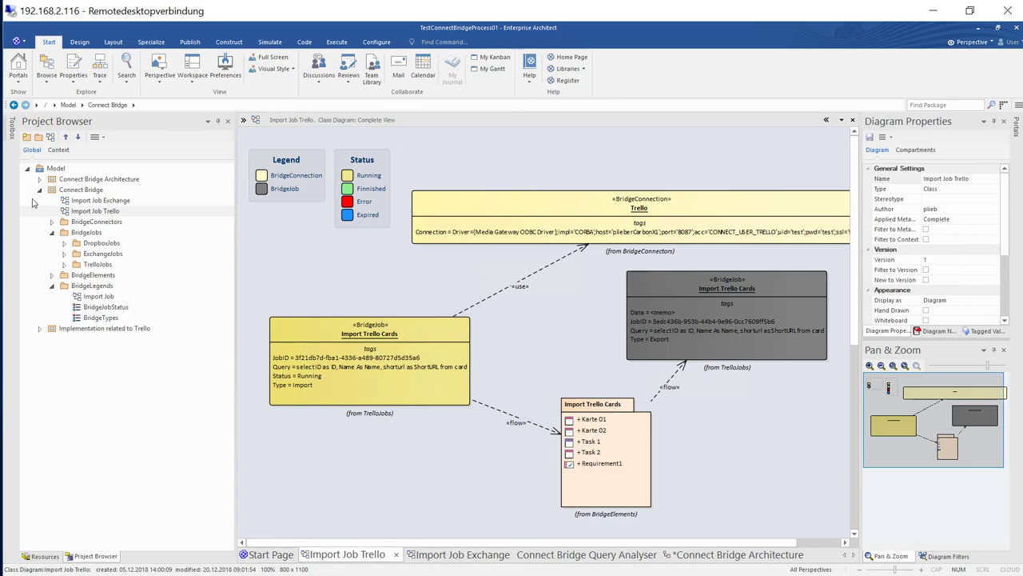
pyautogui.click(40, 189)
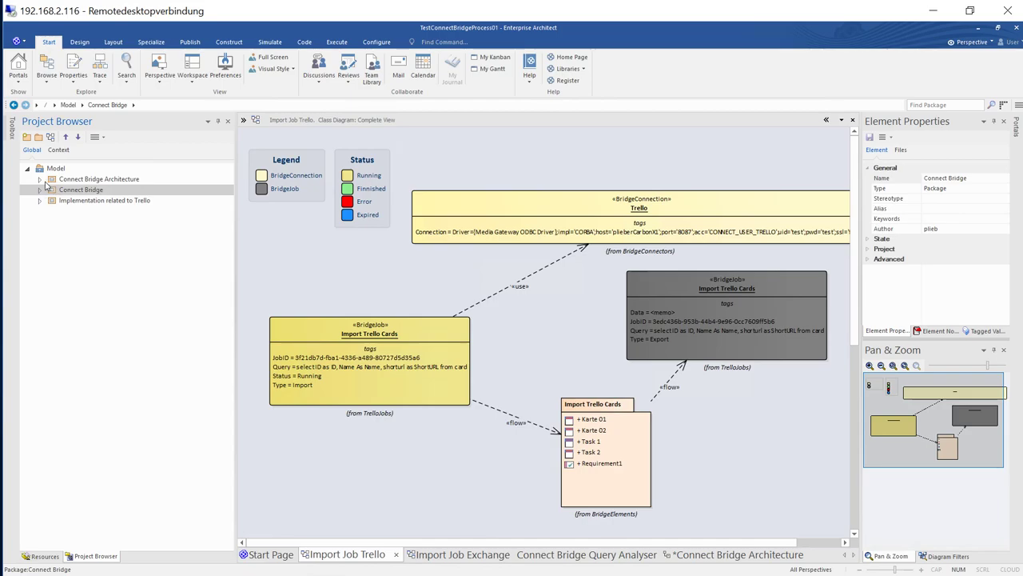
pyautogui.click(39, 190)
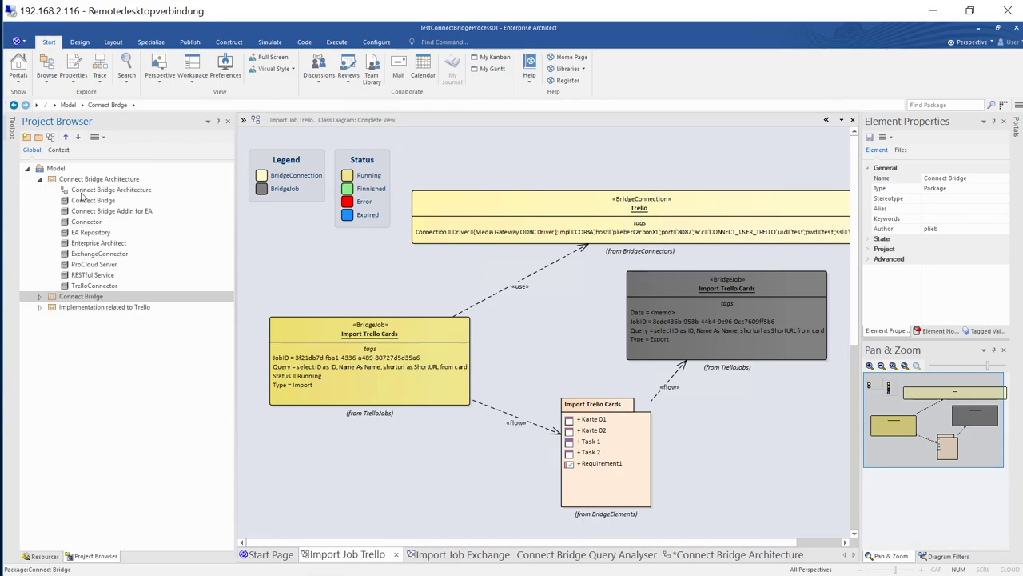
pyautogui.doubleClick(111, 189)
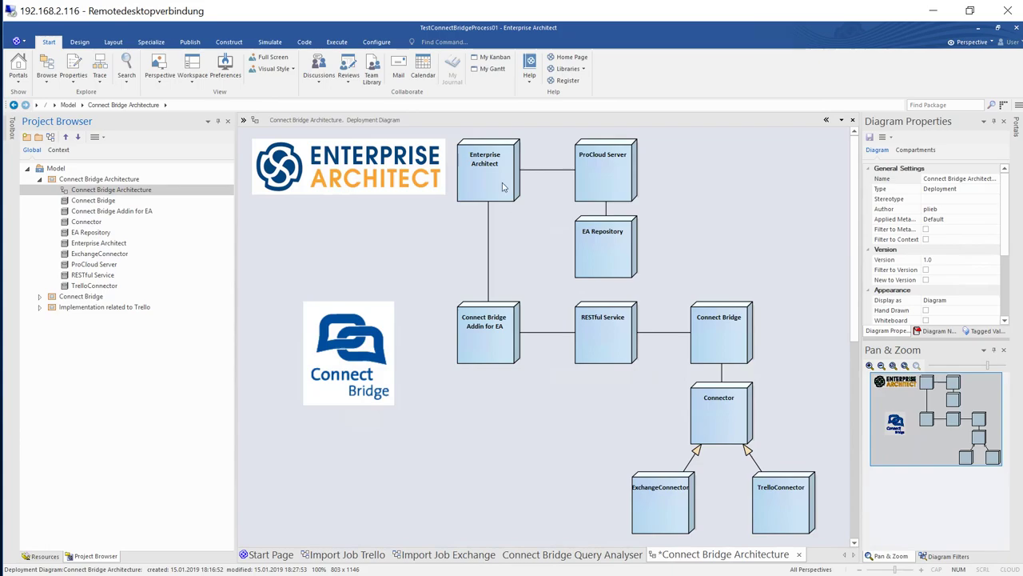
pyautogui.moveTo(501, 227)
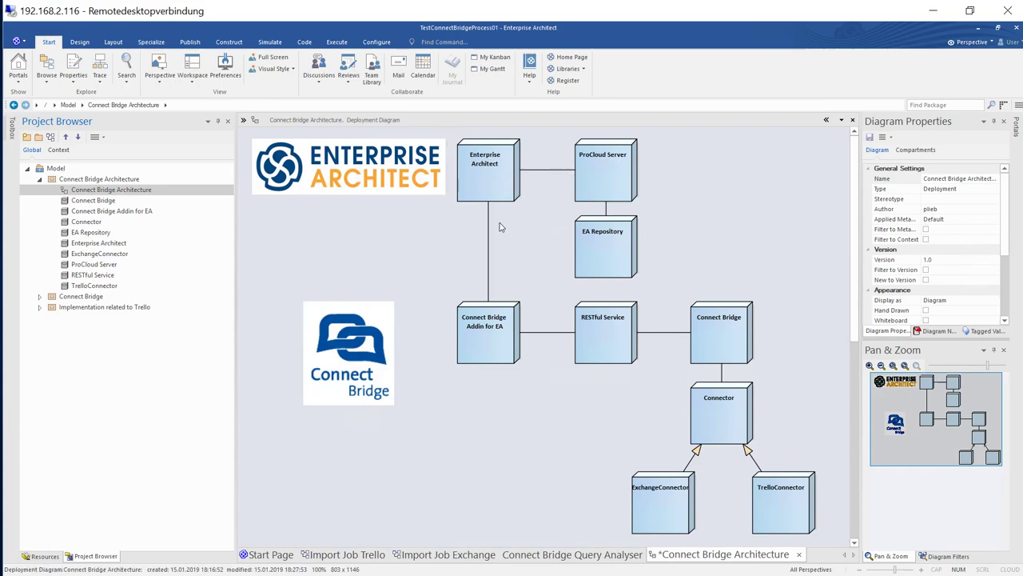
pyautogui.moveTo(523, 352)
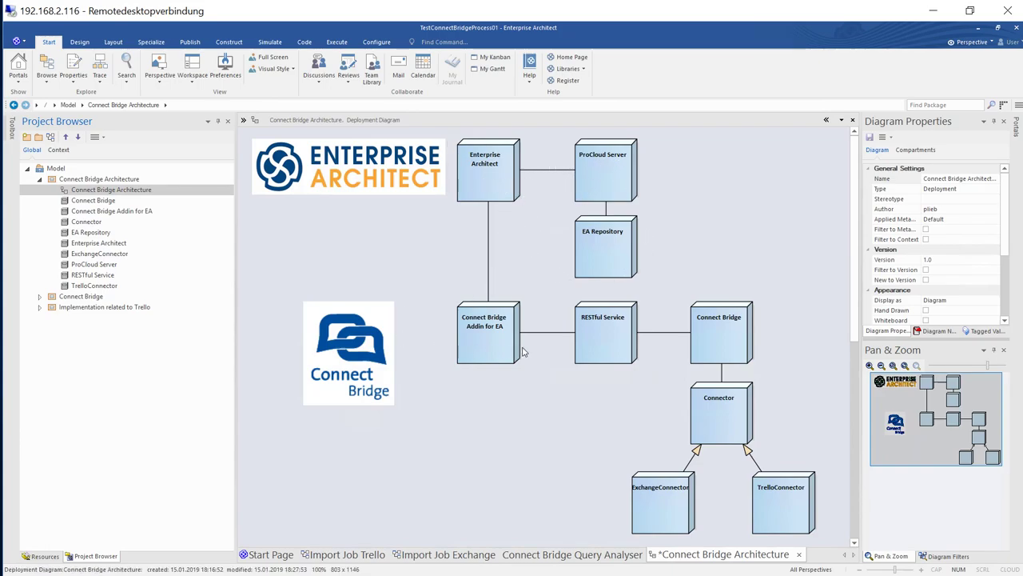
pyautogui.moveTo(562, 376)
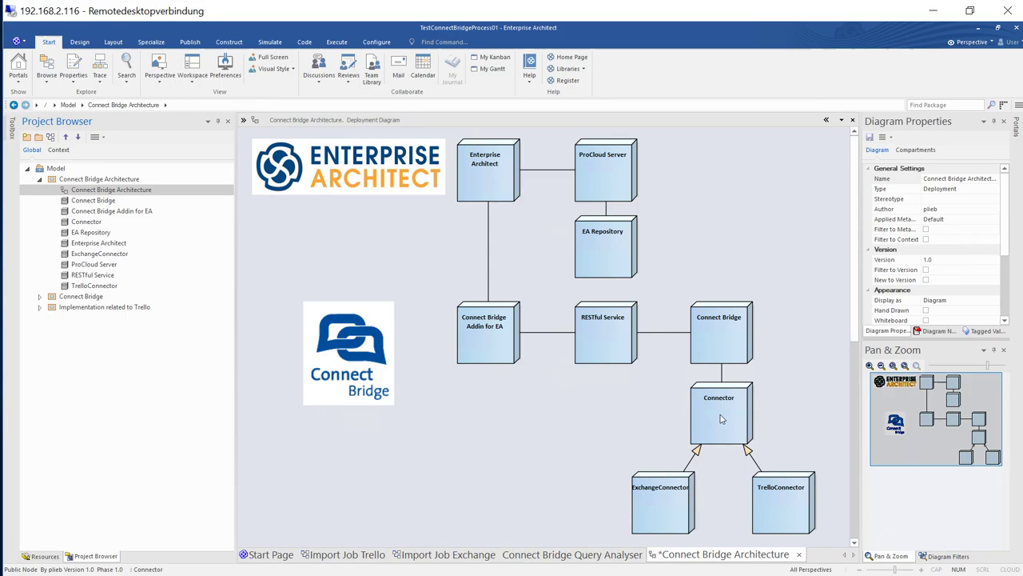
pyautogui.moveTo(715, 421)
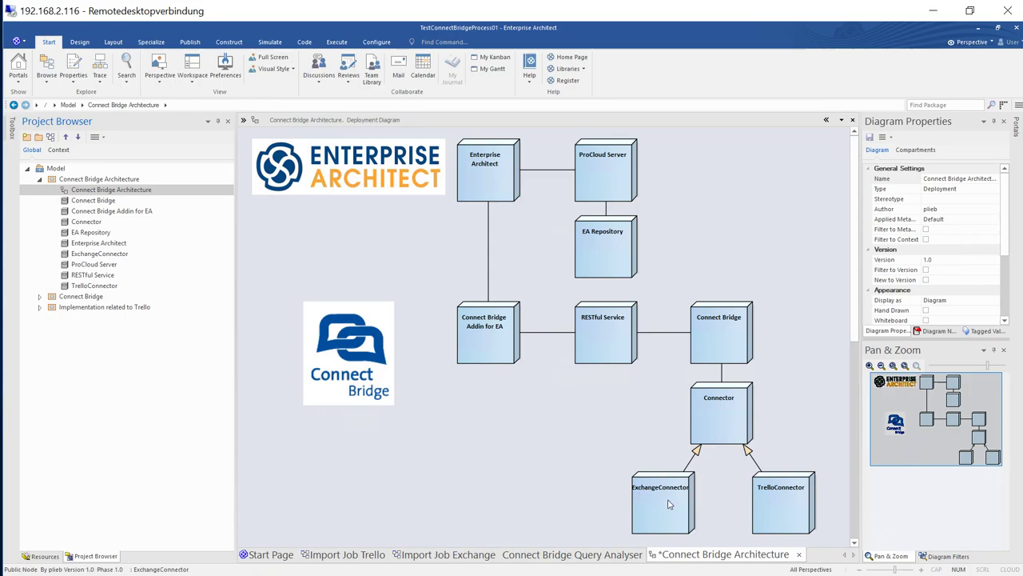
pyautogui.moveTo(662, 510)
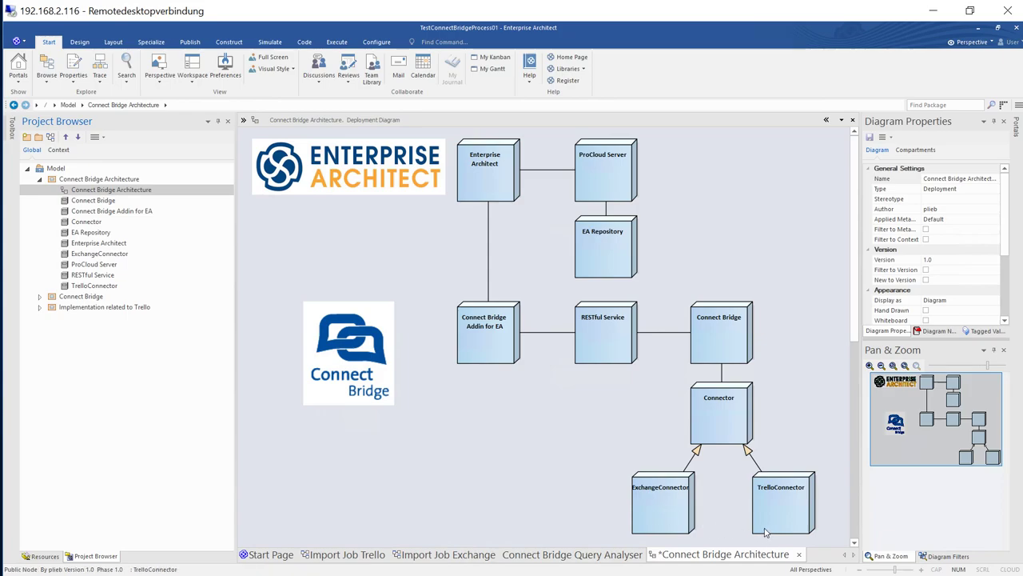
pyautogui.moveTo(773, 530)
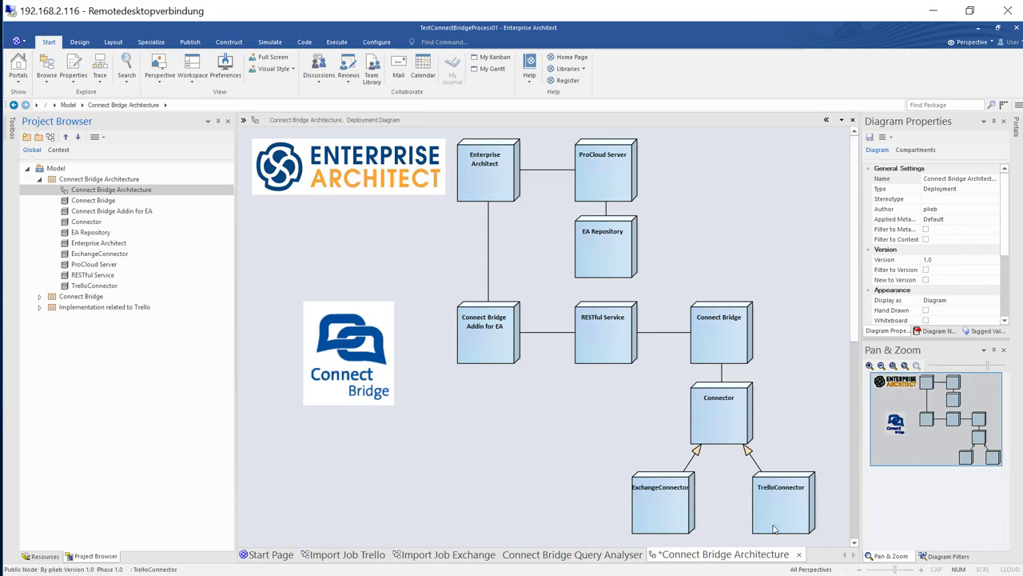
pyautogui.moveTo(772, 527)
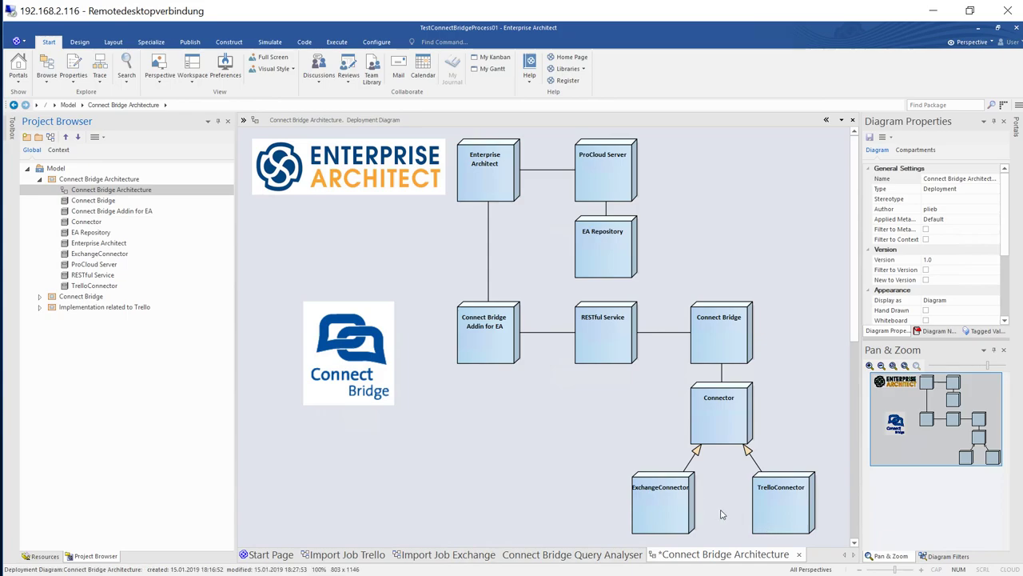
pyautogui.moveTo(725, 514)
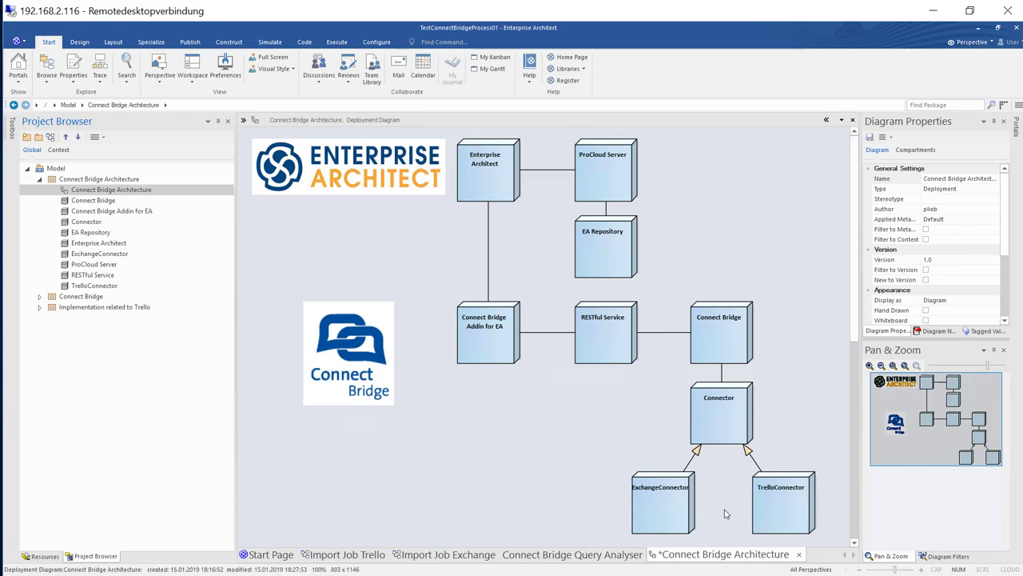
pyautogui.moveTo(579, 488)
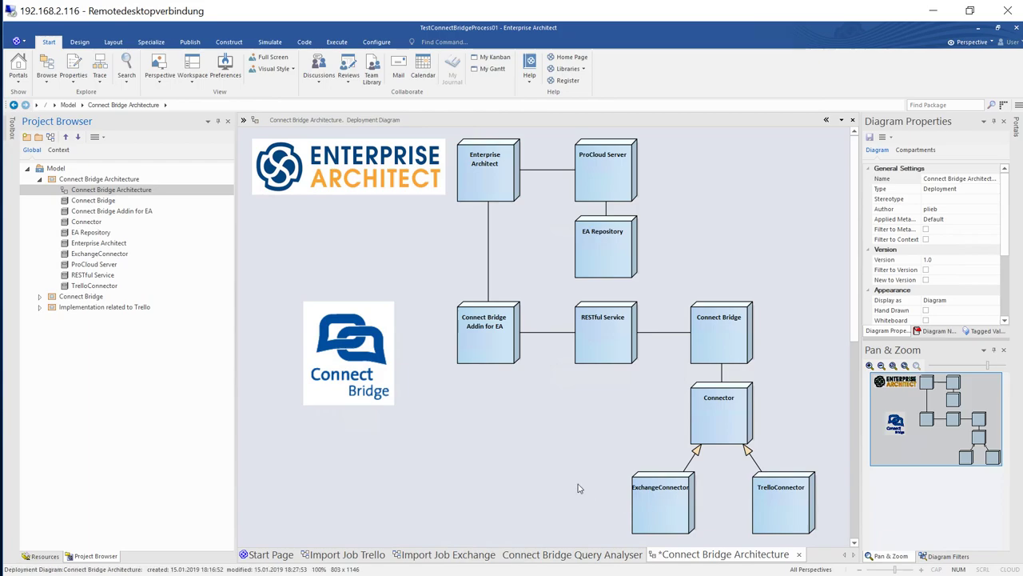
pyautogui.moveTo(370, 427)
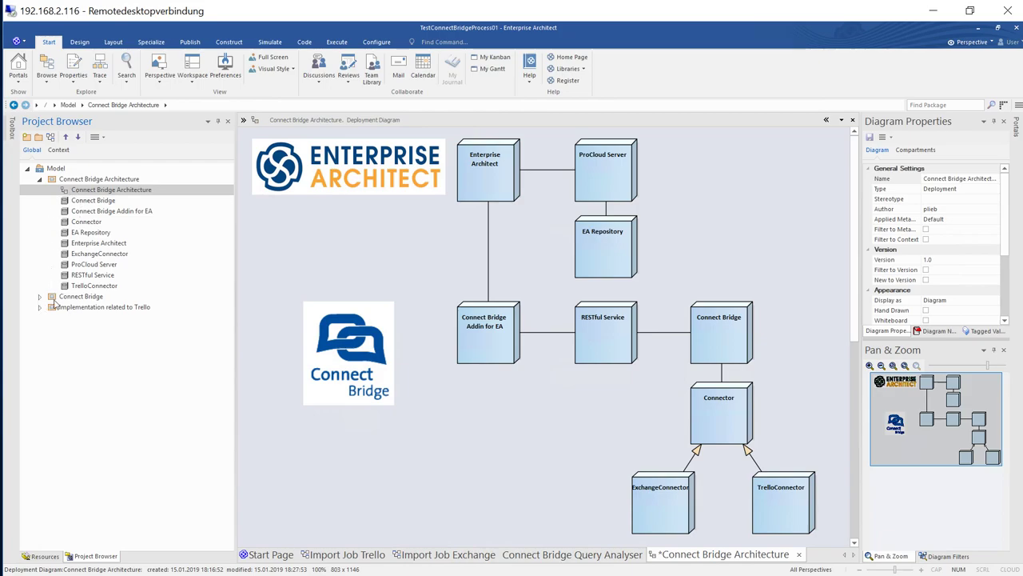
pyautogui.click(39, 306)
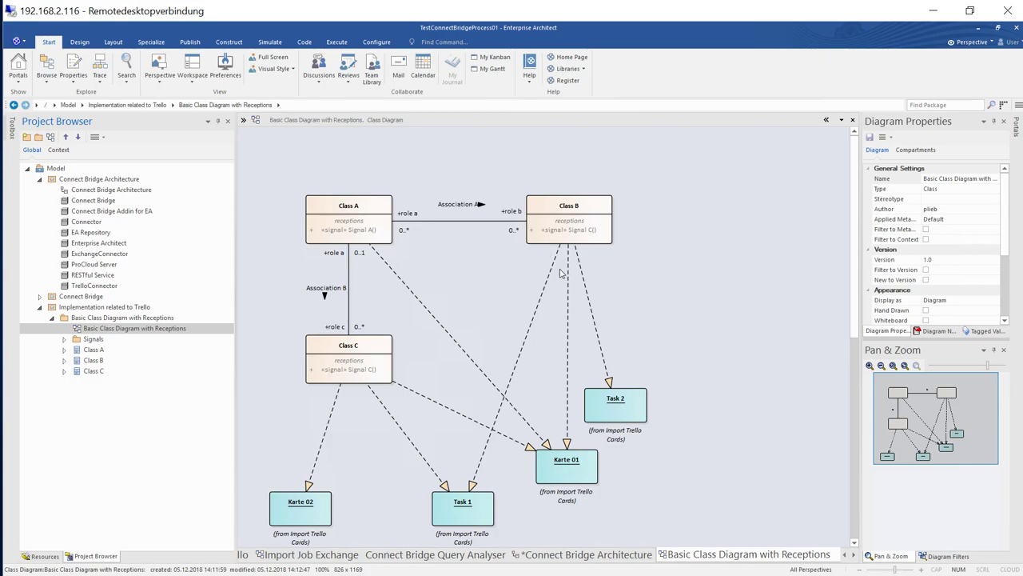
pyautogui.moveTo(359, 530)
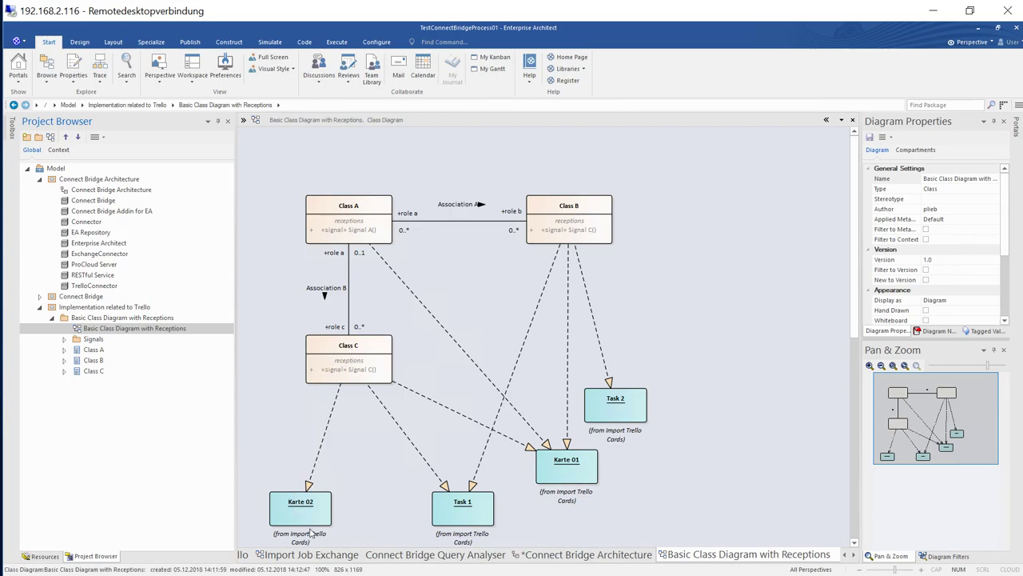
# Select the Karte 02 card, show its tagged values, and follow its Trello link.
pyautogui.click(300, 501)
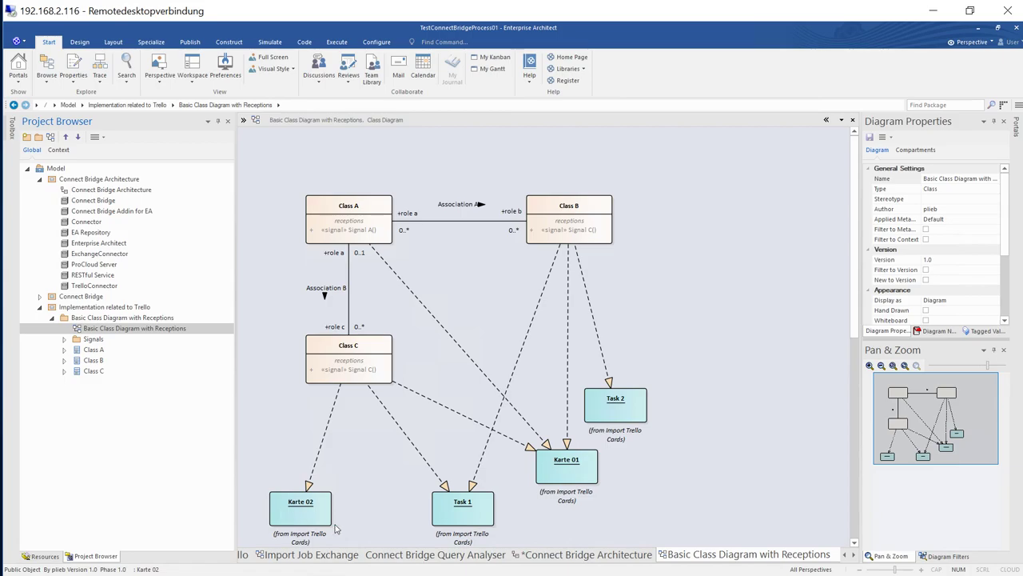
pyautogui.moveTo(305, 516)
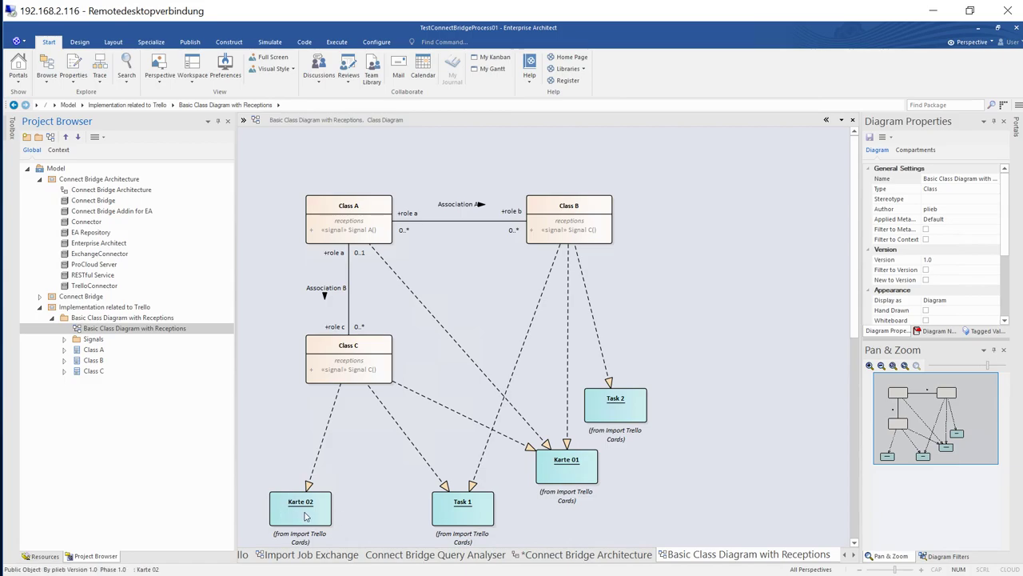
pyautogui.click(300, 507)
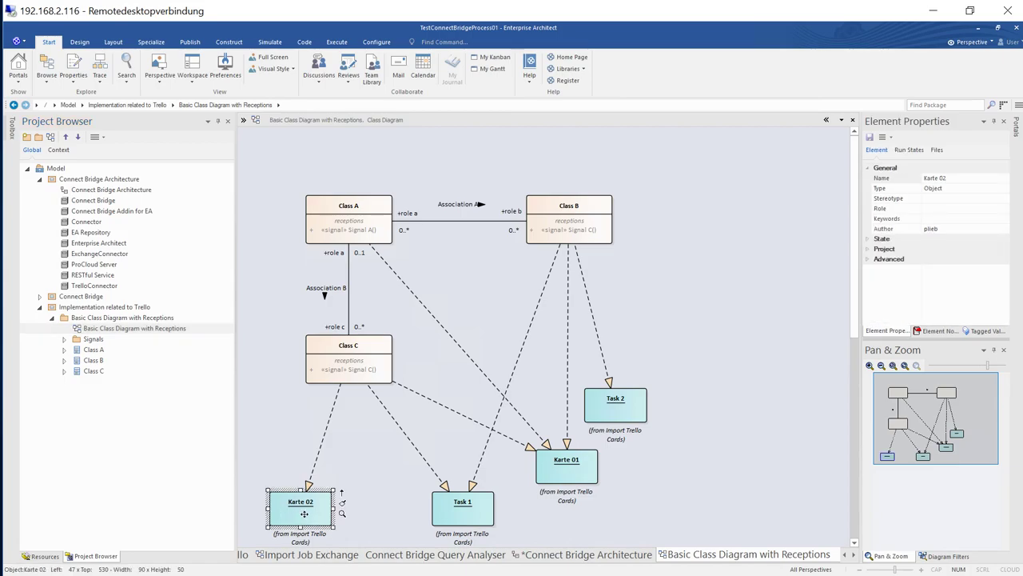
pyautogui.click(987, 330)
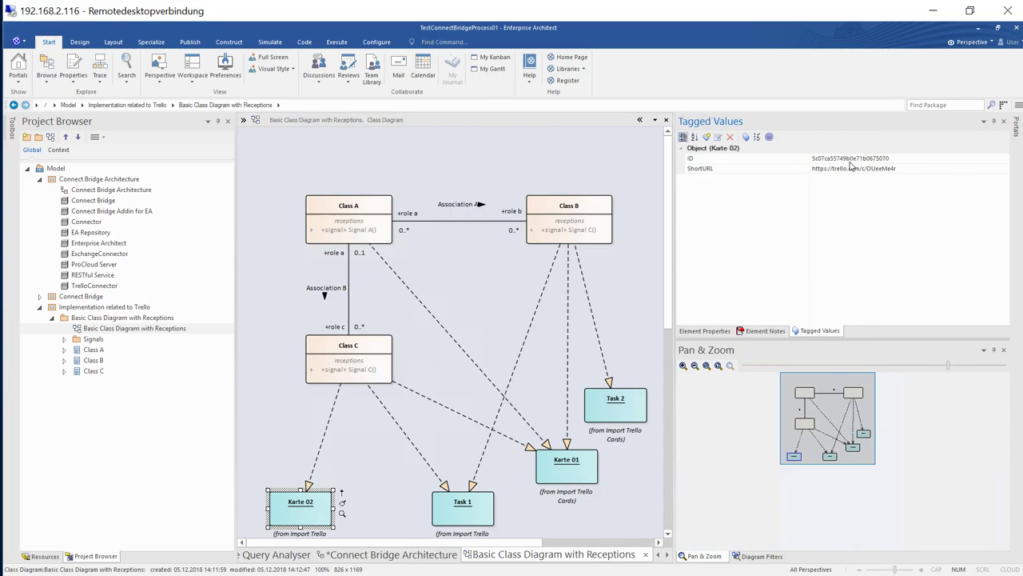
pyautogui.click(851, 168)
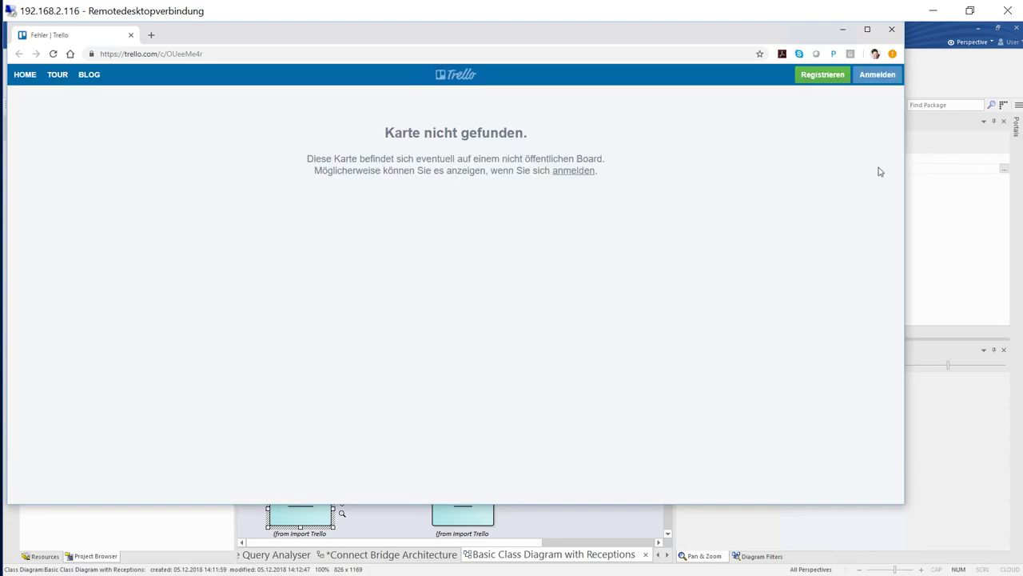
# Sign in to Trello, view Karte 02, then close it to see the whole board.
pyautogui.click(877, 75)
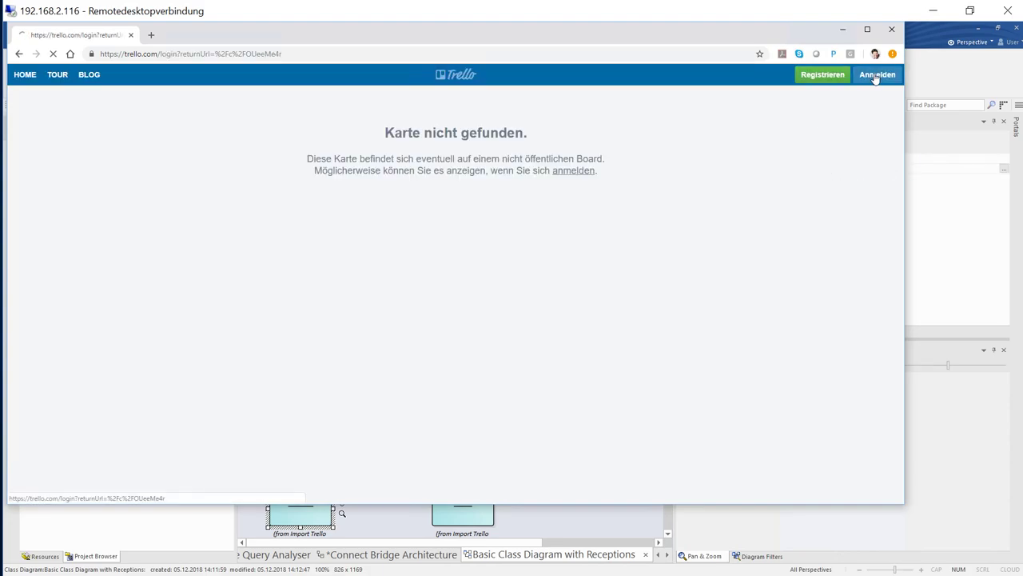
pyautogui.click(877, 74)
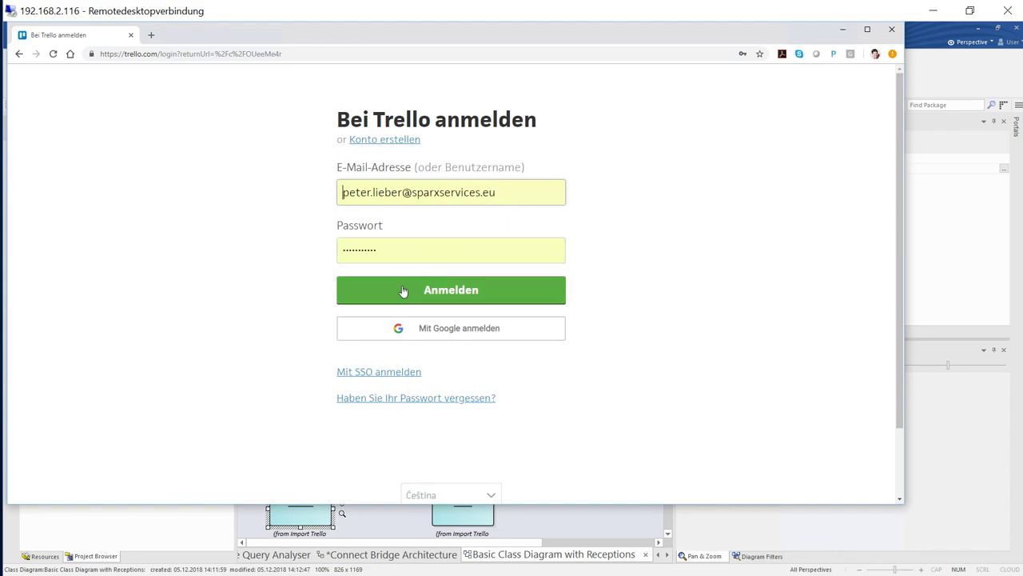
pyautogui.click(450, 289)
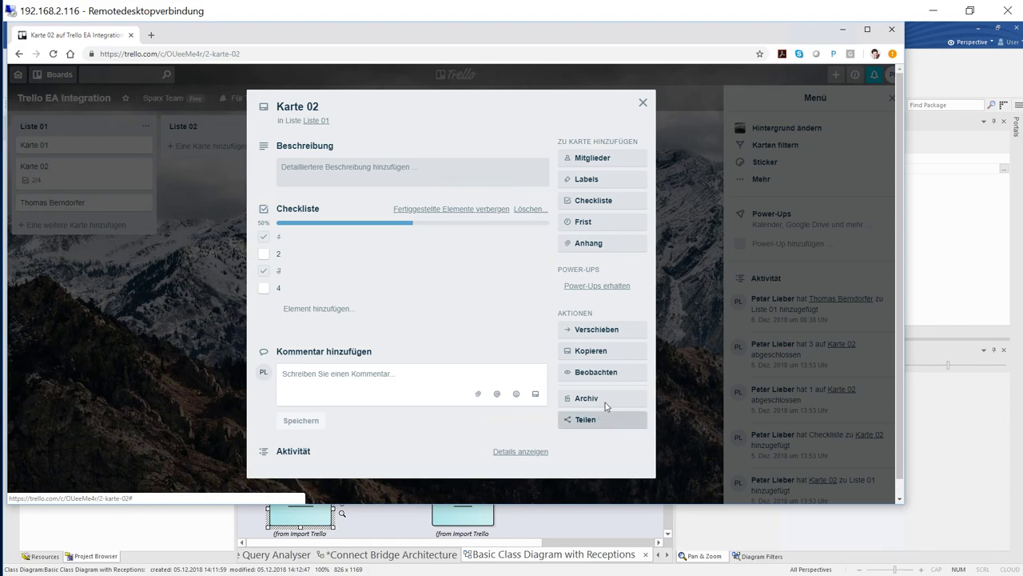
pyautogui.click(643, 103)
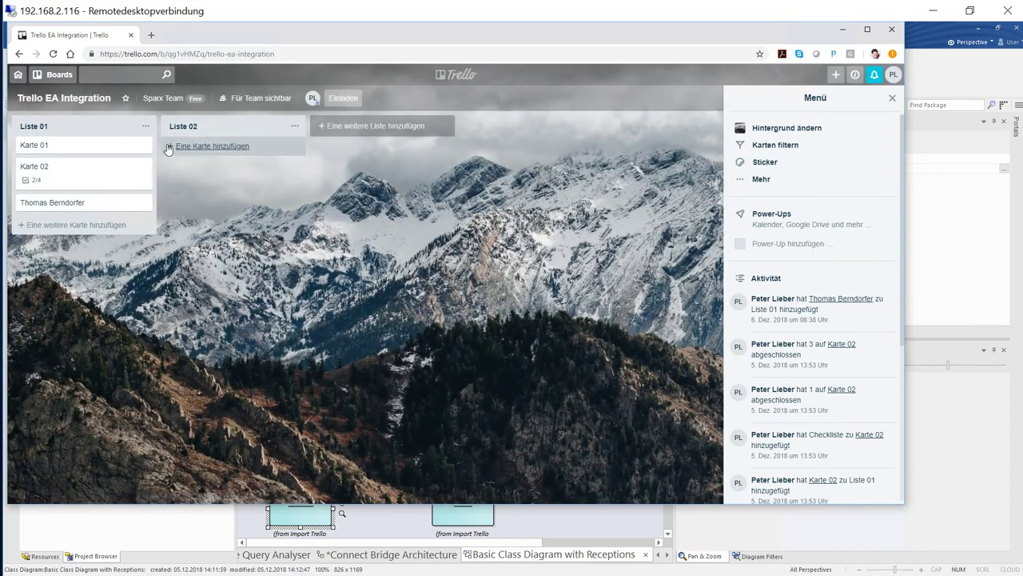
pyautogui.moveTo(392, 292)
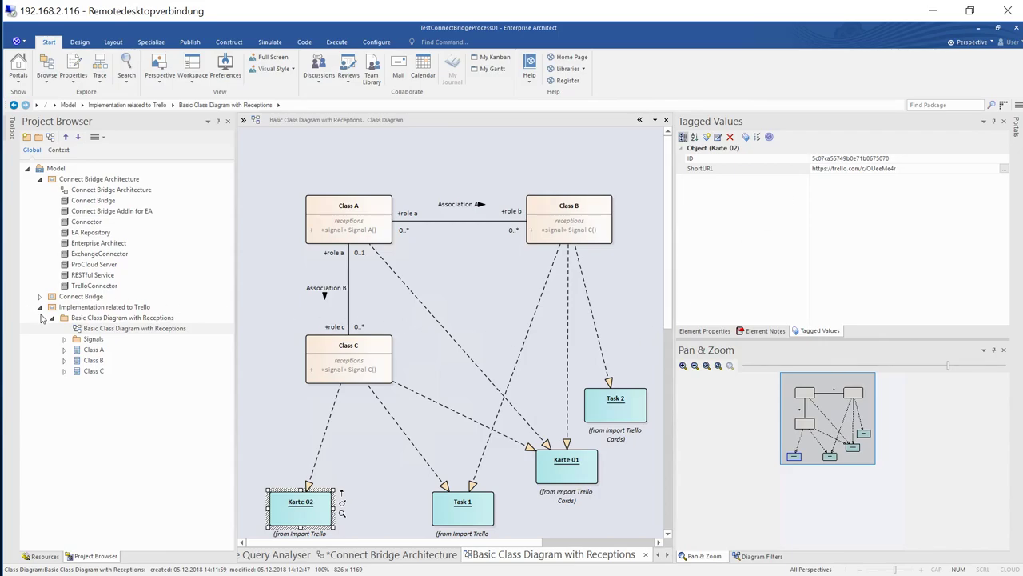
# Collapse the browser packages and add a Trello01 Sample package with an Object diagram under Model.
pyautogui.click(39, 306)
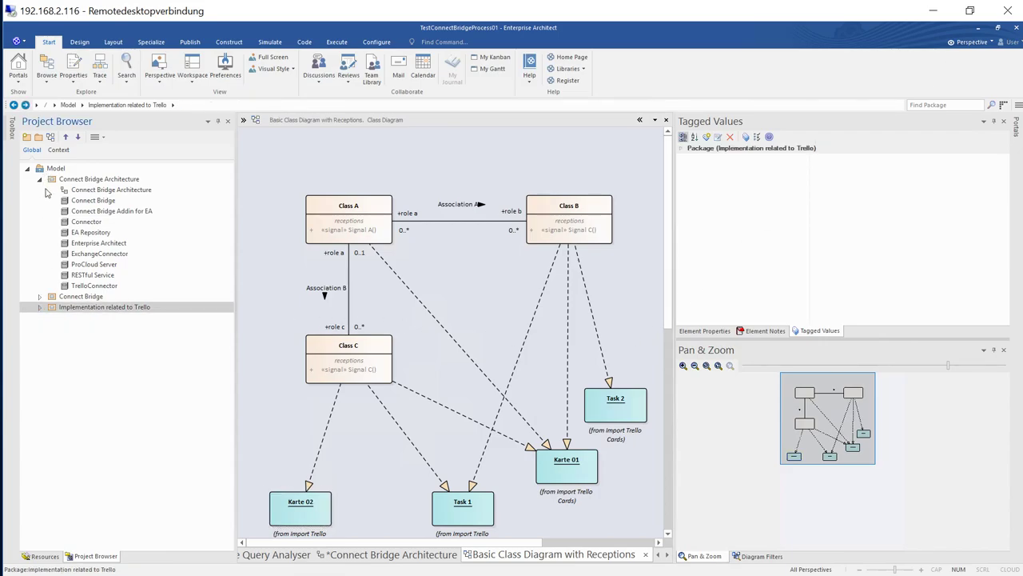
pyautogui.click(40, 179)
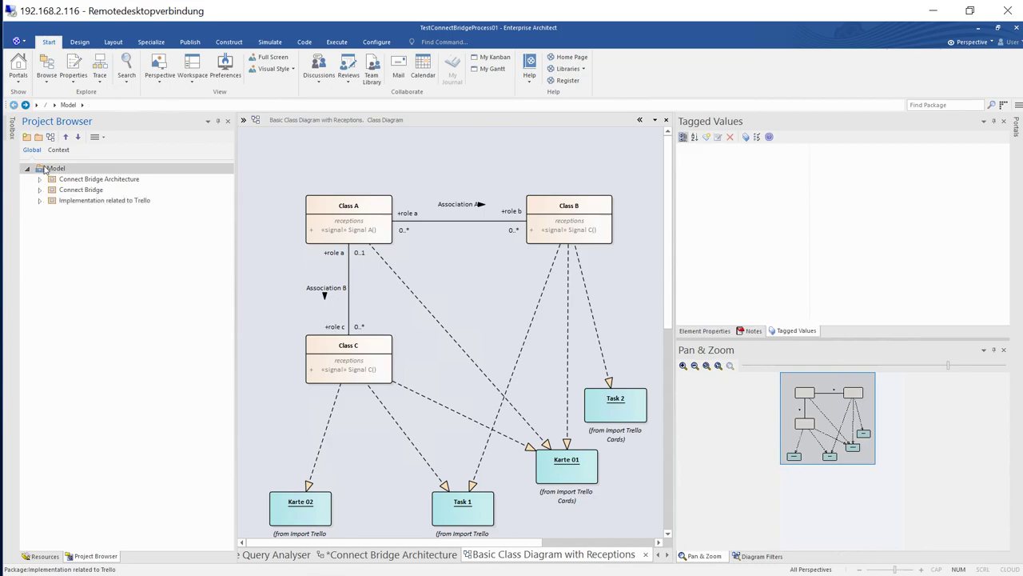
pyautogui.rightClick(55, 168)
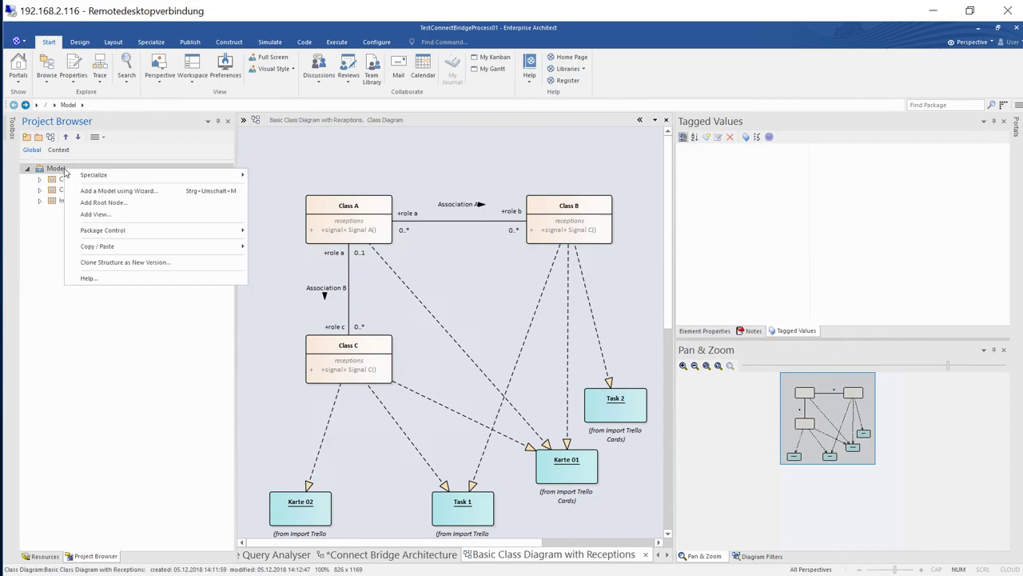
pyautogui.moveTo(95, 214)
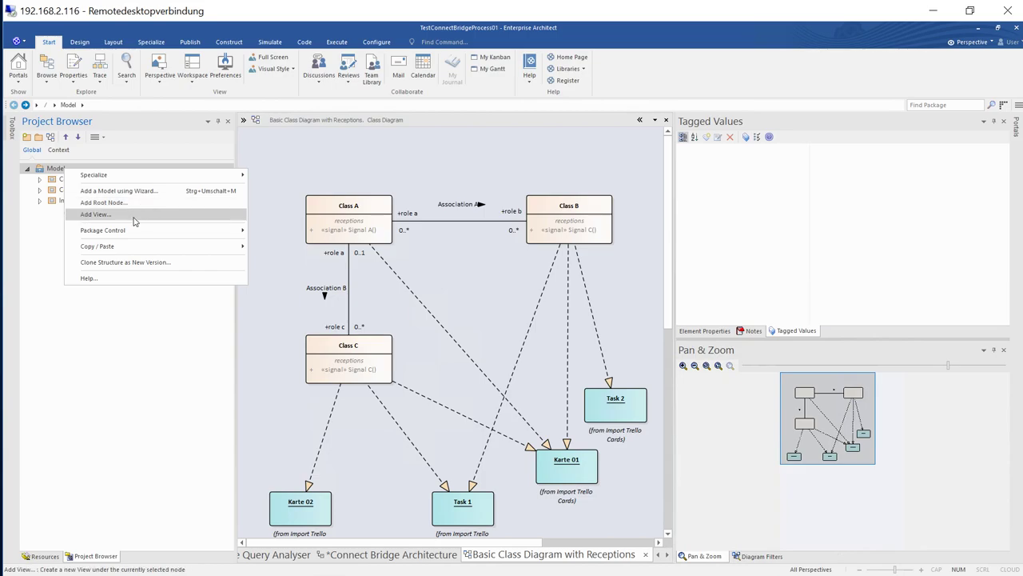
pyautogui.click(95, 214)
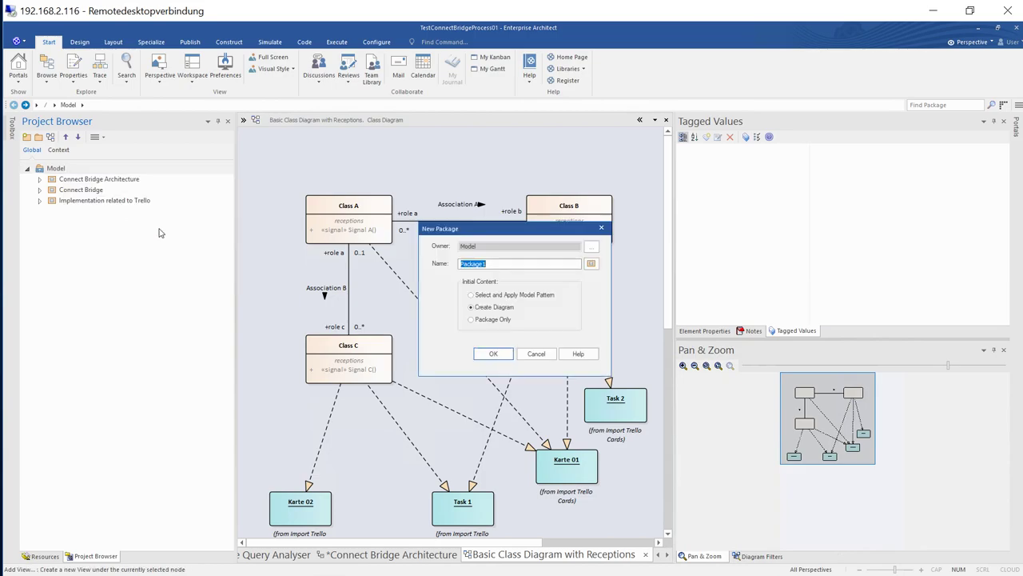
pyautogui.write('Trello01 Sample')
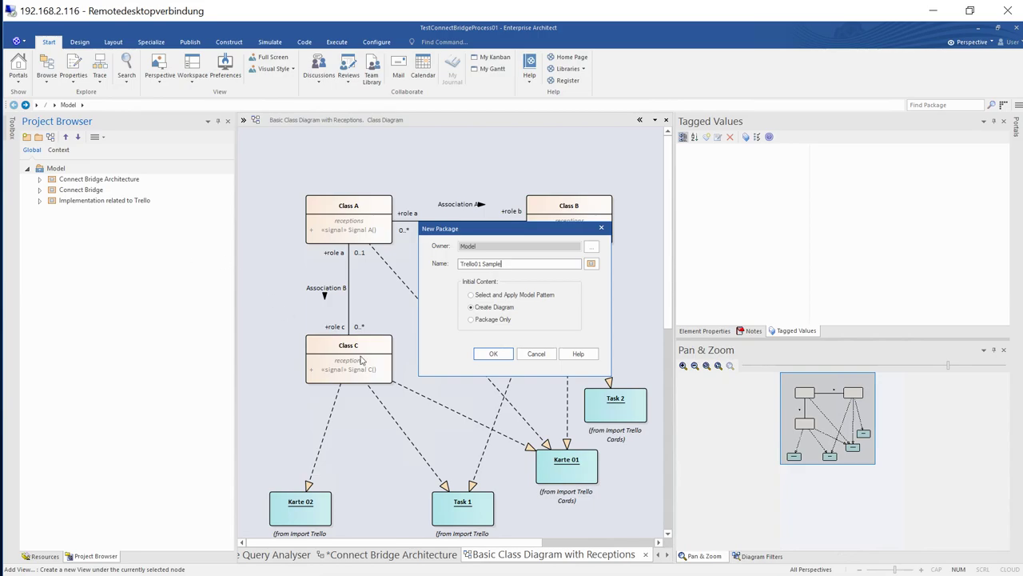
pyautogui.click(493, 354)
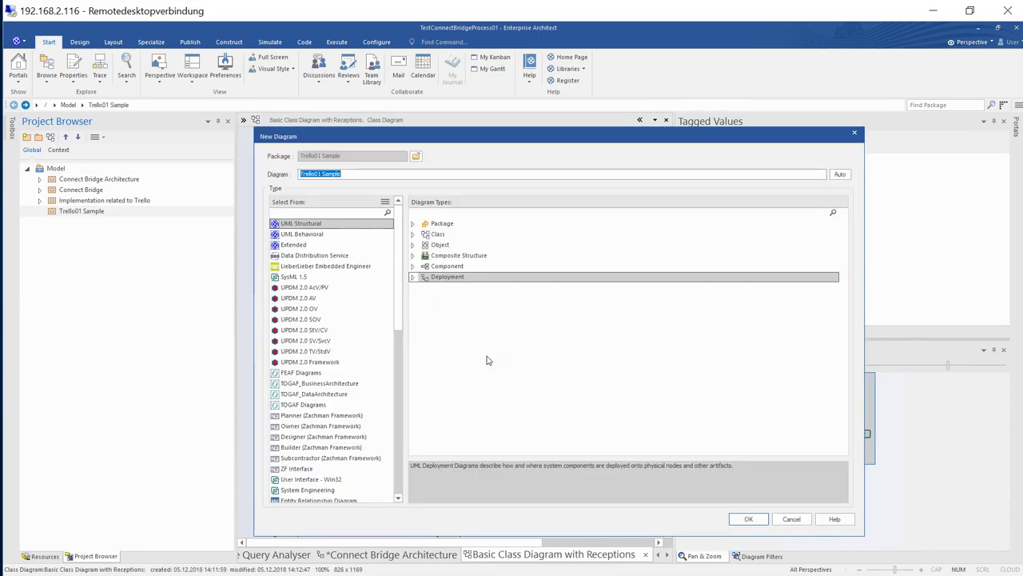
pyautogui.moveTo(512, 308)
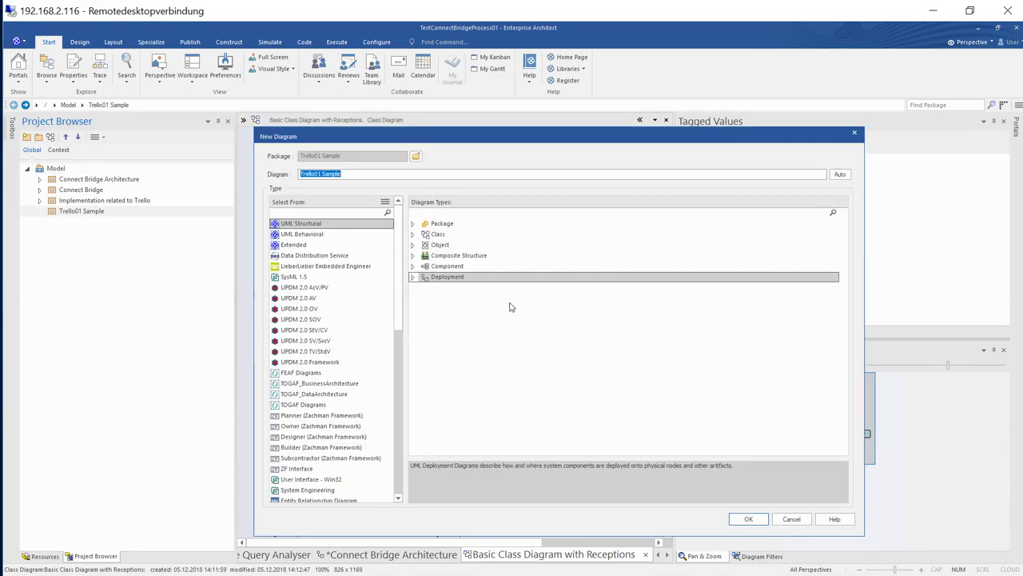
pyautogui.moveTo(791, 518)
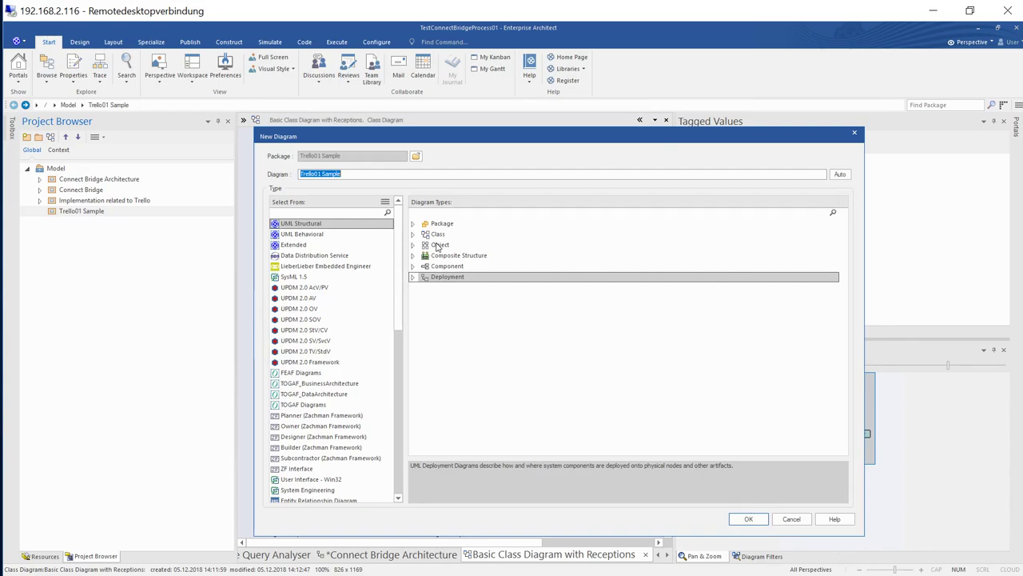
pyautogui.click(440, 244)
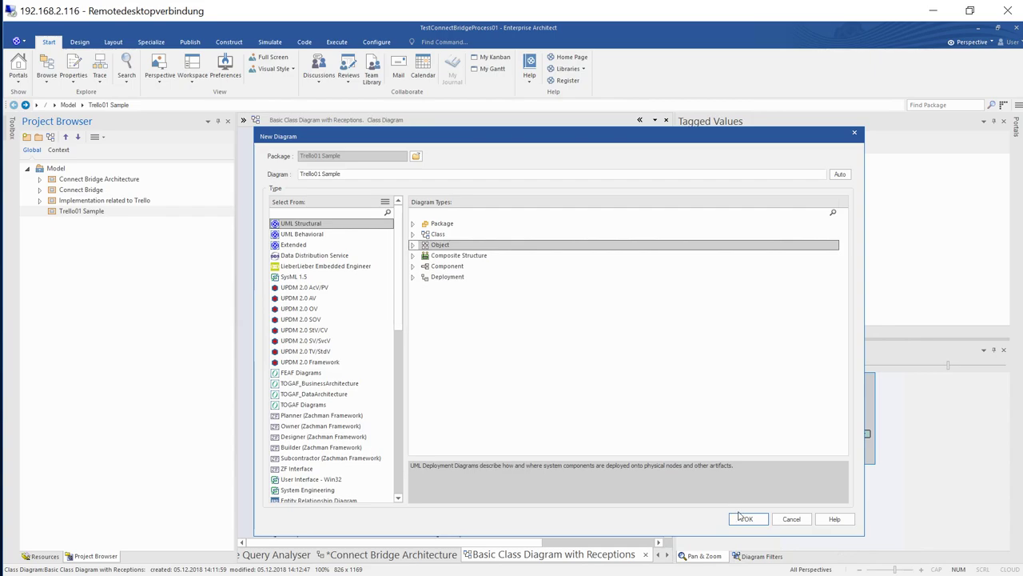
pyautogui.click(746, 518)
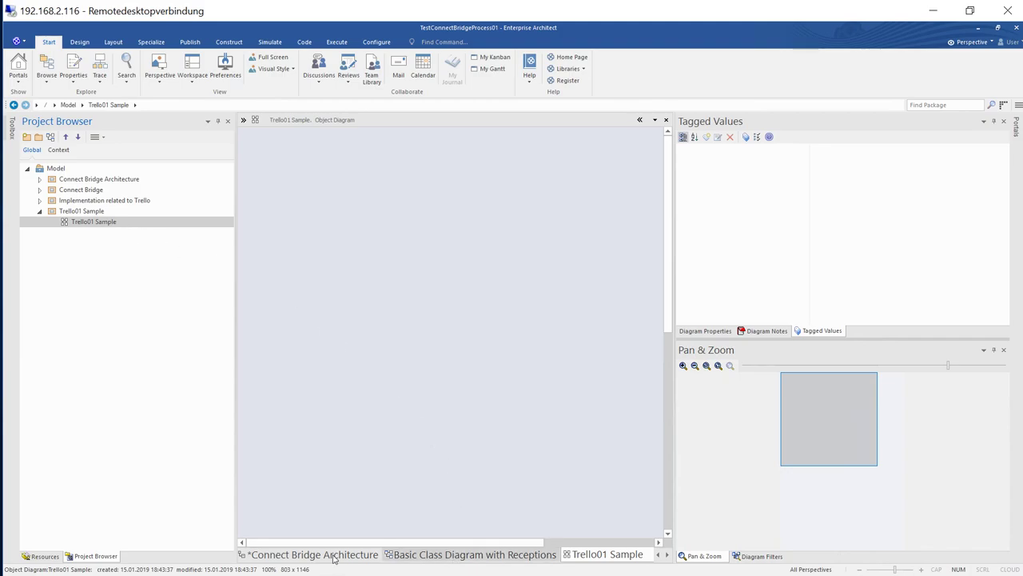
# Reopen the Query Analyser from the empty diagram and create the TrelloConnector connection element.
pyautogui.rightClick(281, 349)
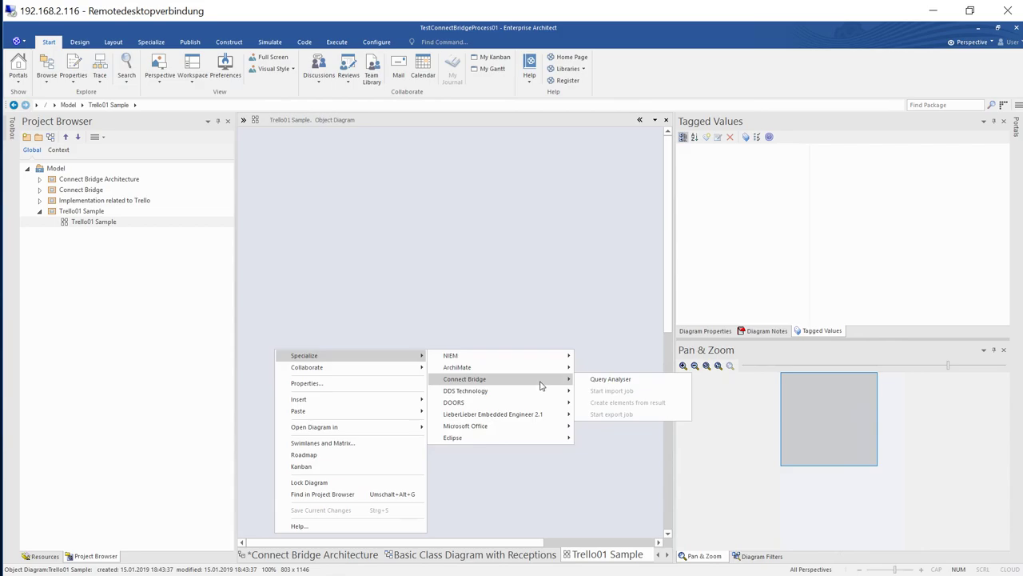
pyautogui.moveTo(465, 391)
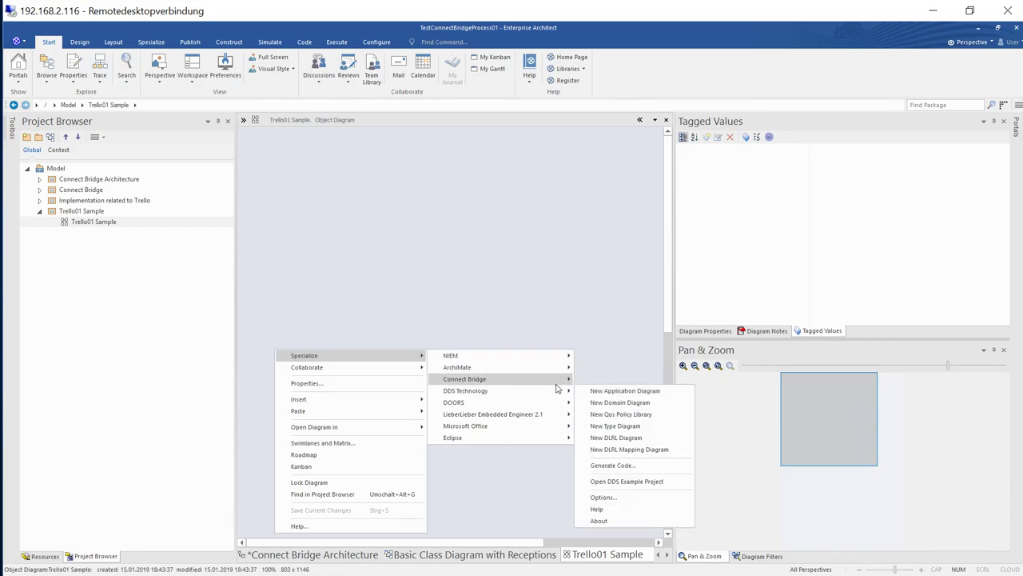
pyautogui.click(505, 518)
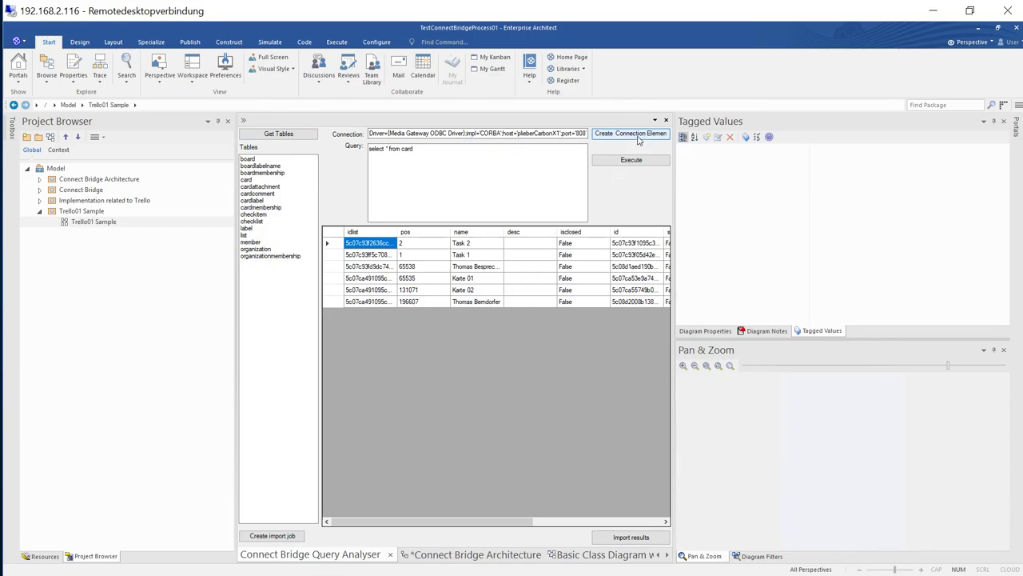
pyautogui.click(631, 133)
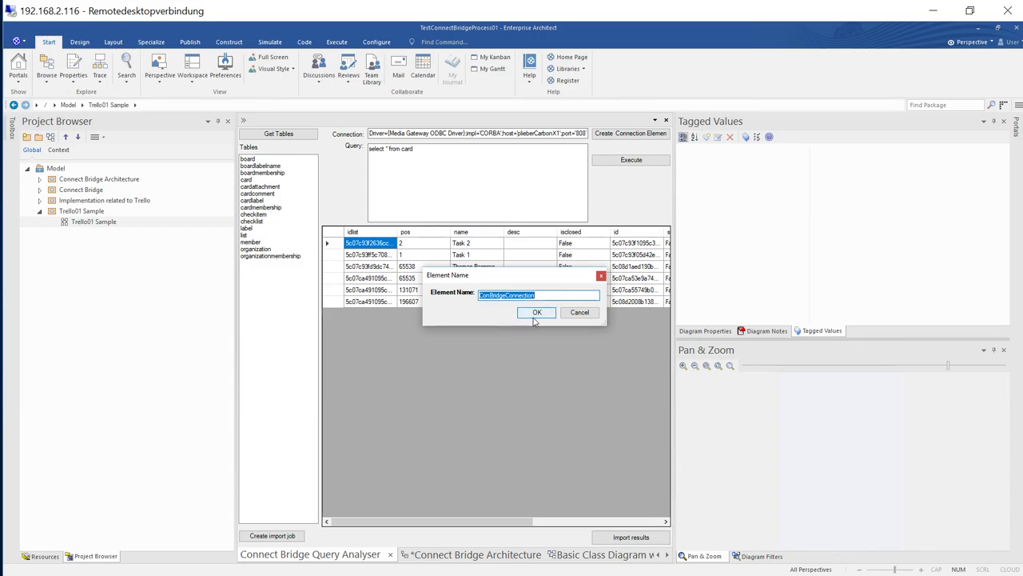
pyautogui.write('TrelloConnector')
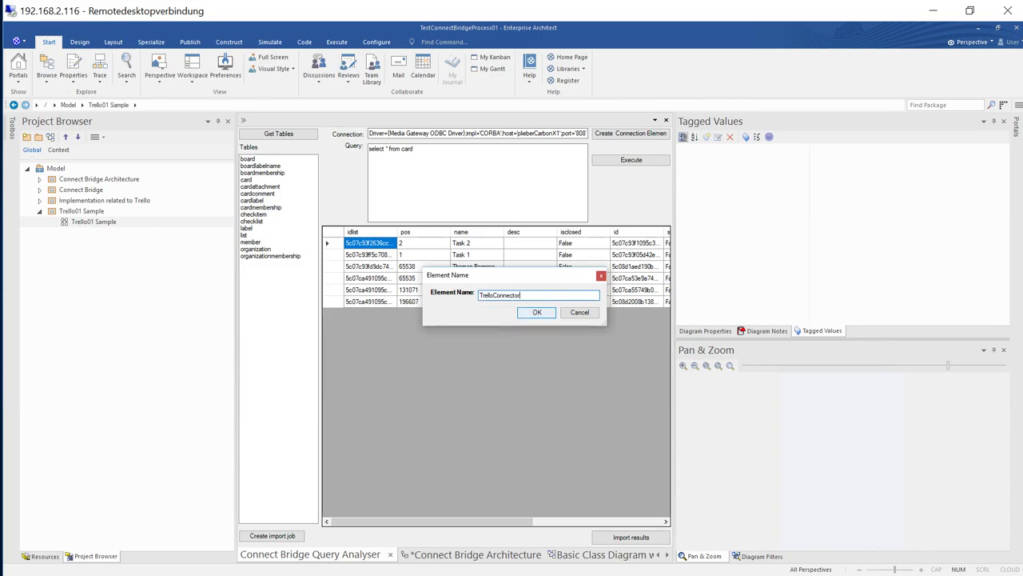
pyautogui.click(536, 312)
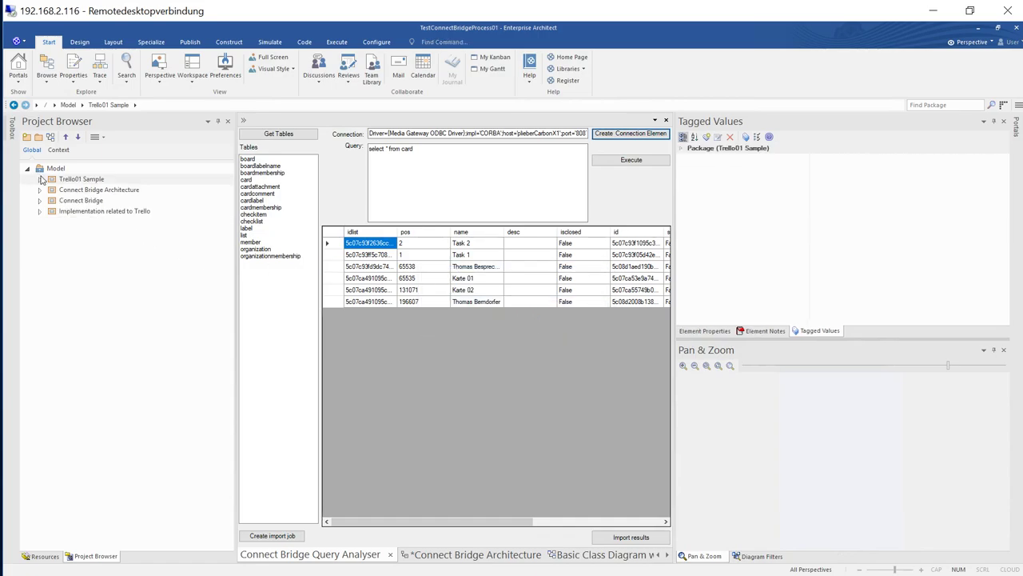
# Create the TrelloImport job, open its Import Job diagram, and link it to TrelloConnector with «use».
pyautogui.click(39, 178)
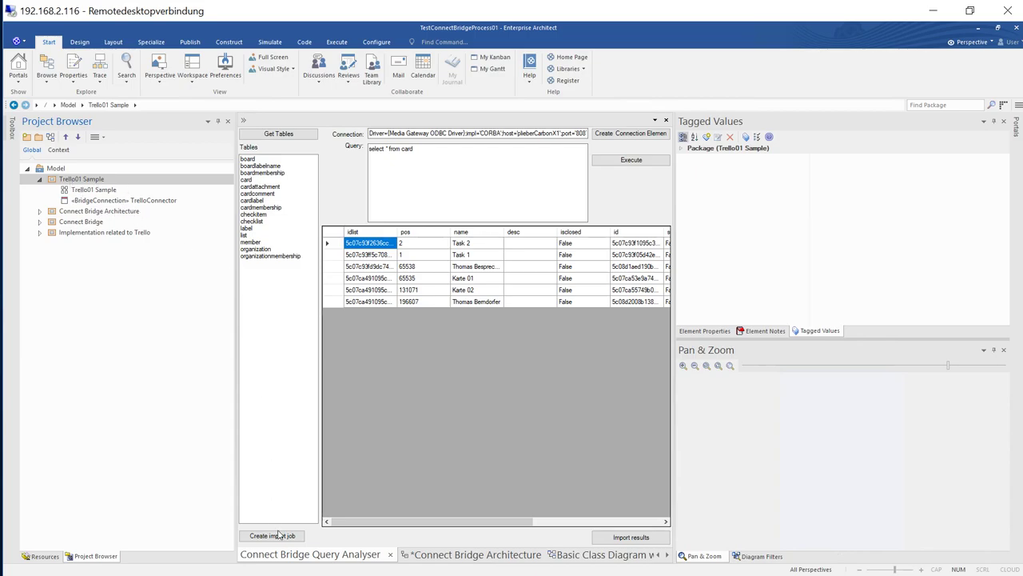
pyautogui.click(272, 535)
pyautogui.write('TrelloImport')
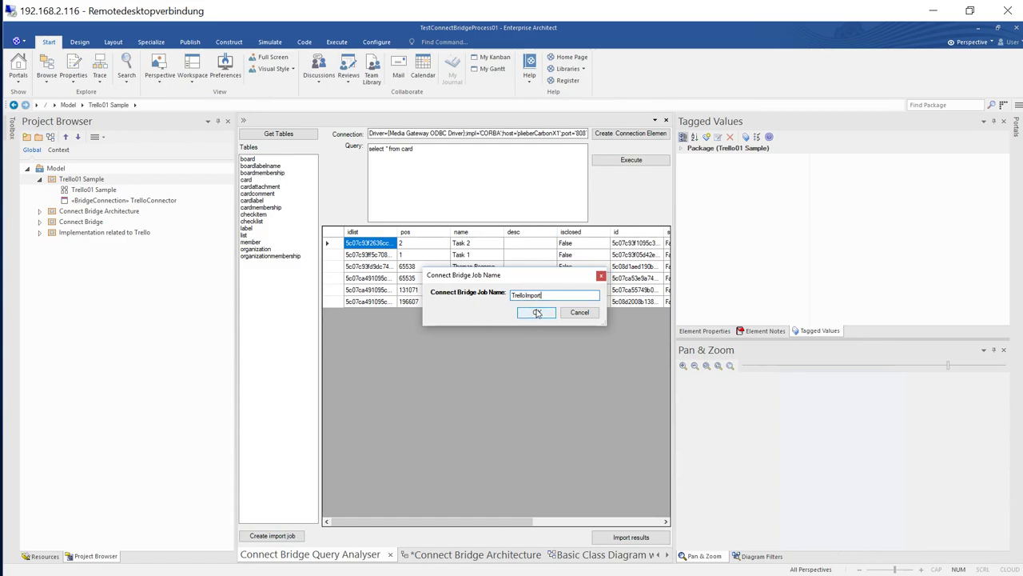
pyautogui.click(537, 313)
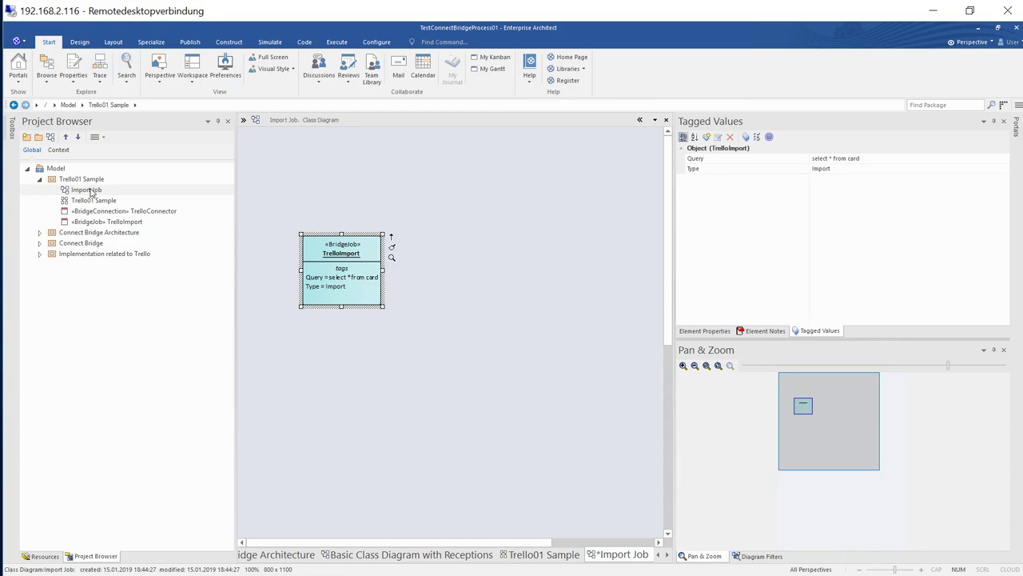
pyautogui.click(94, 200)
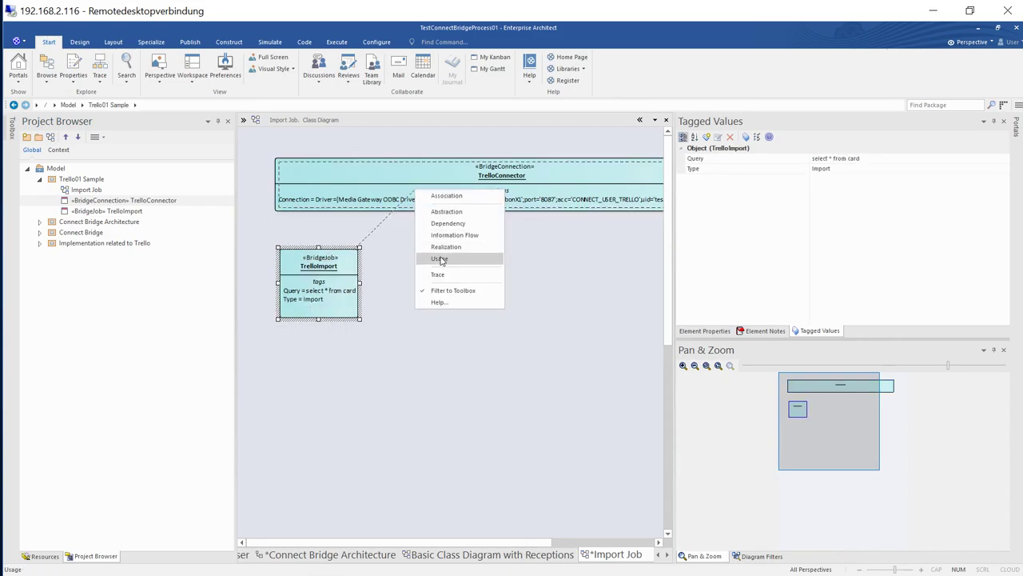
pyautogui.click(439, 258)
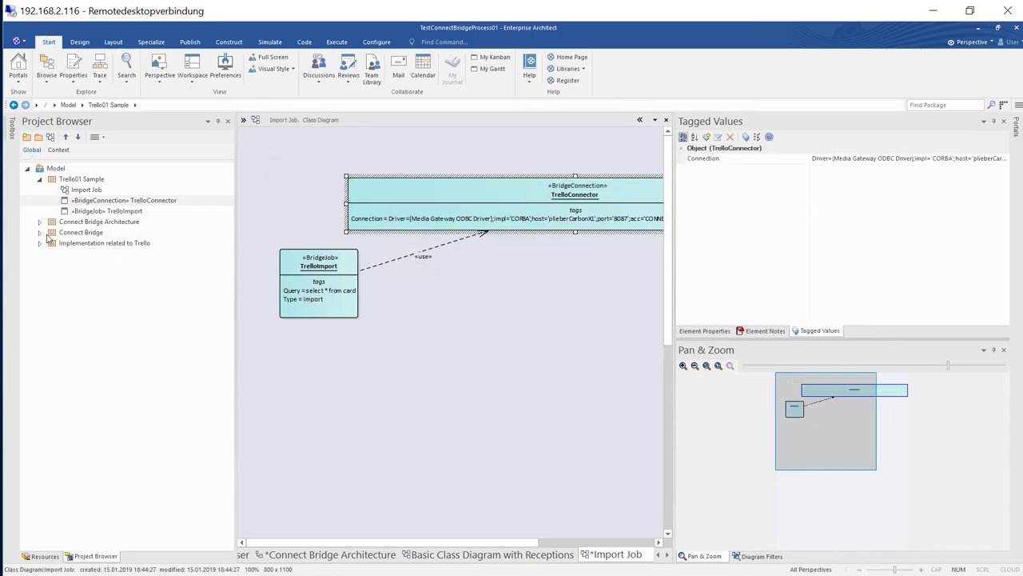
# Drag the BridgeTypes legend from Connect Bridge onto the diagram and move TrelloConnector lower.
pyautogui.click(39, 232)
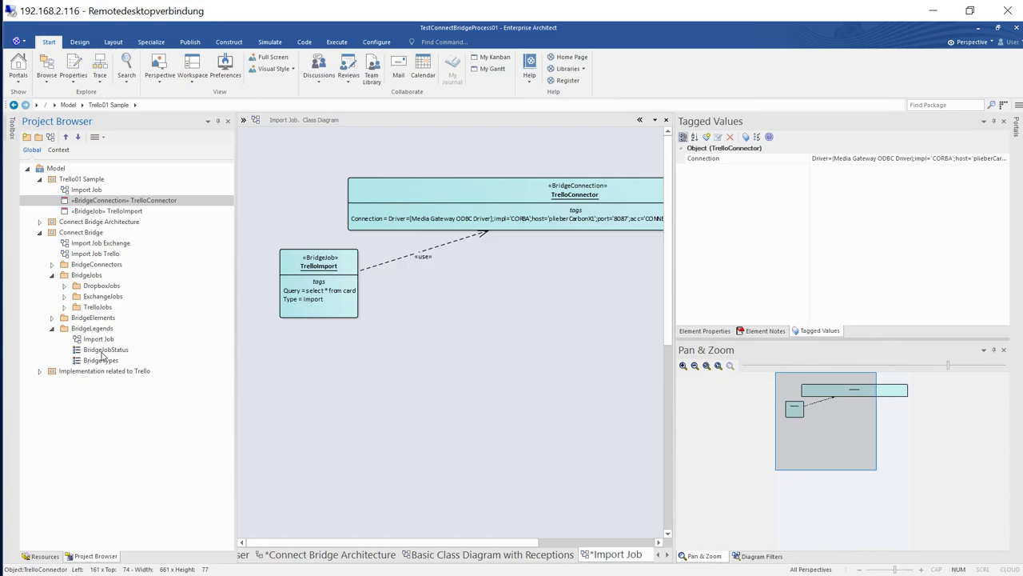
pyautogui.click(102, 359)
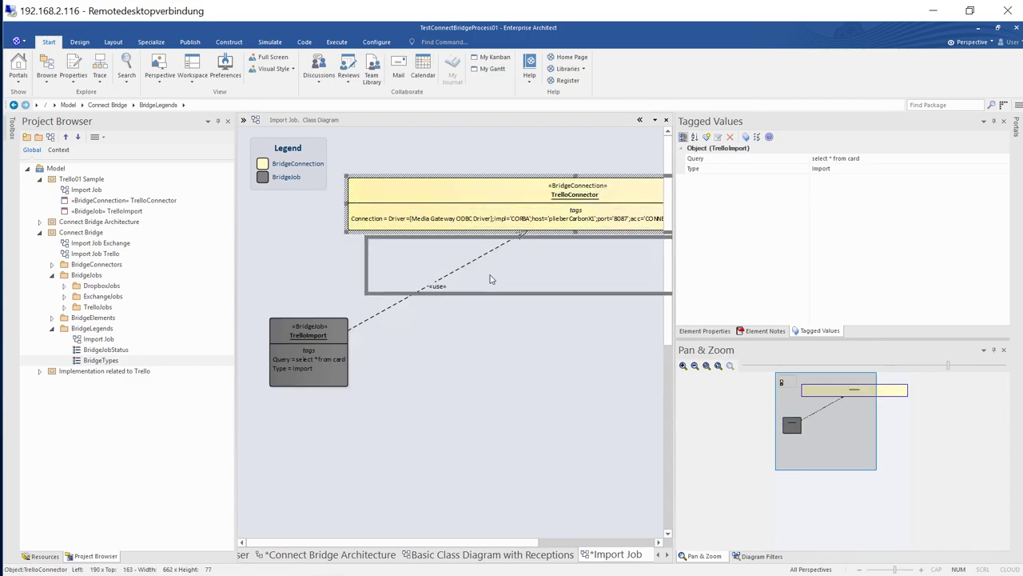
pyautogui.click(105, 349)
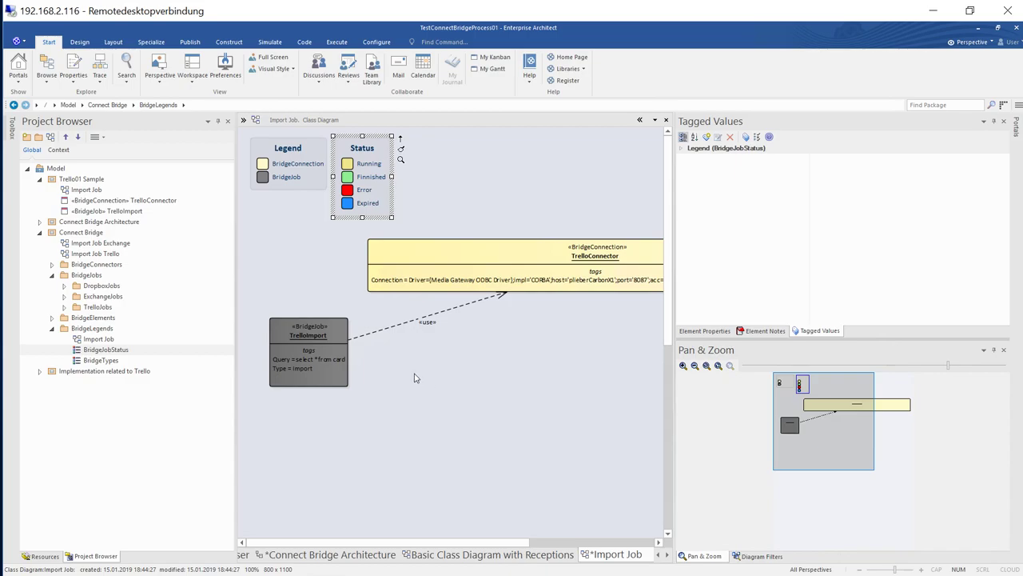
pyautogui.moveTo(392, 380)
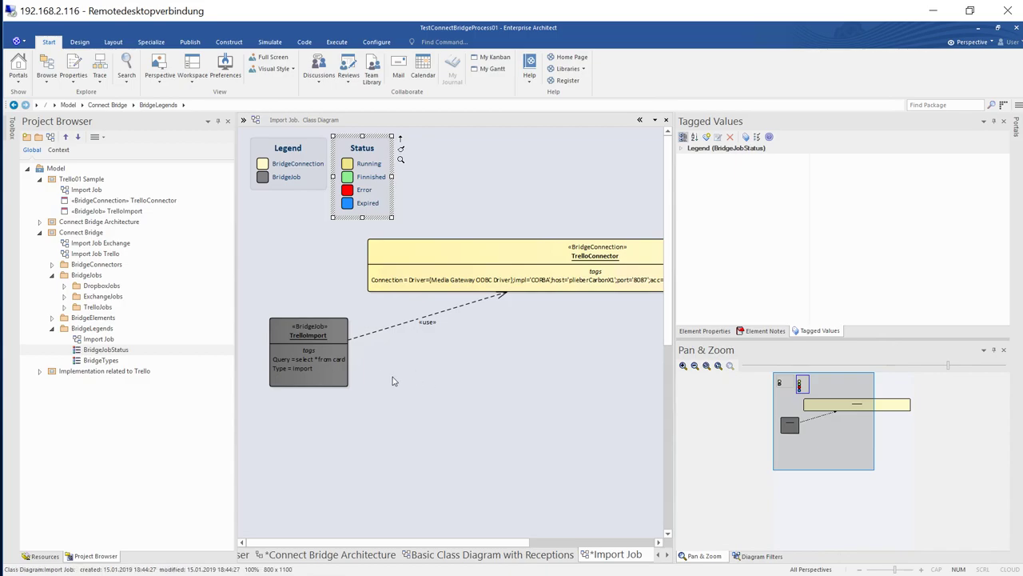
# Bring up the Import Job diagram's background actions to start the import job.
pyautogui.rightClick(392, 382)
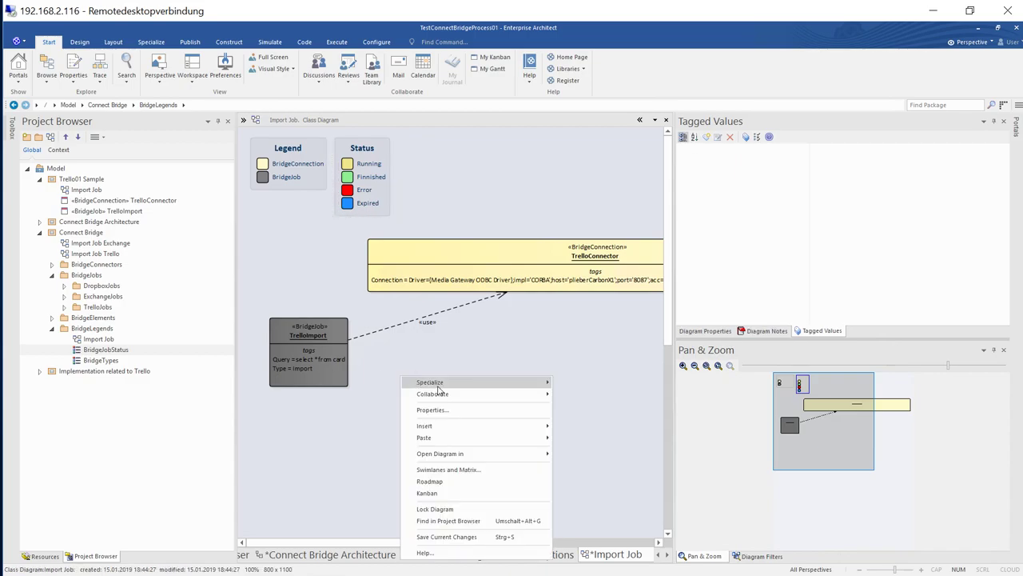
pyautogui.moveTo(430, 381)
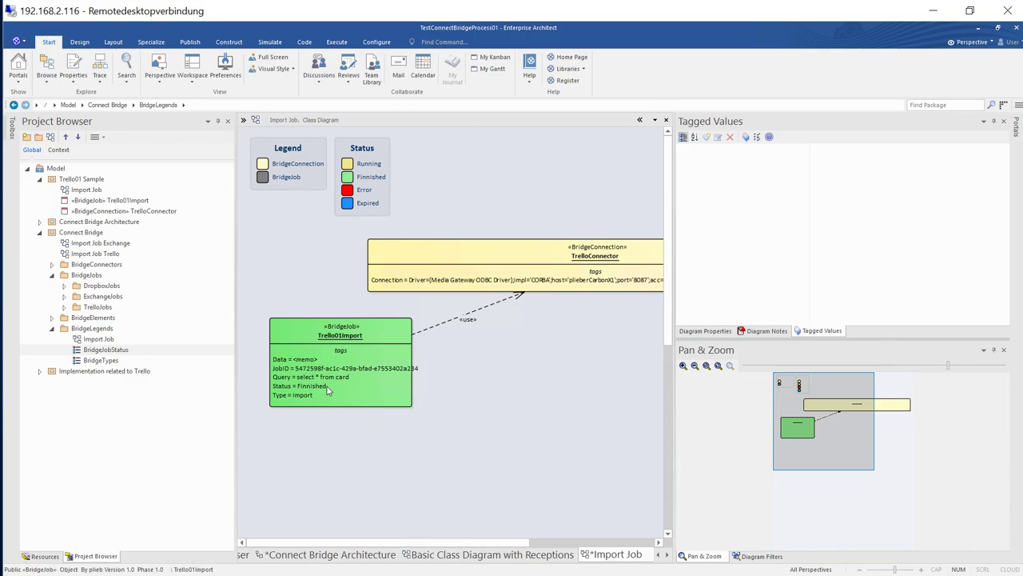
# Create elements from Trello01Import's job result and expand Trello01 Sample in the Project Browser.
pyautogui.rightClick(340, 368)
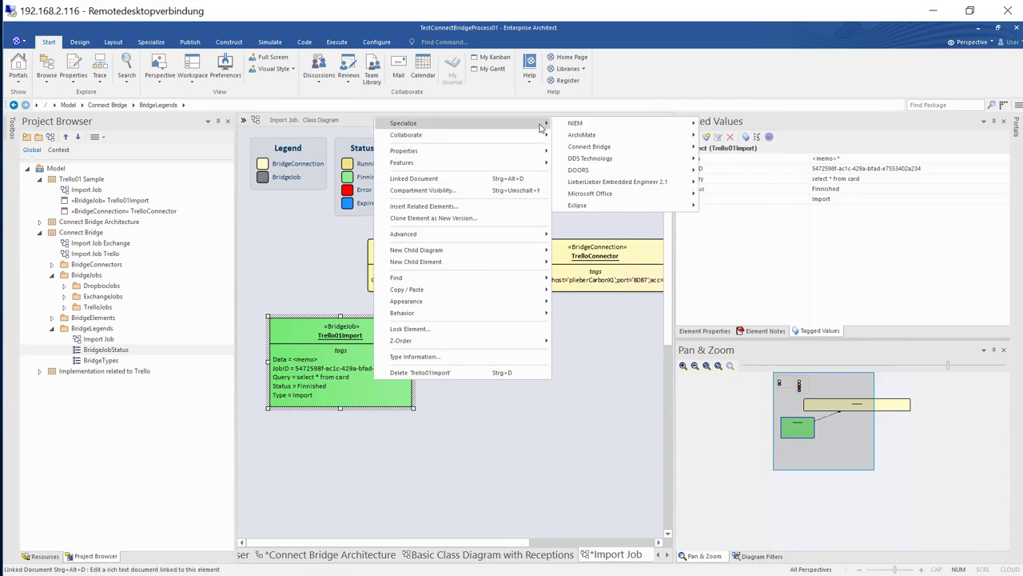
pyautogui.moveTo(590, 147)
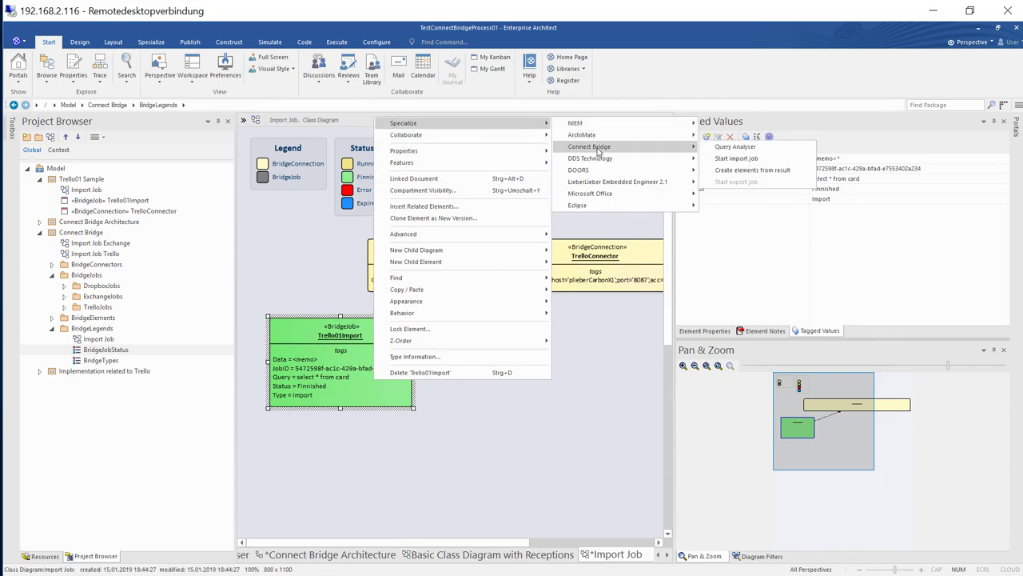
pyautogui.moveTo(752, 170)
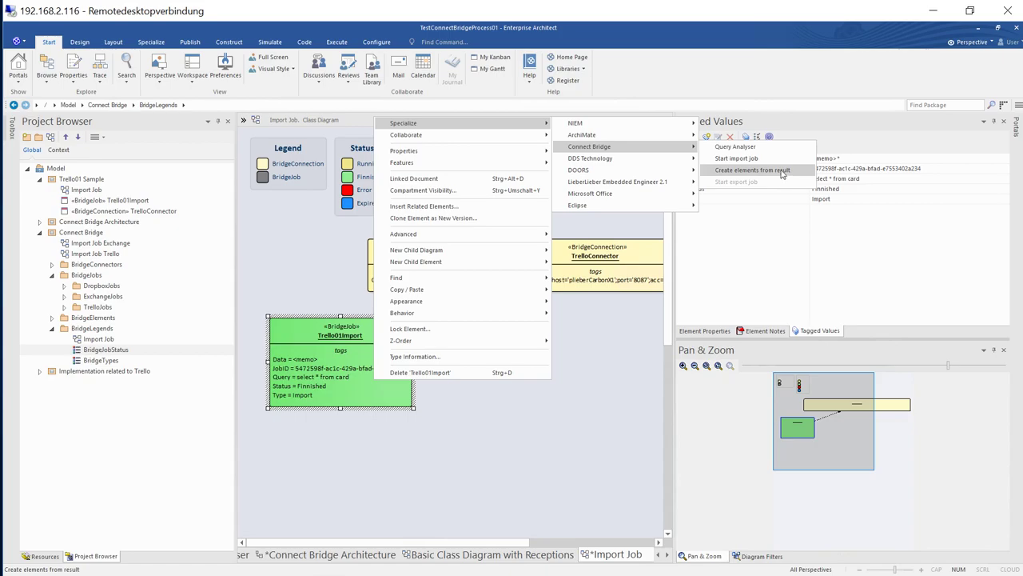
pyautogui.click(752, 169)
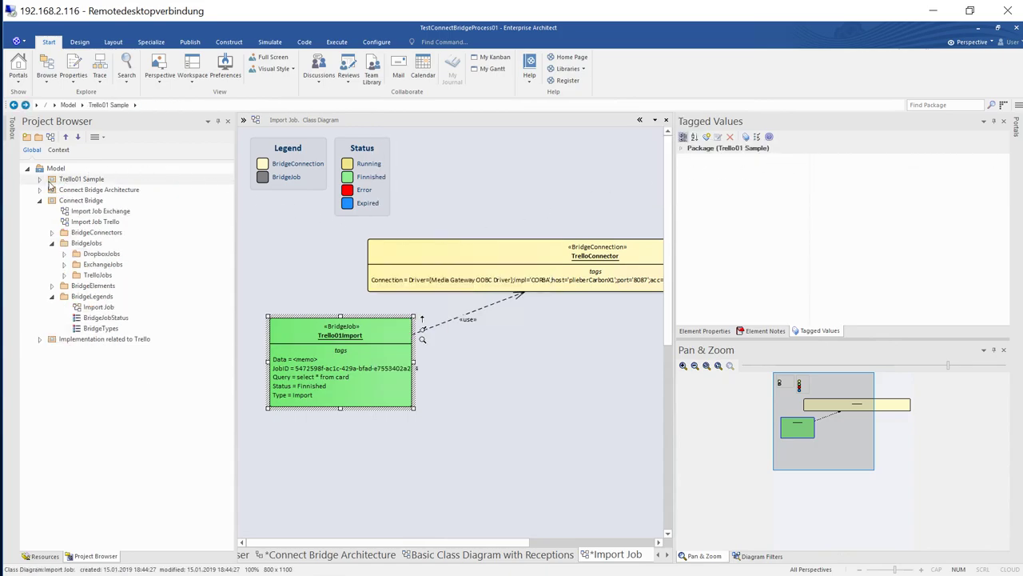
pyautogui.click(52, 190)
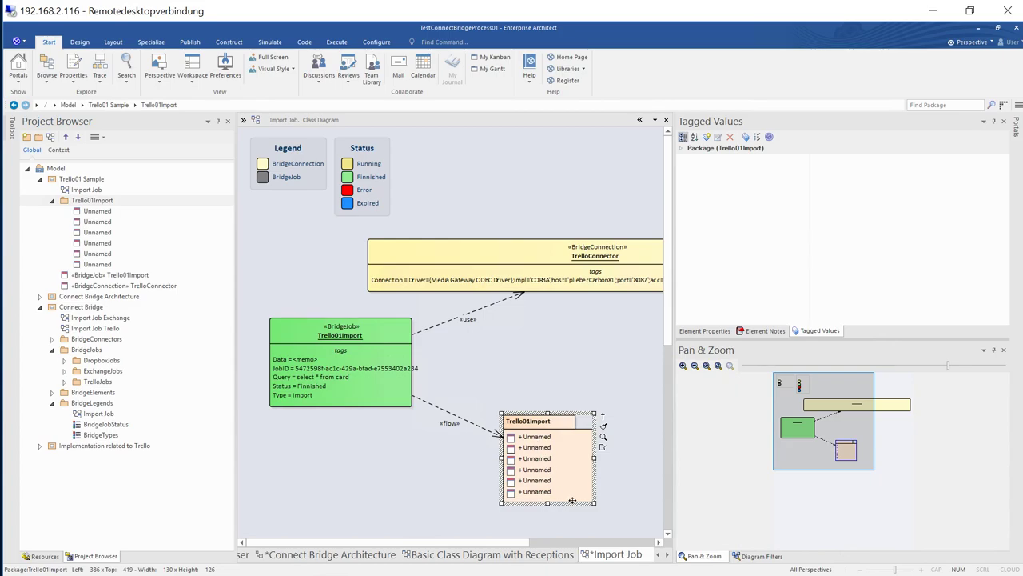
pyautogui.moveTo(560, 508)
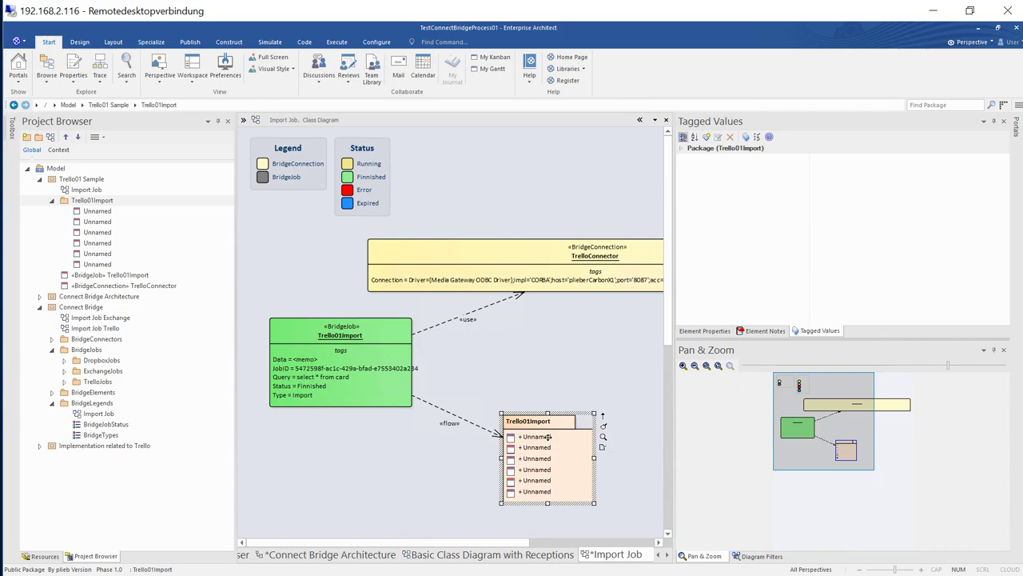
pyautogui.moveTo(565, 492)
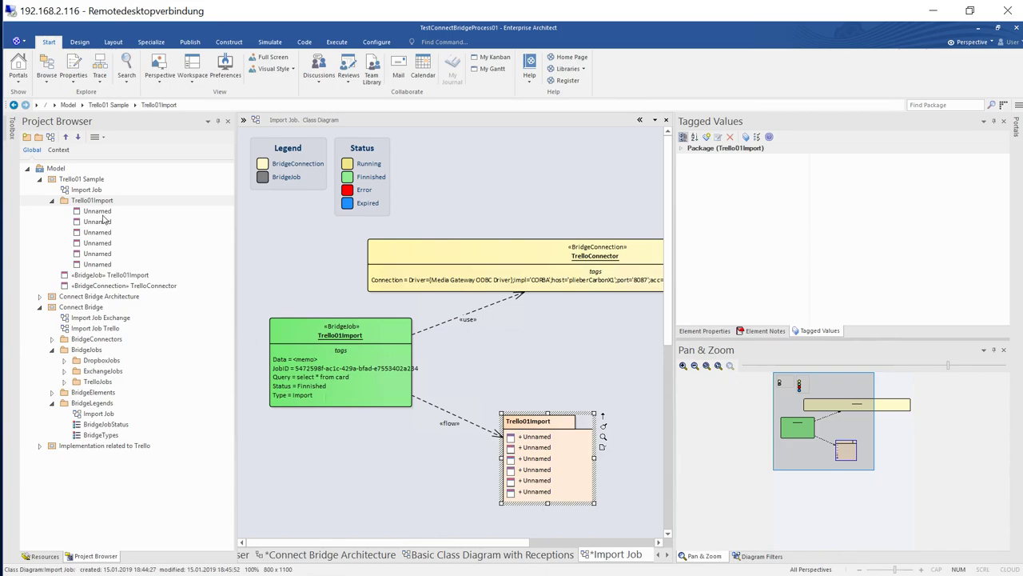
# Select the first Unnamed card to see its Trello tags (name Task 2), then its general and project properties.
pyautogui.click(97, 210)
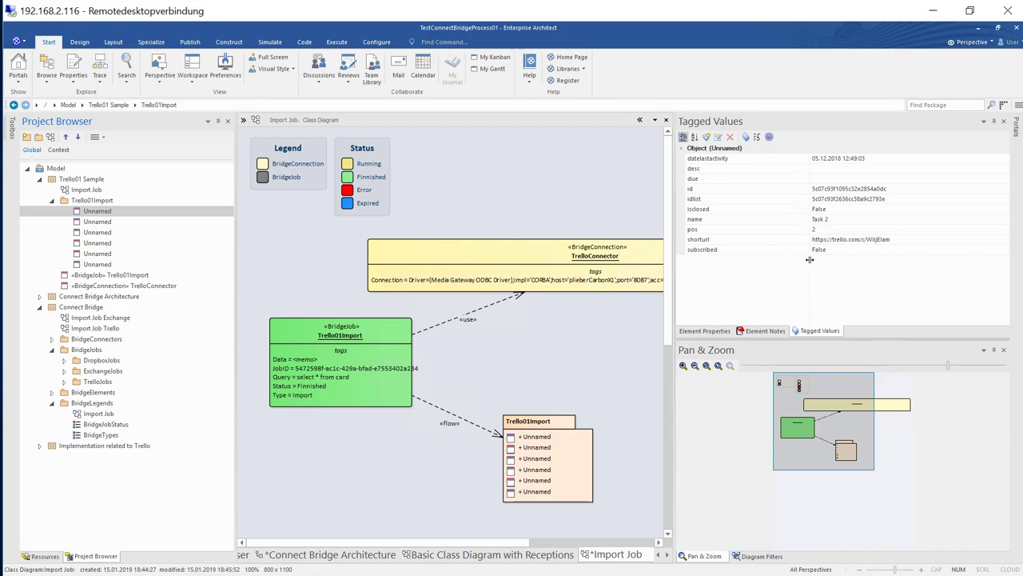
pyautogui.moveTo(716, 225)
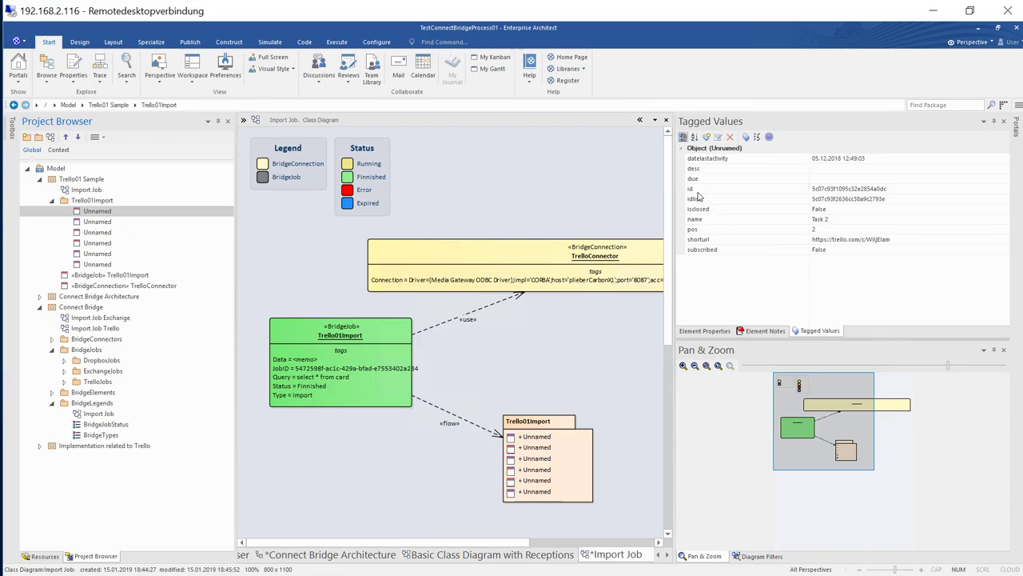
pyautogui.moveTo(715, 227)
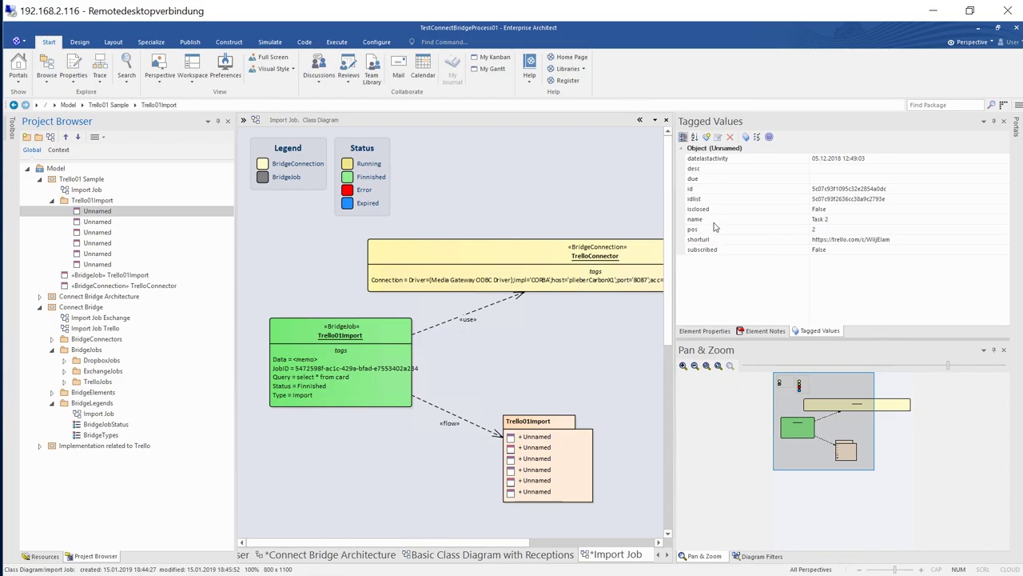
pyautogui.moveTo(782, 228)
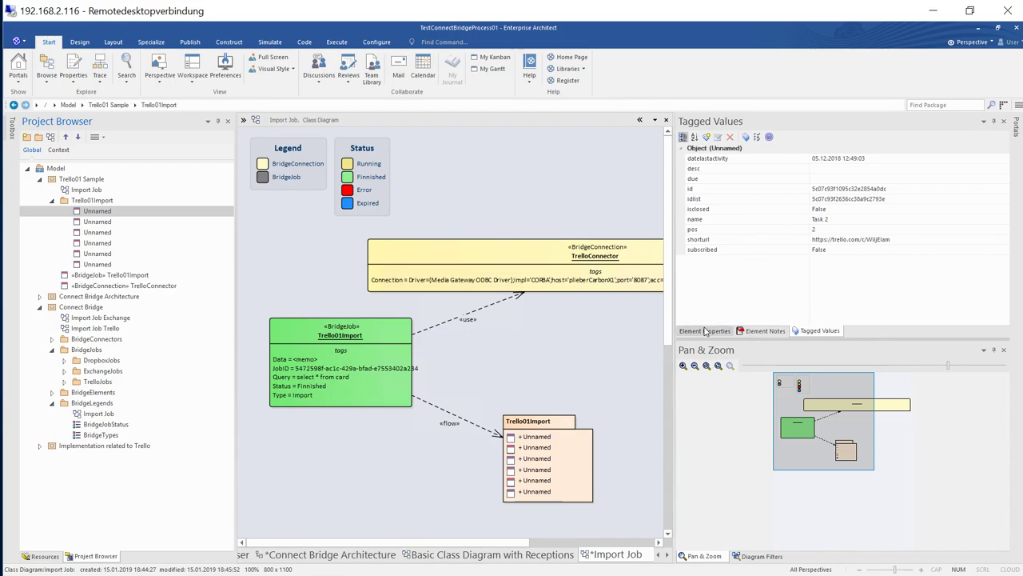
pyautogui.click(703, 330)
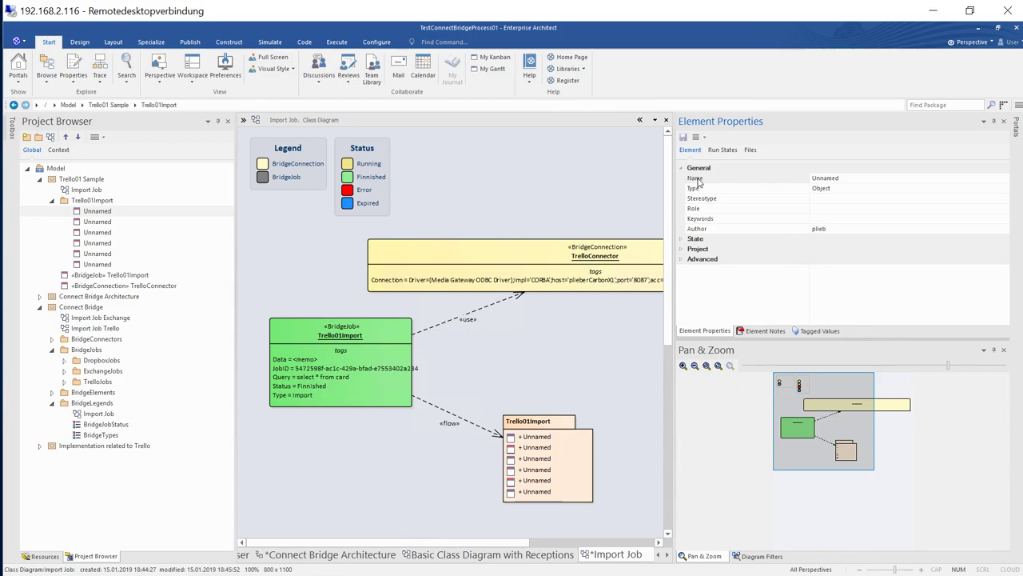
pyautogui.moveTo(684, 248)
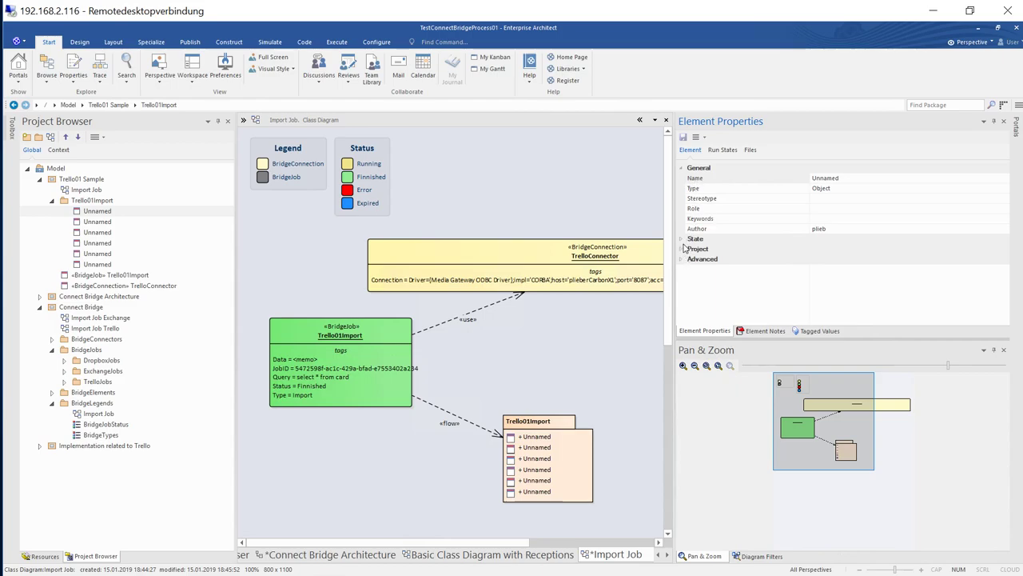
pyautogui.click(682, 249)
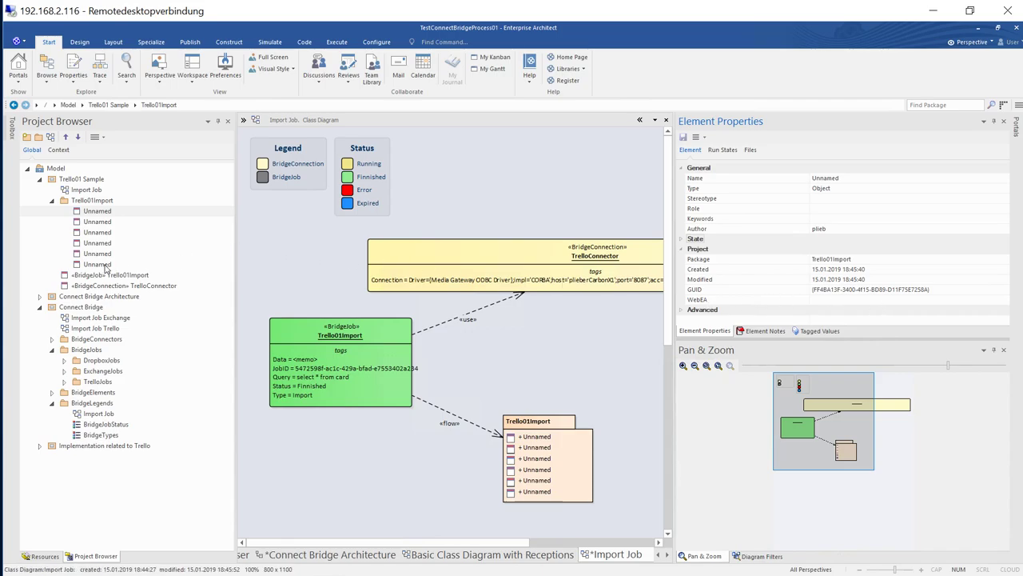
# Delete the unnamed imported cards, review Trello01Import's notes and tagged values, and open Import Job Trello.
pyautogui.rightClick(97, 264)
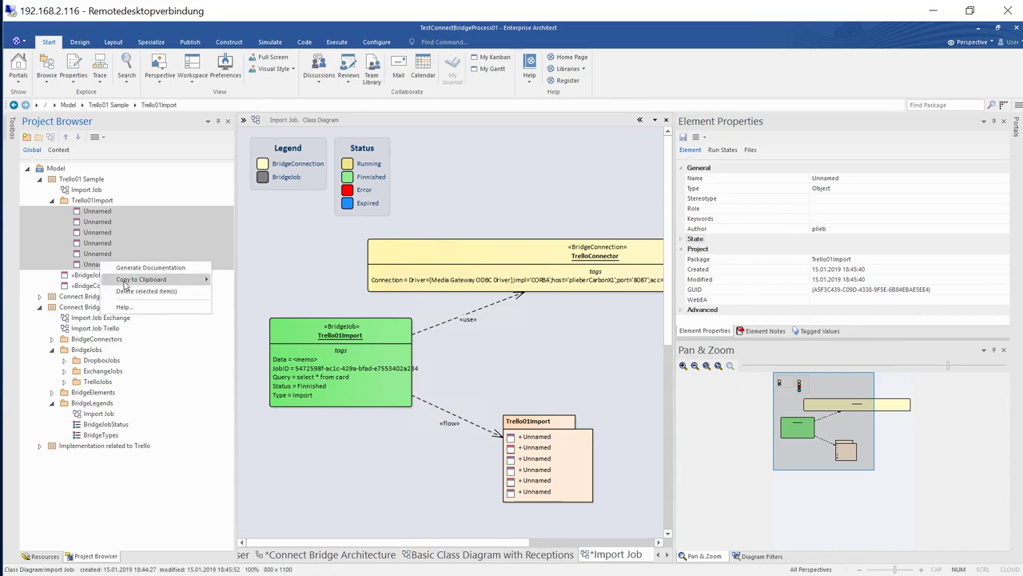
pyautogui.click(147, 290)
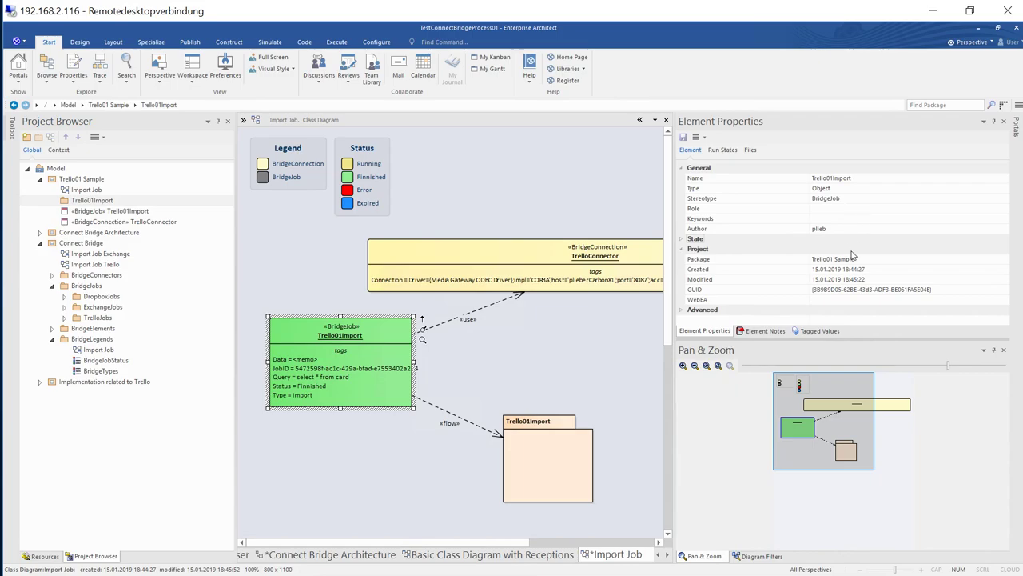
pyautogui.click(763, 330)
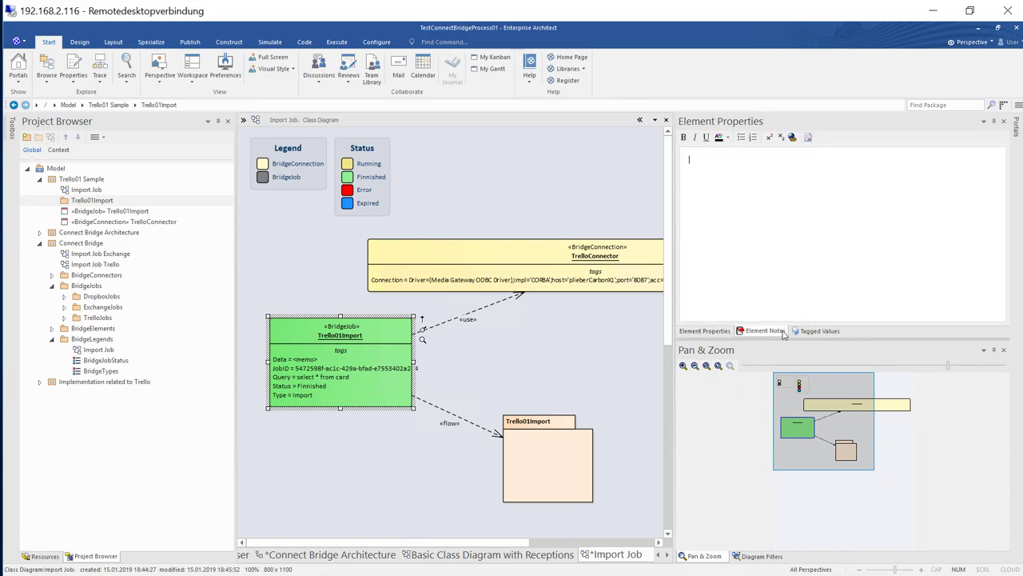
pyautogui.click(819, 330)
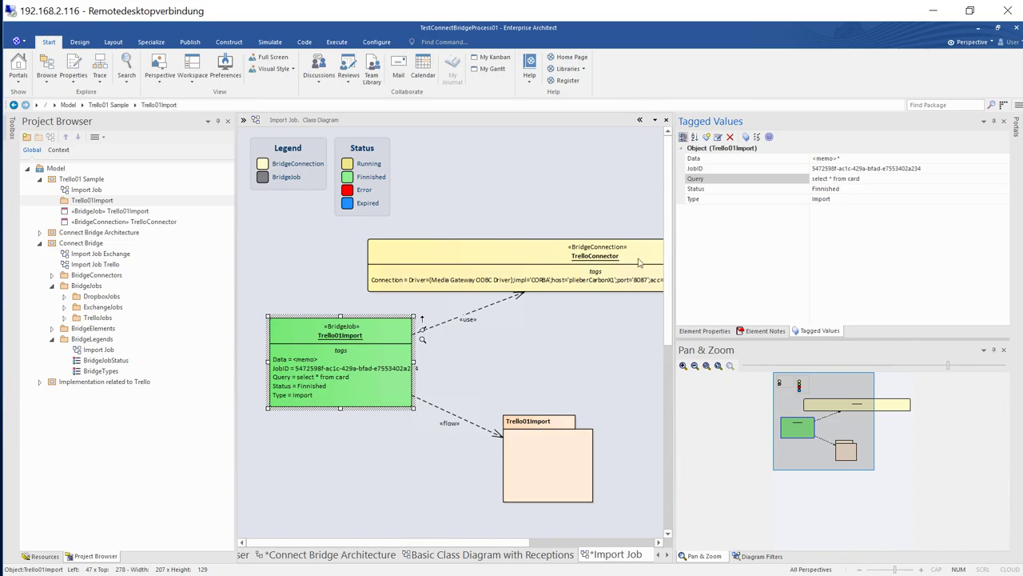
pyautogui.click(311, 389)
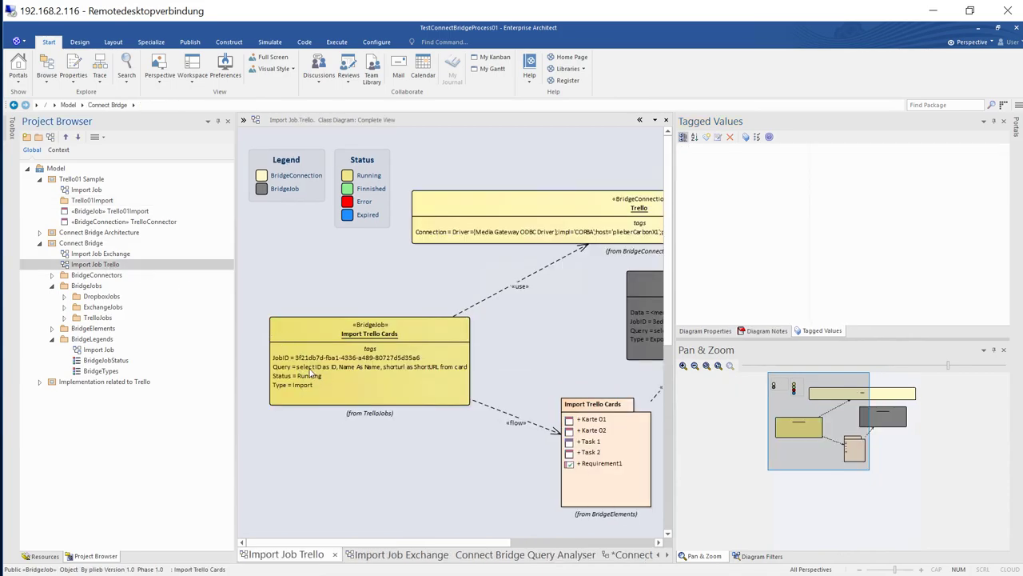
pyautogui.moveTo(380, 374)
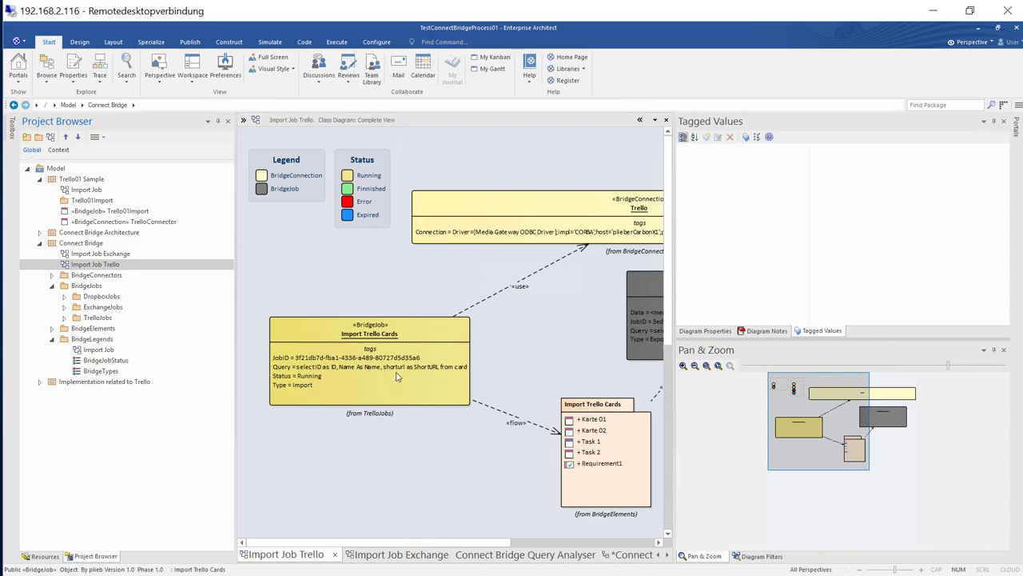
pyautogui.moveTo(391, 408)
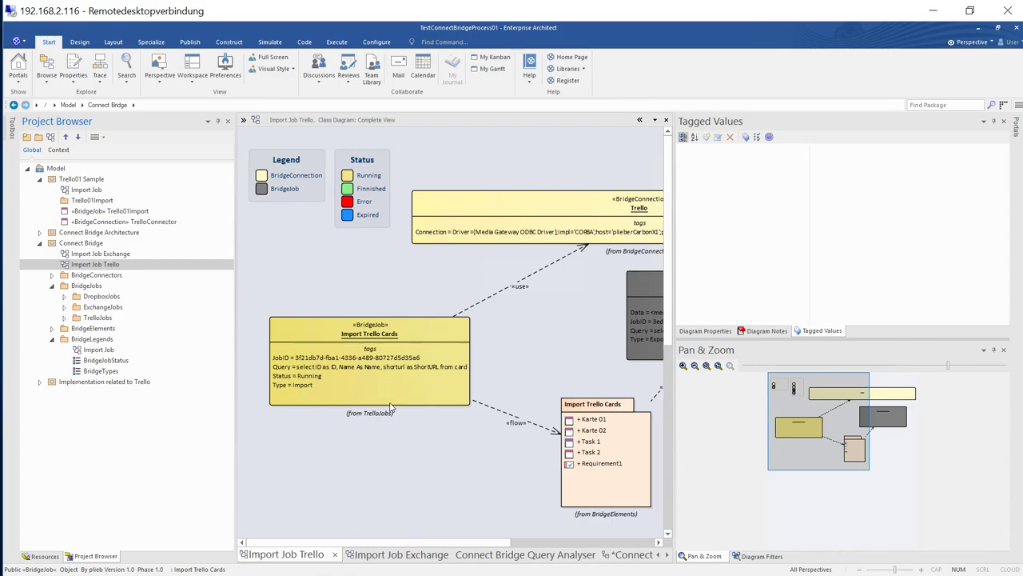
pyautogui.moveTo(285, 311)
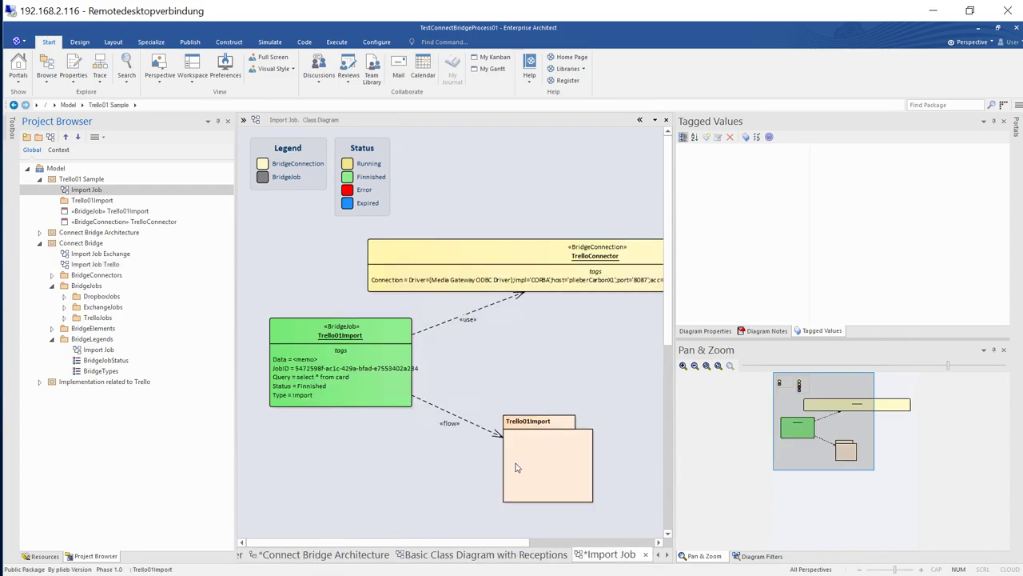
# Delete Trello01Import and its package with Yes to All, then show Connect Bridge Architecture.
pyautogui.click(340, 331)
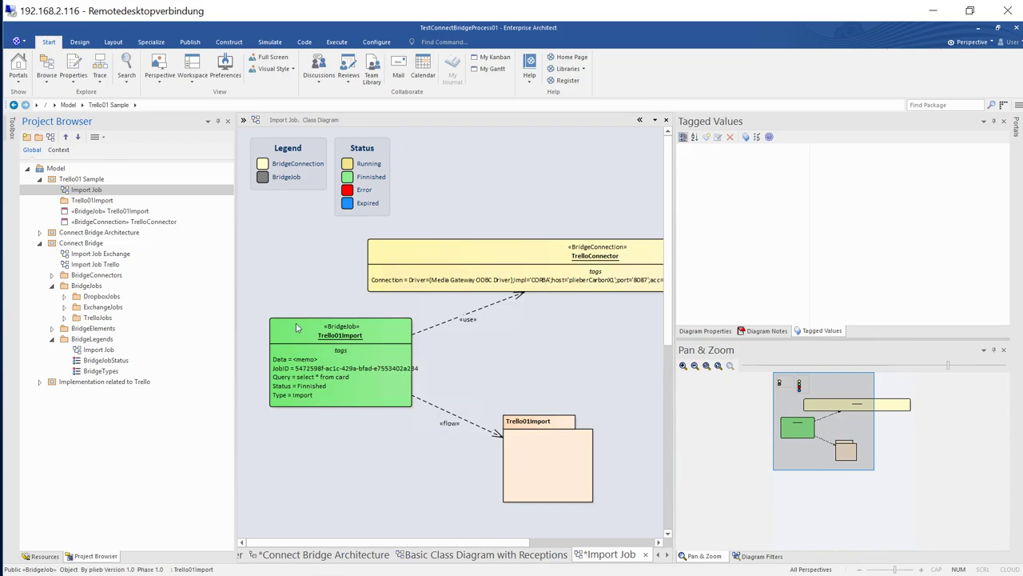
pyautogui.click(111, 210)
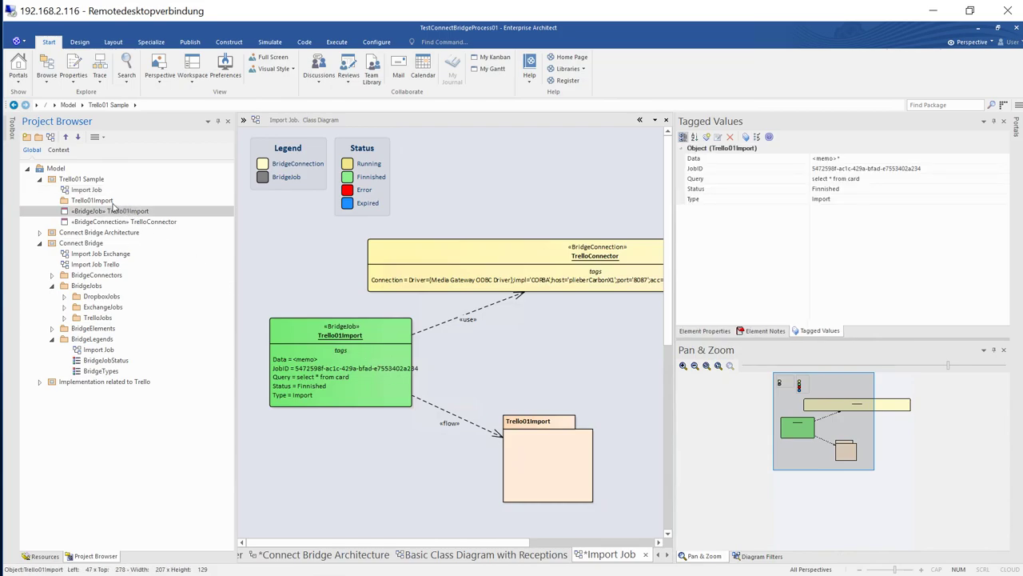
pyautogui.click(92, 200)
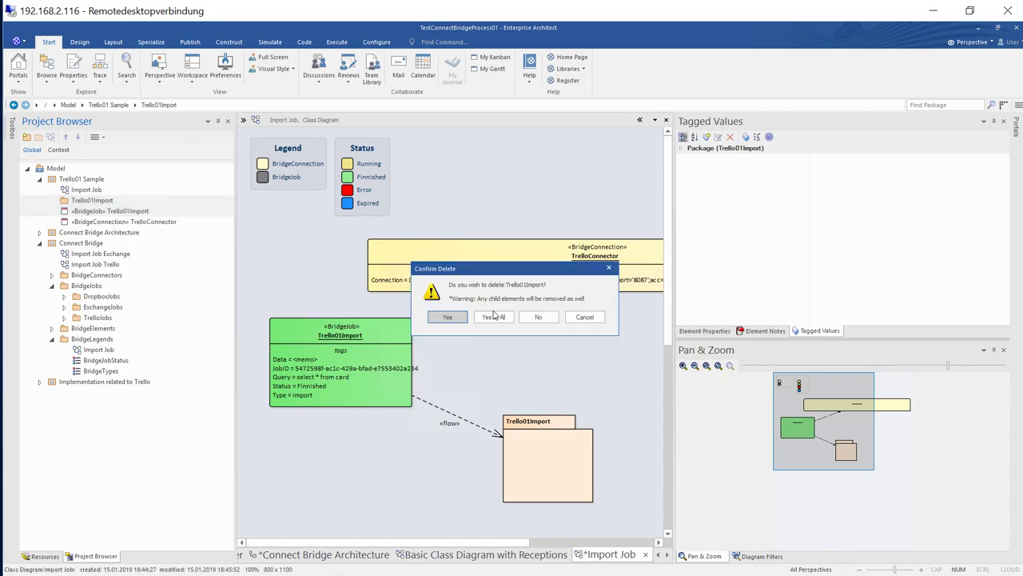
pyautogui.click(447, 316)
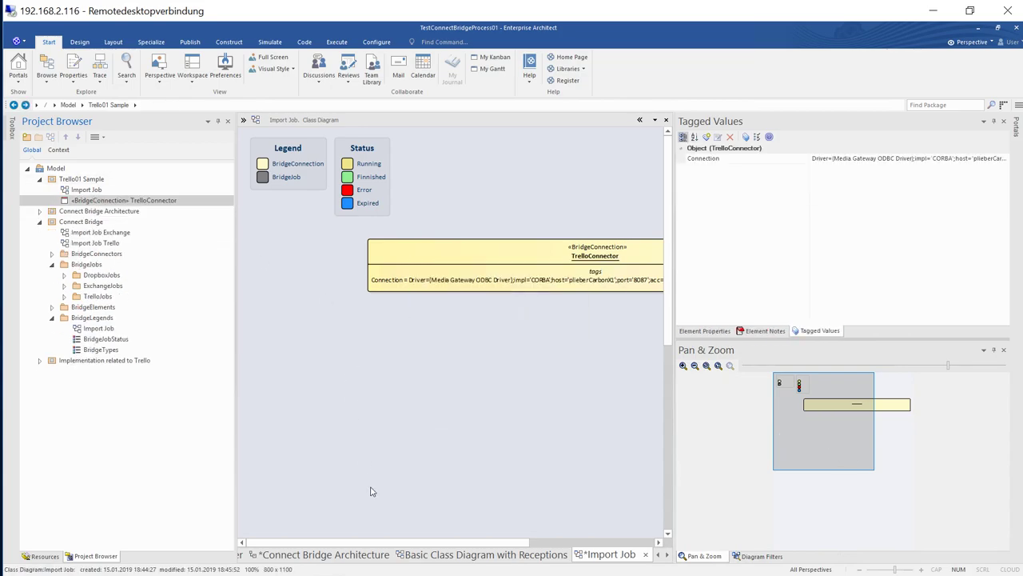
pyautogui.click(320, 554)
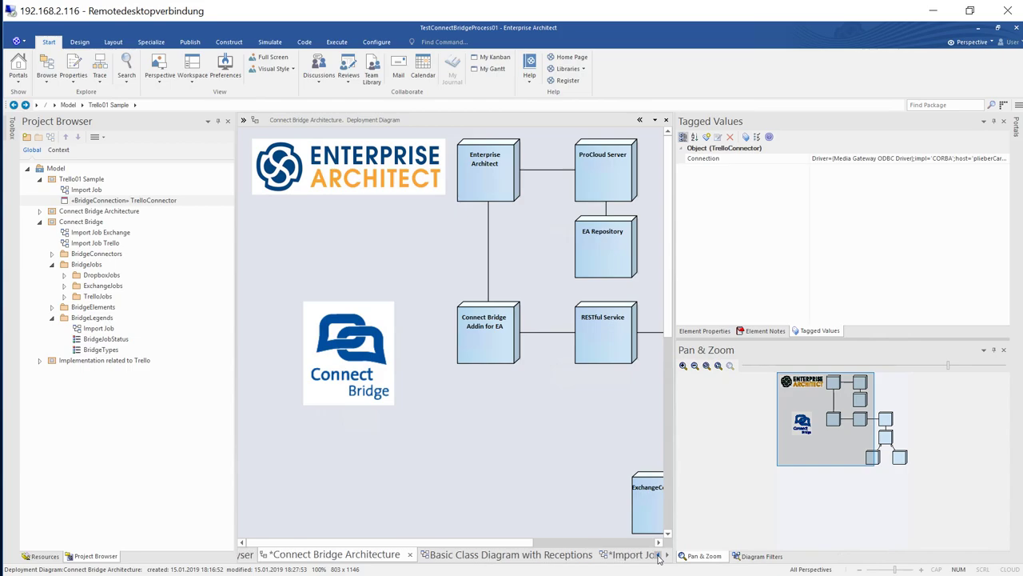
# Edit the Query Analyser card query to alias id, name and shorturl, and execute it.
pyautogui.click(310, 554)
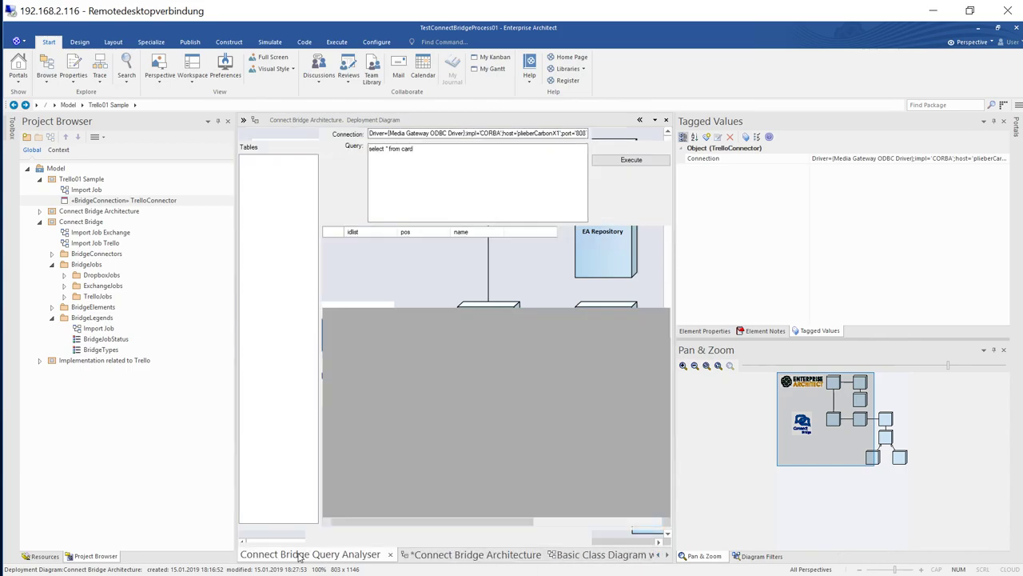
pyautogui.click(631, 159)
pyautogui.write('id as ID')
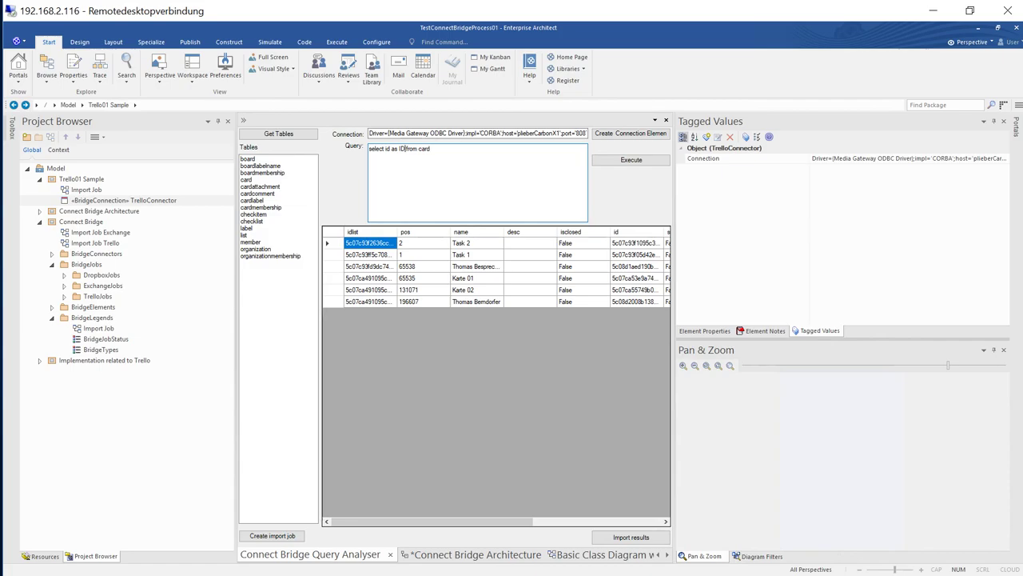
pyautogui.write(',')
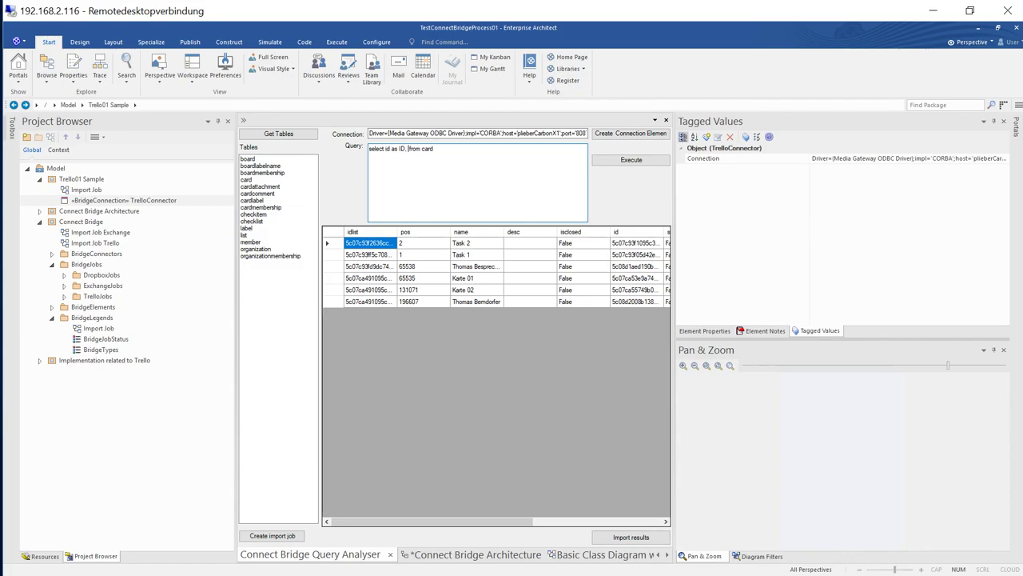
pyautogui.write('name as Name, shorturl as')
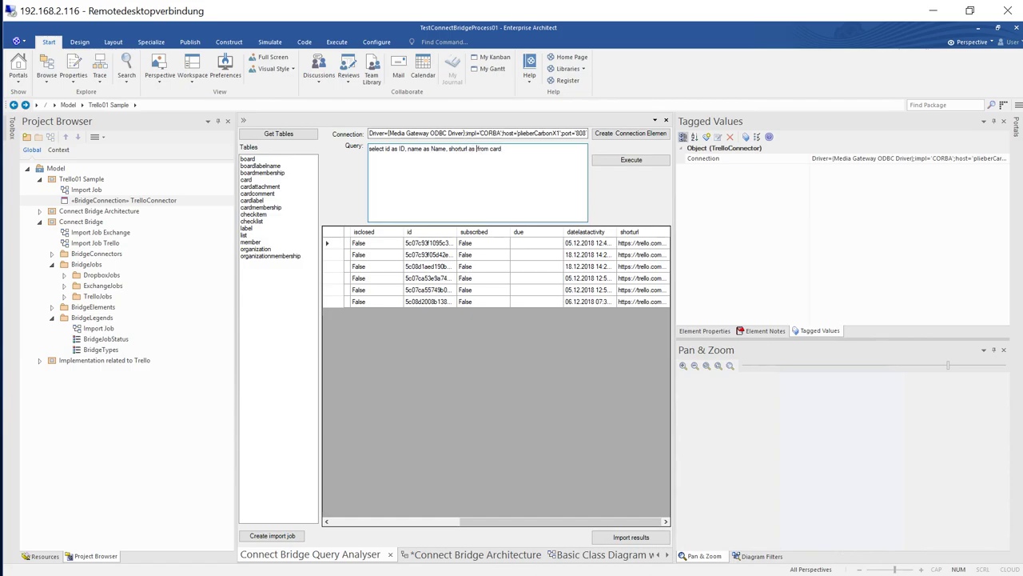
pyautogui.write('URL')
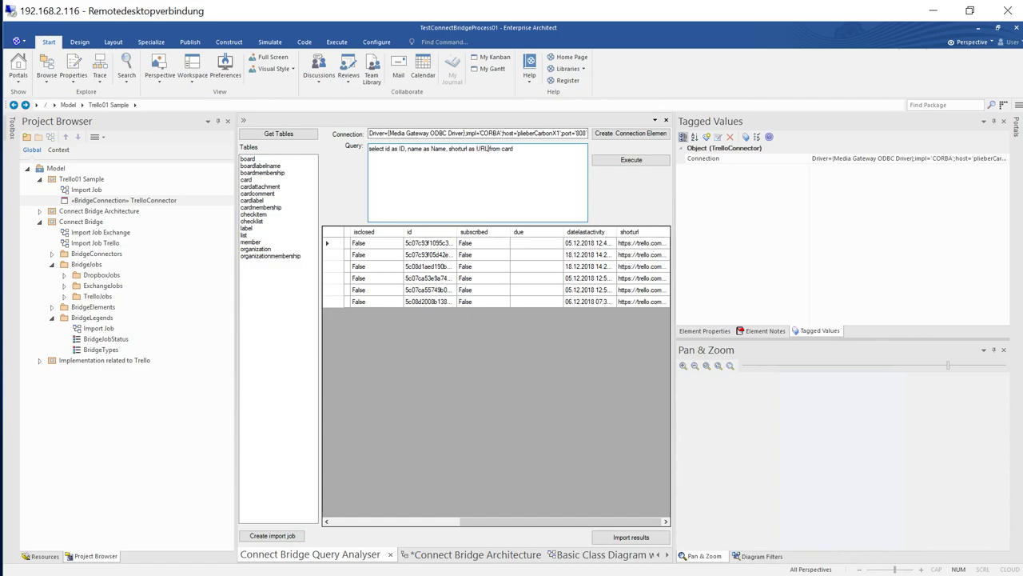
pyautogui.click(631, 159)
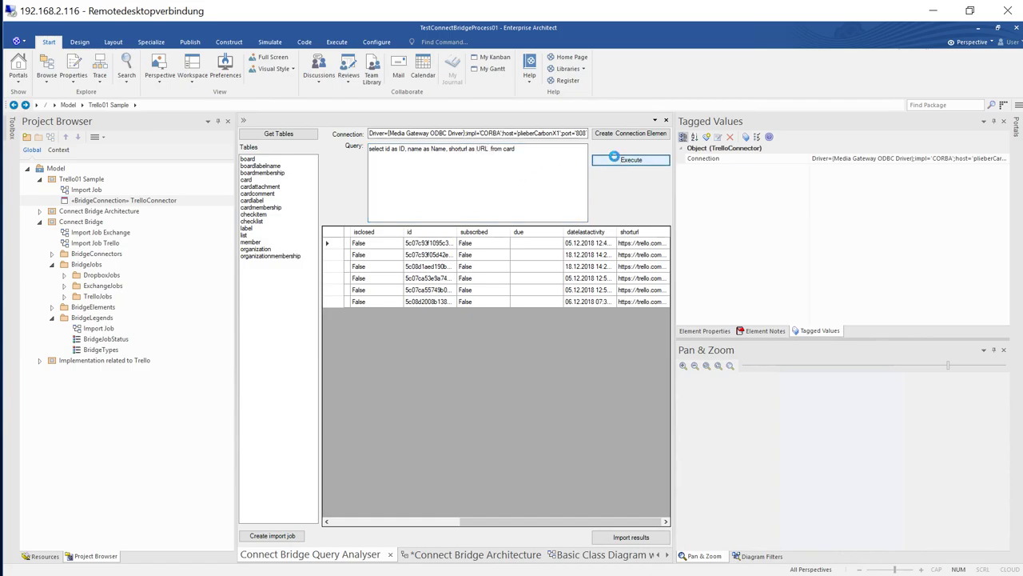
pyautogui.click(631, 159)
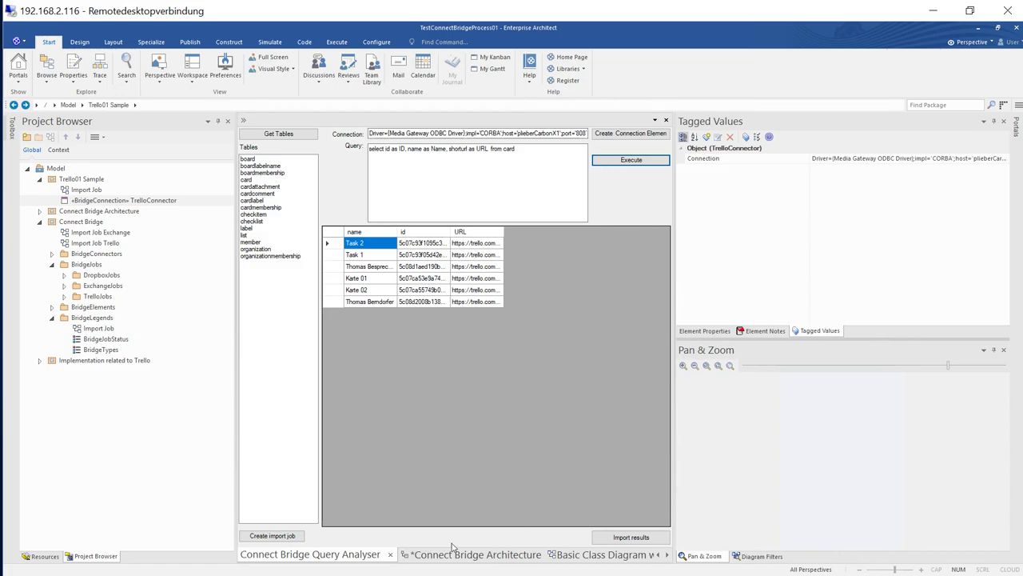
# Create an import job named ImportTrello from the query.
pyautogui.click(271, 535)
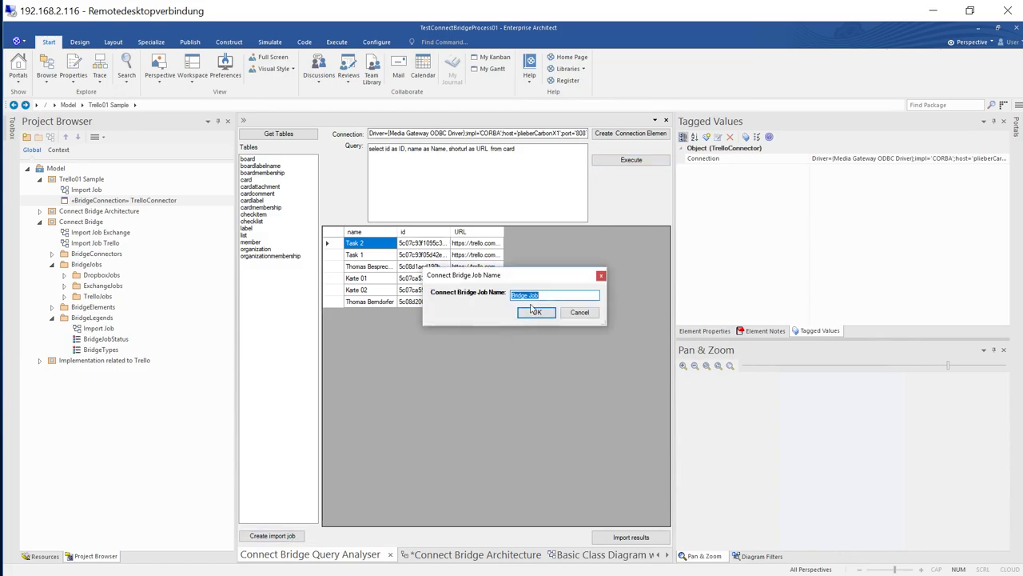
pyautogui.write('Import Trello')
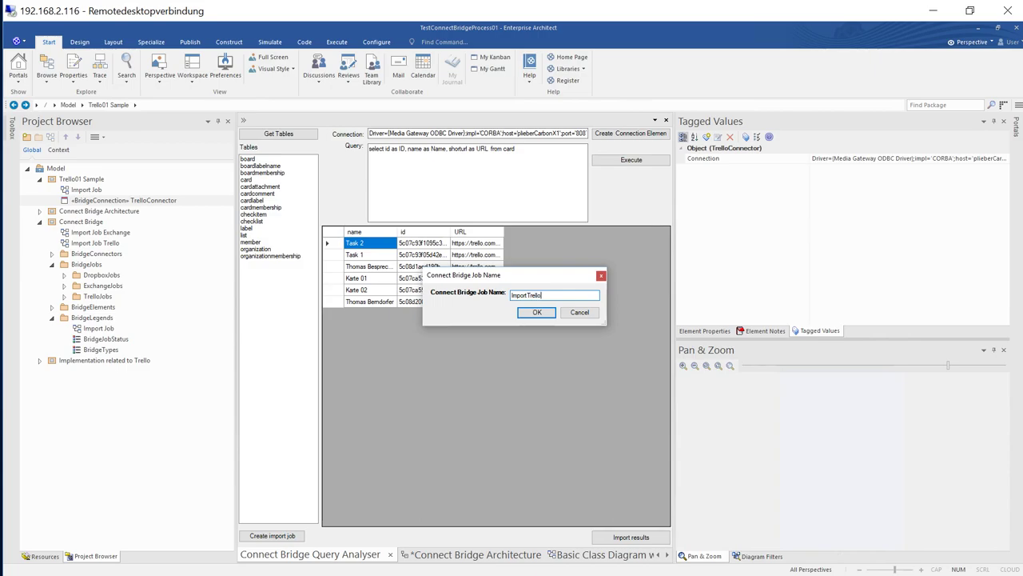
pyautogui.click(537, 312)
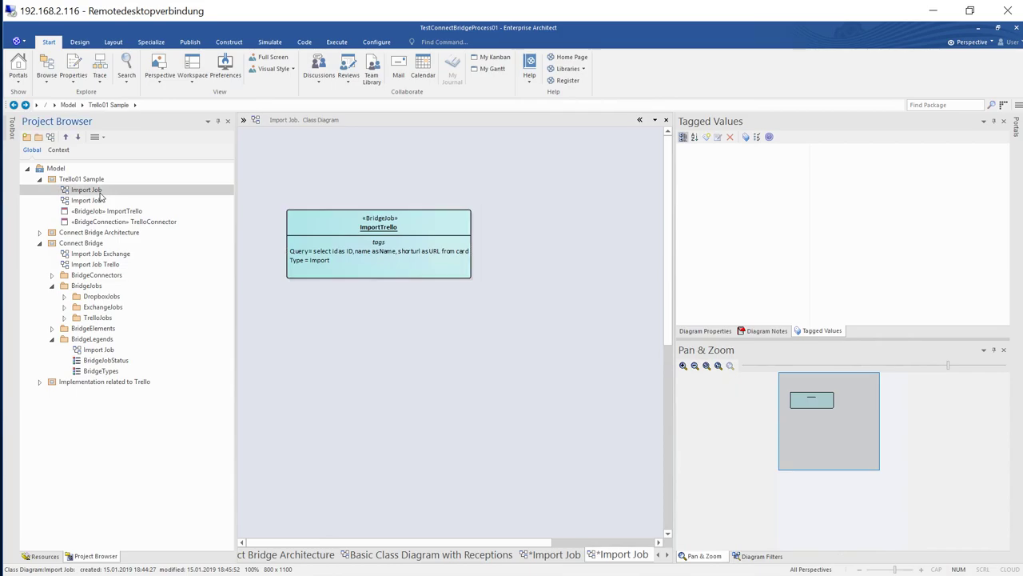
# Delete the duplicate Import Job diagram, link ImportTrello to TrelloConnector, and add BridgeTypes and BridgeJobStatus legends.
pyautogui.rightClick(86, 189)
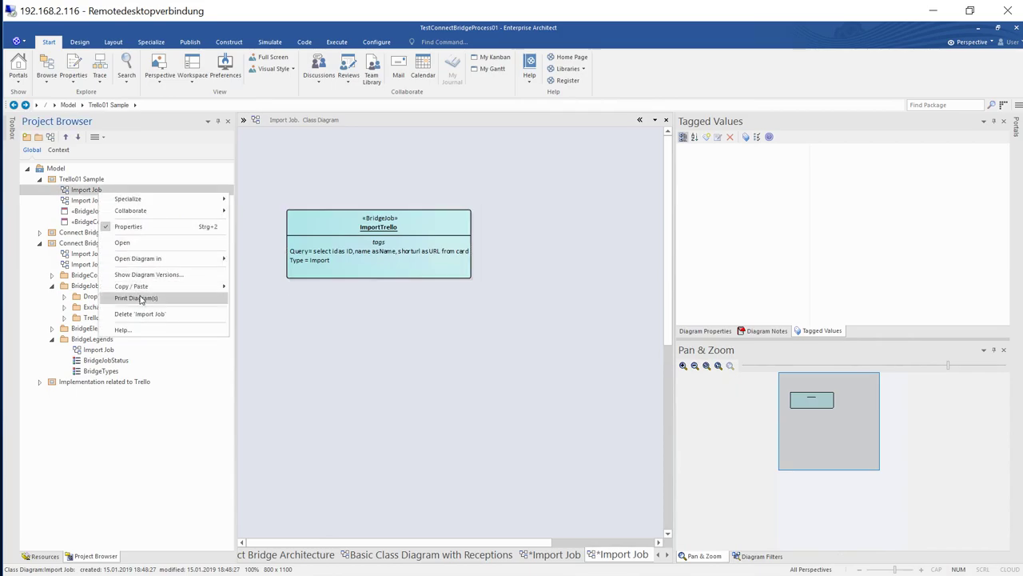
pyautogui.click(494, 330)
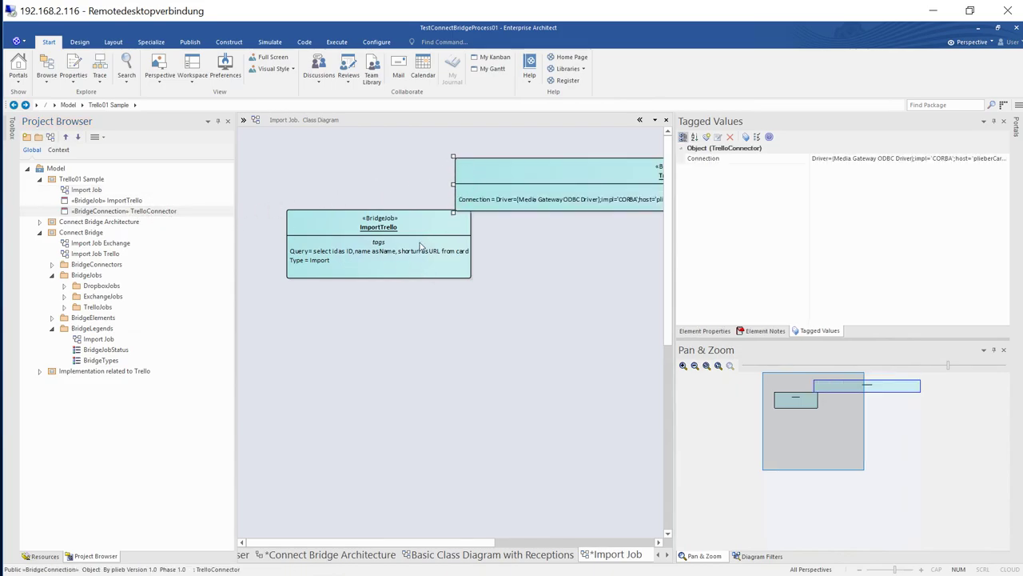
pyautogui.moveTo(378, 244); pyautogui.dragTo(351, 278)
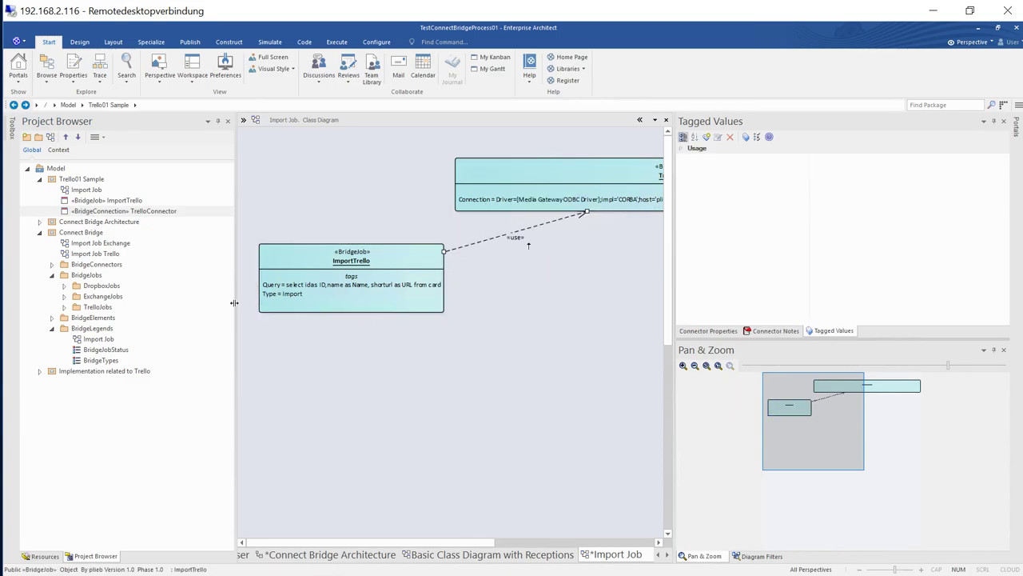
pyautogui.click(101, 359)
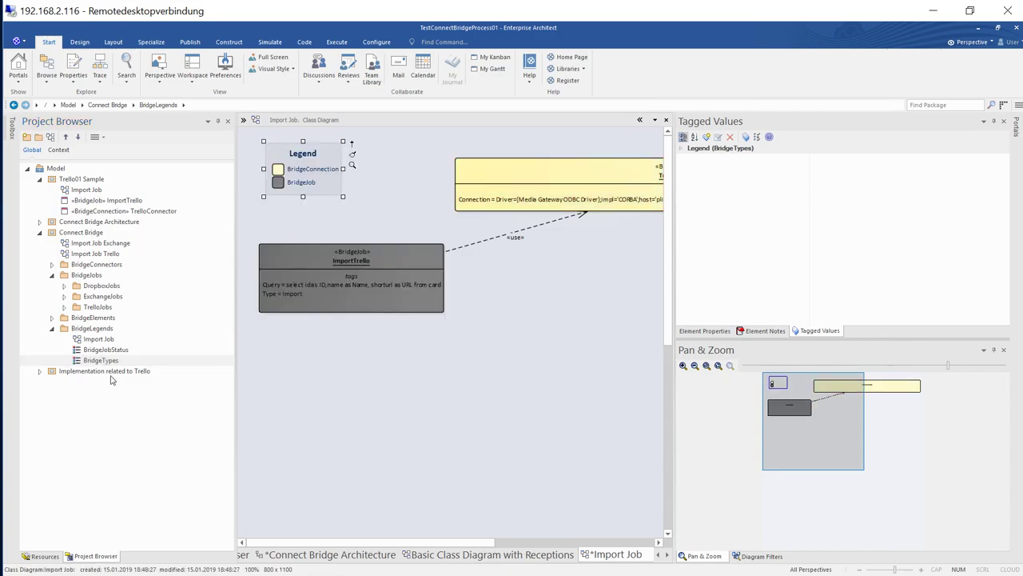
pyautogui.click(105, 350)
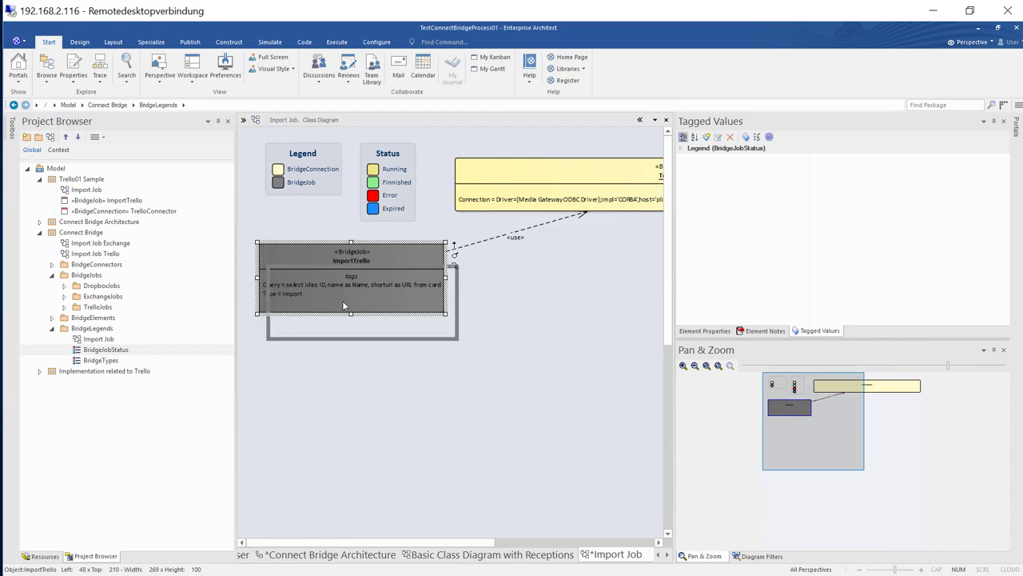
# Start the ImportTrello job via Specialize > Connect Bridge > Start import job.
pyautogui.rightClick(359, 296)
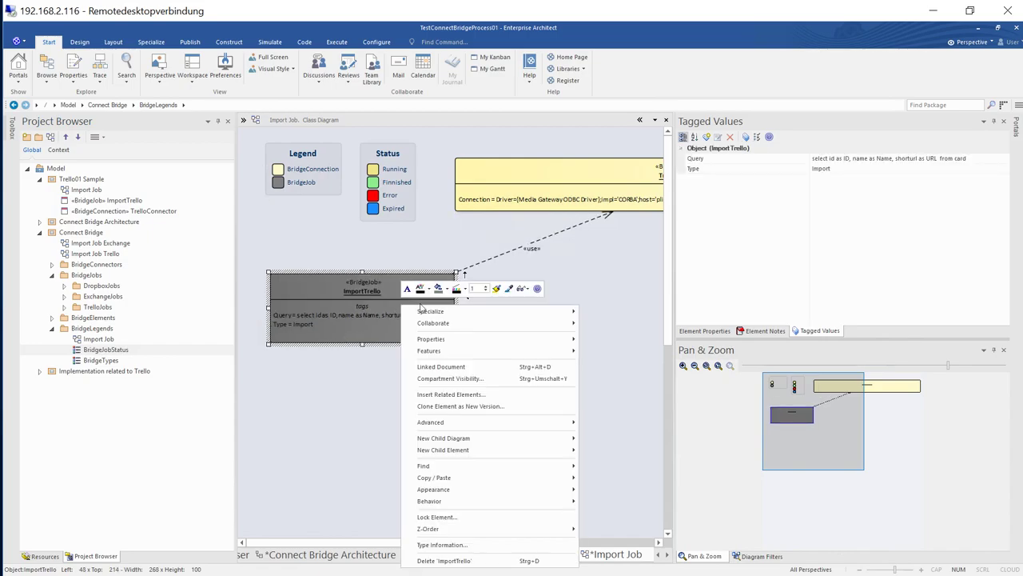
pyautogui.moveTo(433, 323)
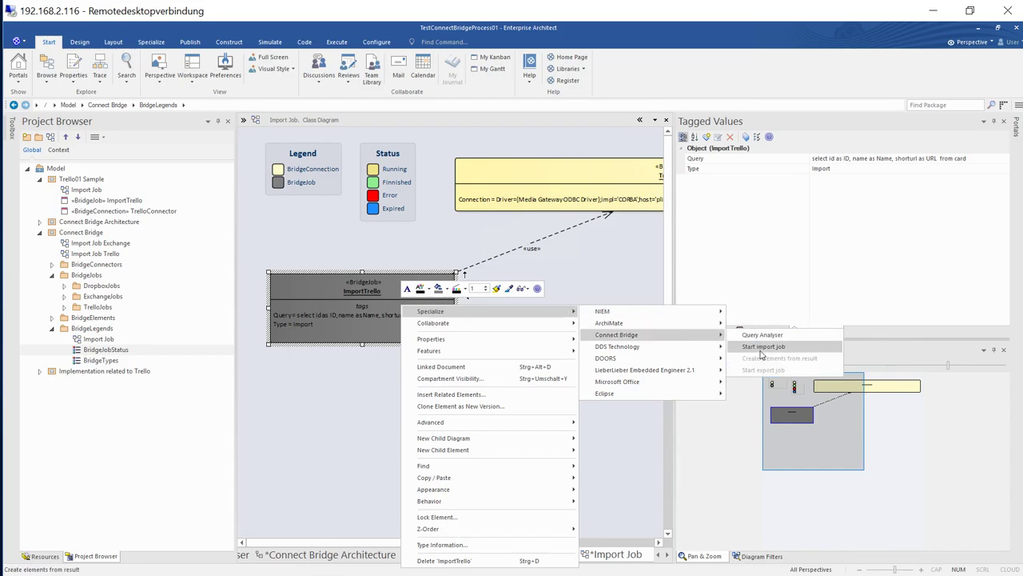
pyautogui.click(763, 346)
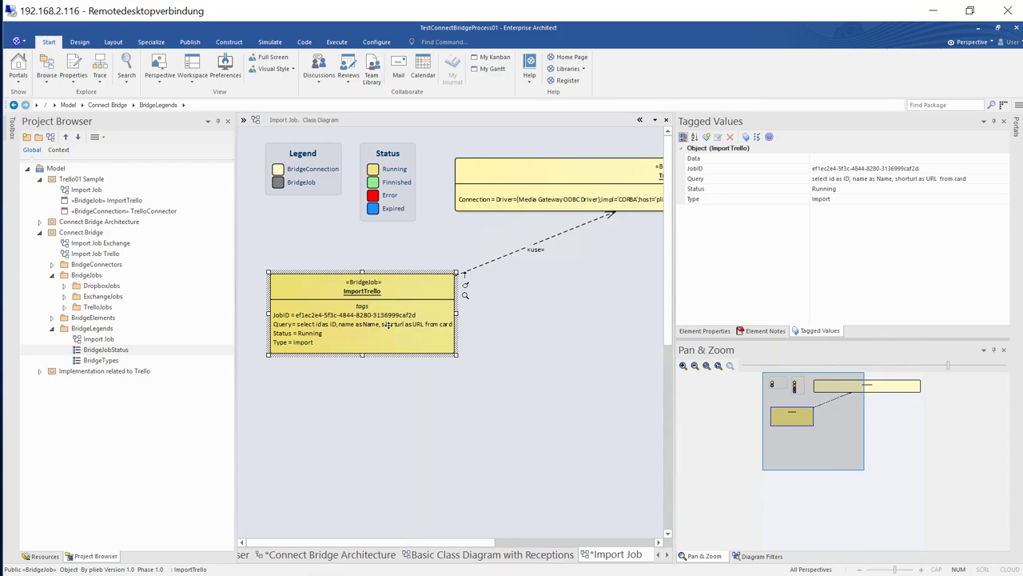
pyautogui.moveTo(383, 319)
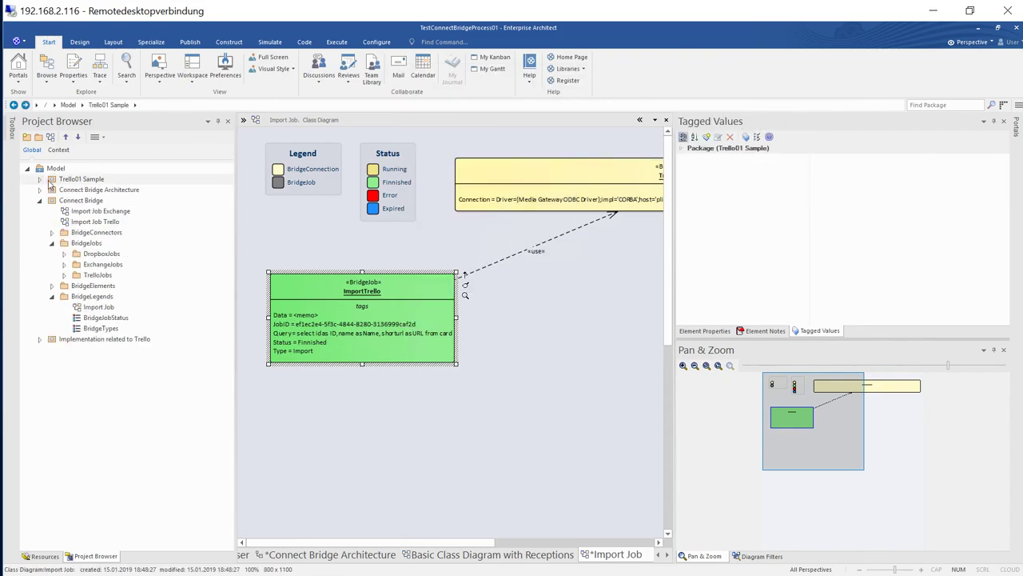
# Expand Trello01 Sample and the ImportTrello package, then select Karte 01 to view its tags.
pyautogui.click(52, 200)
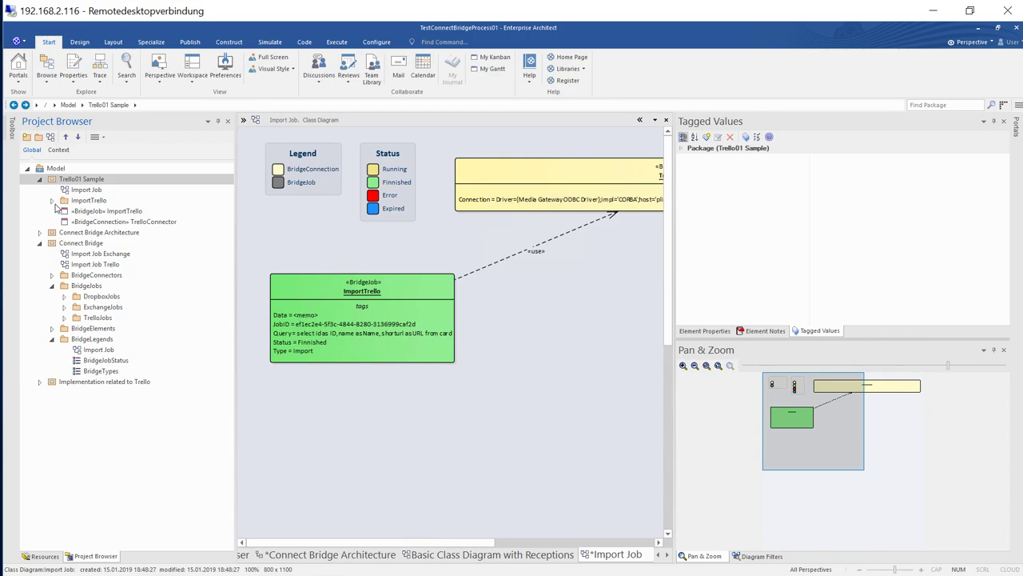
pyautogui.click(52, 200)
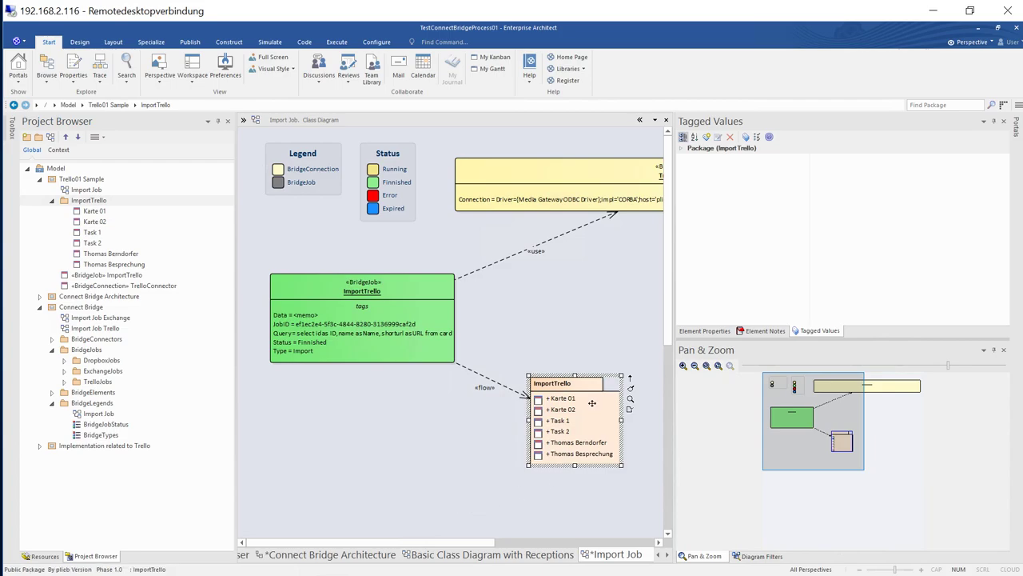
pyautogui.doubleClick(561, 398)
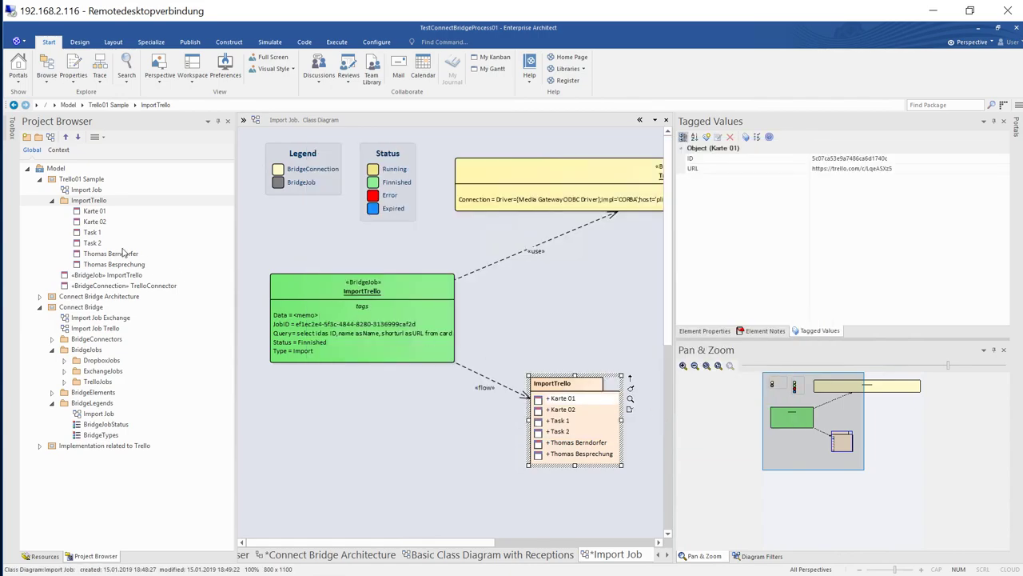
pyautogui.click(92, 231)
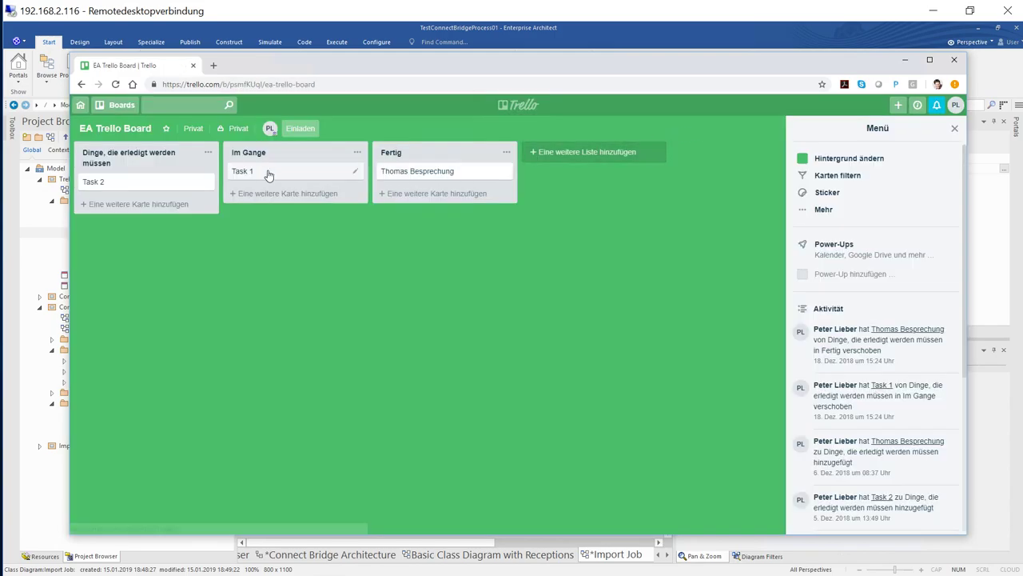
pyautogui.moveTo(719, 183)
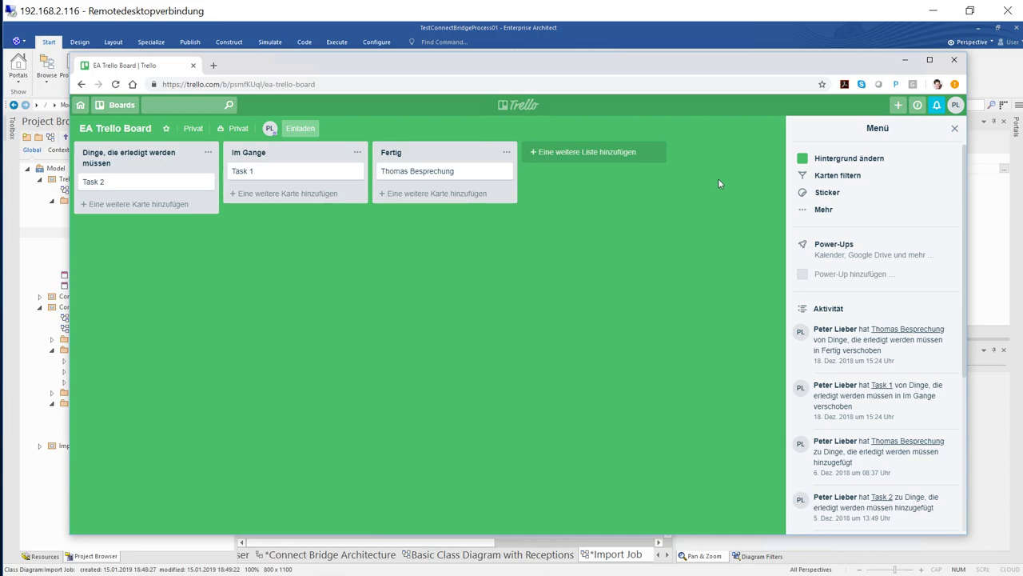
pyautogui.moveTo(276, 162)
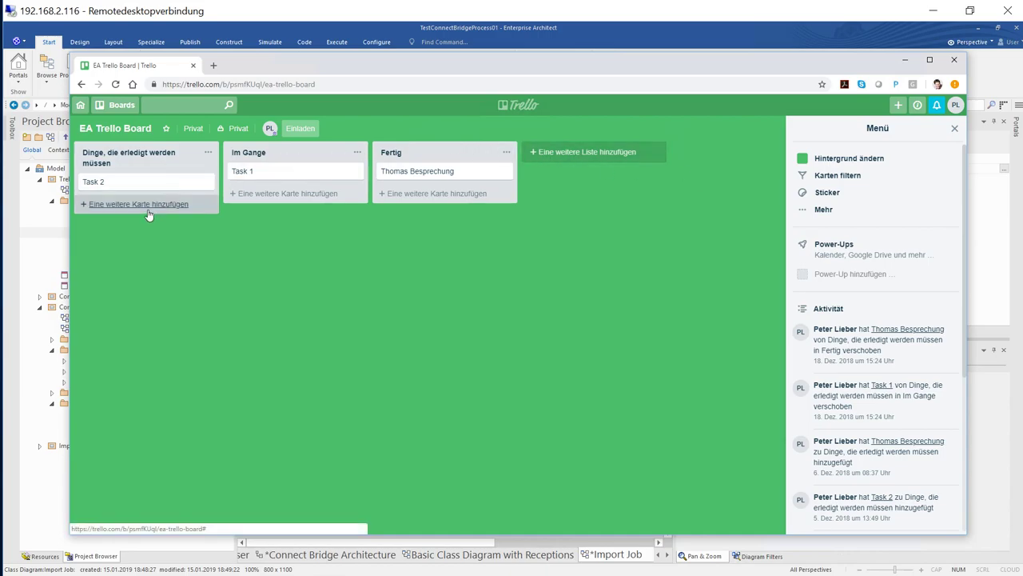
# Add a card titled 'Peters new card' to the first Trello list.
pyautogui.click(139, 204)
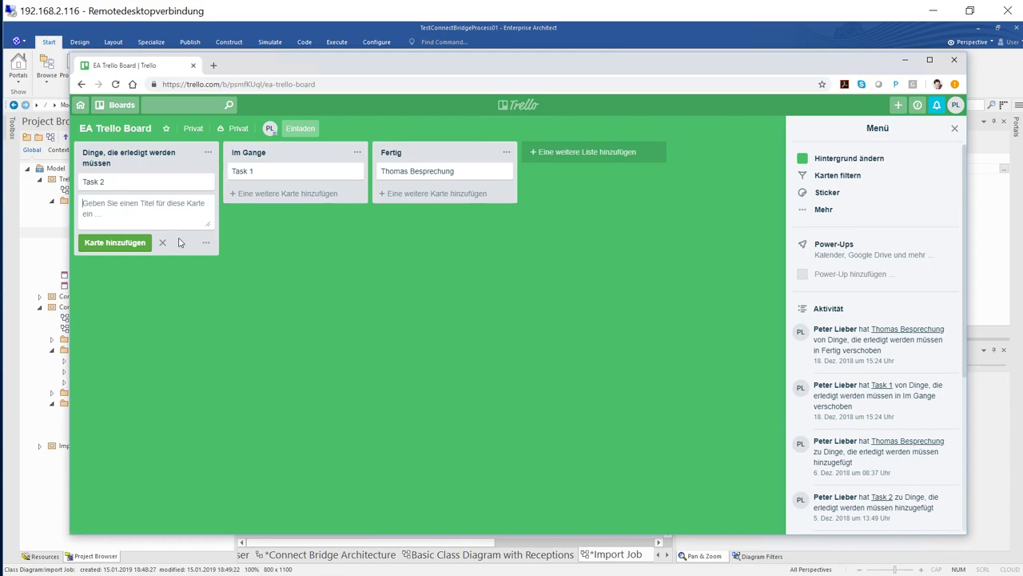
pyautogui.write('Peters')
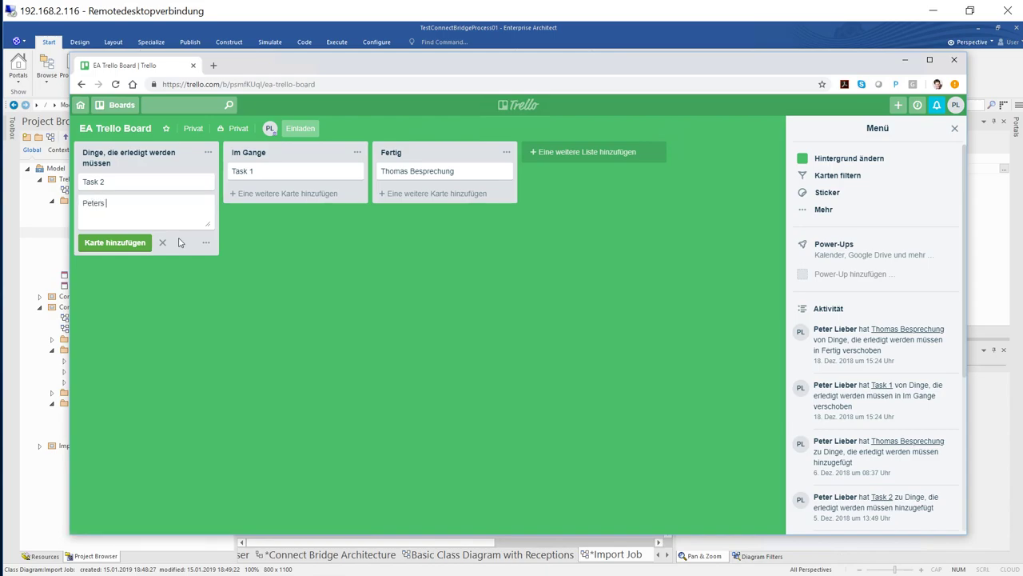
pyautogui.write('new card')
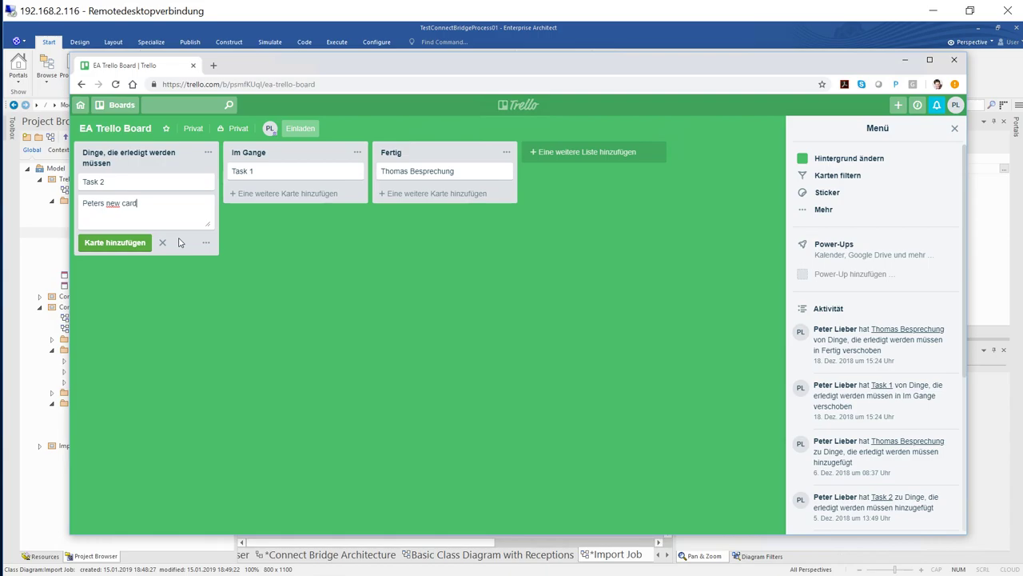
pyautogui.click(114, 242)
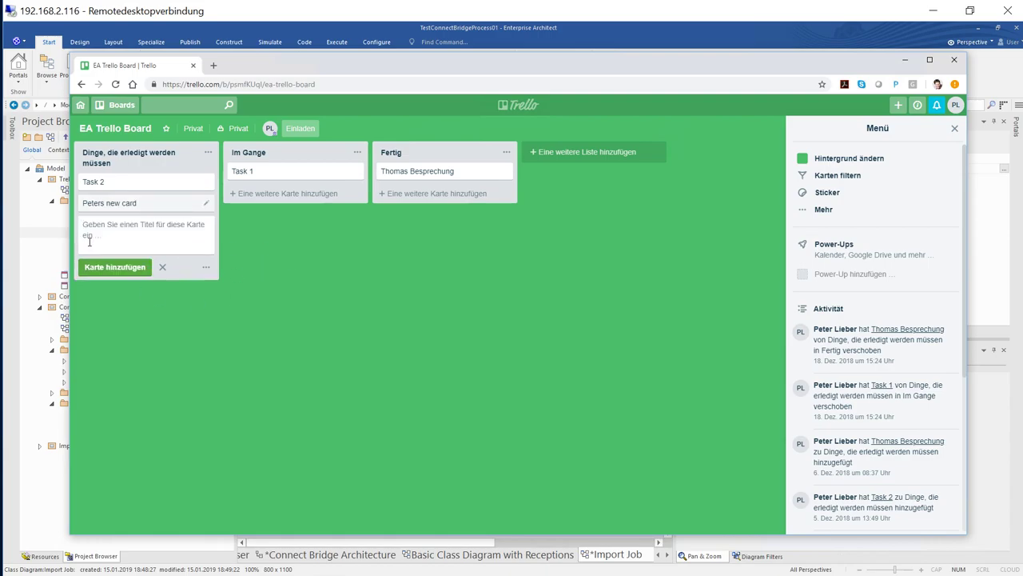
pyautogui.click(115, 266)
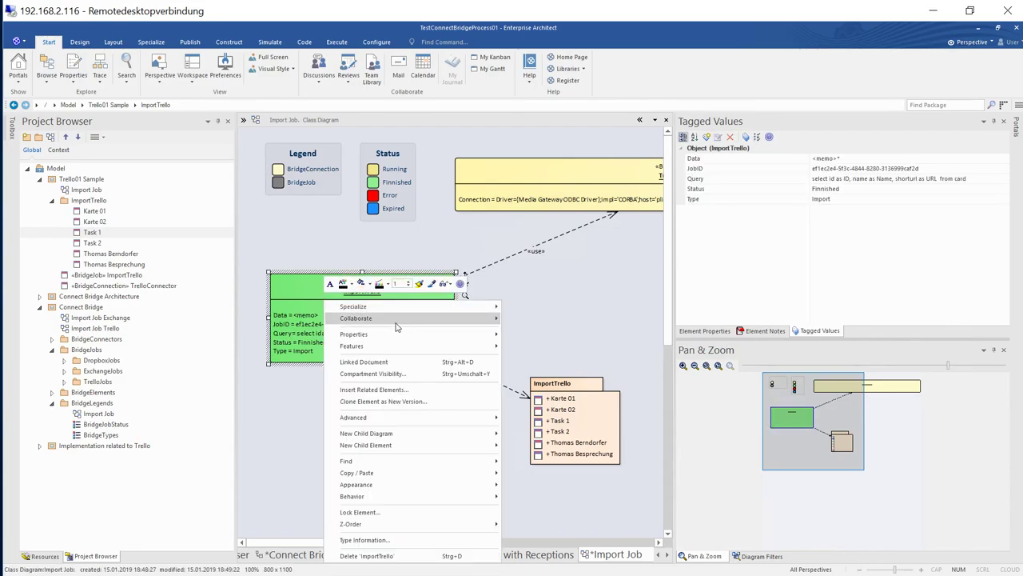
pyautogui.moveTo(353, 306)
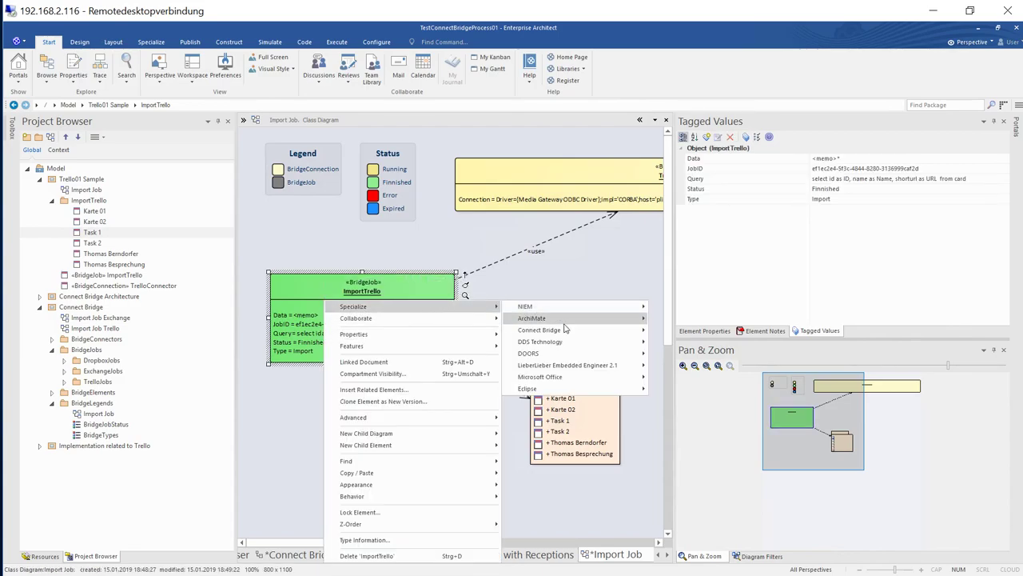
pyautogui.moveTo(539, 330)
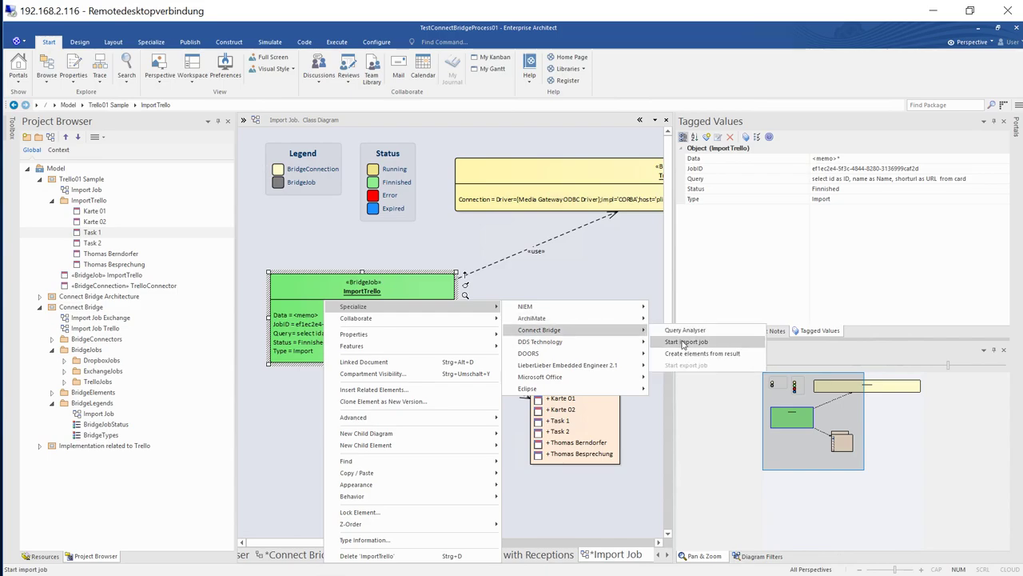
# Start ImportTrello again, expand the Trello packages, and reopen the Connect Bridge Architecture diagram.
pyautogui.click(685, 341)
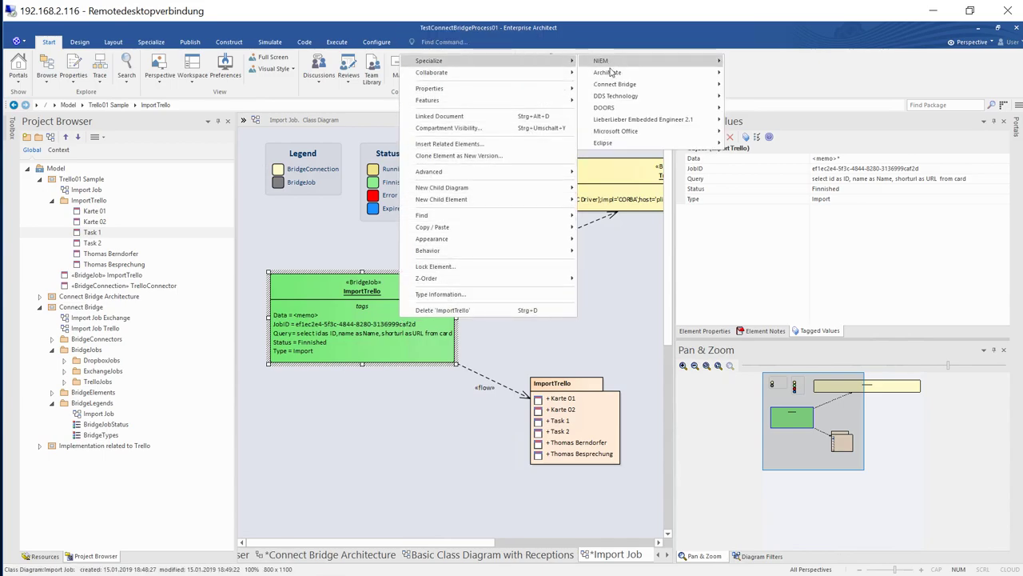
pyautogui.moveTo(615, 84)
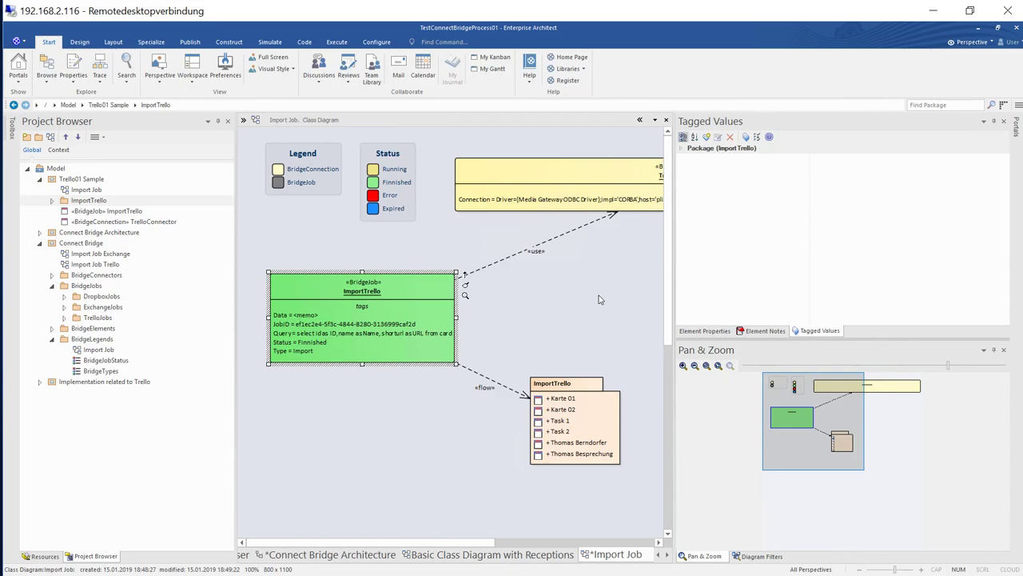
pyautogui.click(51, 200)
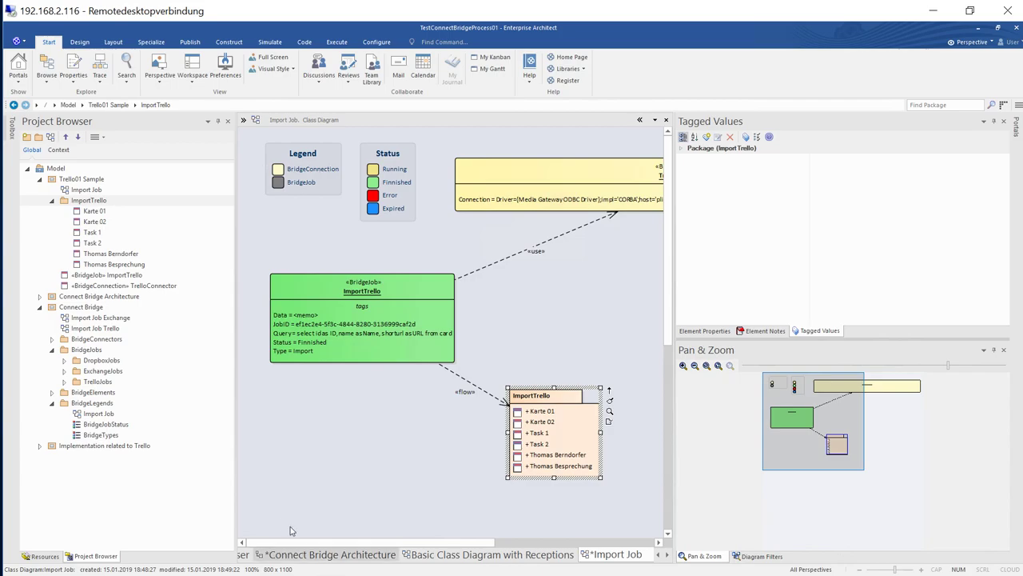
pyautogui.click(40, 445)
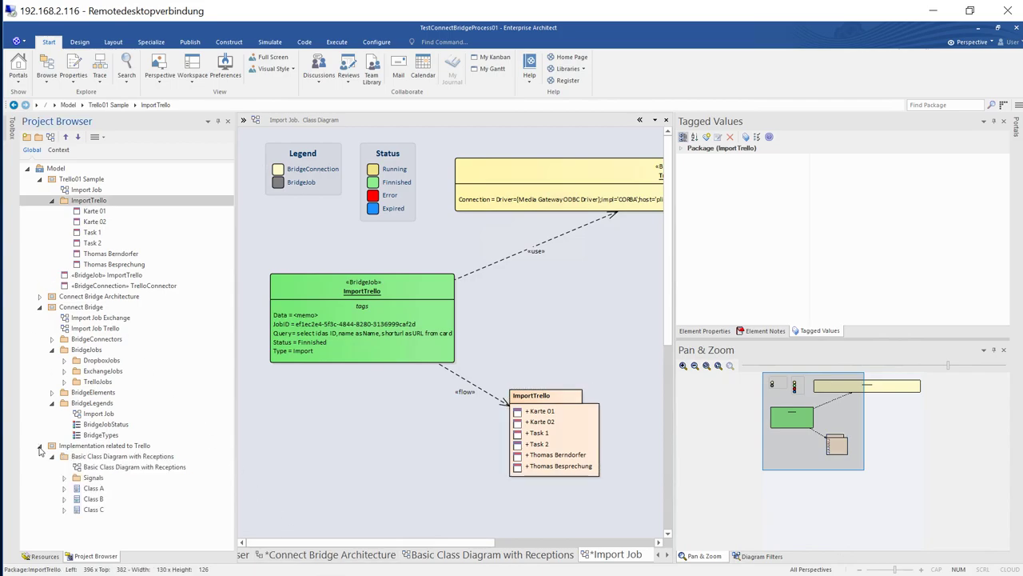
pyautogui.click(39, 296)
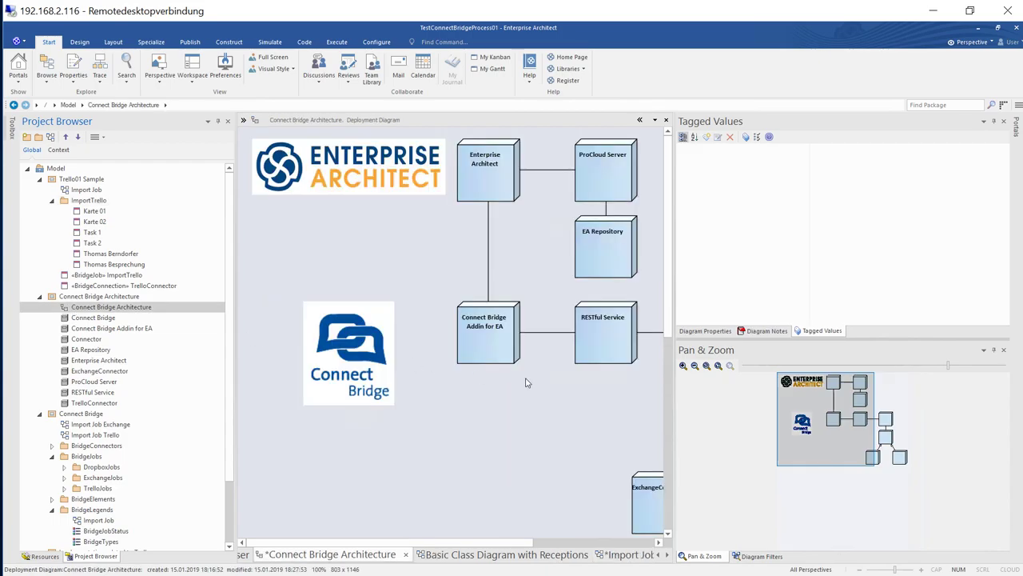
pyautogui.moveTo(682, 259)
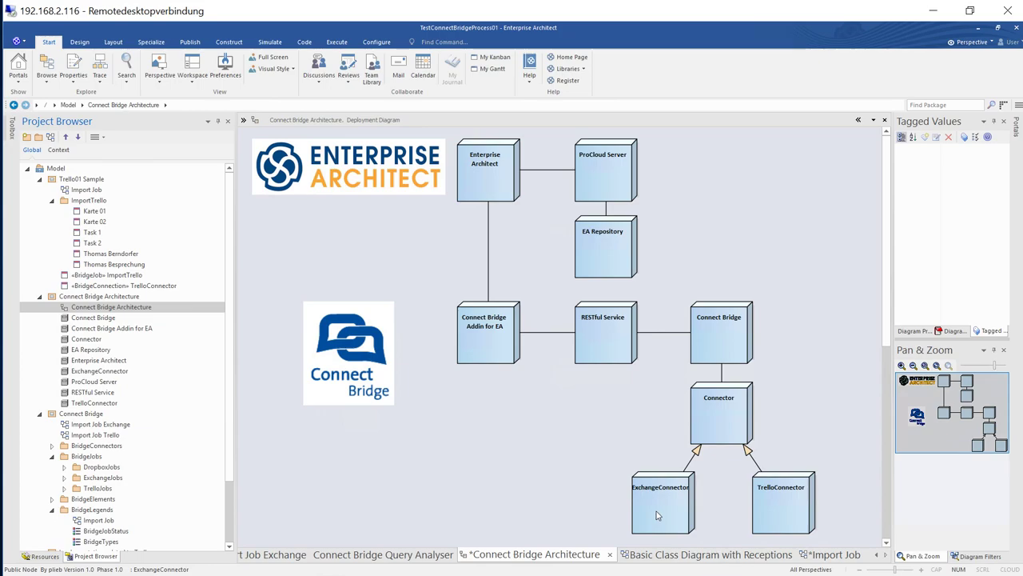
pyautogui.moveTo(774, 514)
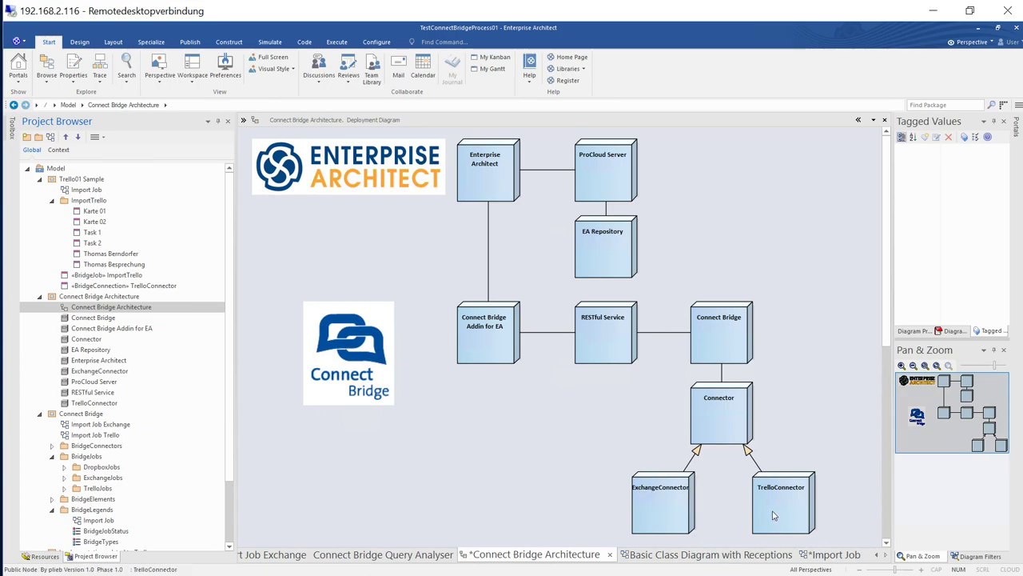
pyautogui.moveTo(770, 514)
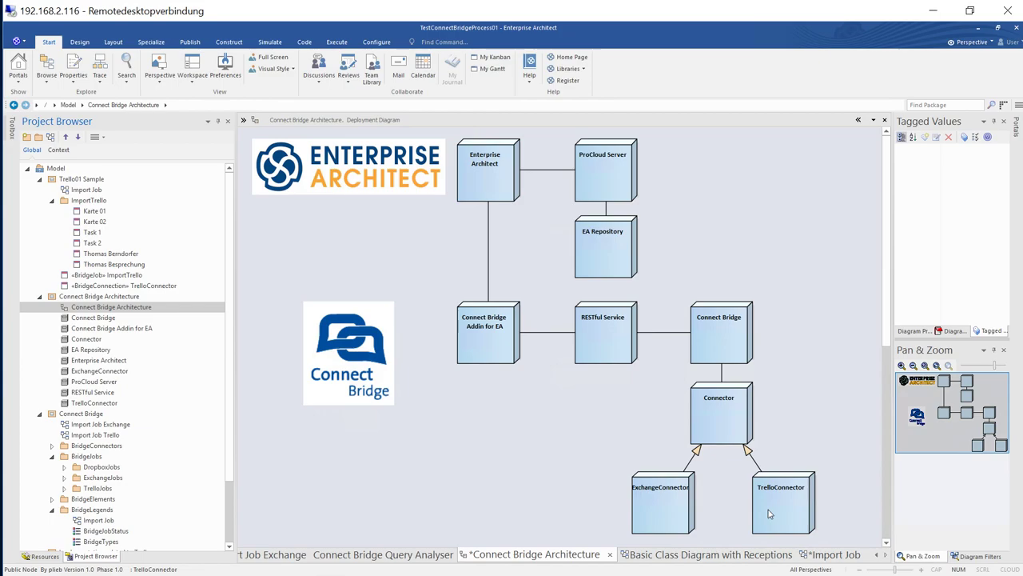
pyautogui.moveTo(765, 513)
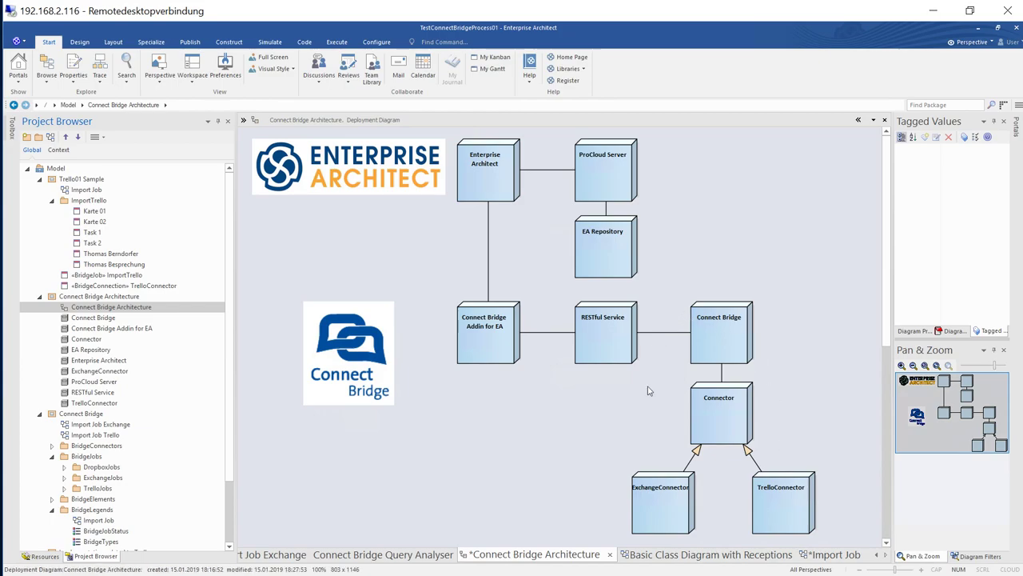
pyautogui.moveTo(805, 333)
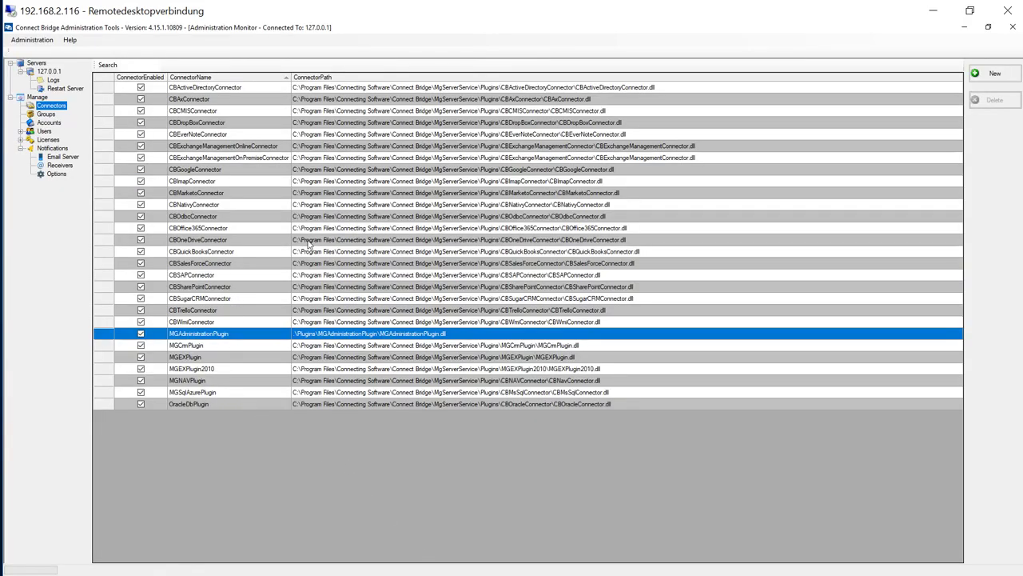
pyautogui.moveTo(242, 171)
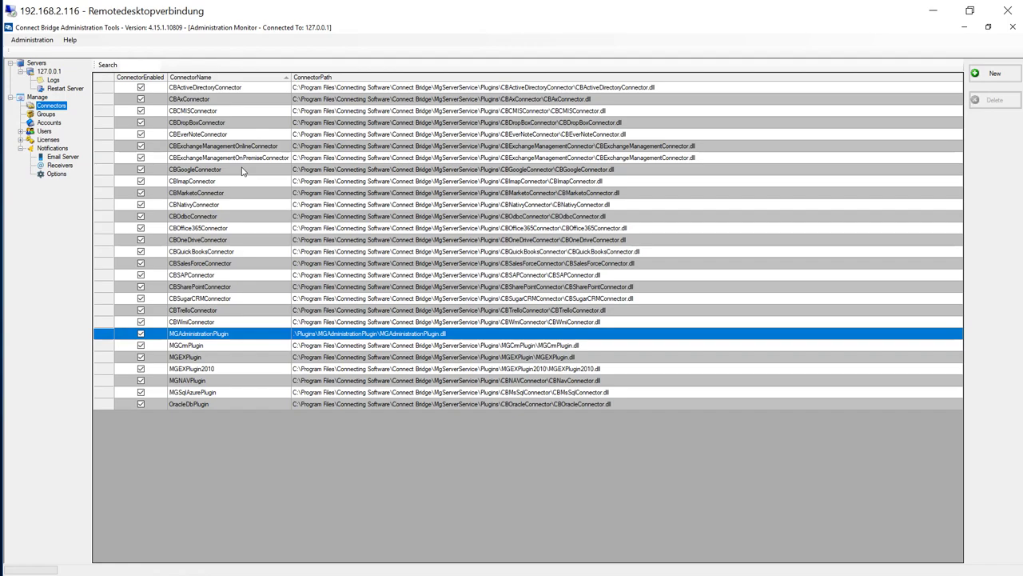
pyautogui.moveTo(269, 410)
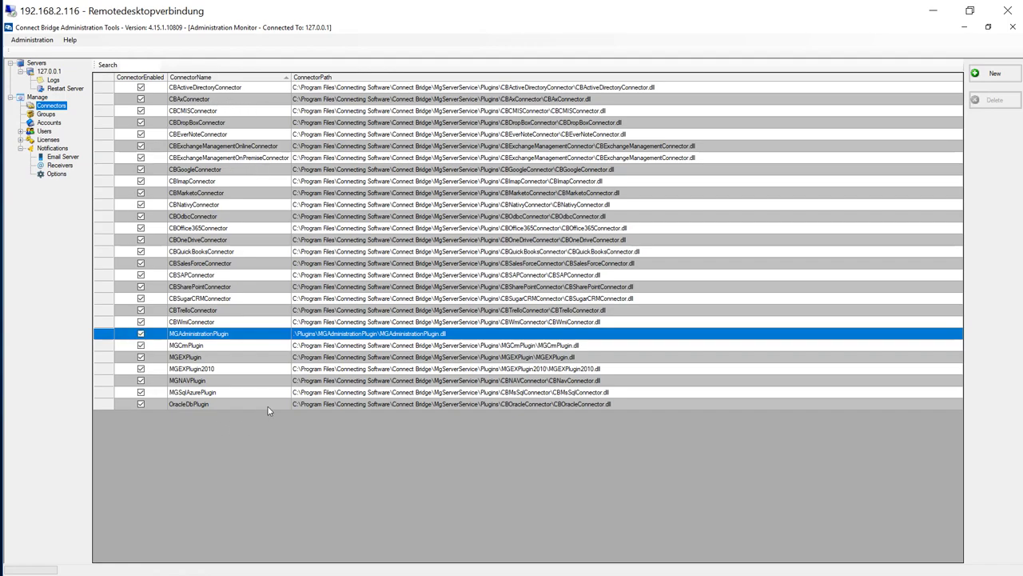
pyautogui.moveTo(268, 157)
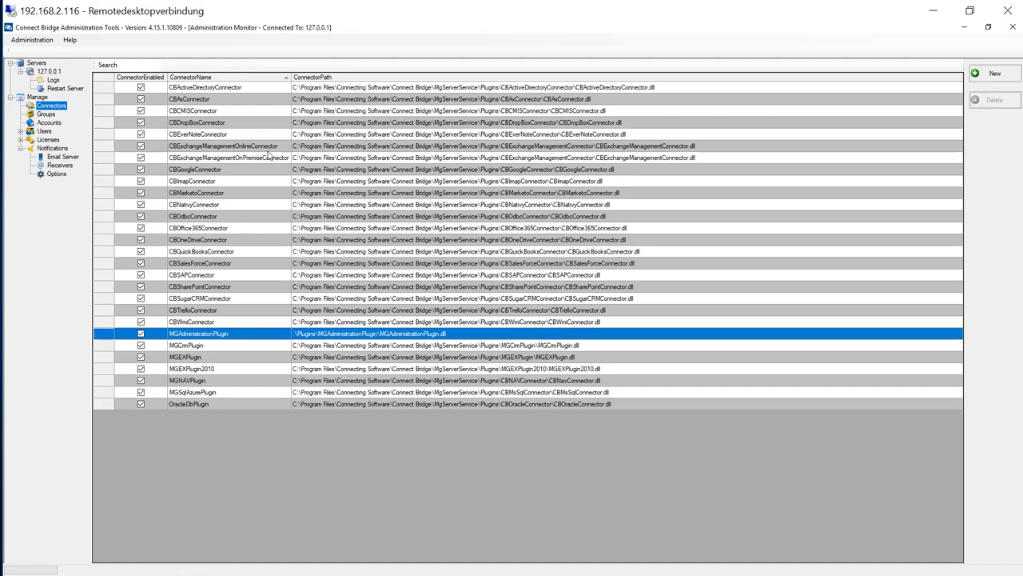
pyautogui.moveTo(231, 218)
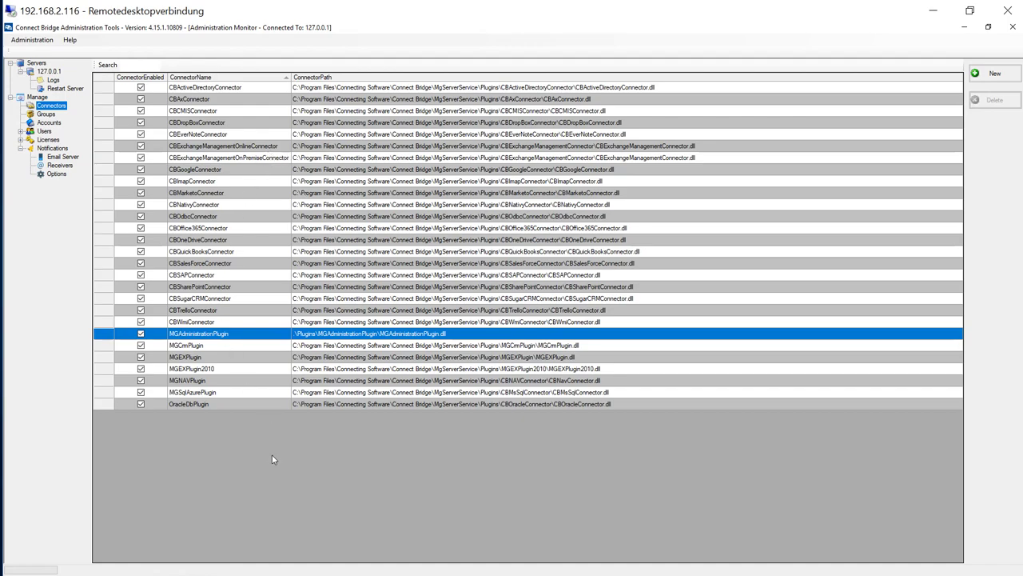
pyautogui.moveTo(268, 456)
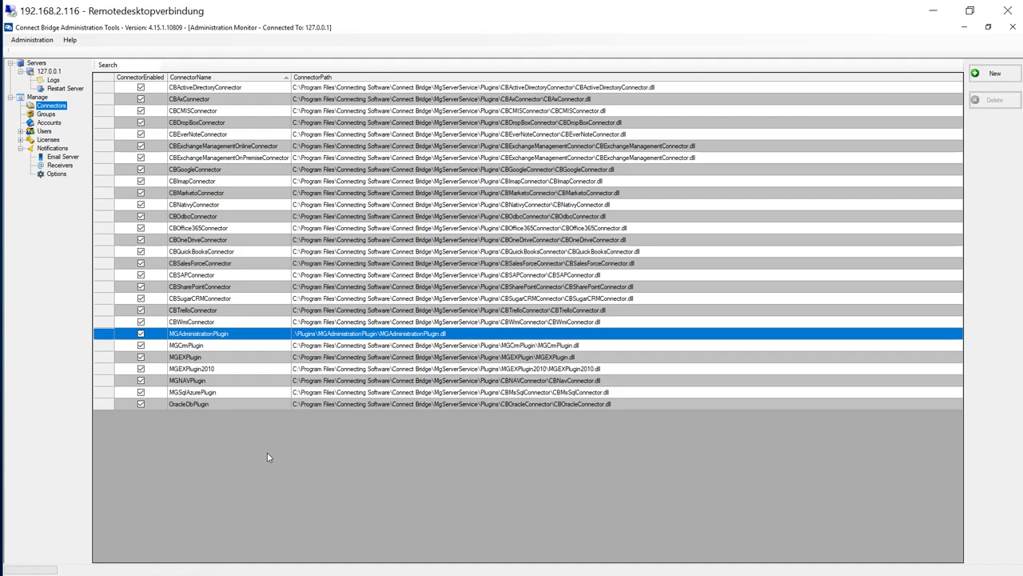